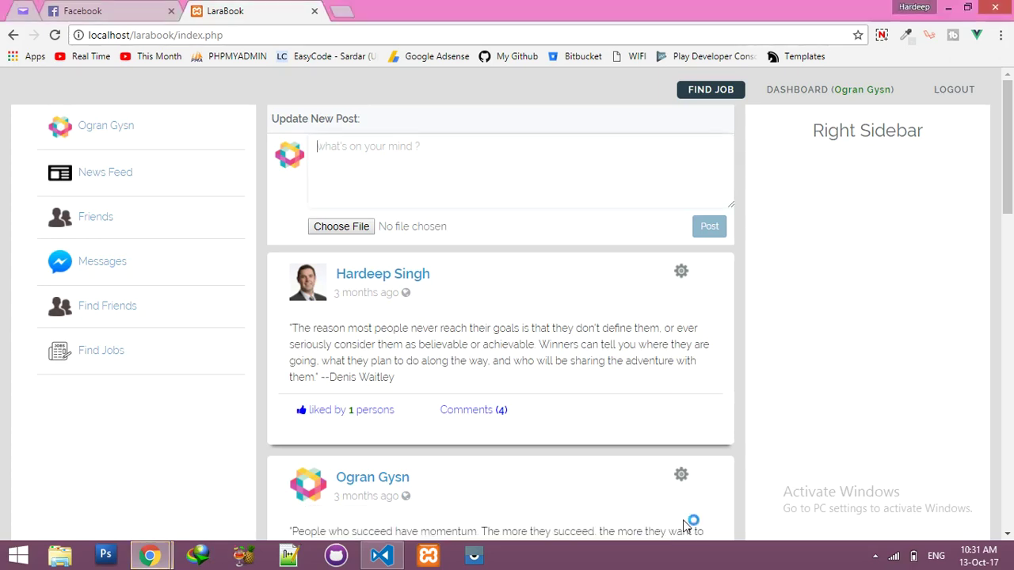
mouse_move(568, 309)
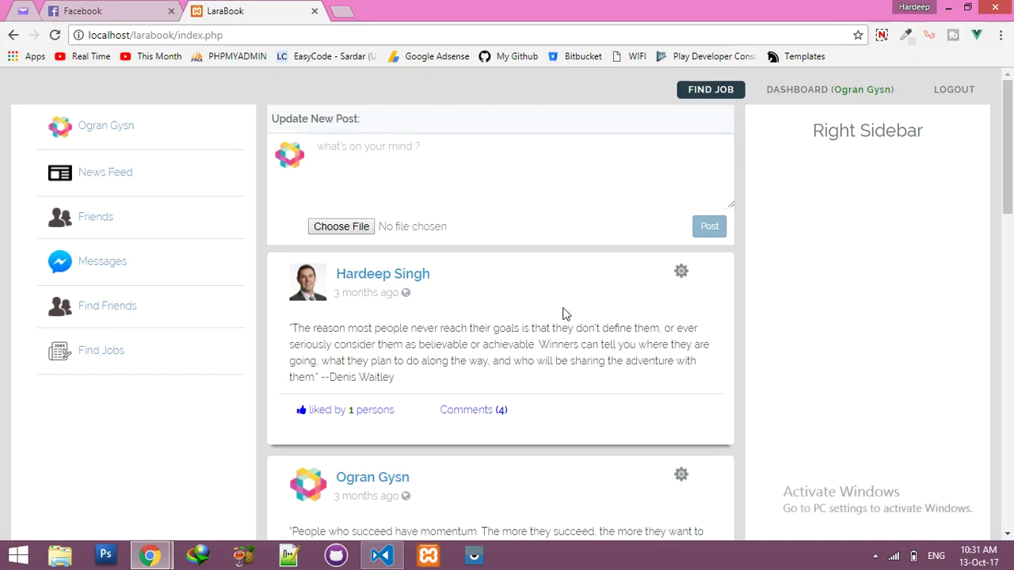
mouse_move(329, 278)
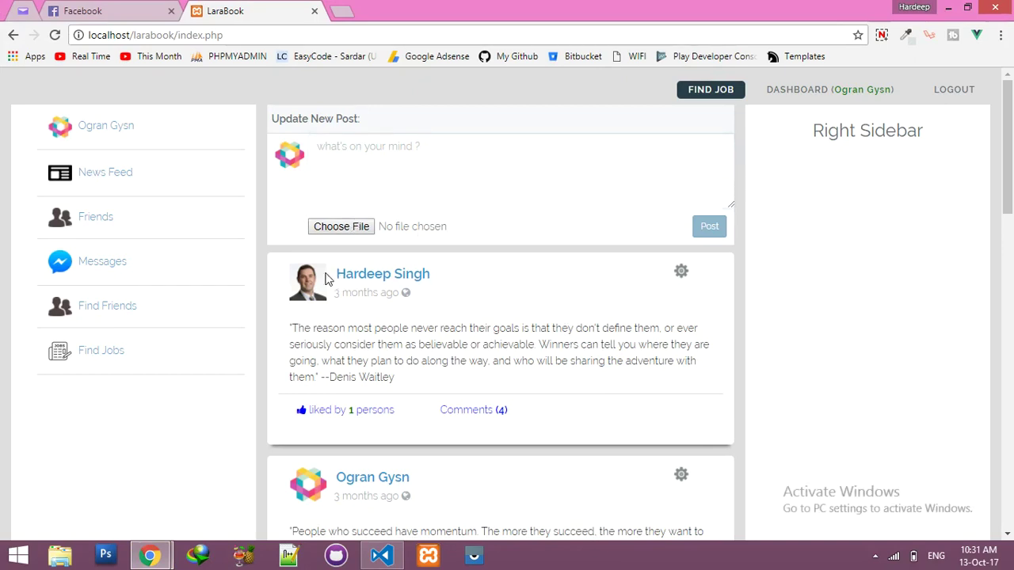
- Attach Screenshot (72).png to the new LaraBook post so its preview appears
click(341, 227)
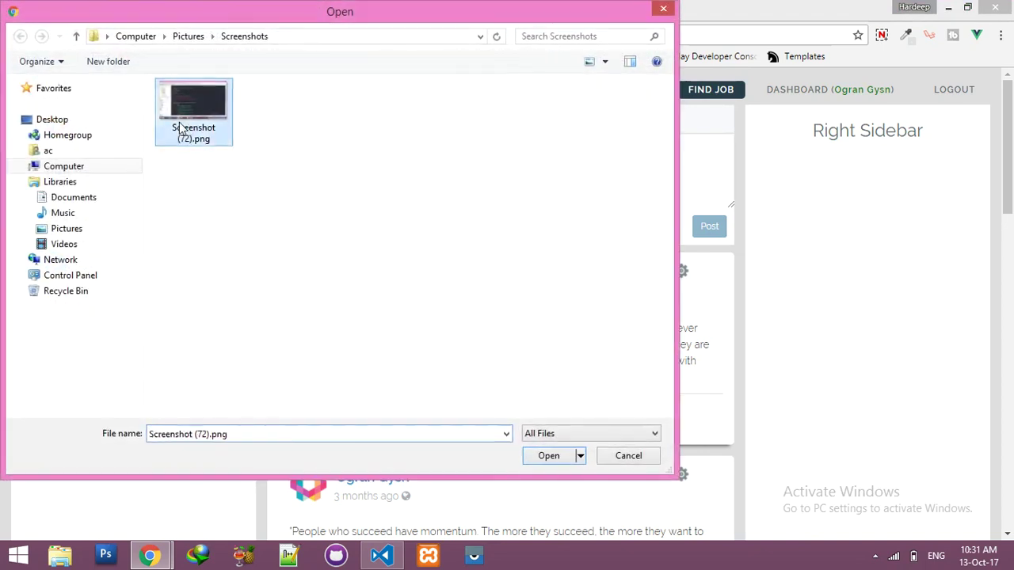
click(548, 455)
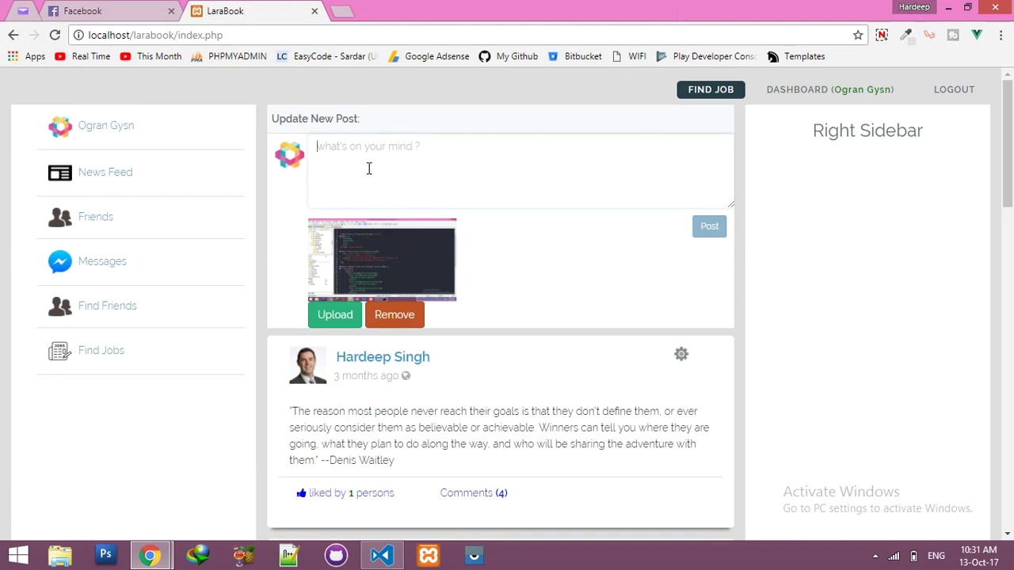
- Try Facebook's Photo/Video post composer for comparison, then switch back to LaraBook
click(103, 10)
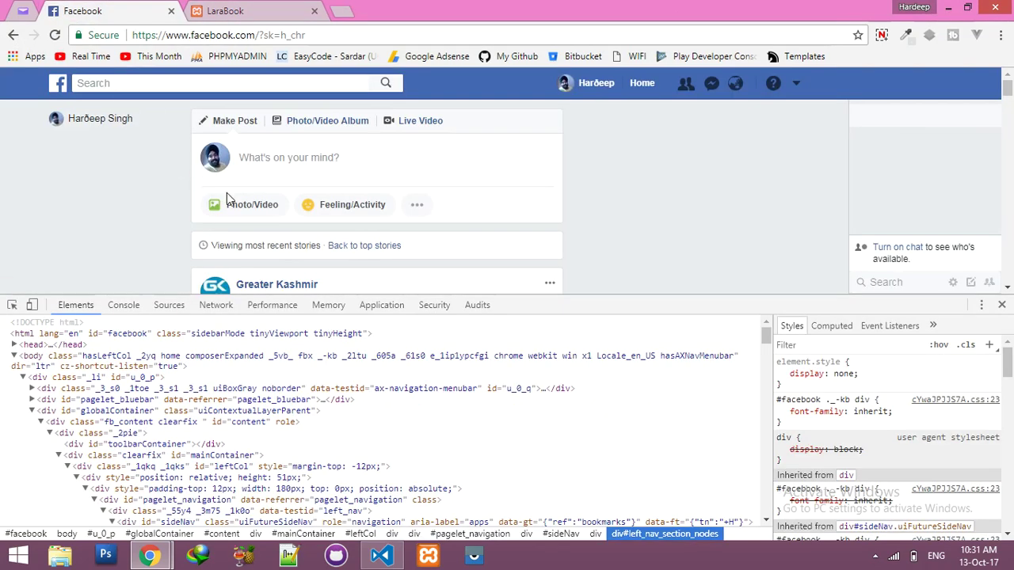
click(288, 157)
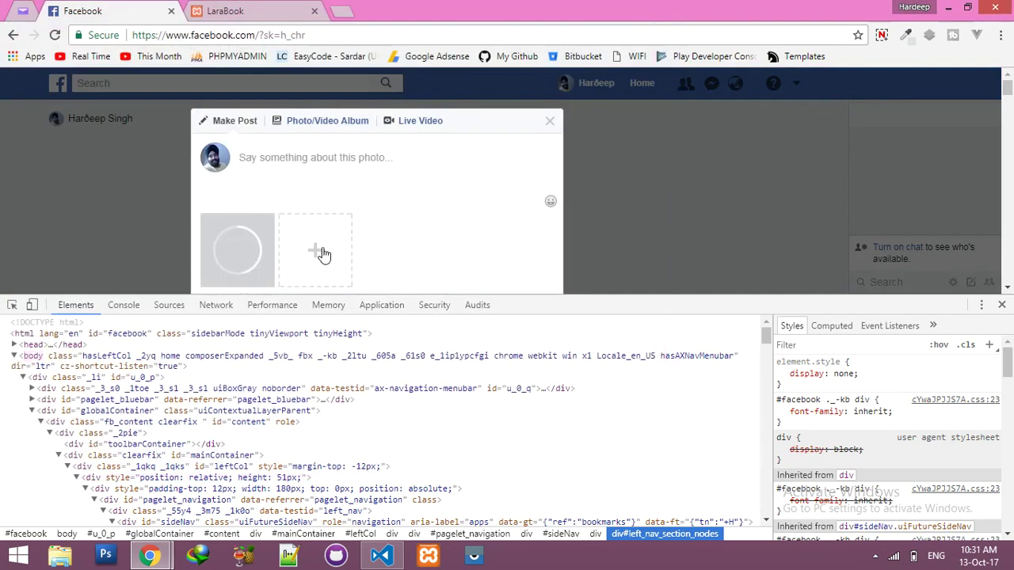
scroll(down, 3)
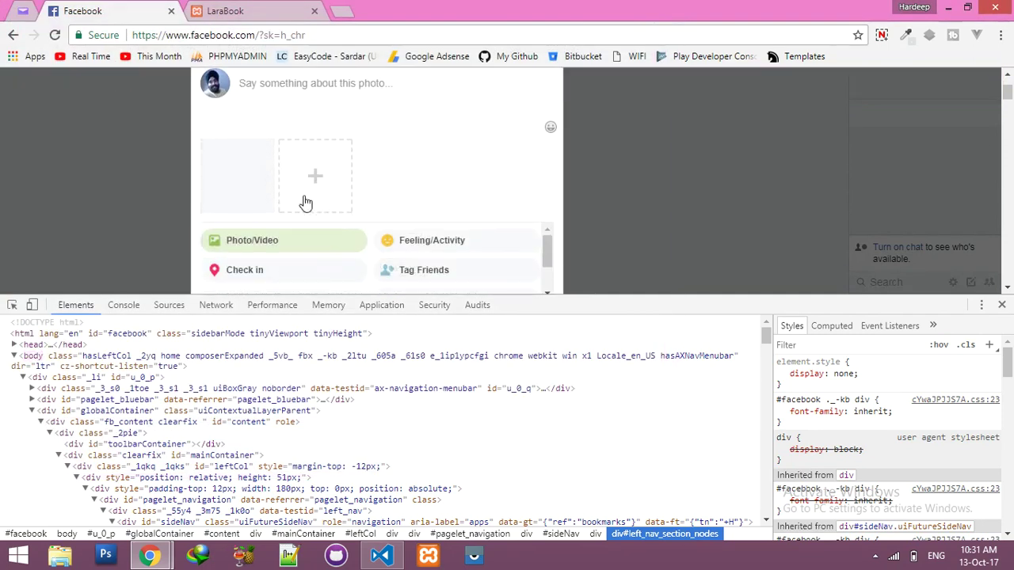
mouse_move(269, 156)
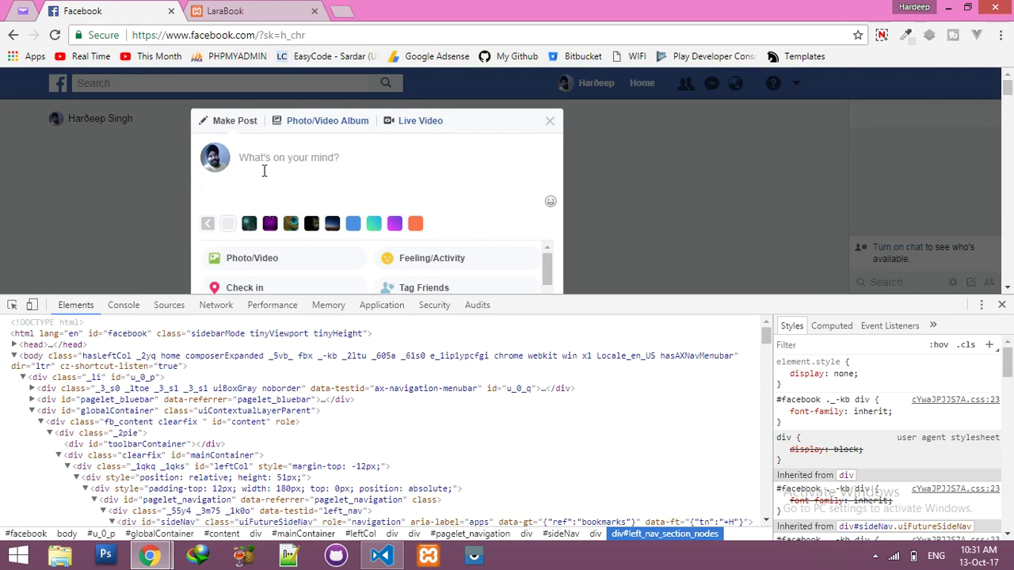
click(253, 11)
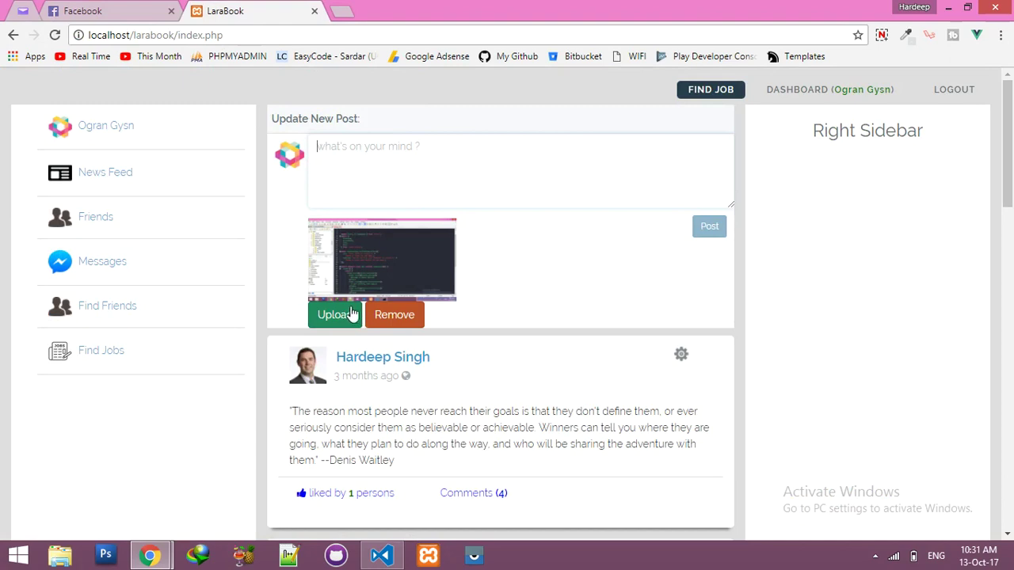
mouse_move(393, 325)
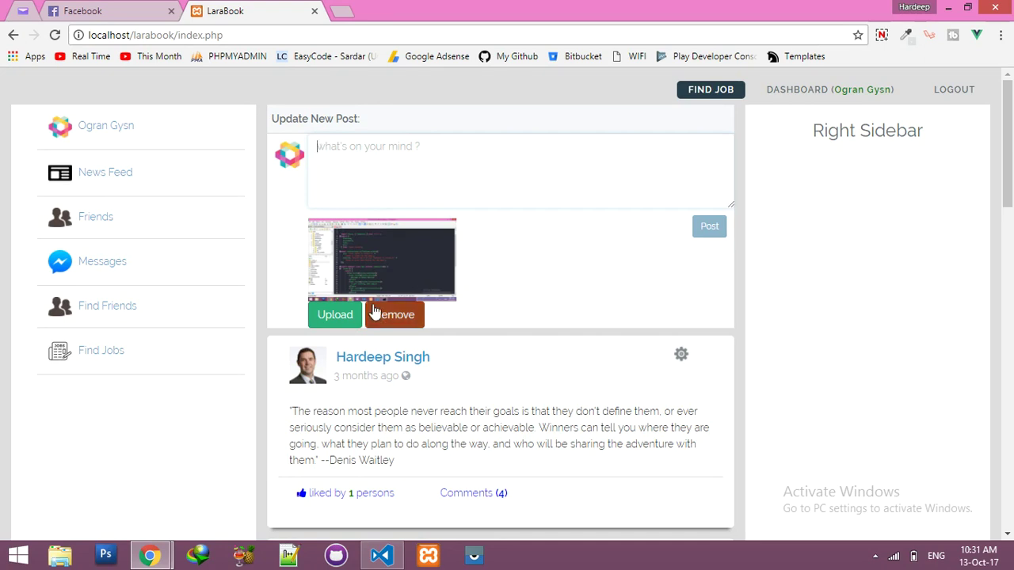
mouse_move(404, 317)
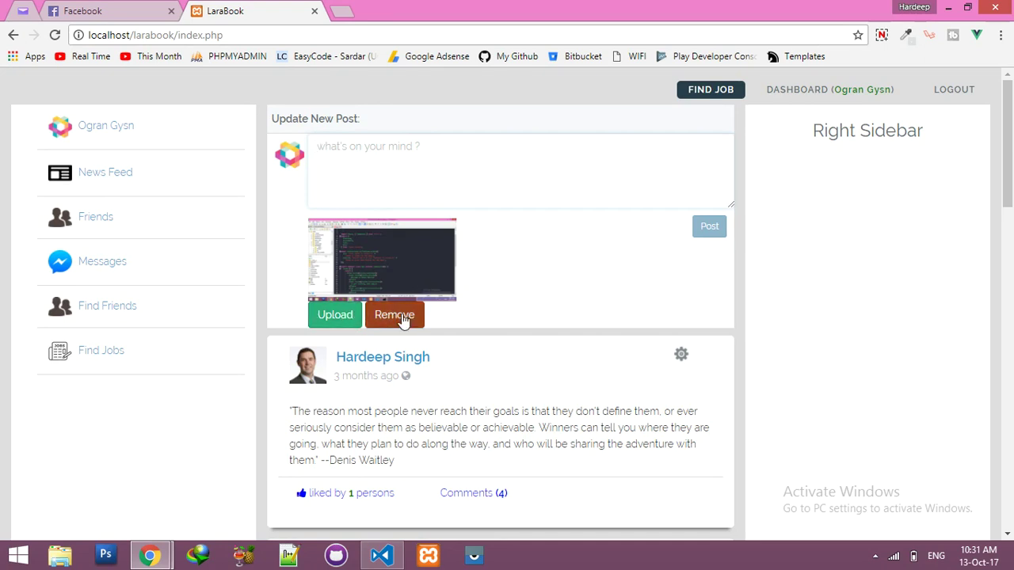
mouse_move(709, 226)
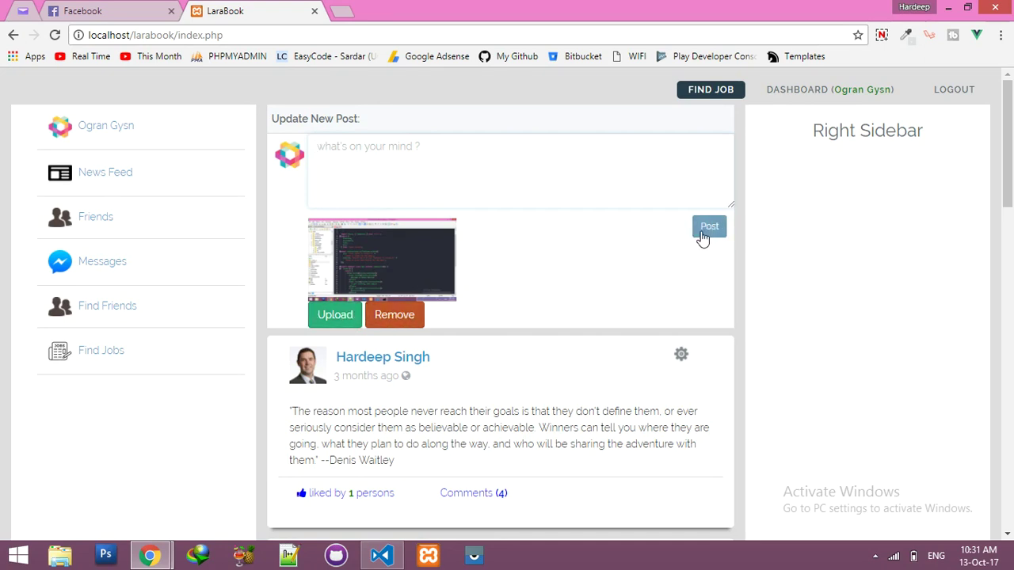
mouse_move(545, 189)
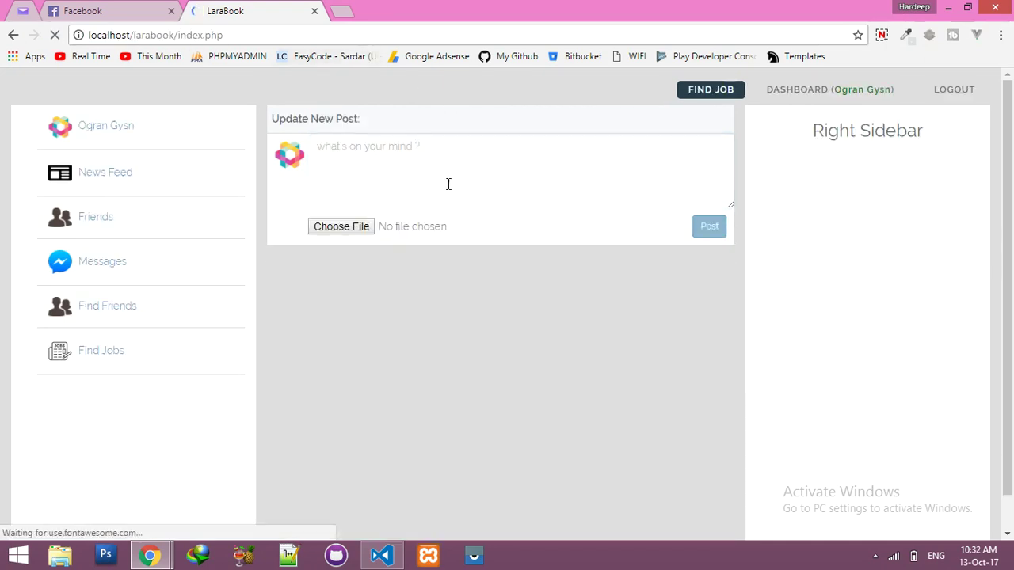
- Inspect the composer's textarea and file input markup in welcome.blade.php, then return to Chrome
click(382, 555)
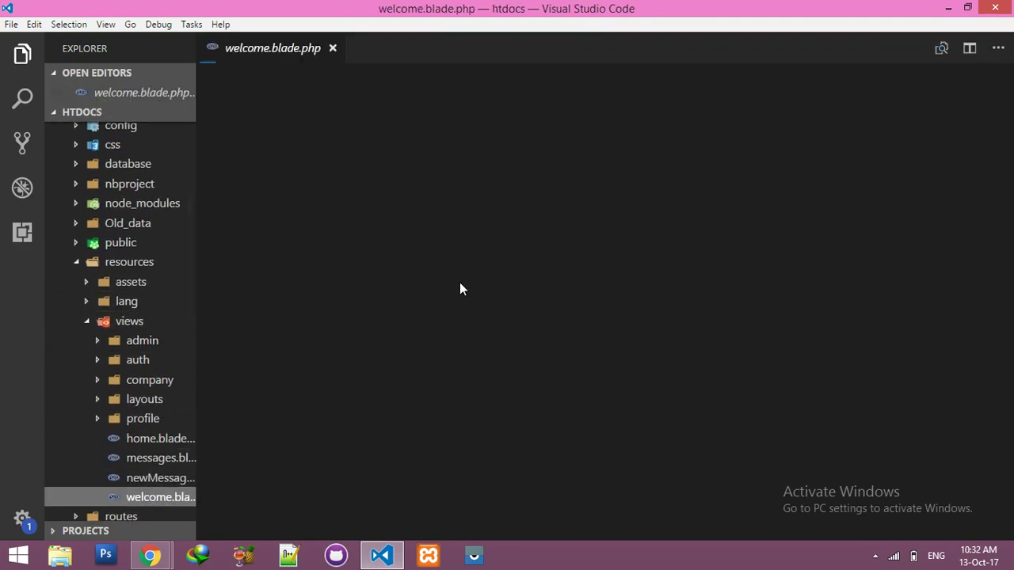
click(160, 497)
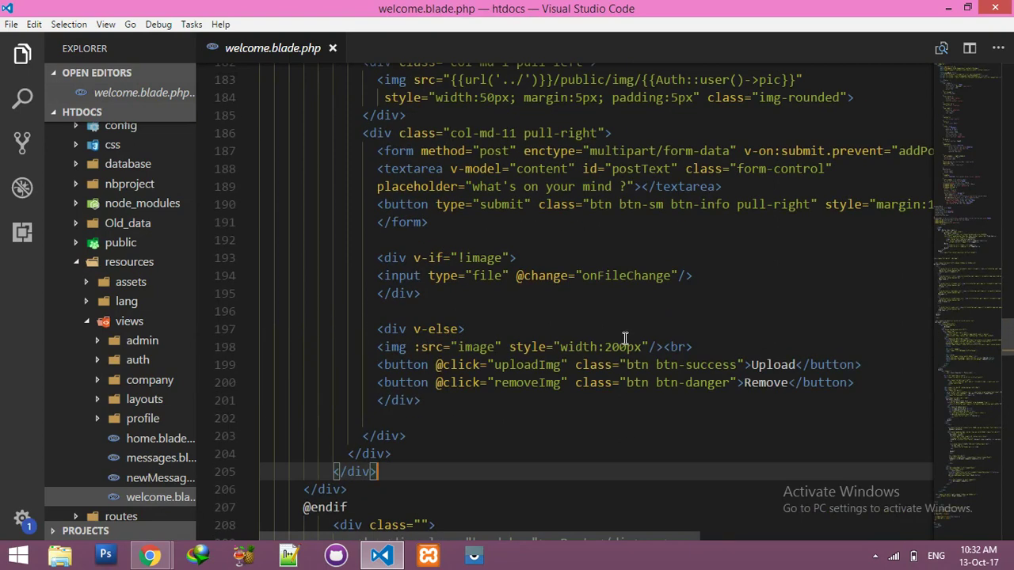
mouse_move(483, 309)
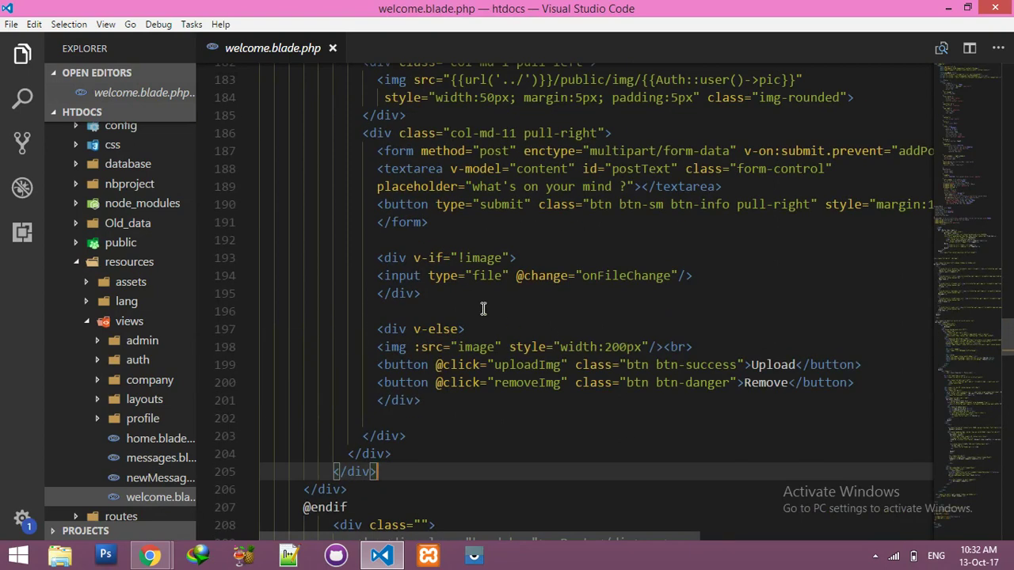
click(149, 554)
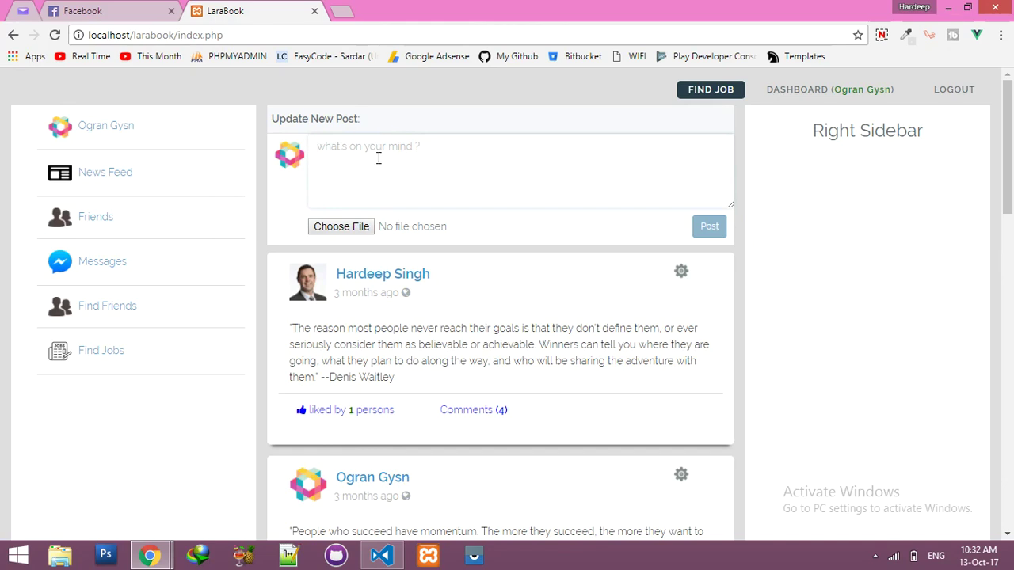
mouse_move(340, 227)
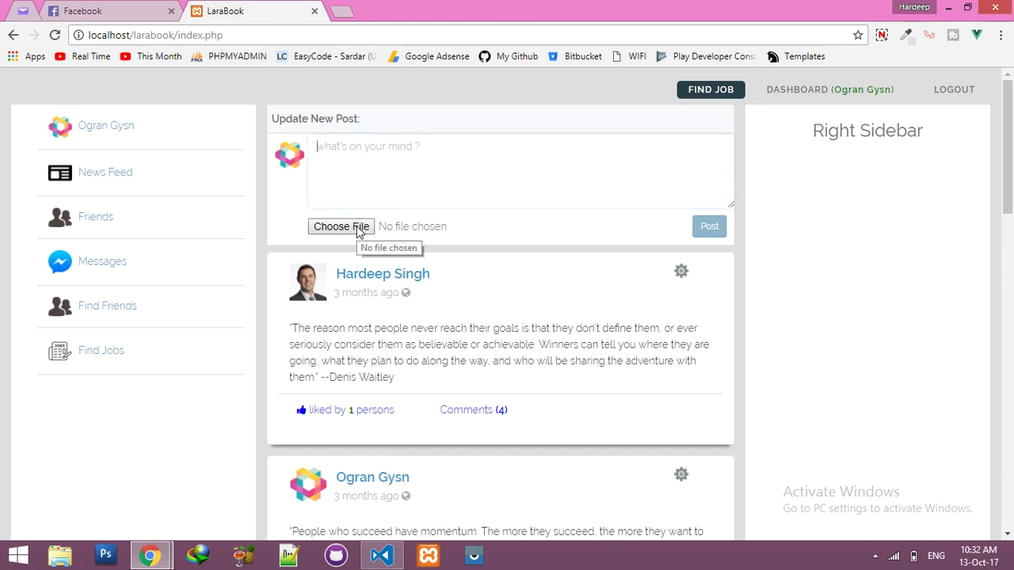
mouse_move(339, 241)
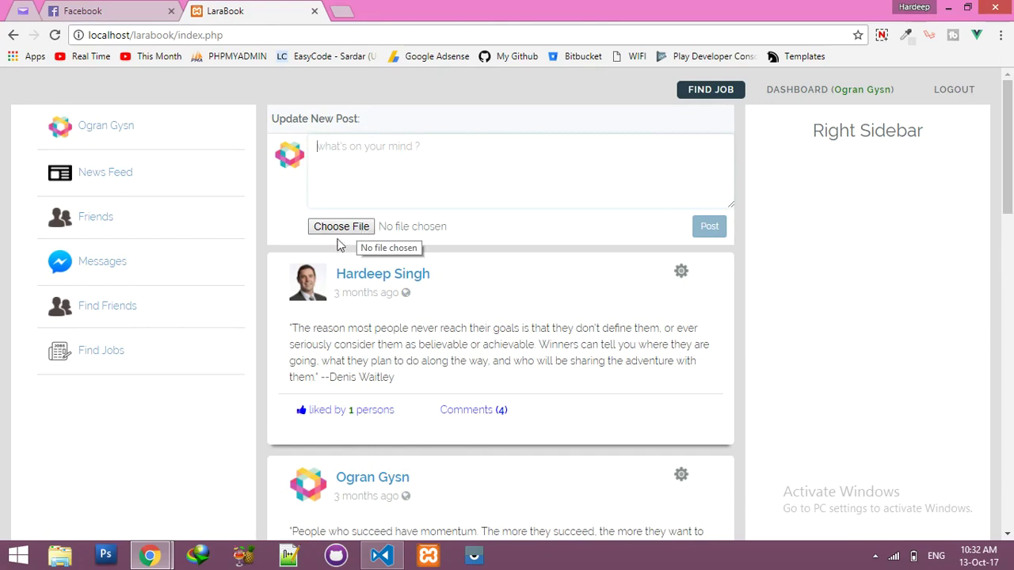
mouse_move(353, 234)
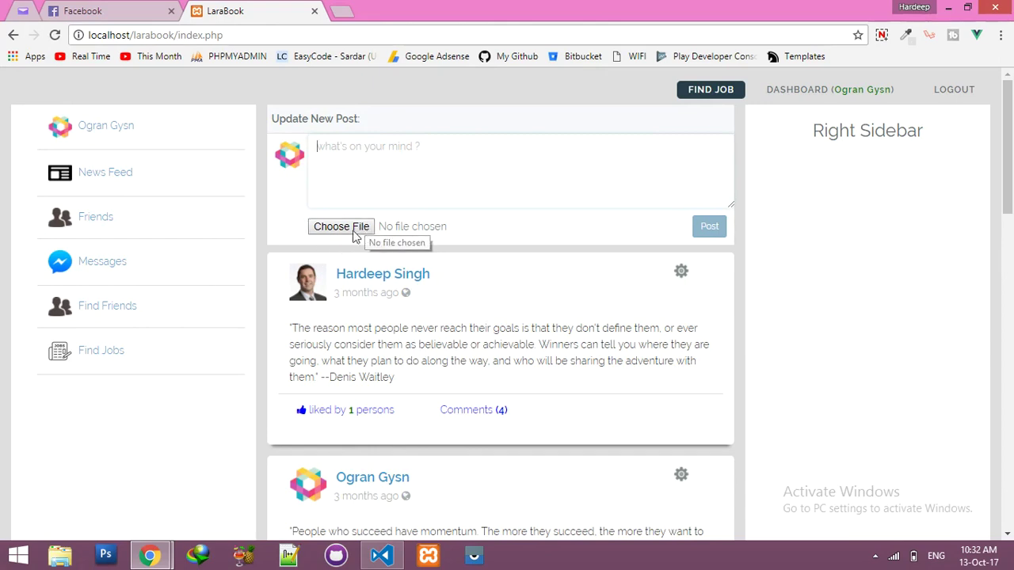
mouse_move(650, 267)
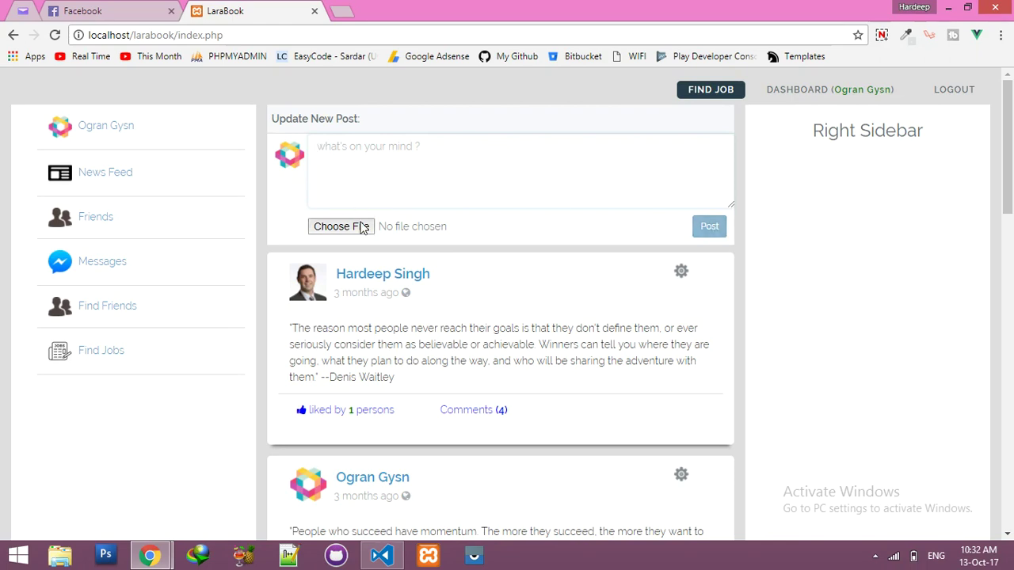
click(340, 226)
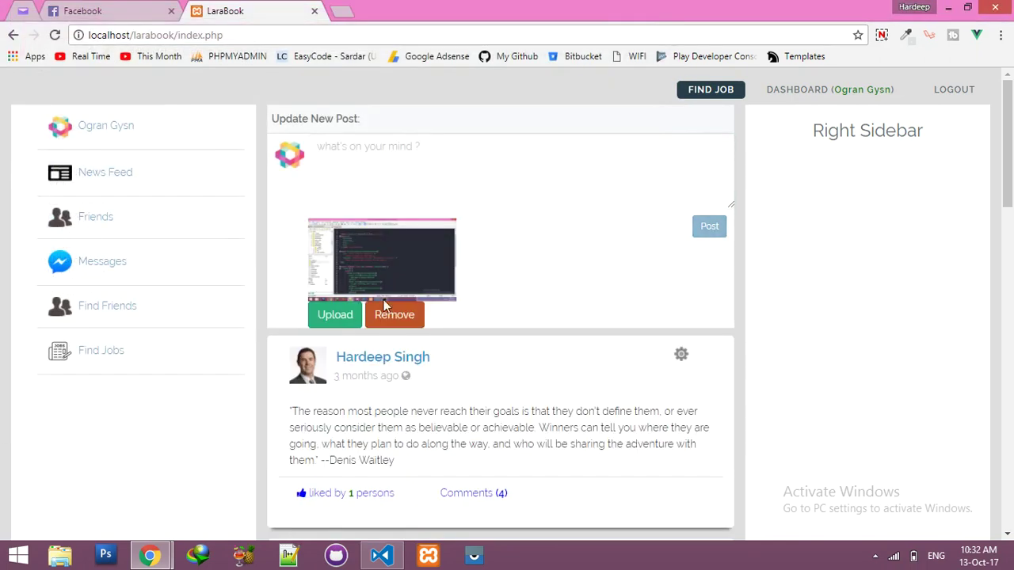
click(394, 314)
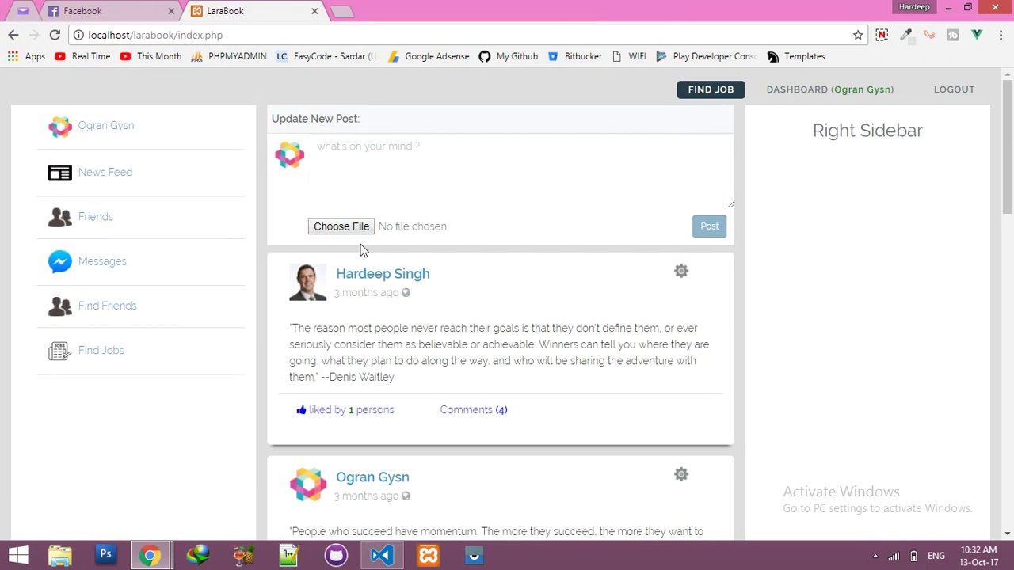
mouse_move(340, 226)
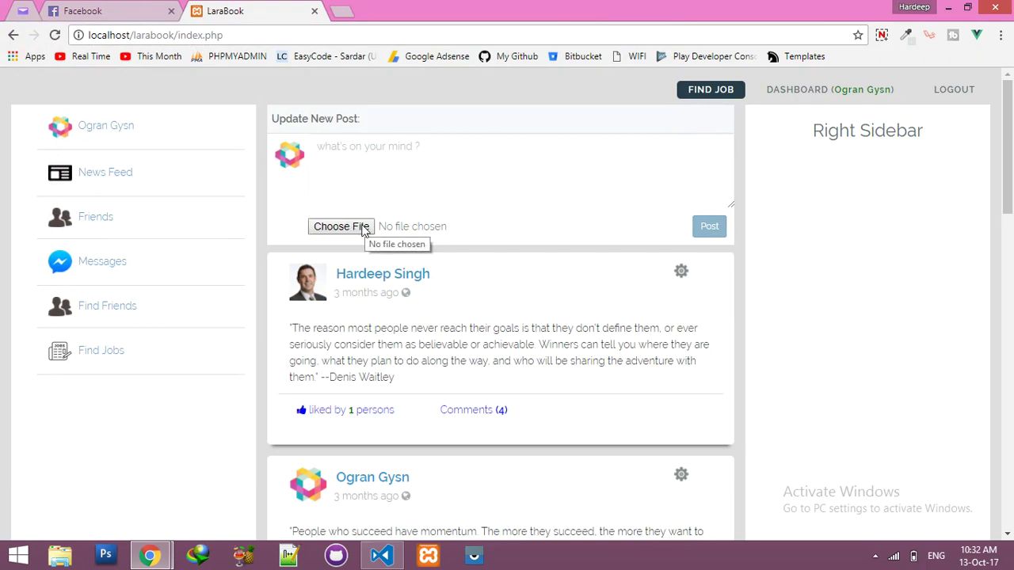
mouse_move(168, 62)
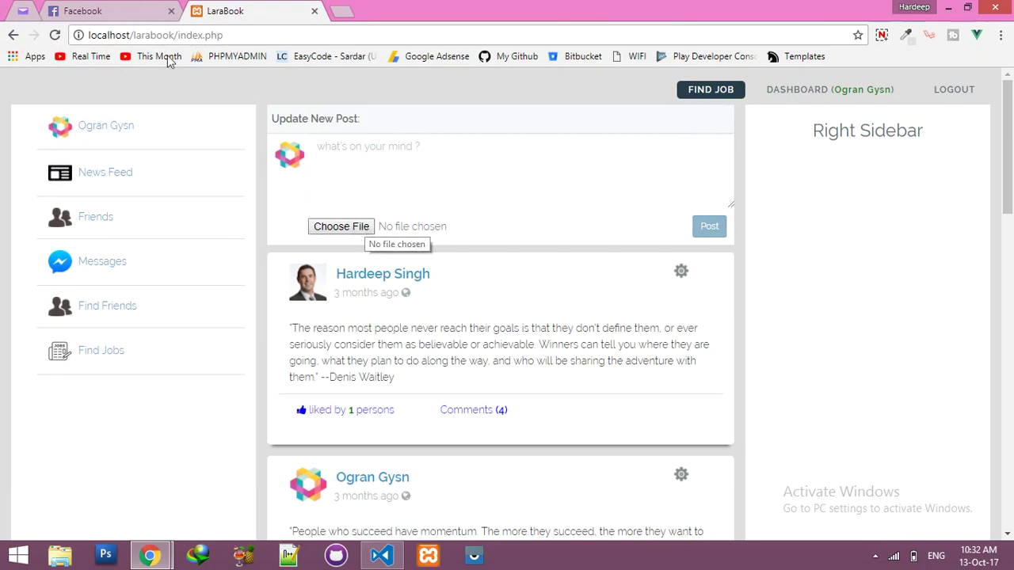
click(79, 10)
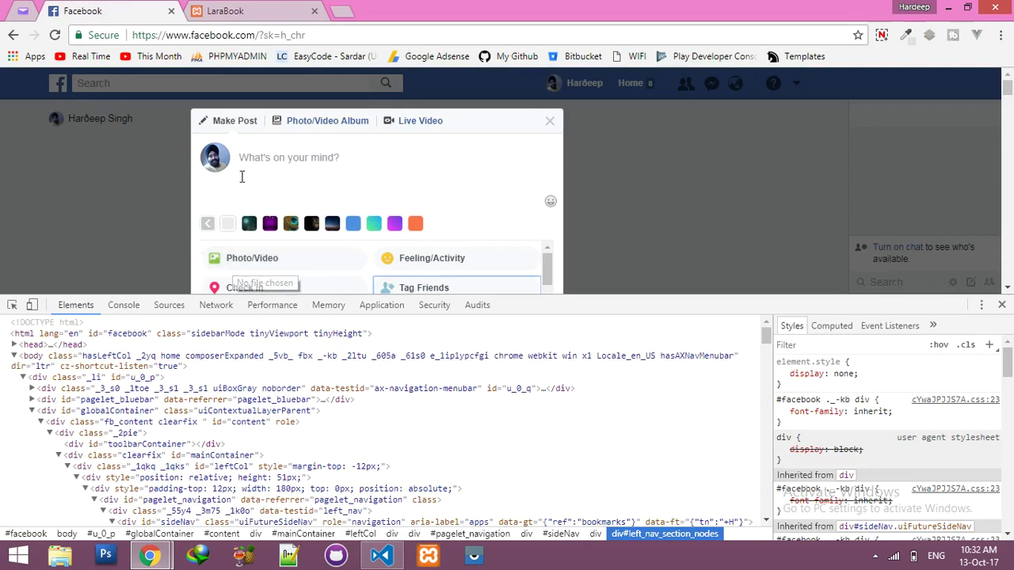
click(550, 120)
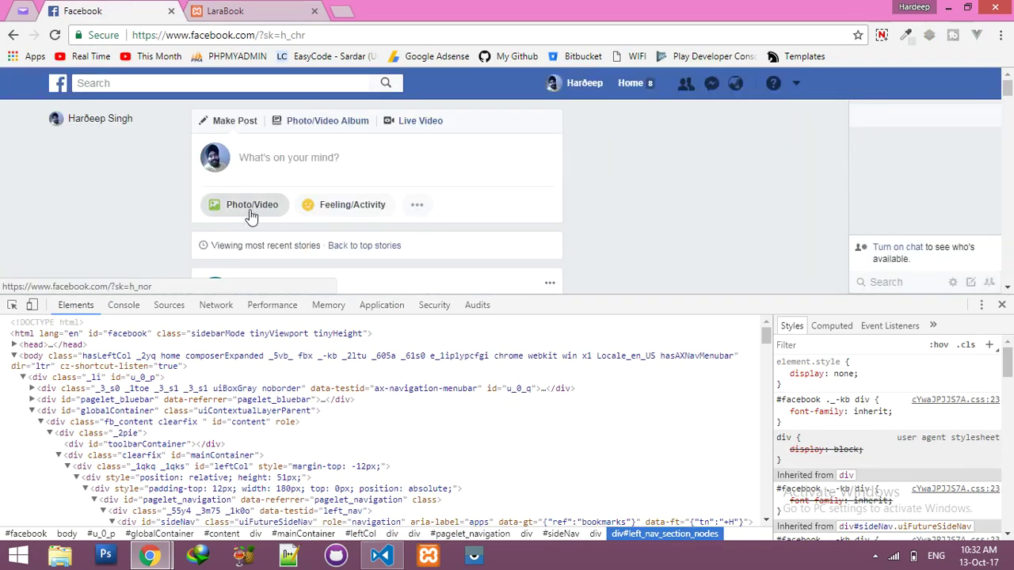
click(254, 11)
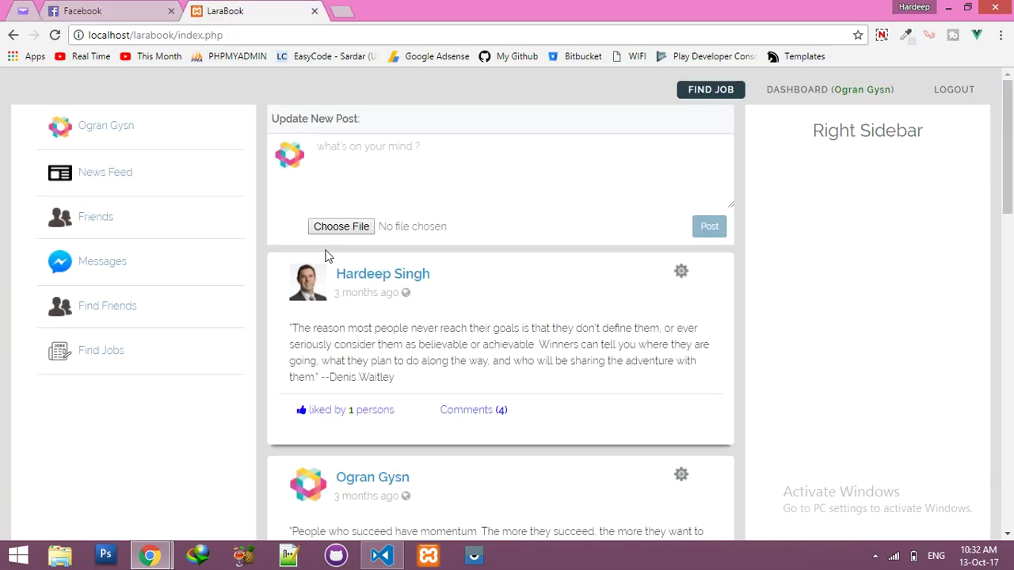
mouse_move(342, 227)
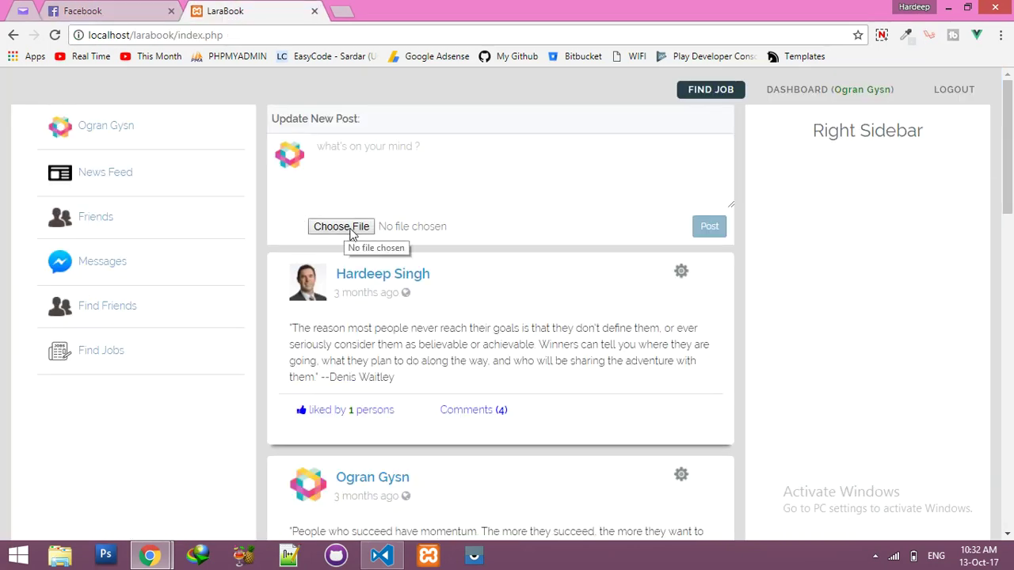
click(107, 10)
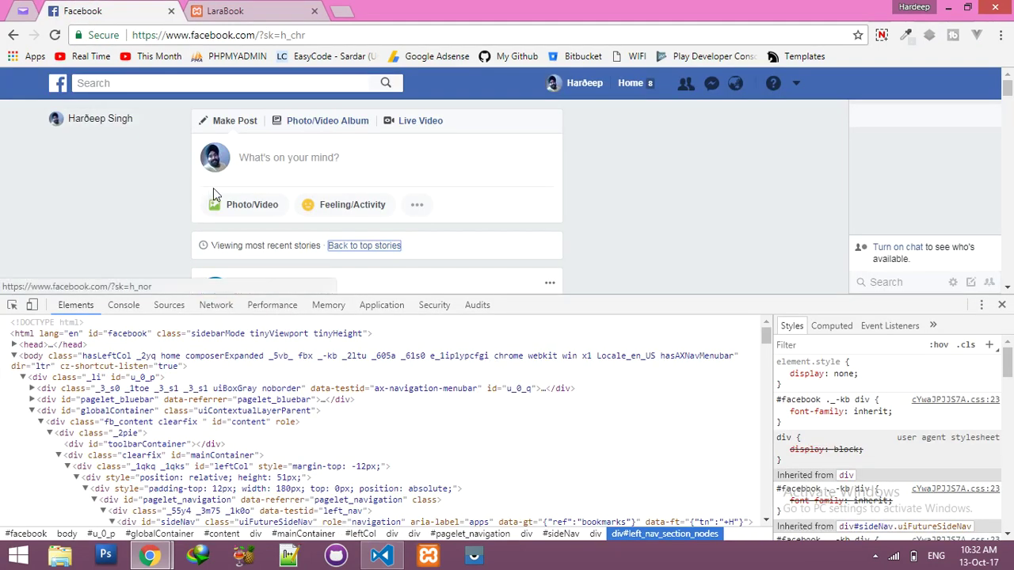
mouse_move(252, 204)
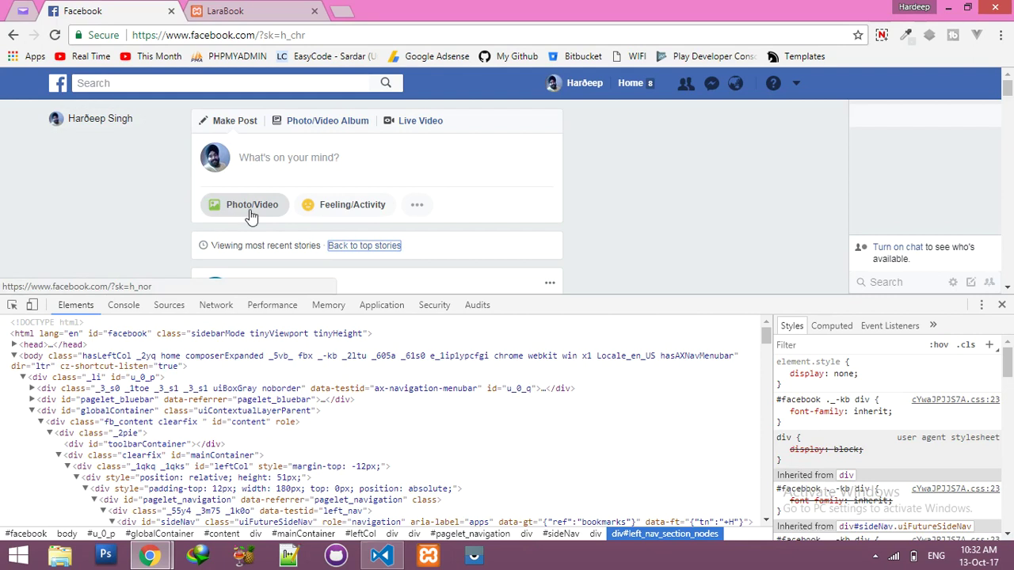
mouse_move(217, 213)
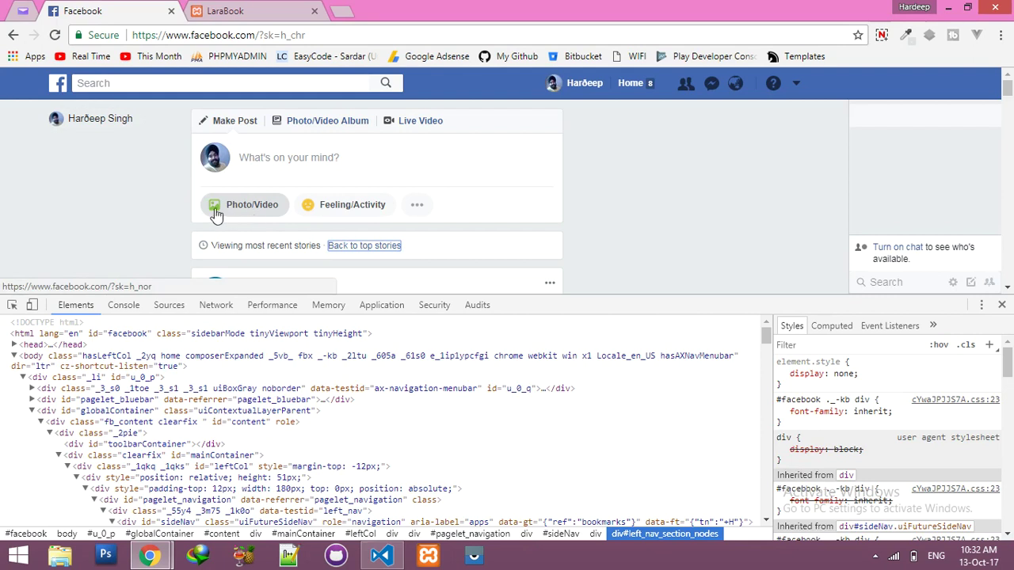
click(221, 10)
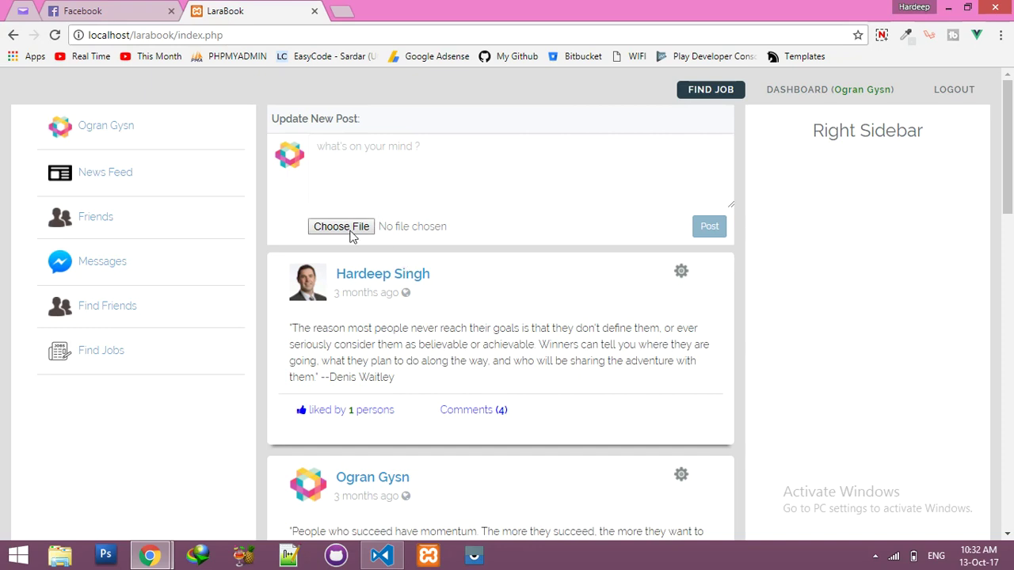
mouse_move(341, 226)
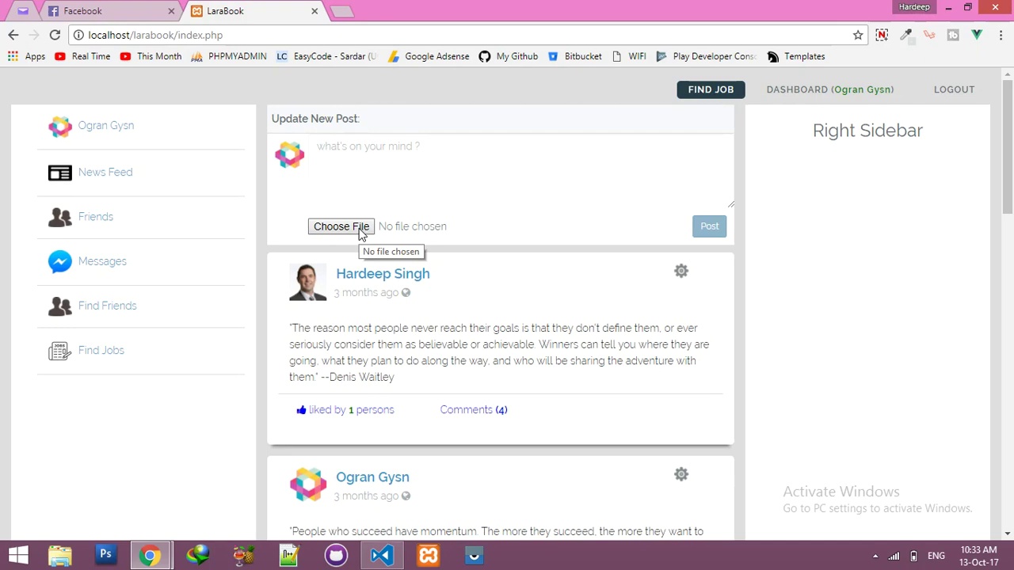
- Give the wrapper div on line 193 style="position:relative;display:inline-block"
click(381, 555)
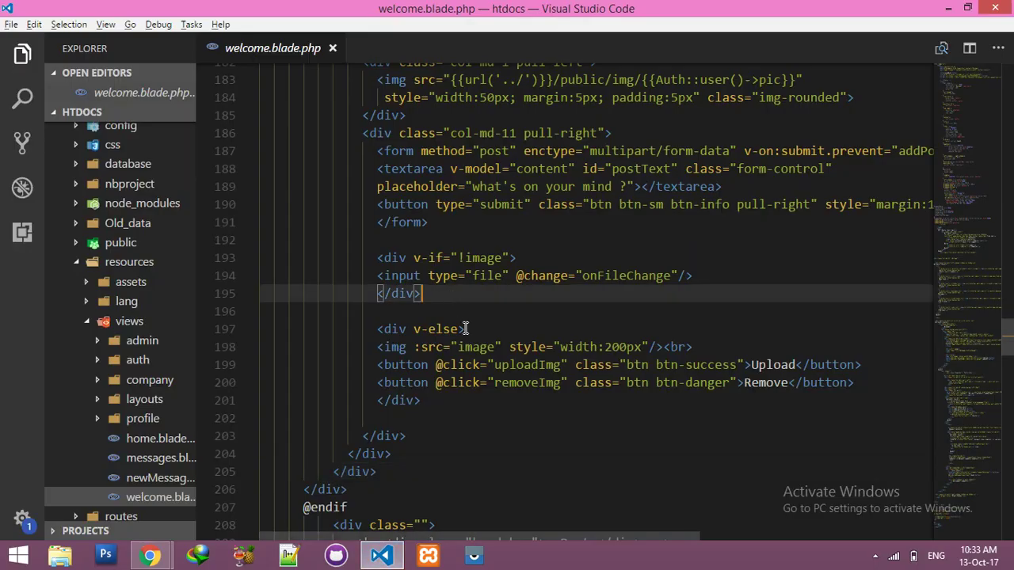
click(515, 257)
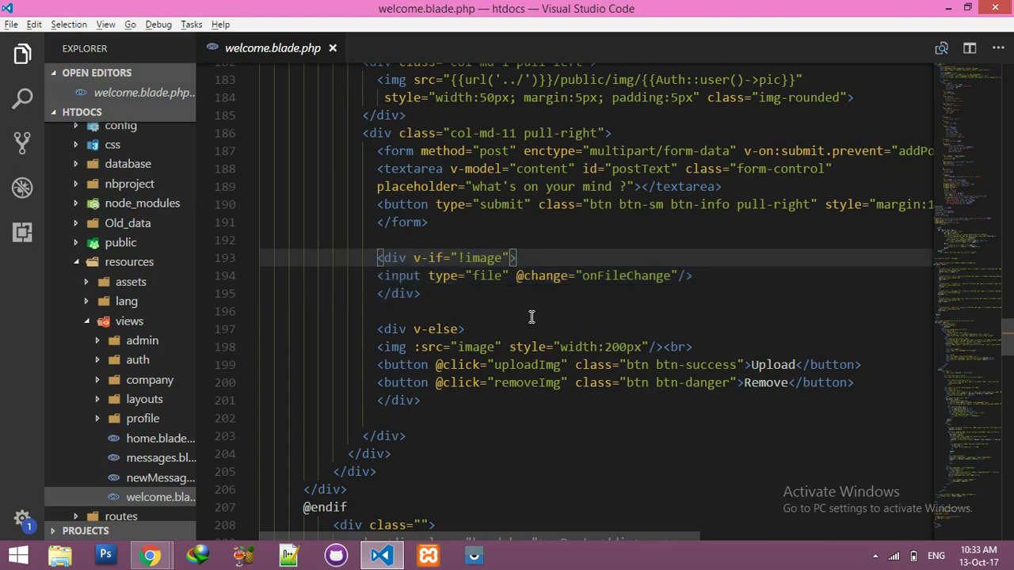
text(style=")
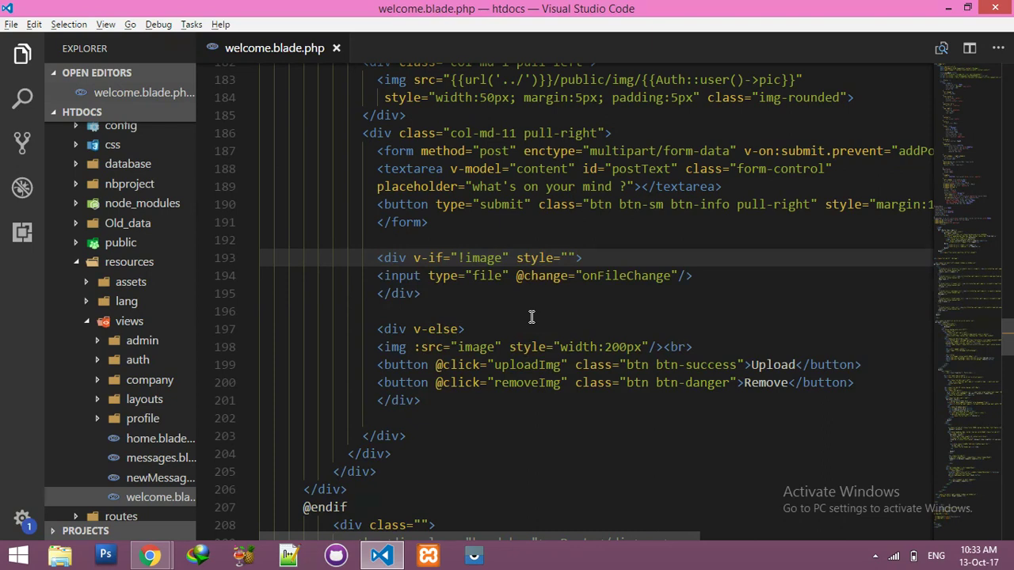
text(position)
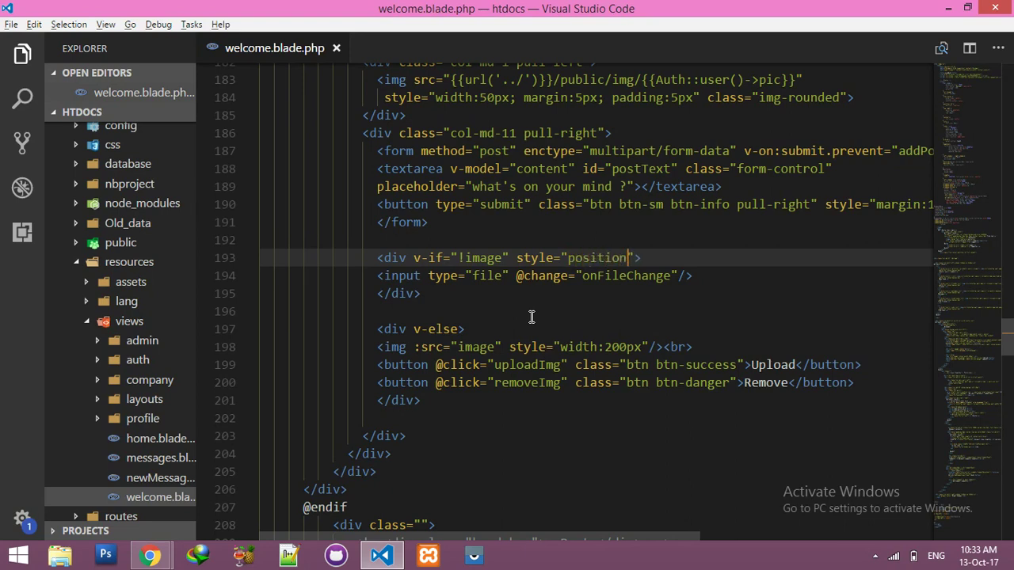
text(re)
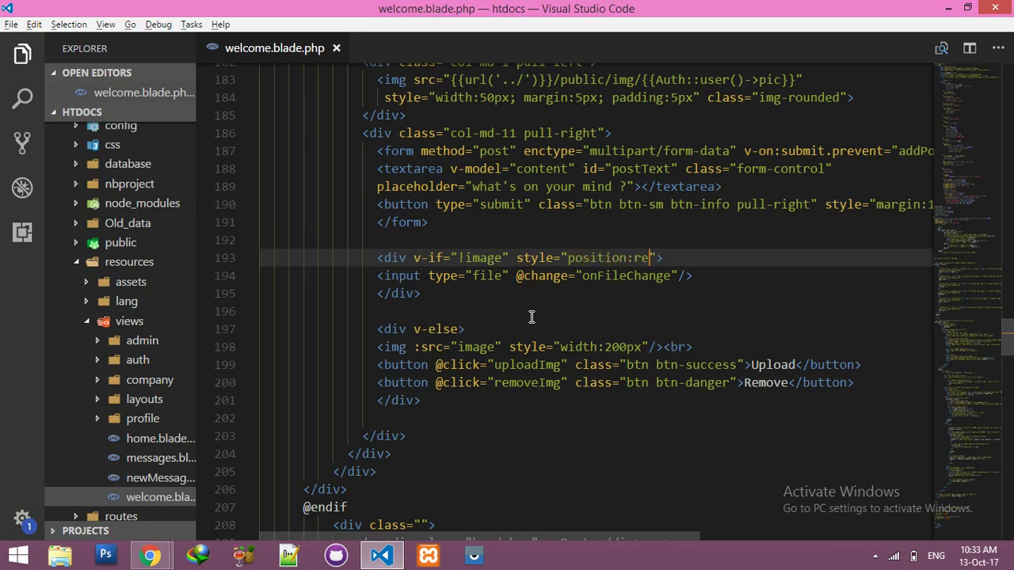
text(lative)
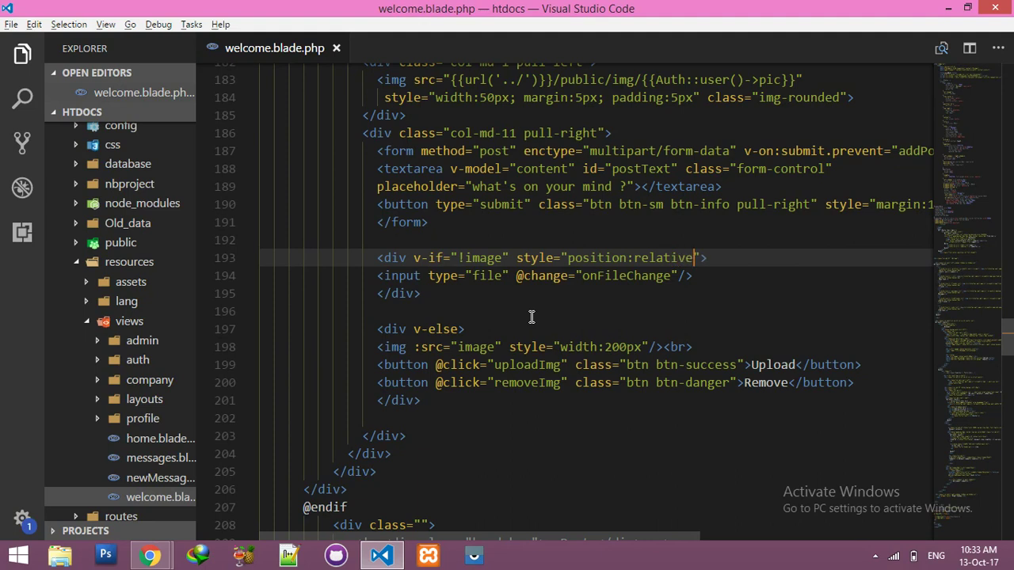
text(;)
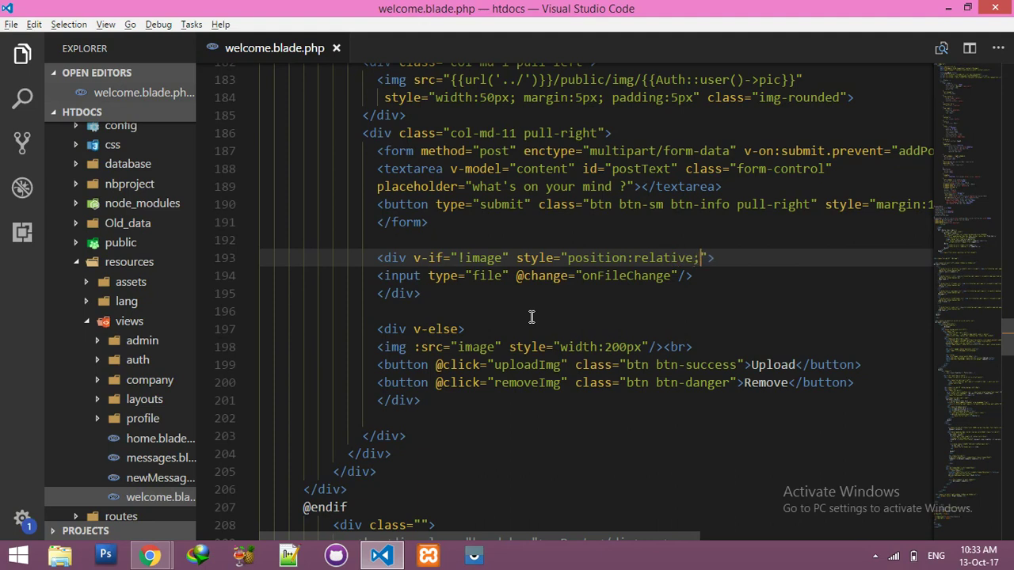
text(display:)
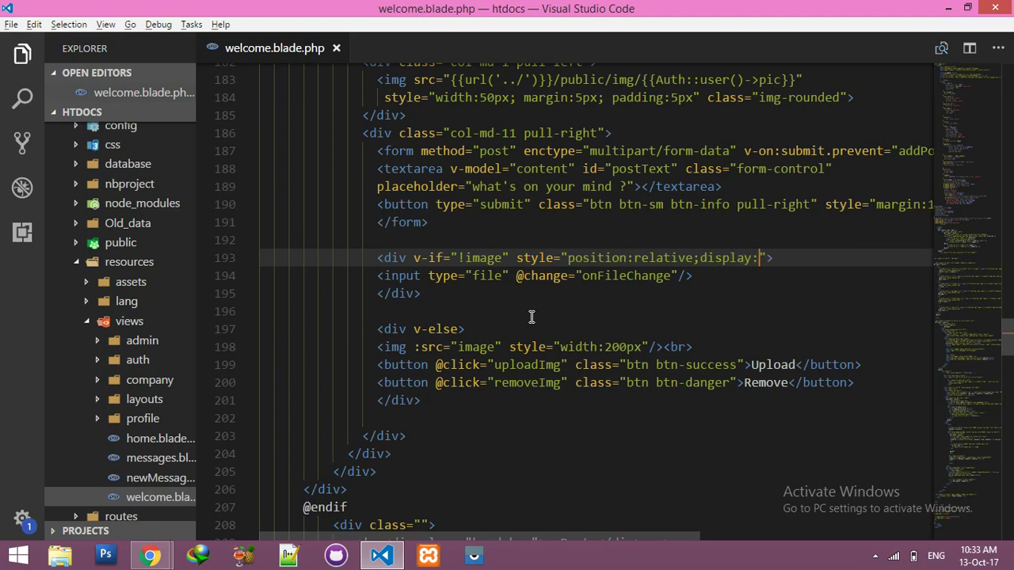
text(inline-block)
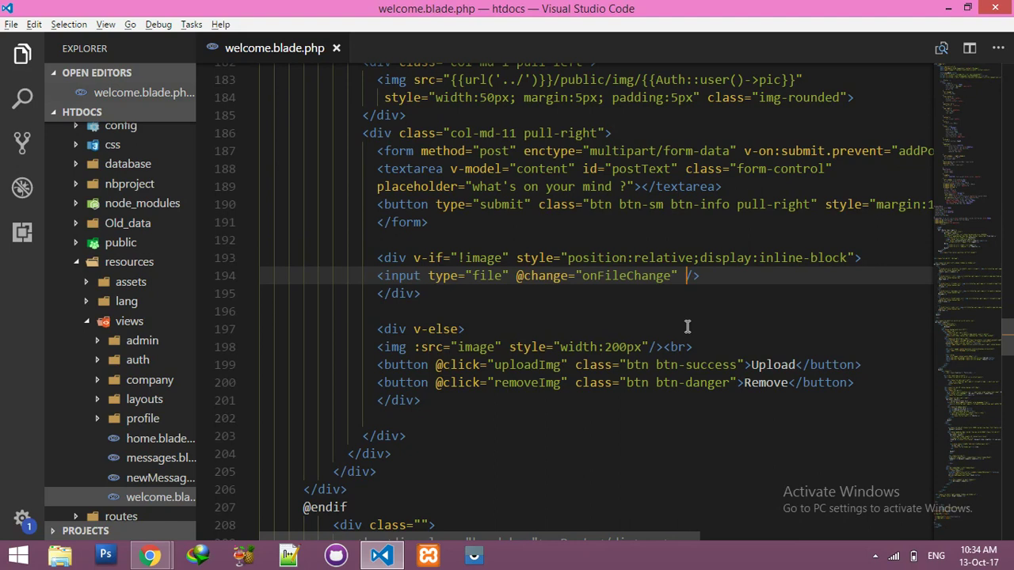
- Style the file input with position:absolute, left:0 and top:0, enabling word wrap
text(s)
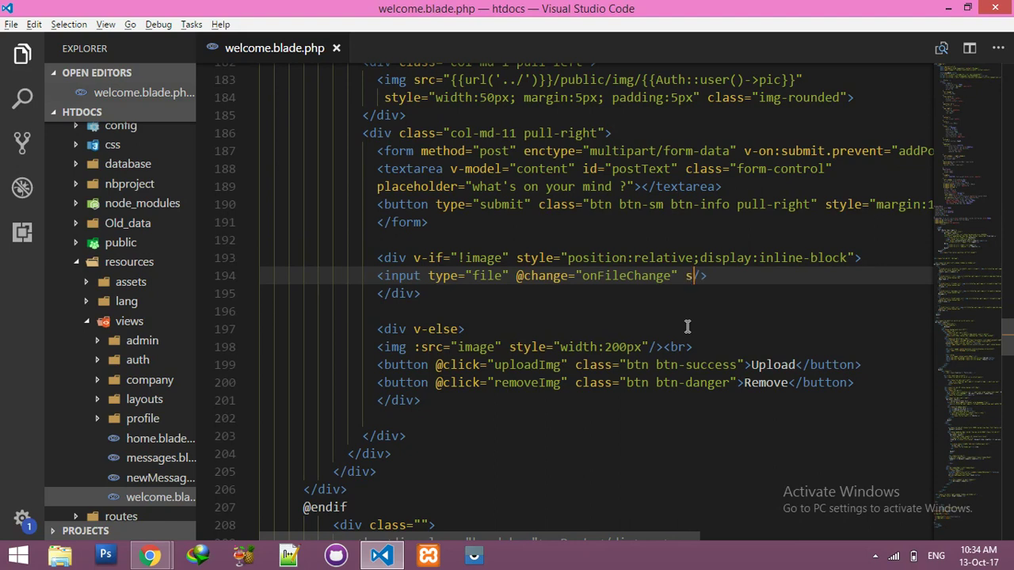
text(tule="")
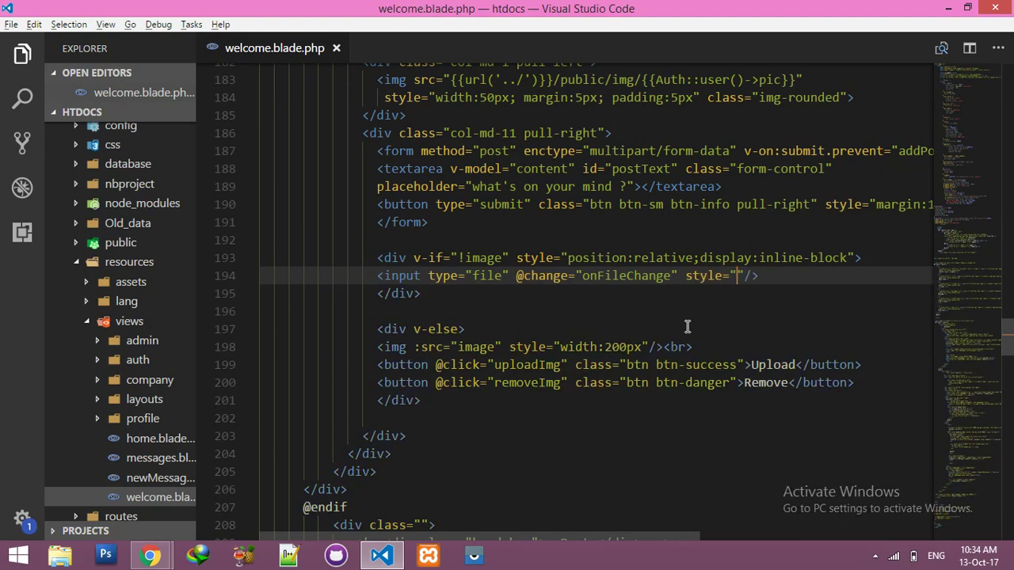
text(position:a)
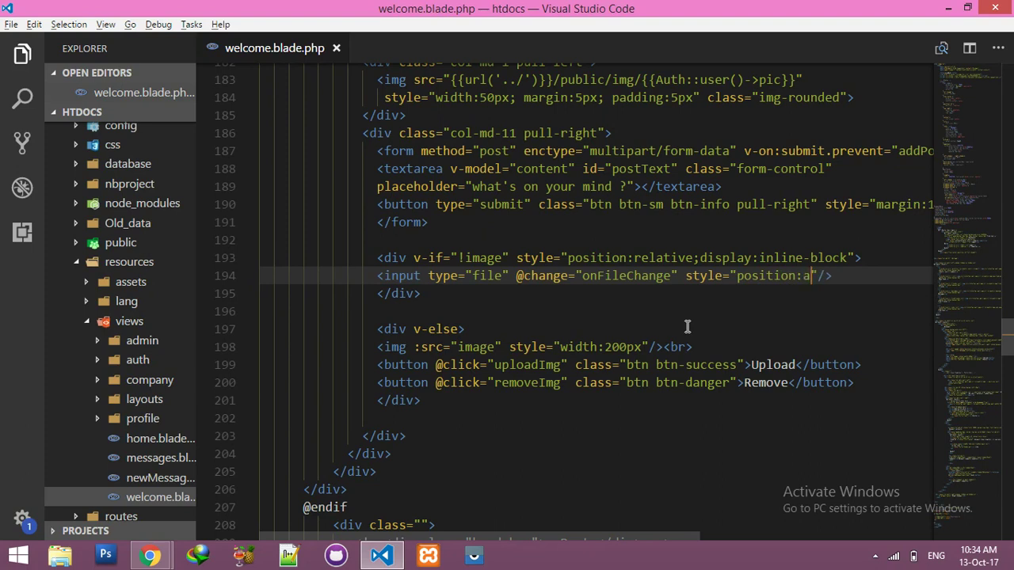
text(bsol)
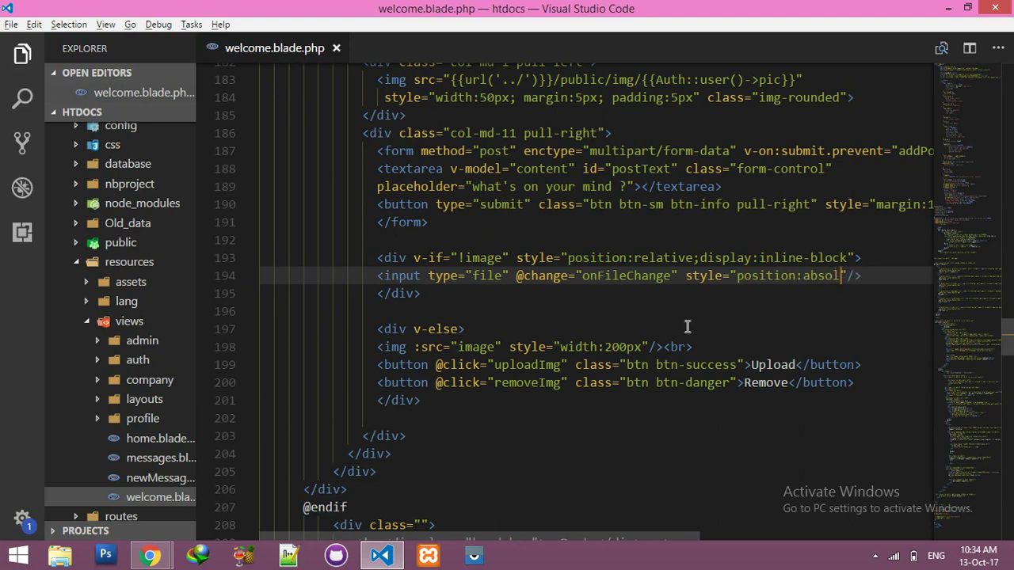
text(ute)
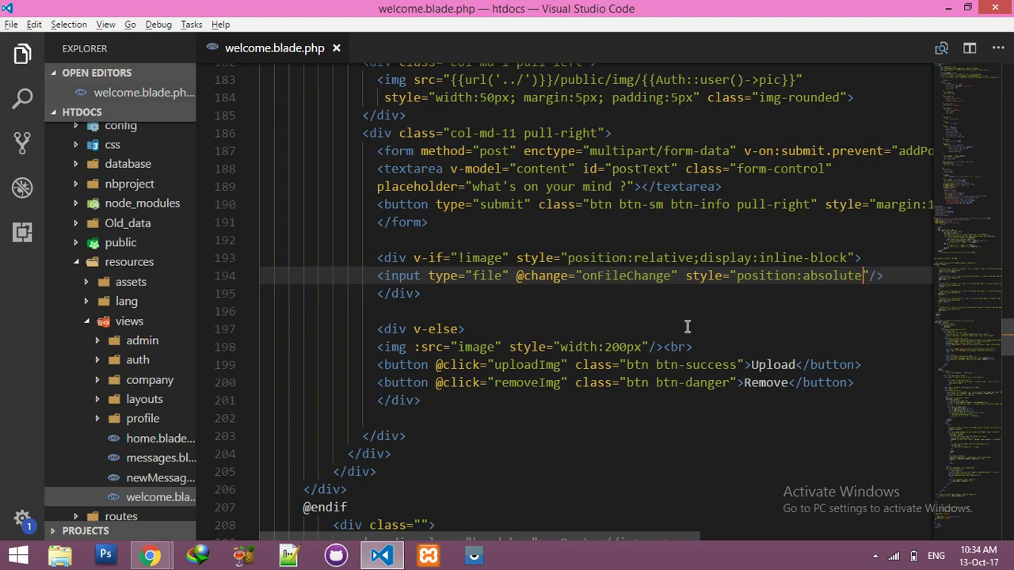
text(;)
key(Enter)
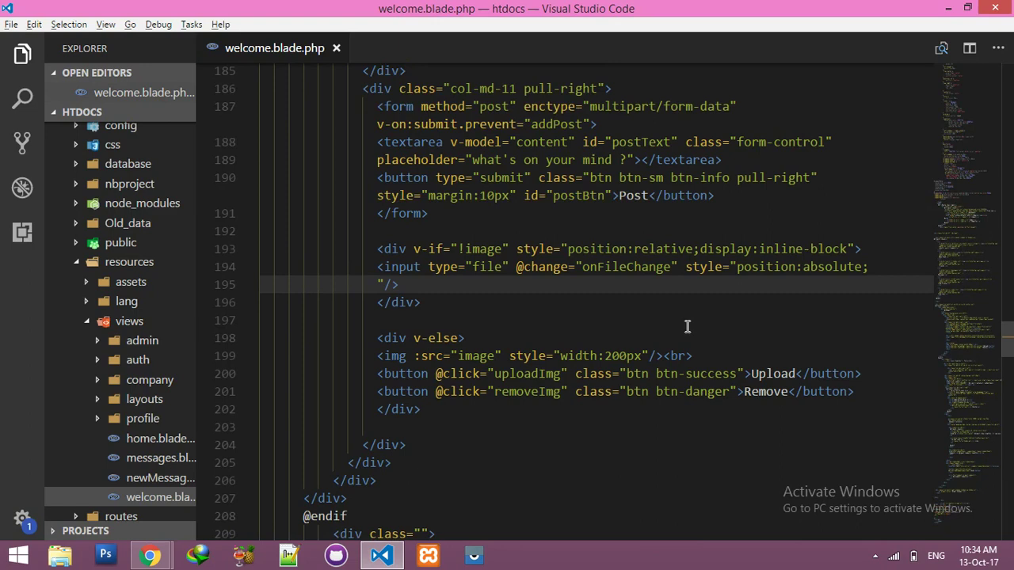
text(left:0px)
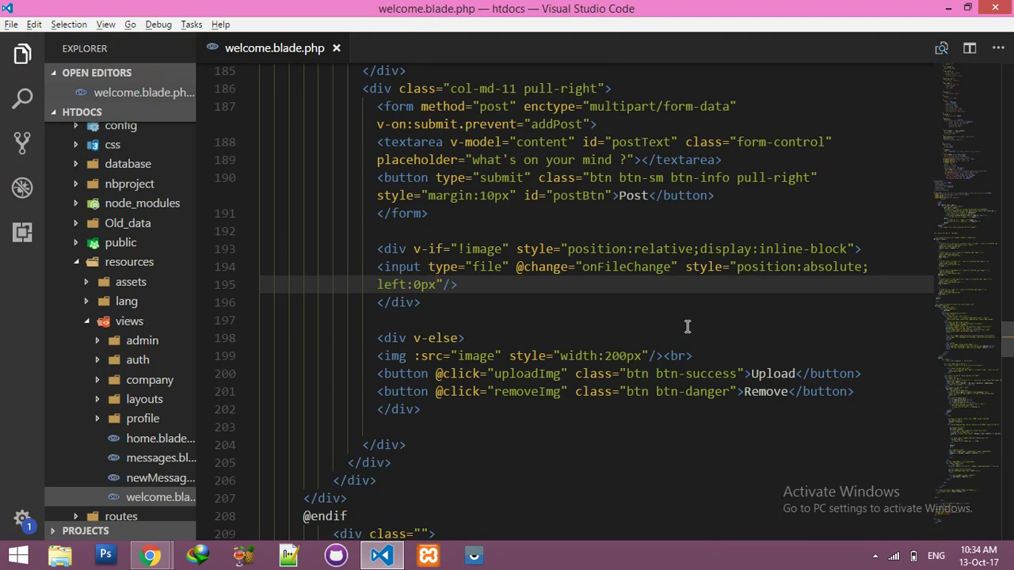
text(;top)
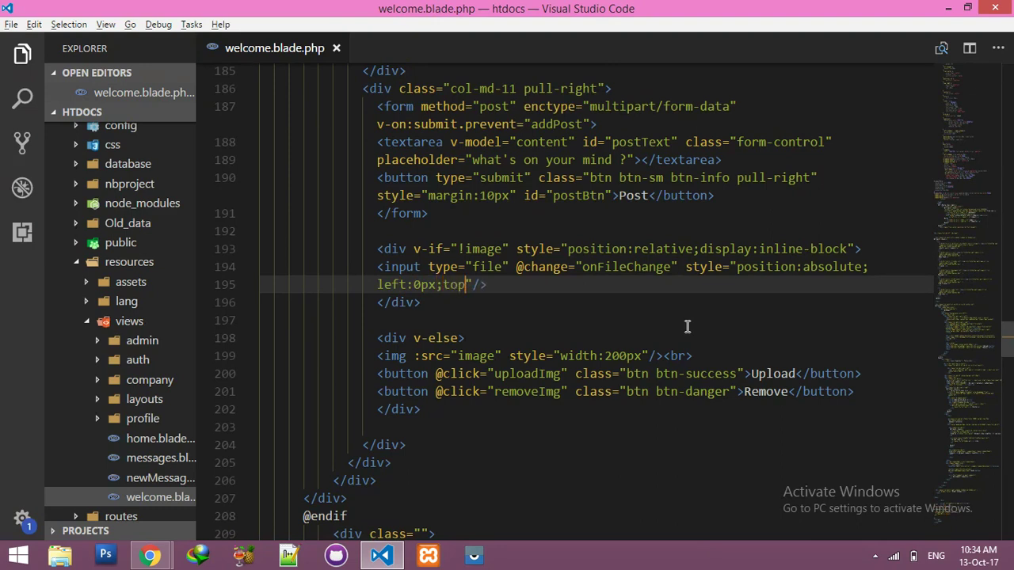
text(:0;)
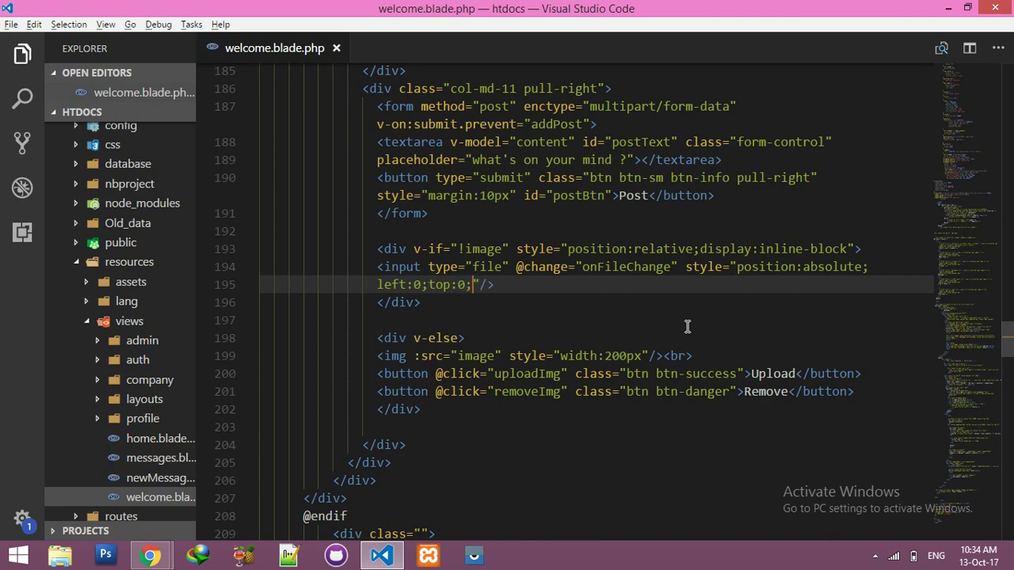
- Add a 'photo' label line above the file input and reload LaraBook to see it
click(150, 555)
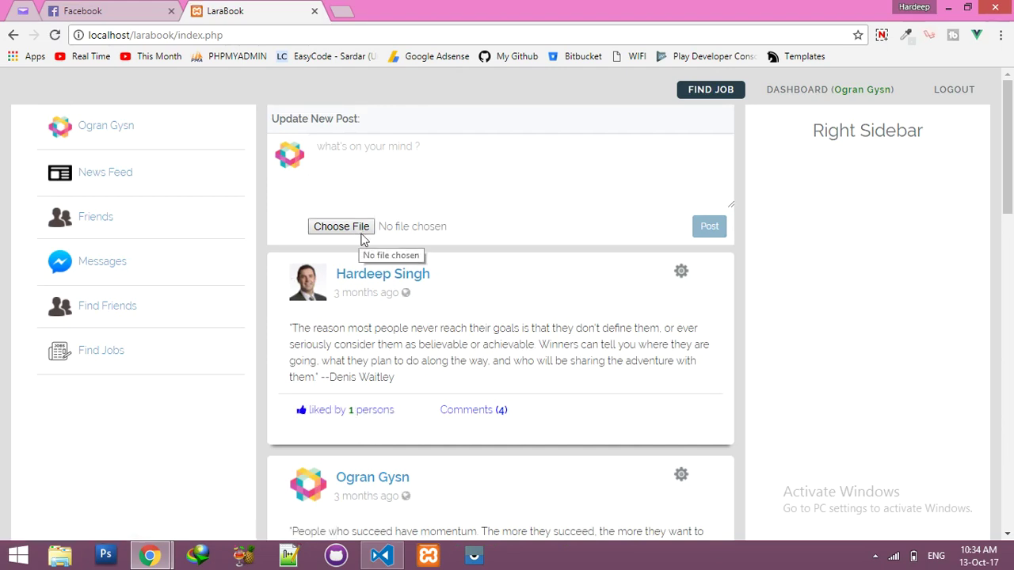
click(381, 554)
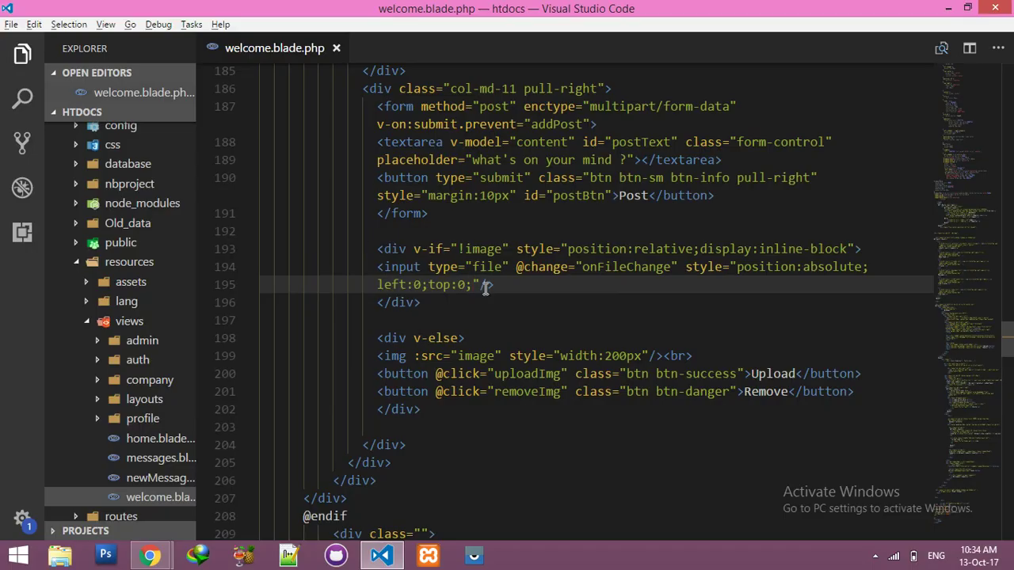
key(Enter)
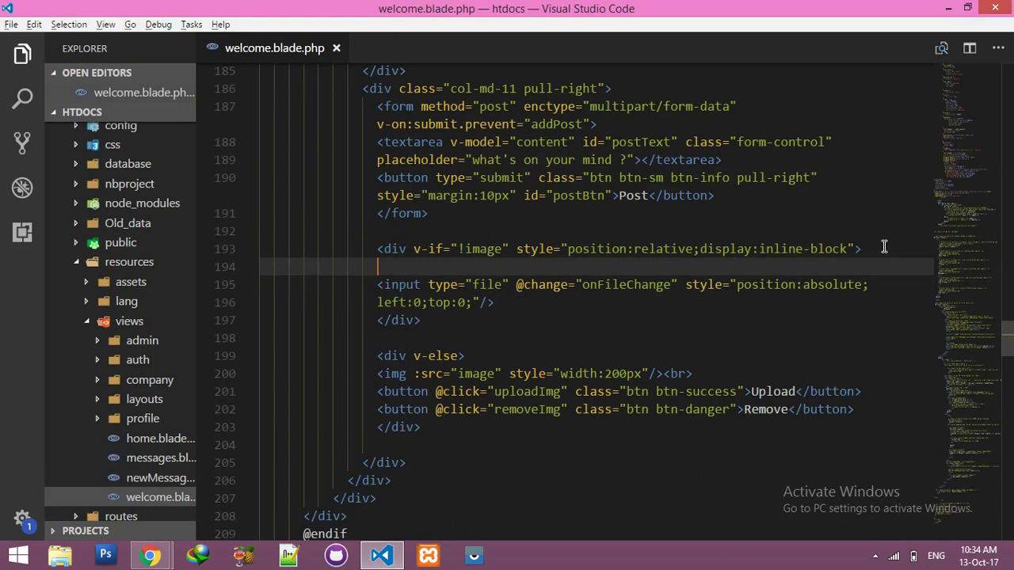
text(photo)
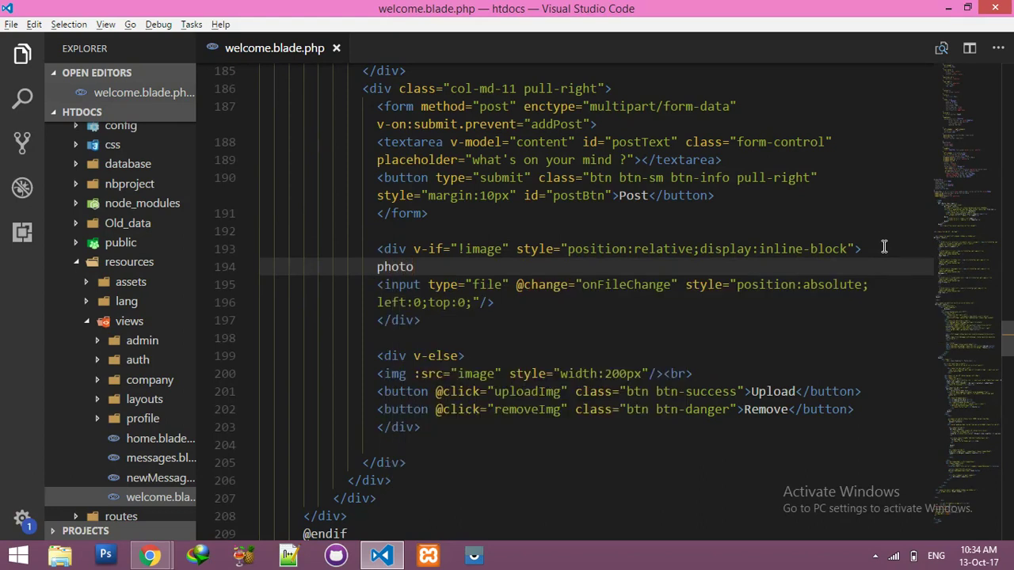
click(150, 554)
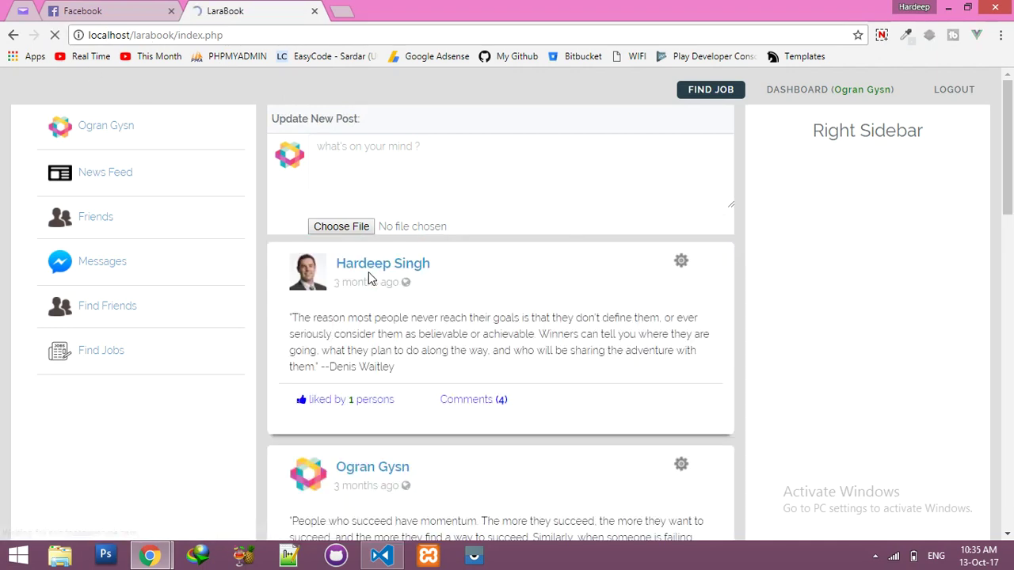
- Add opacity to the file input's style and preview the composer in Chrome
click(381, 554)
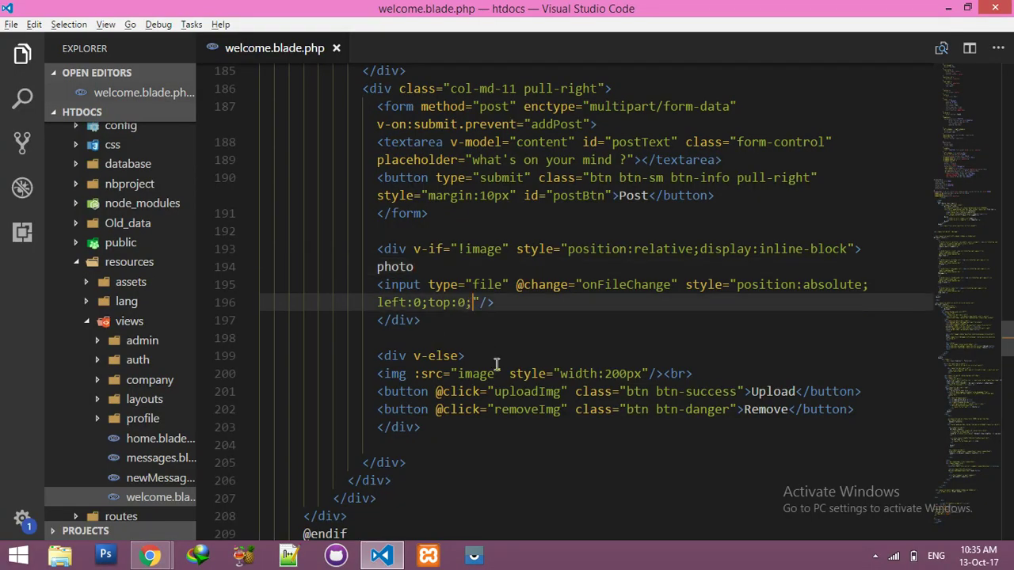
text(opa)
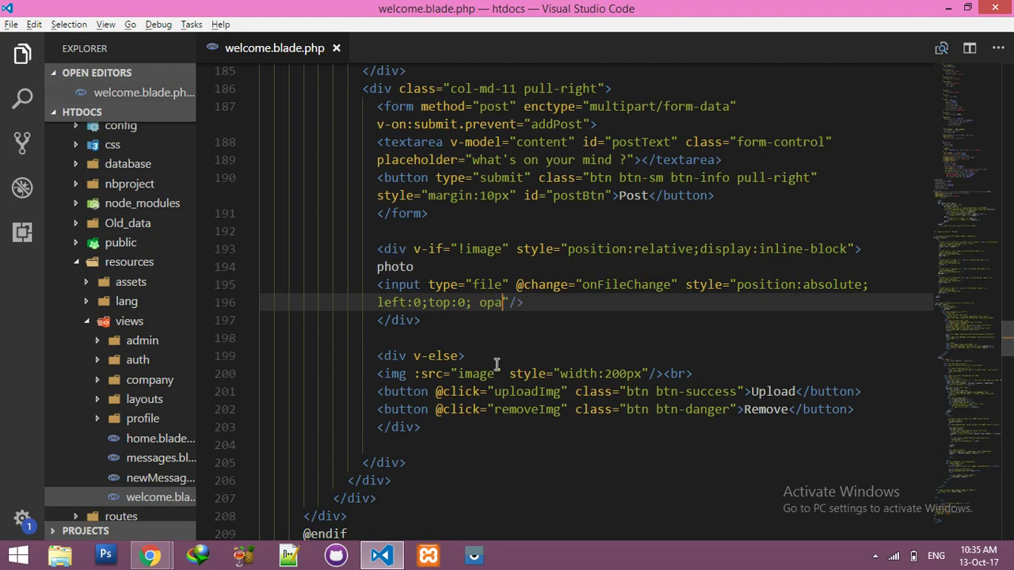
text(city)
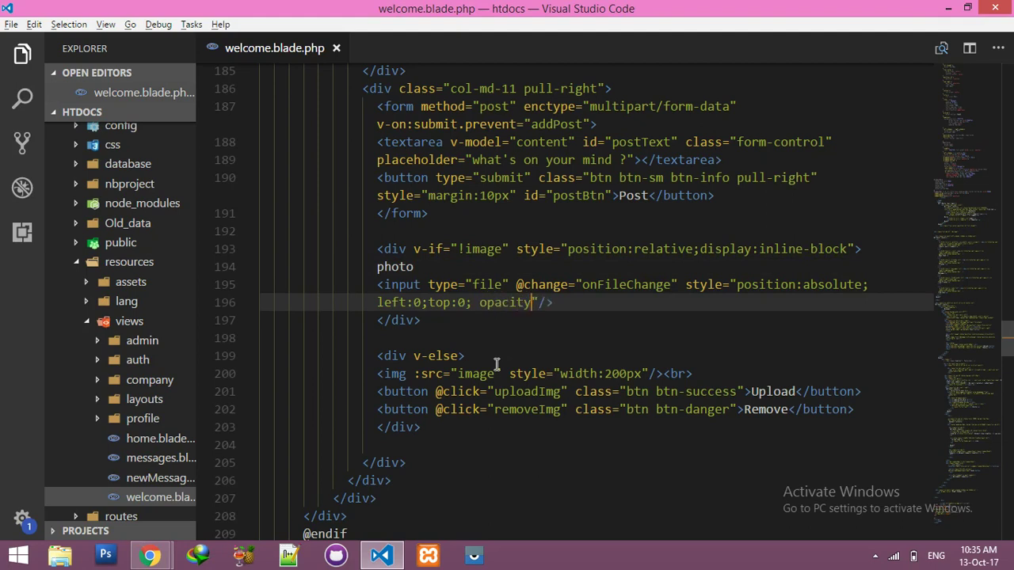
click(149, 555)
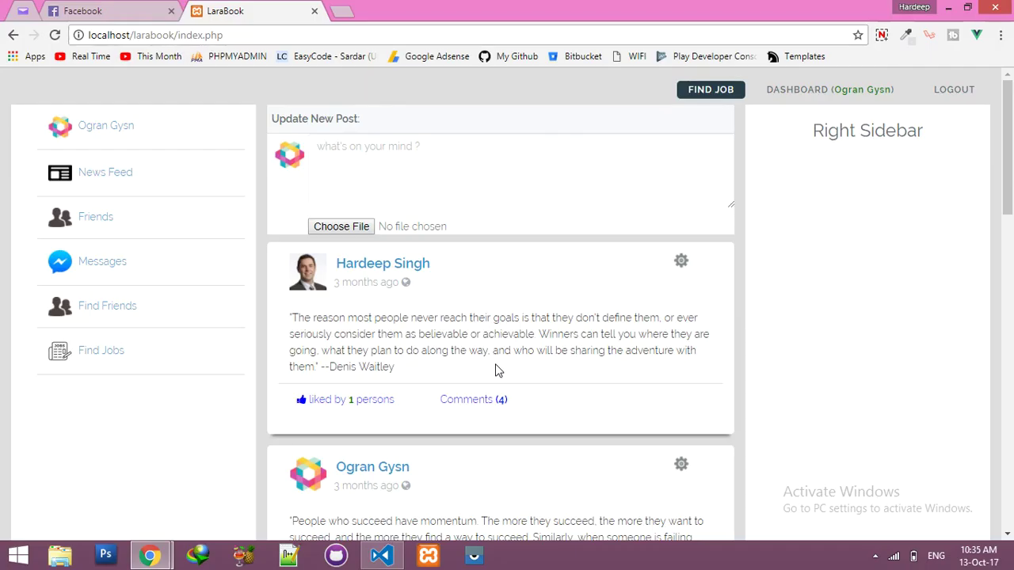
- Attach an image via the photo input, remove its preview, and return to VS Code
click(341, 226)
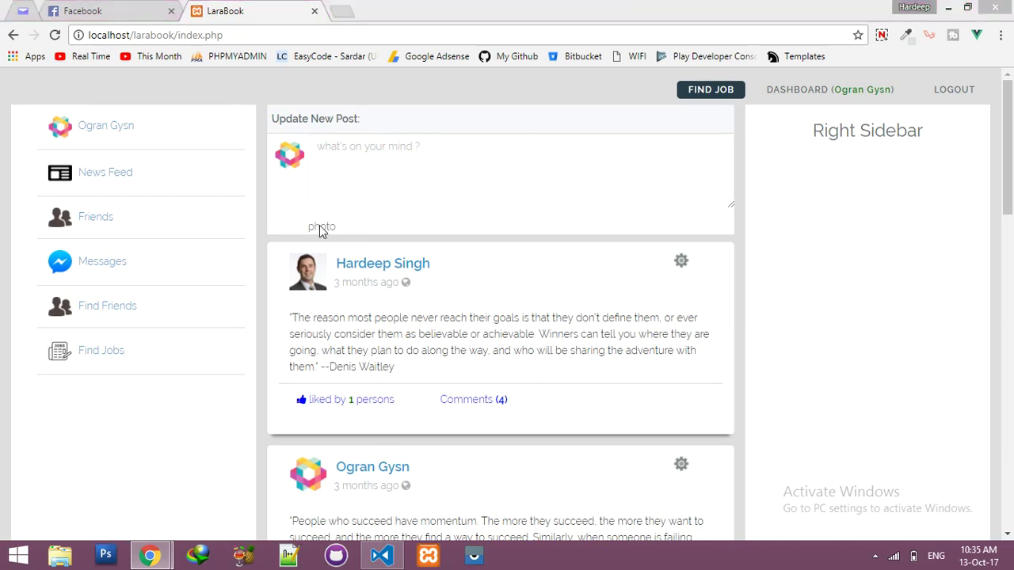
click(321, 227)
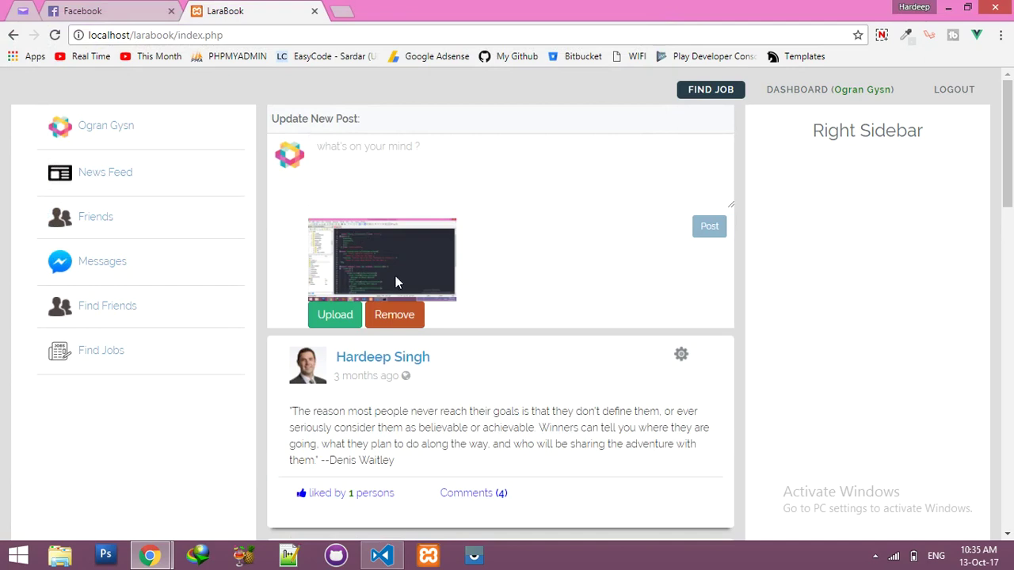
click(394, 314)
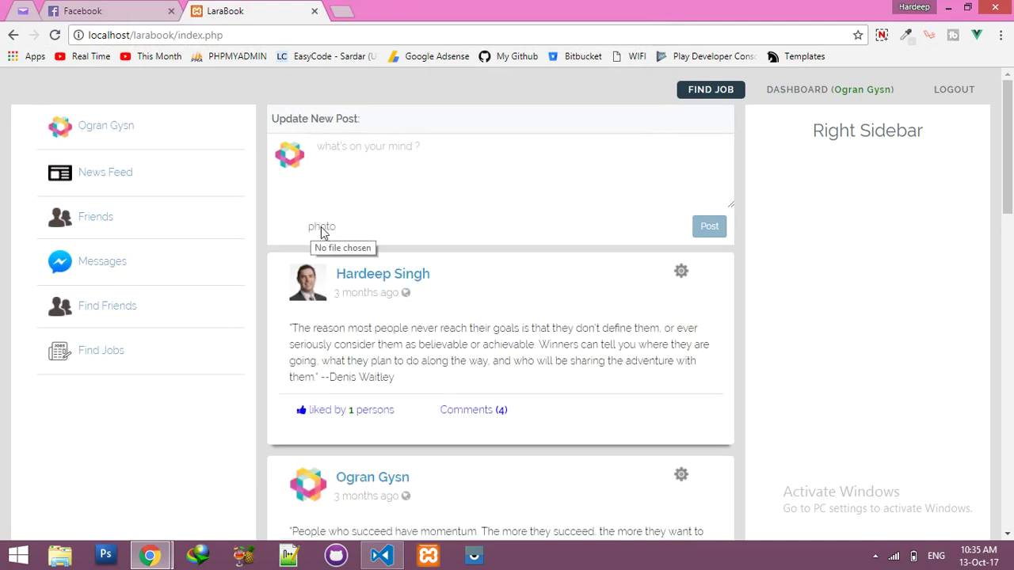
mouse_move(164, 8)
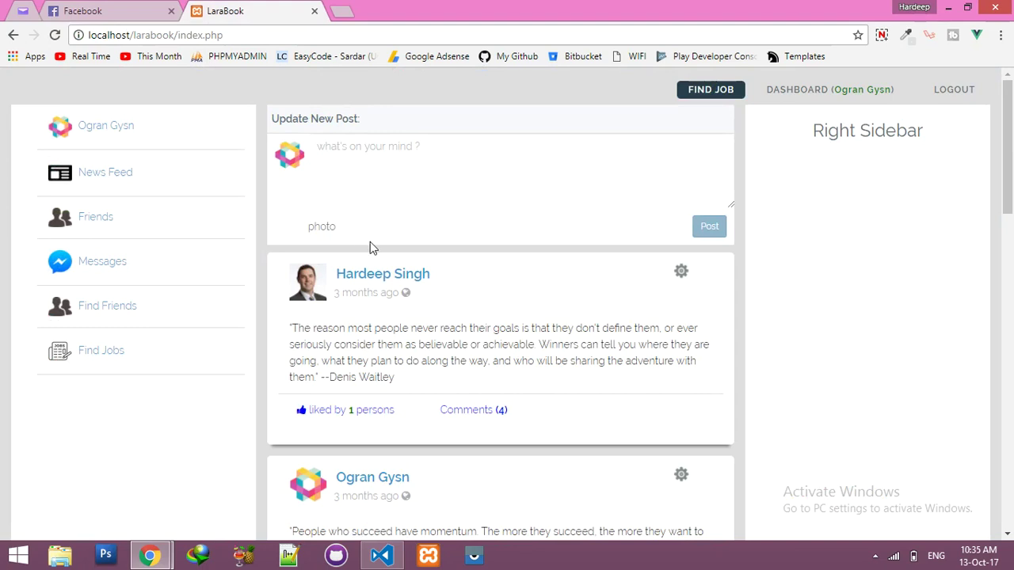
click(381, 555)
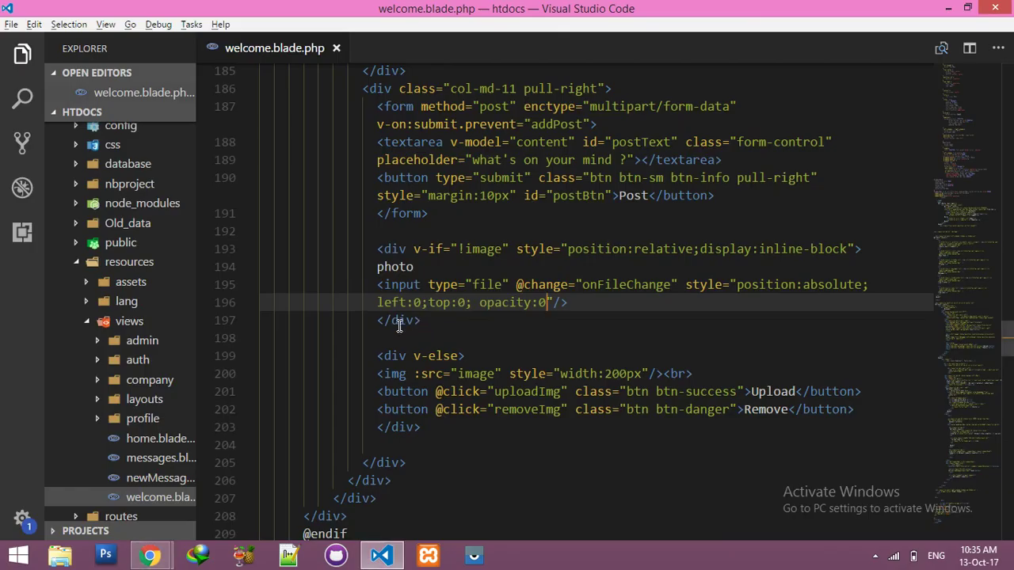
- Wrap the 'photo' label in bold <b> tags
click(378, 266)
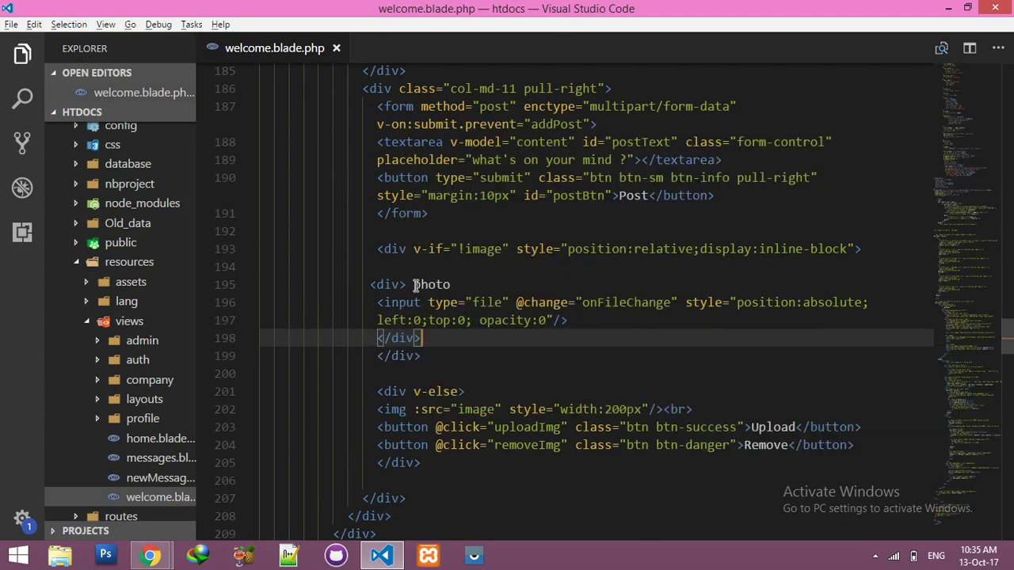
text(<b>)
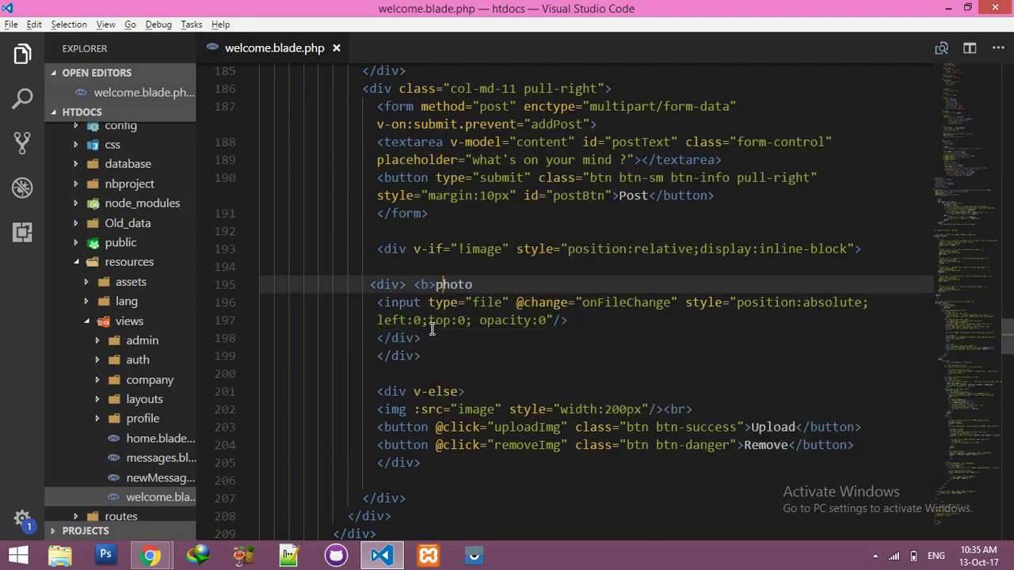
text(</b>)
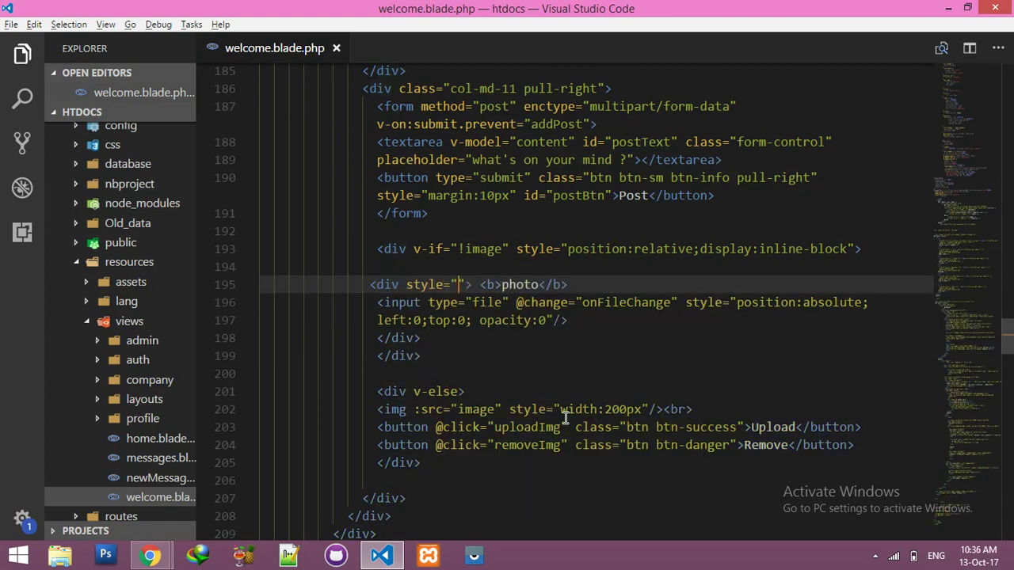
- Style the photo div with 1px #ddd border, 10px border-radius and #efefef background
text(border-)
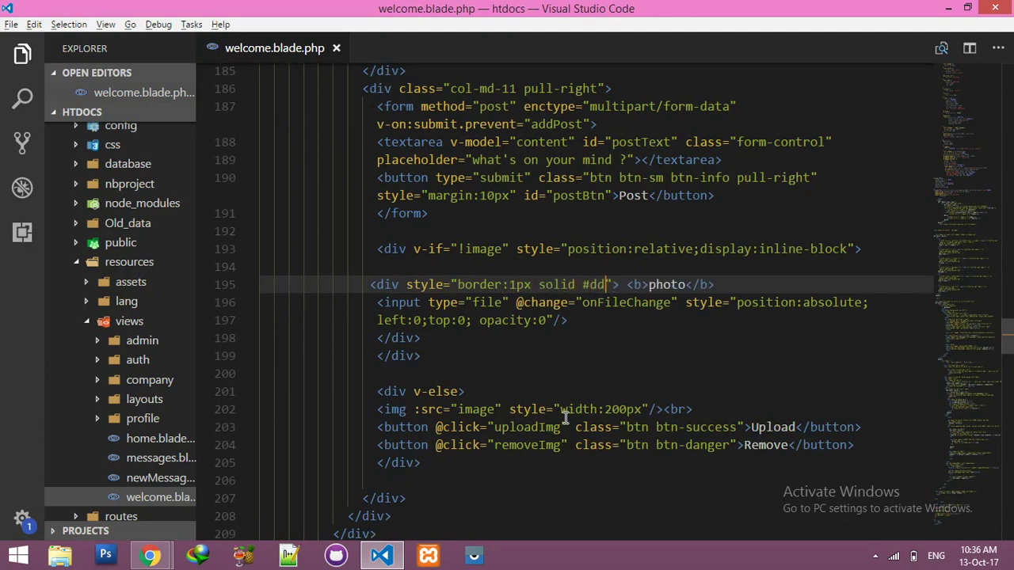
text(d; b)
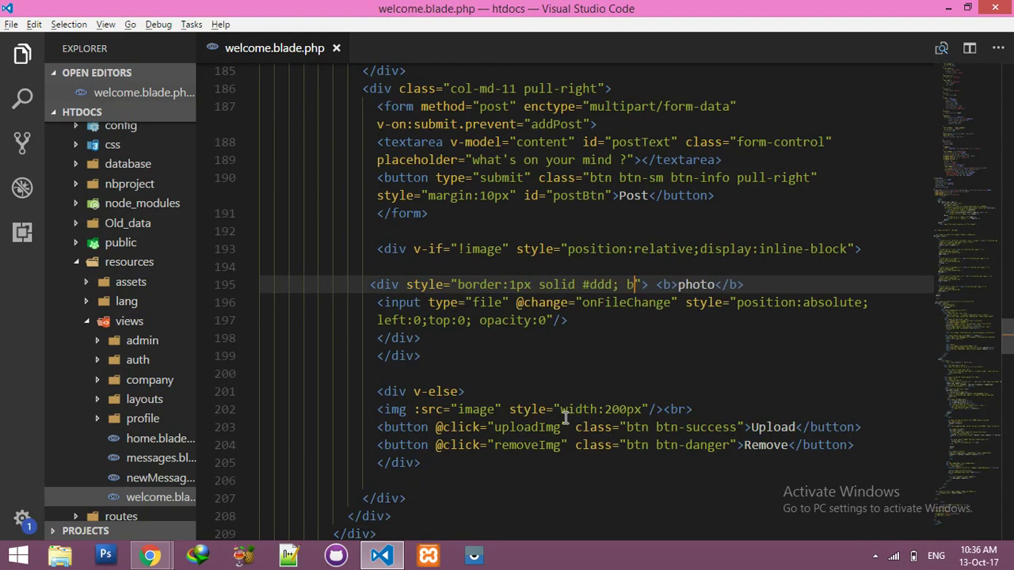
text(order-radius:)
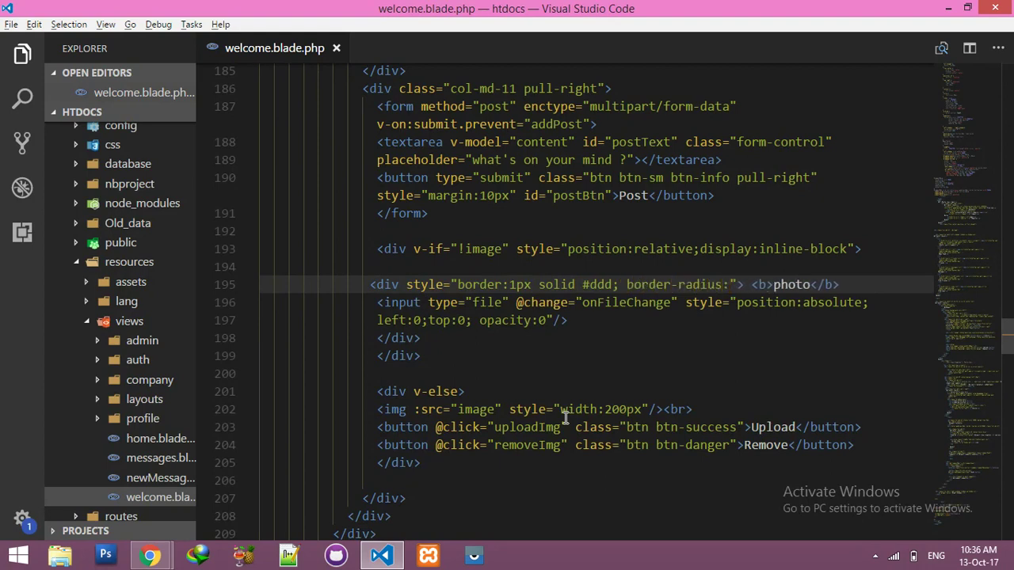
text(10px)
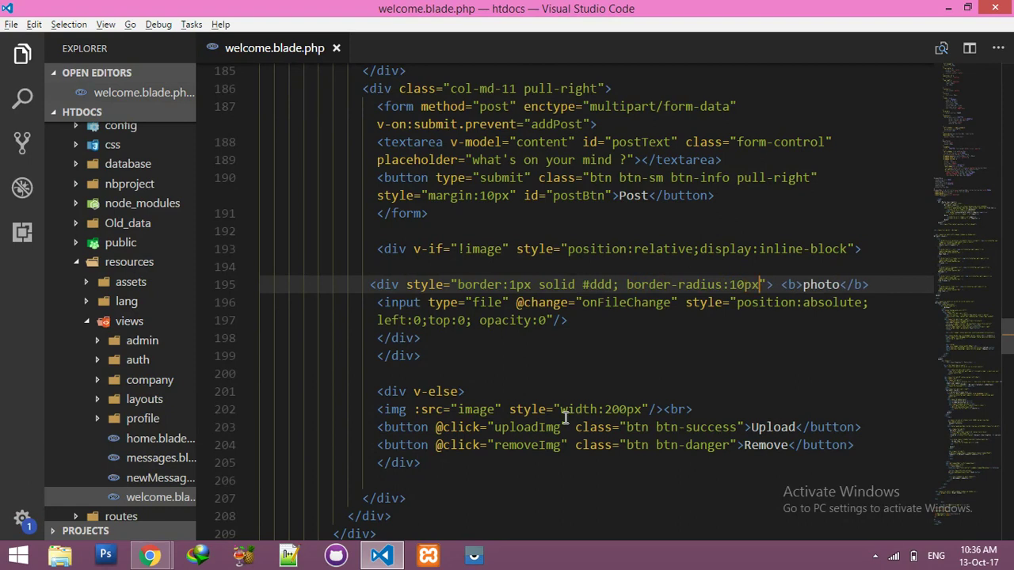
key(Enter)
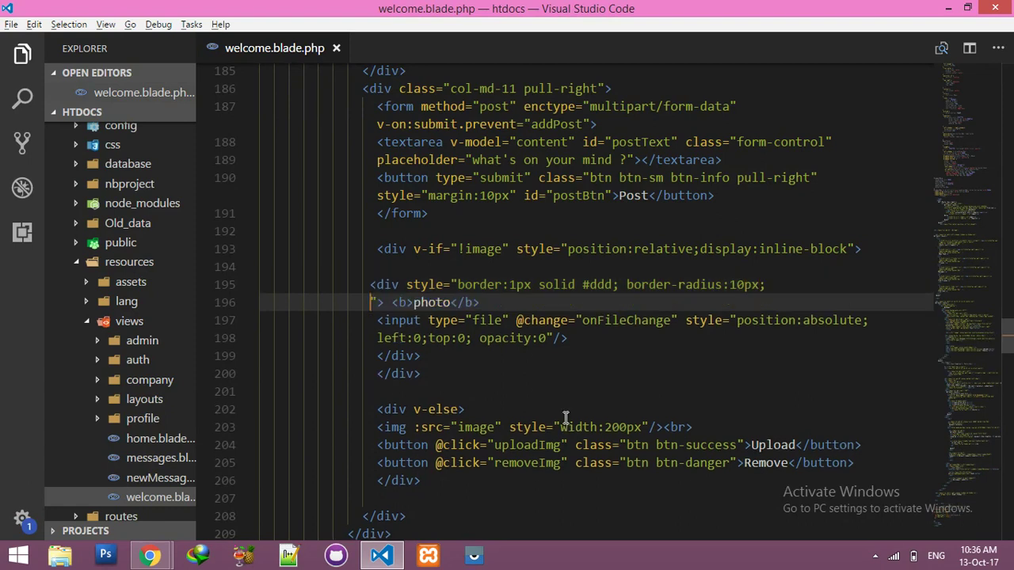
text(background-color:#)
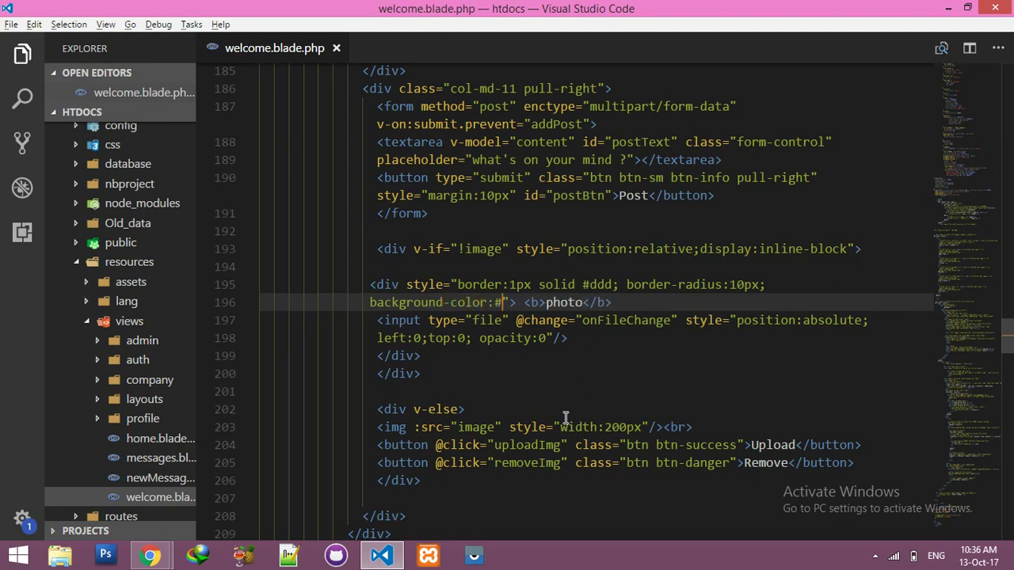
text(efefef;)
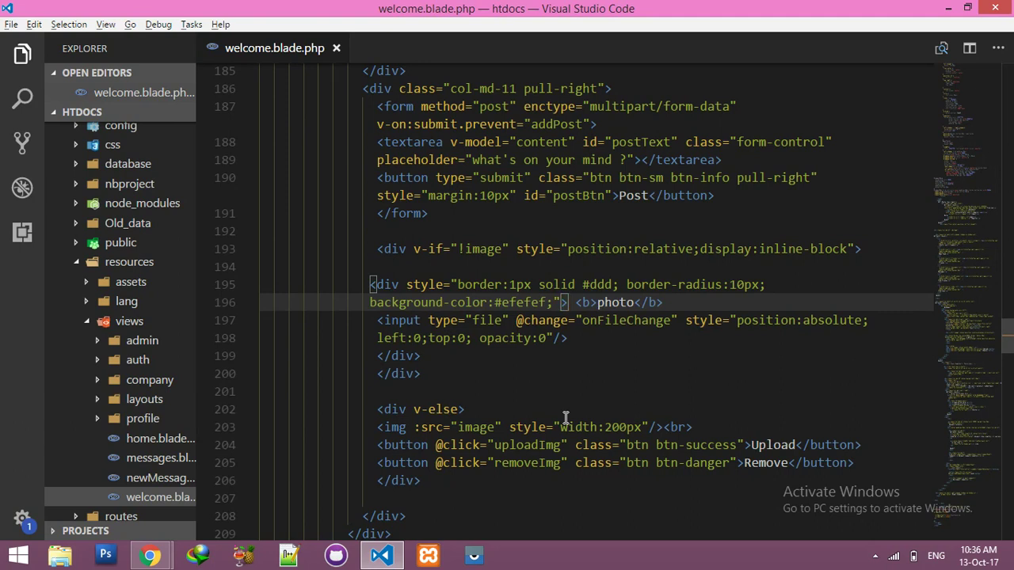
key(Enter)
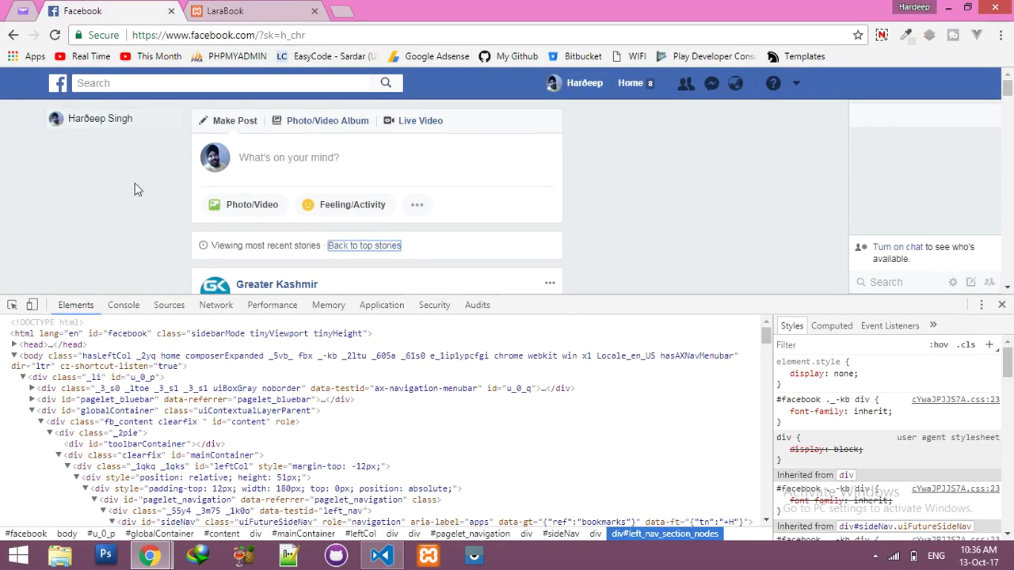
- Insert the Font Awesome fa-file-image-o icon before the bold 'photo' label
click(381, 554)
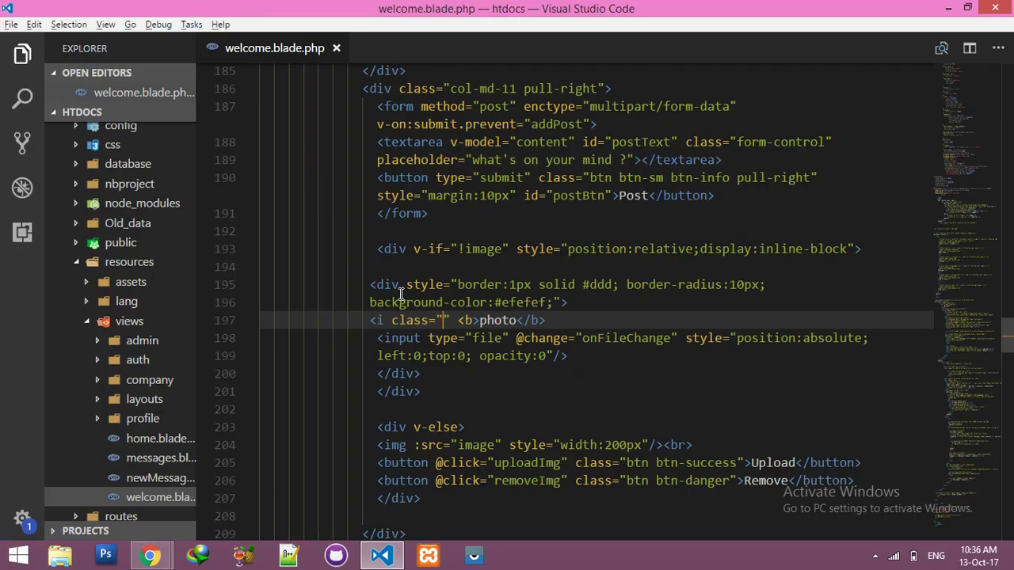
text(fa fa-file-image)
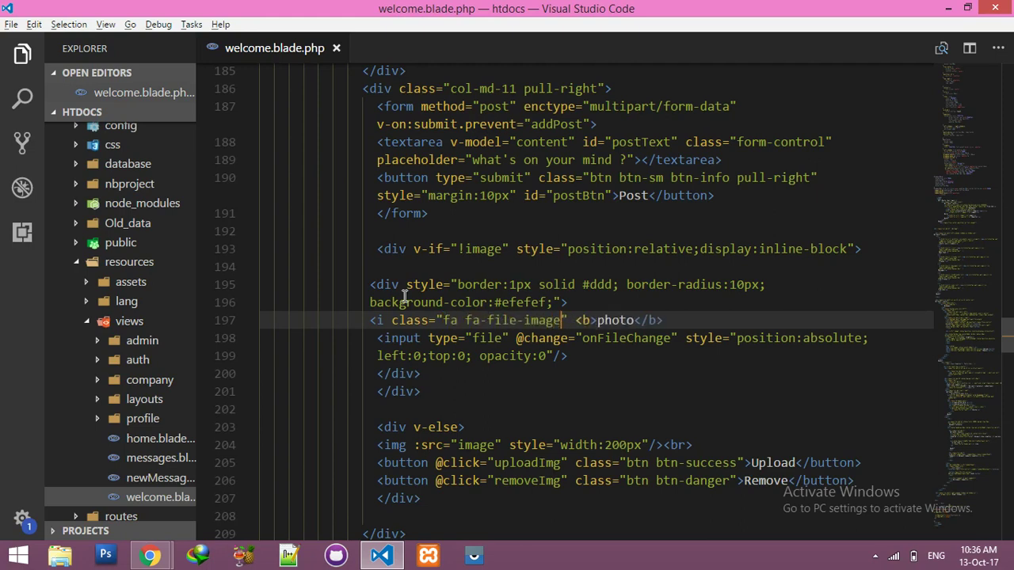
text(-o)
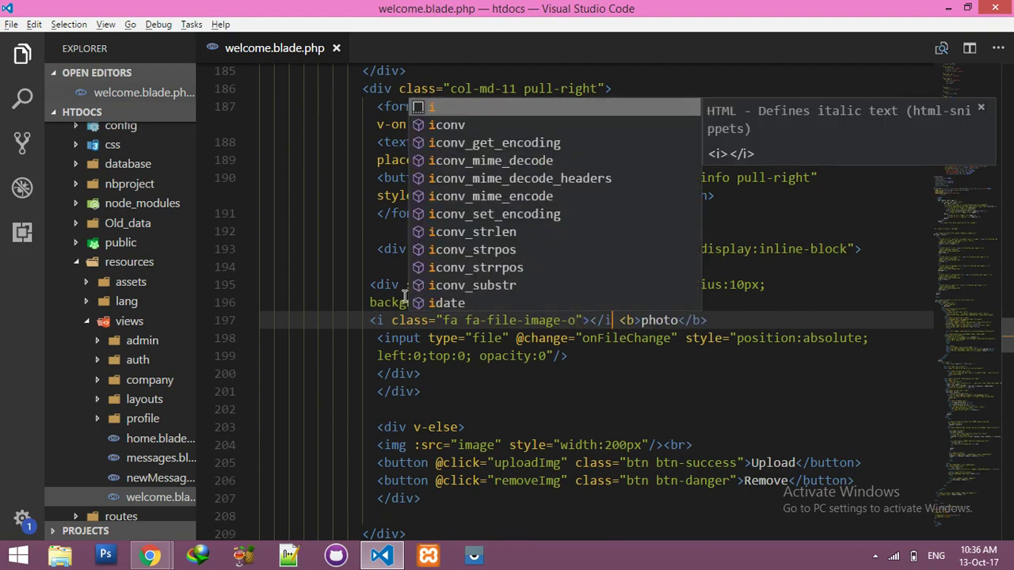
click(150, 555)
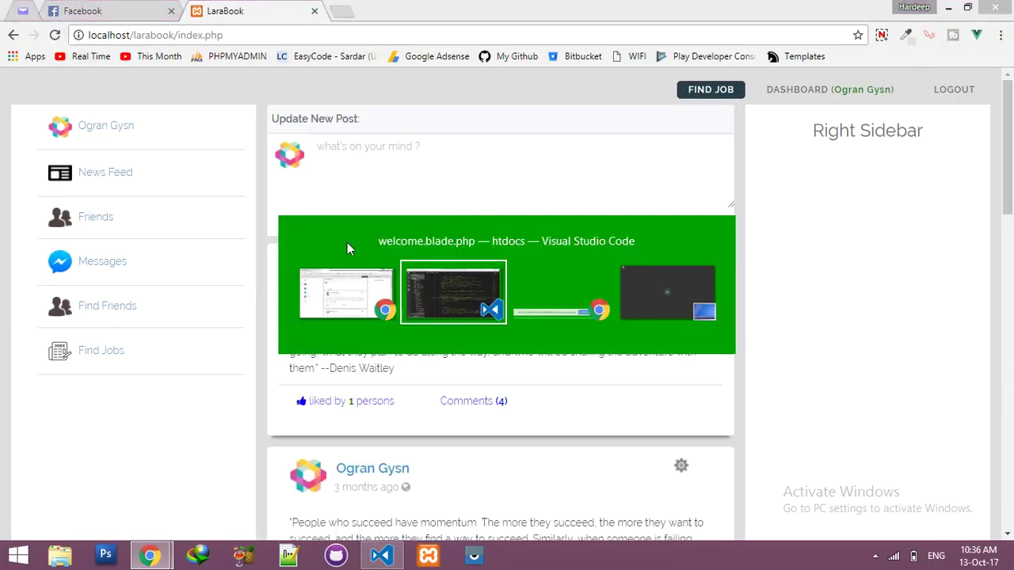
click(453, 293)
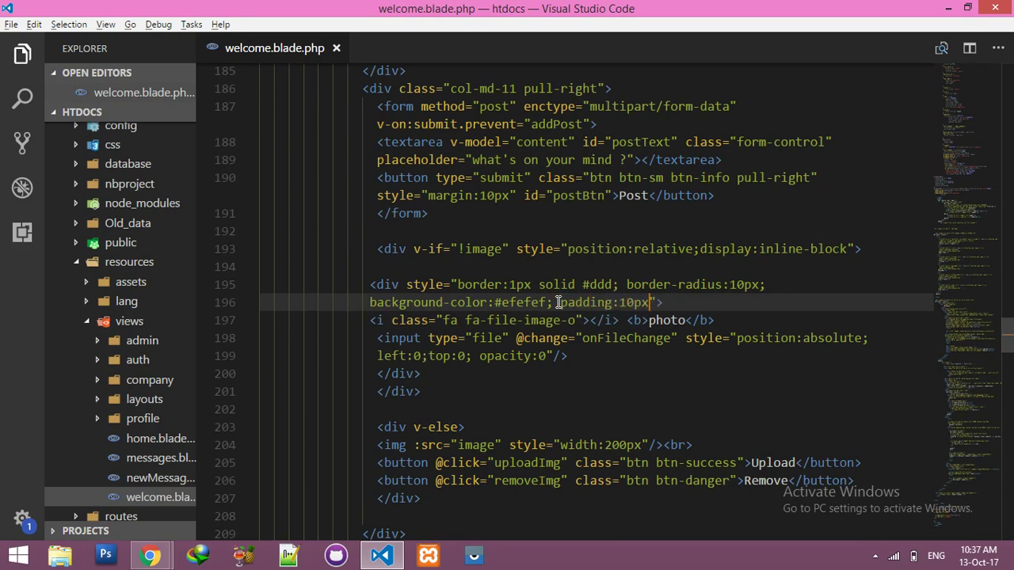
- Change the photo box padding to 3 15 3 10 and reload LaraBook to check
key(Backspace)
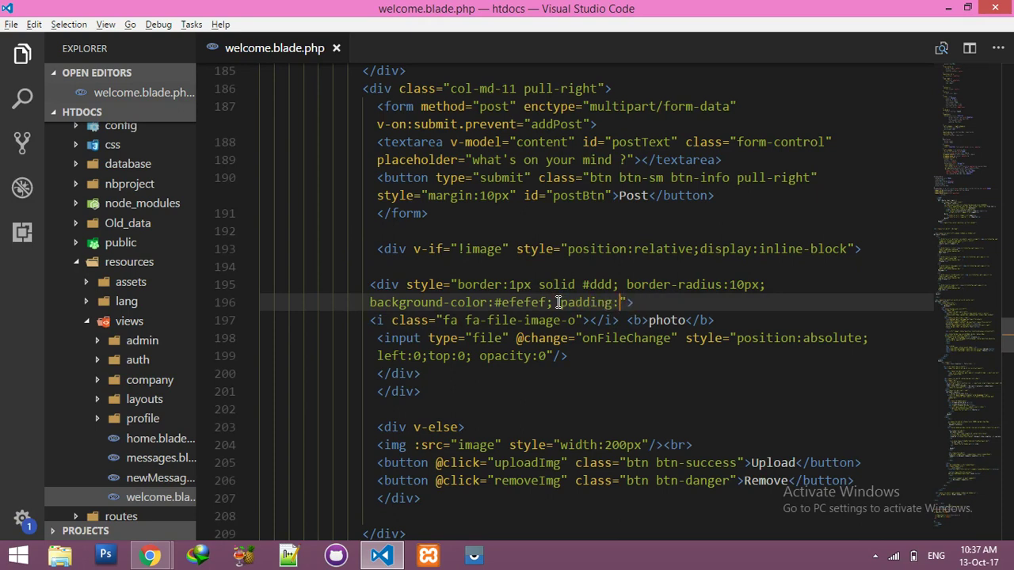
text(3 10 3)
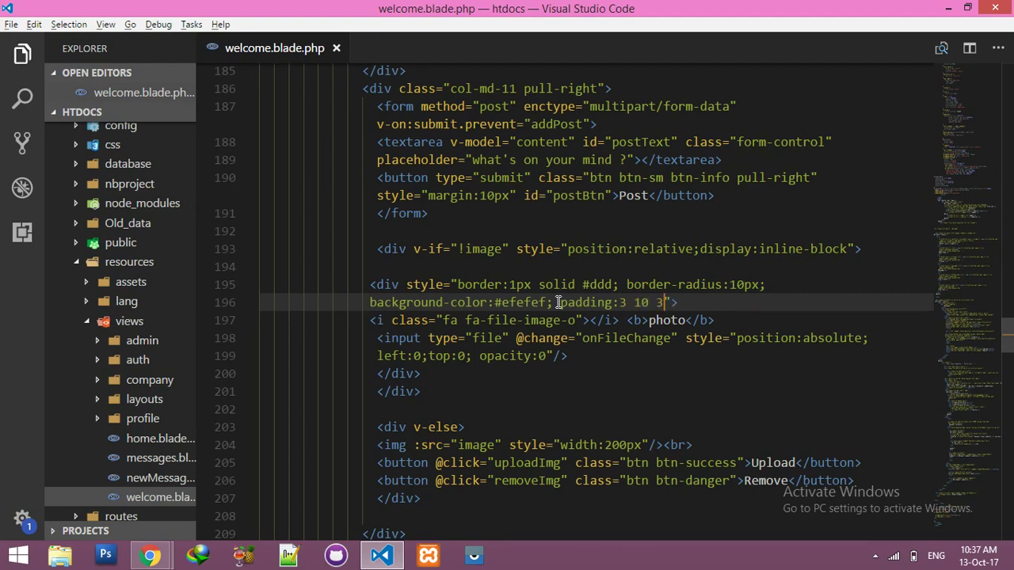
click(149, 554)
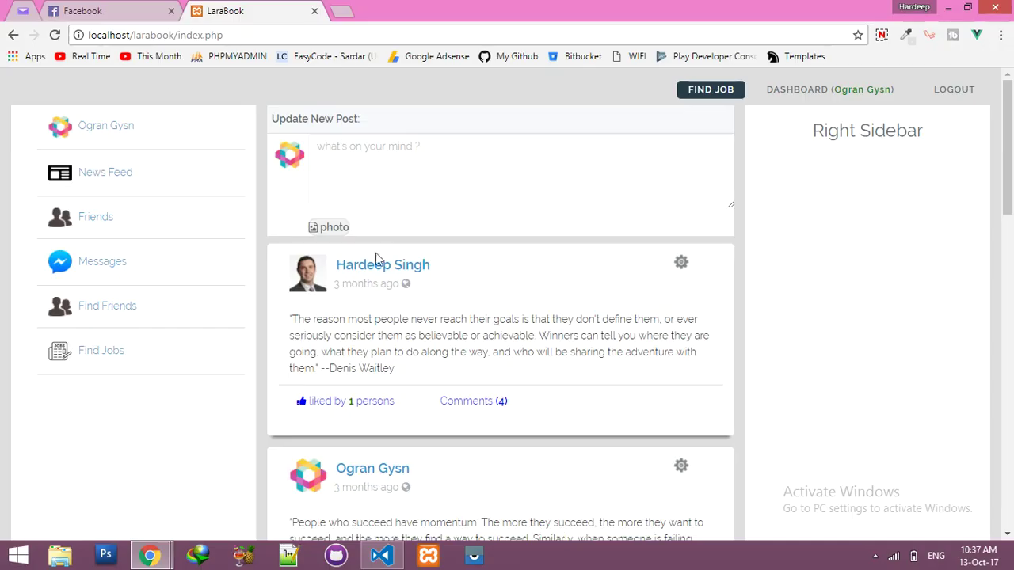
click(54, 35)
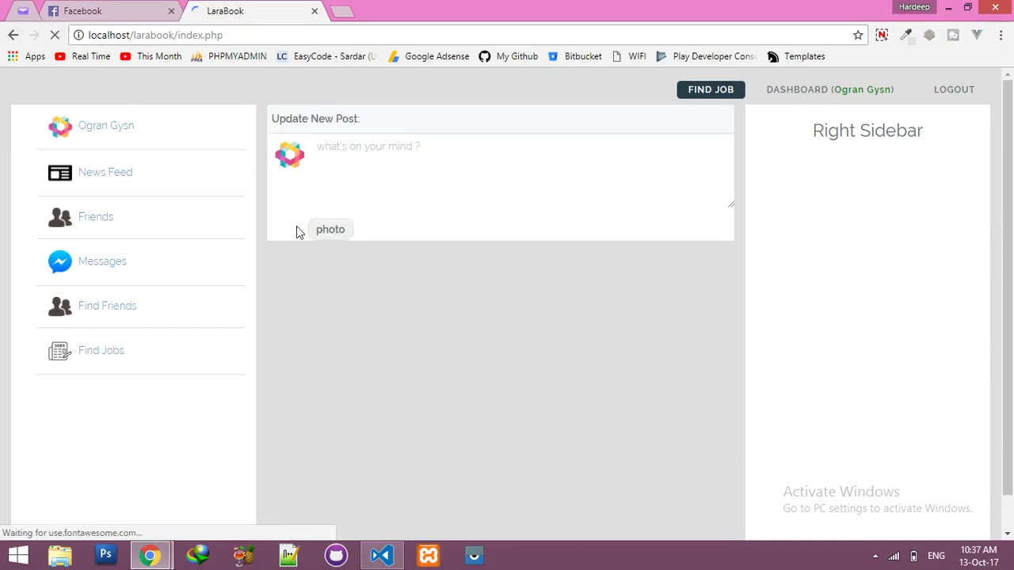
- Add margin-bottom:10px to the photo box and view the result in LaraBook
click(381, 555)
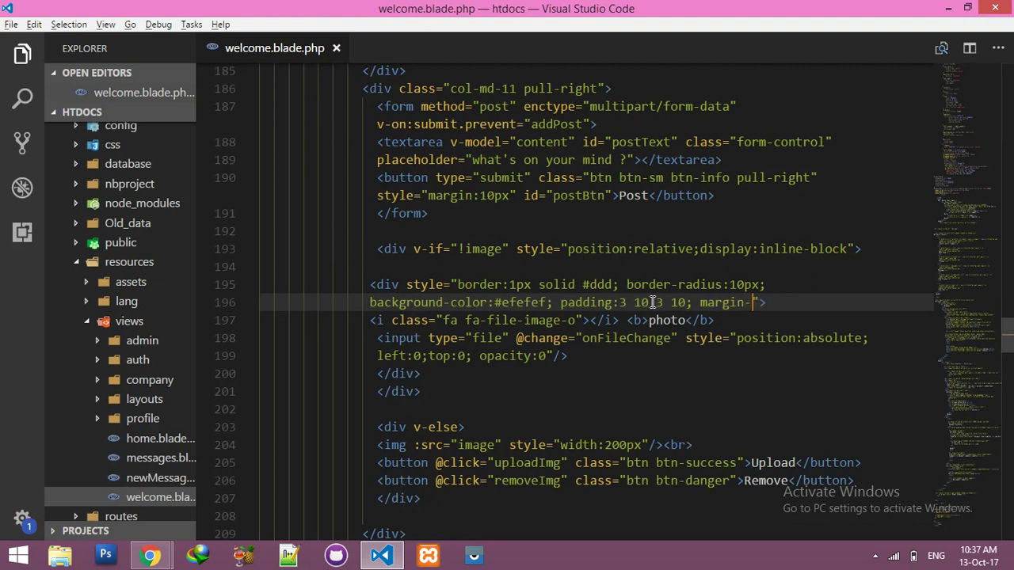
text(bottom)
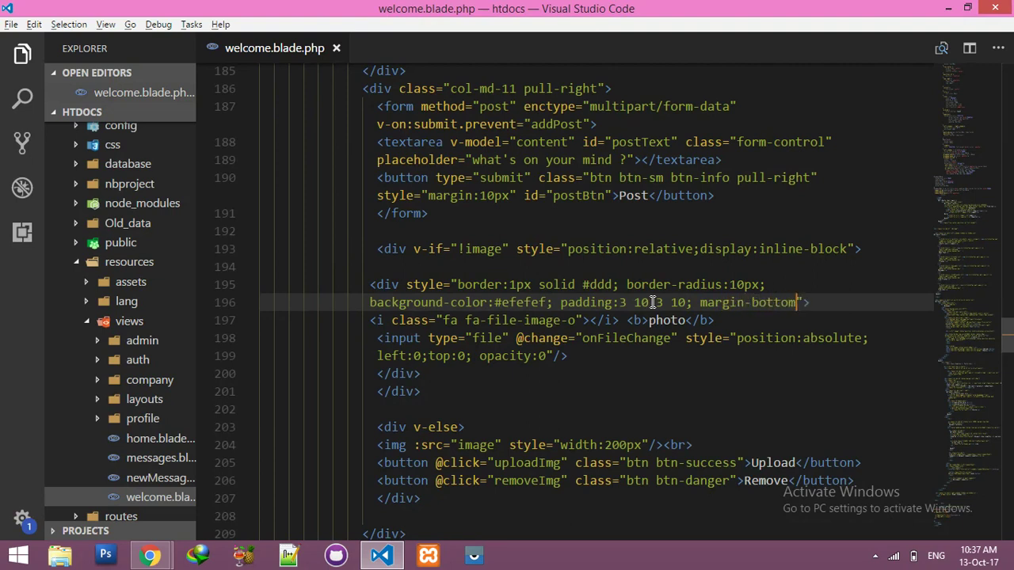
text(10px)
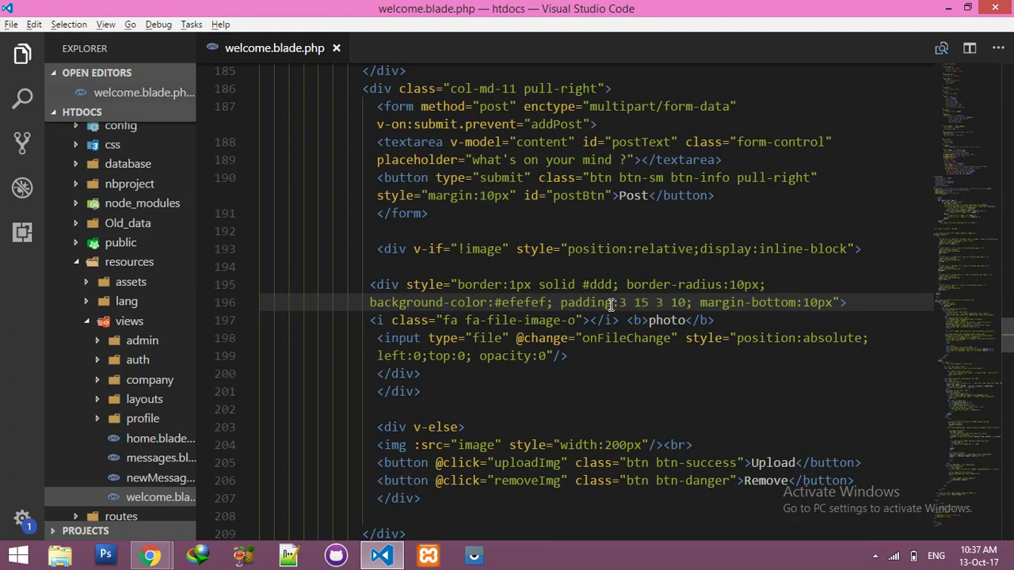
click(149, 554)
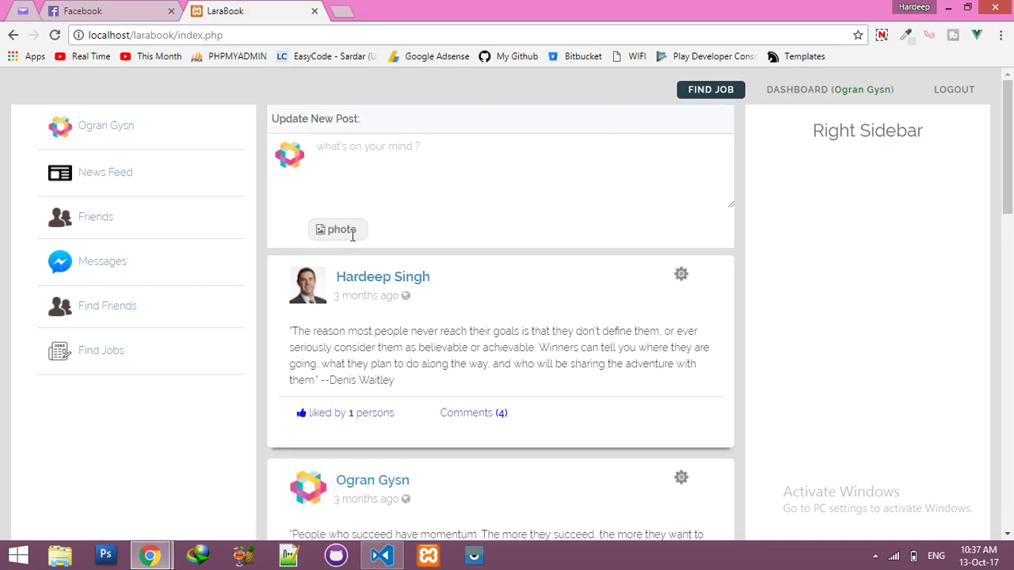
- Attach a screenshot through the photo pill, remove it, and return to welcome.blade.php
click(338, 229)
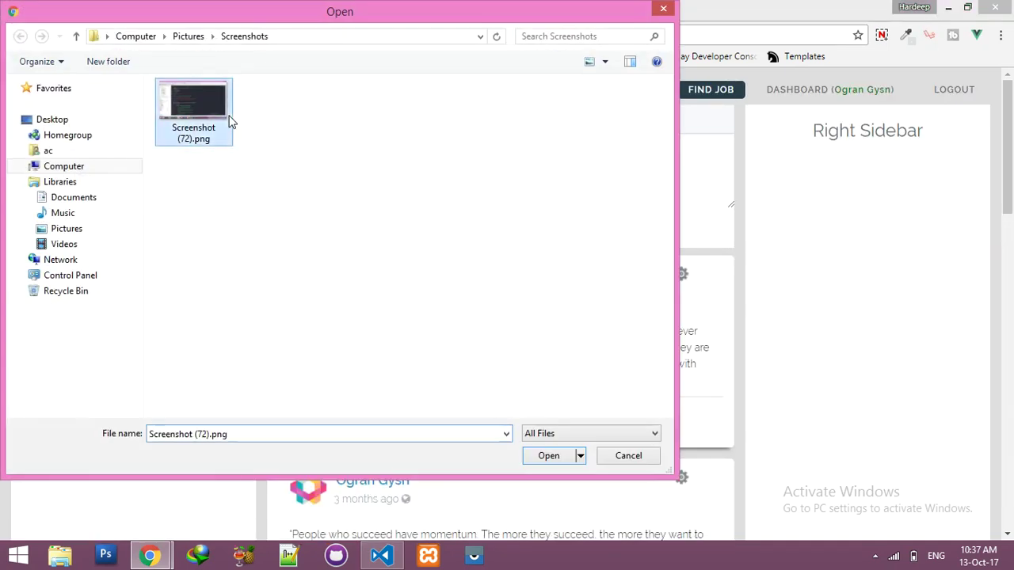
click(548, 456)
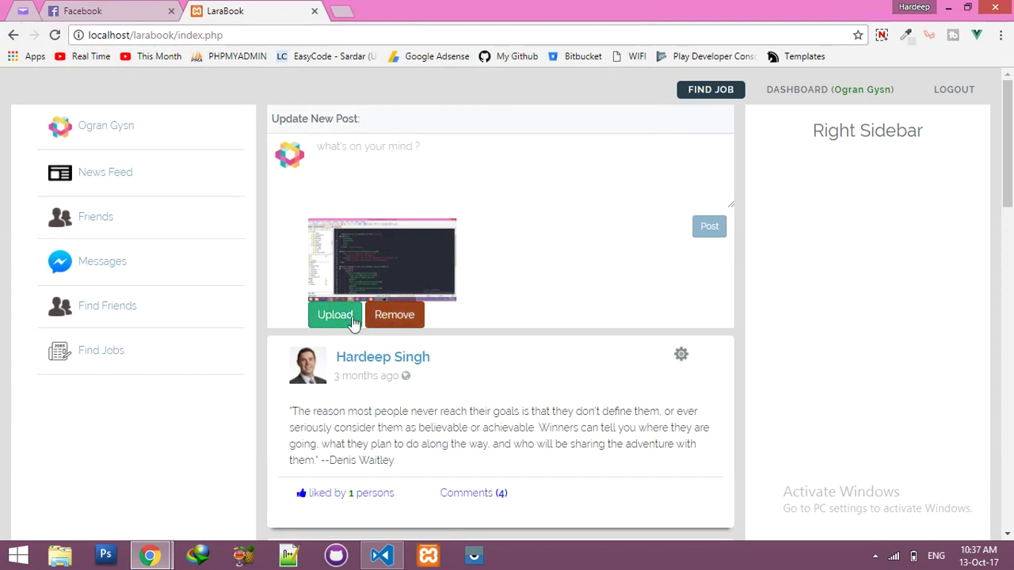
mouse_move(368, 315)
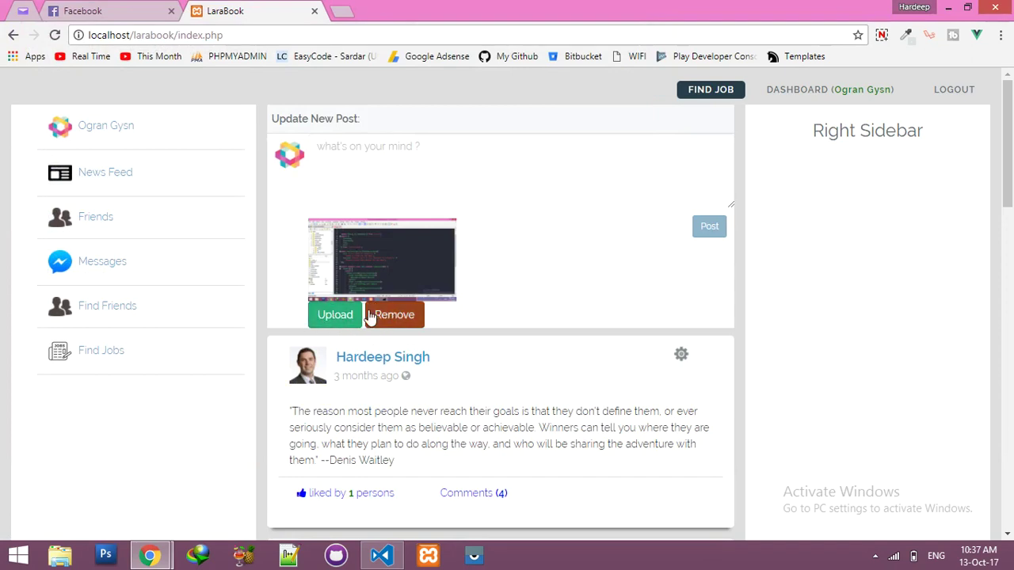
click(394, 315)
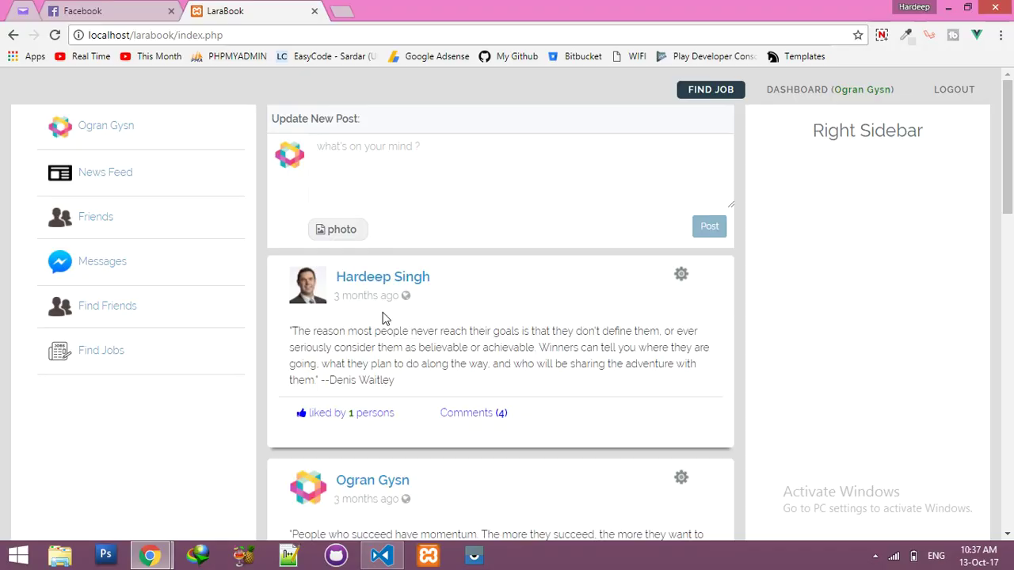
click(381, 554)
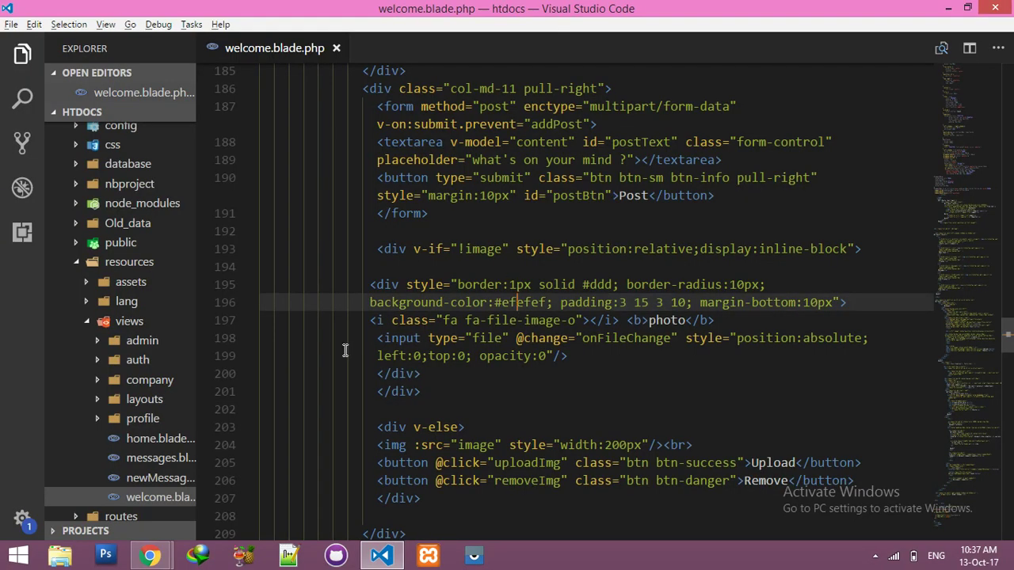
click(149, 554)
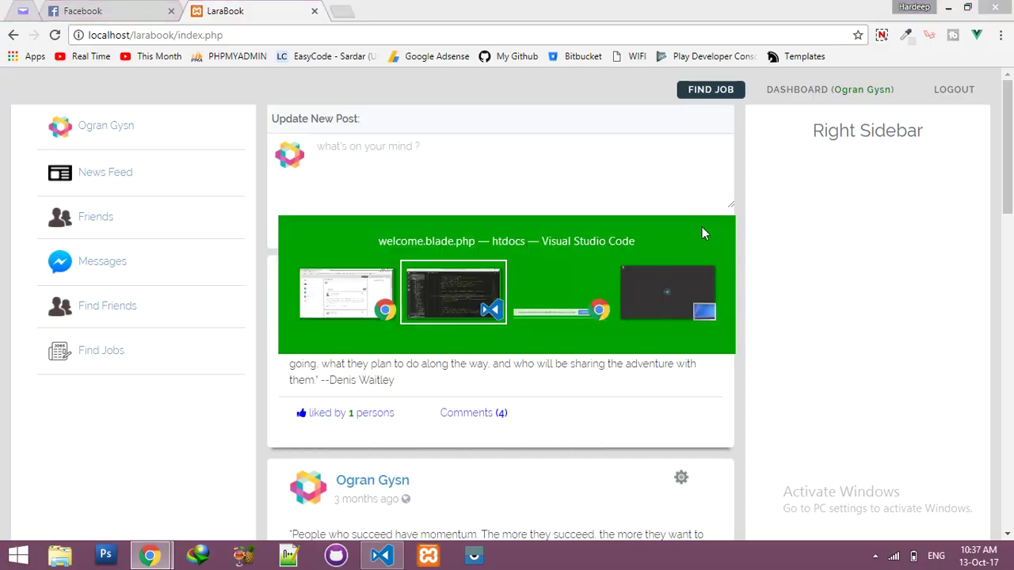
click(454, 293)
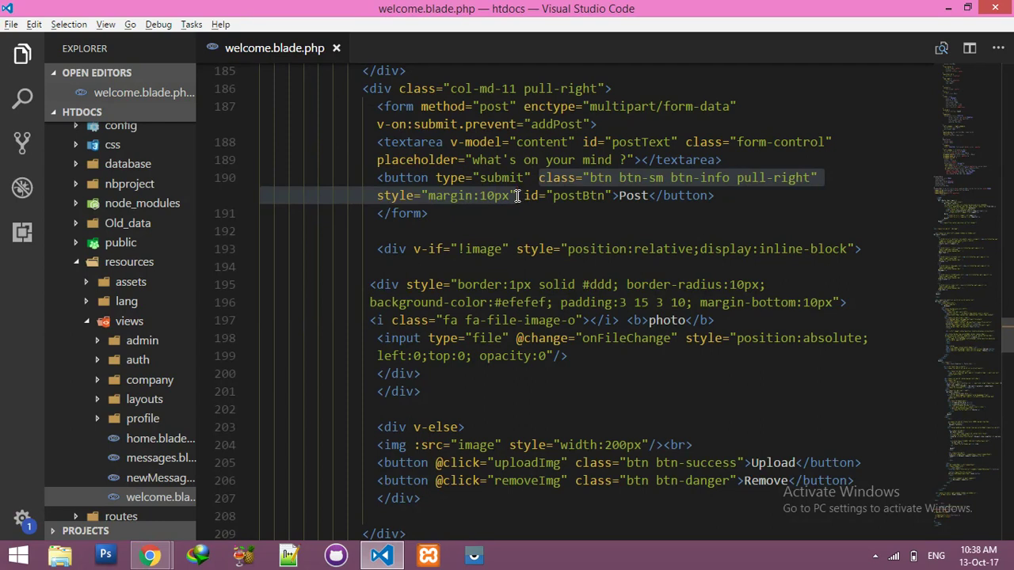
- Copy the Post button's class and style onto the uploadImg Upload button on line 205
right_click(517, 196)
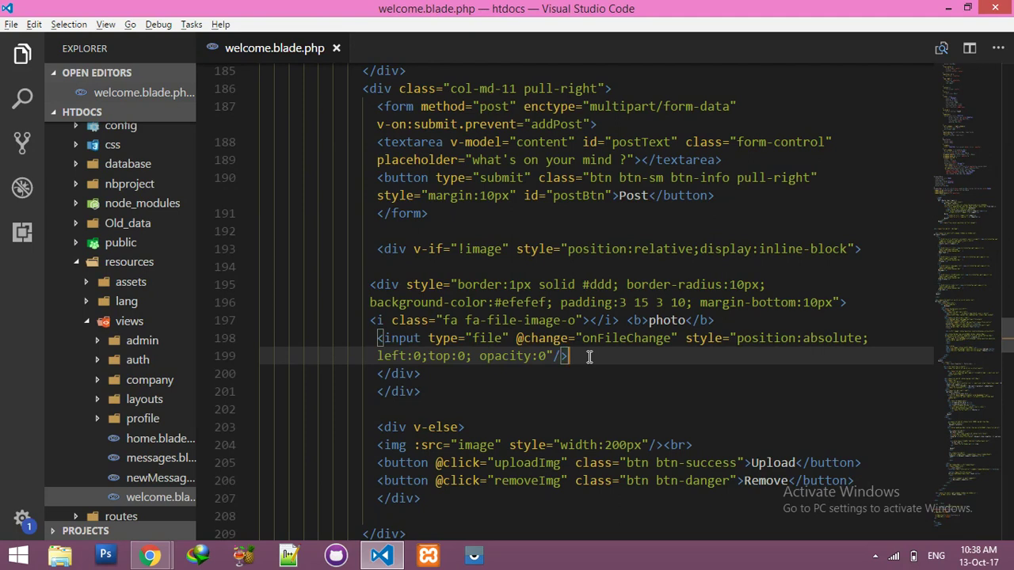
scroll(down, 3)
text(m btn-info pull-right" style="margin:10px)
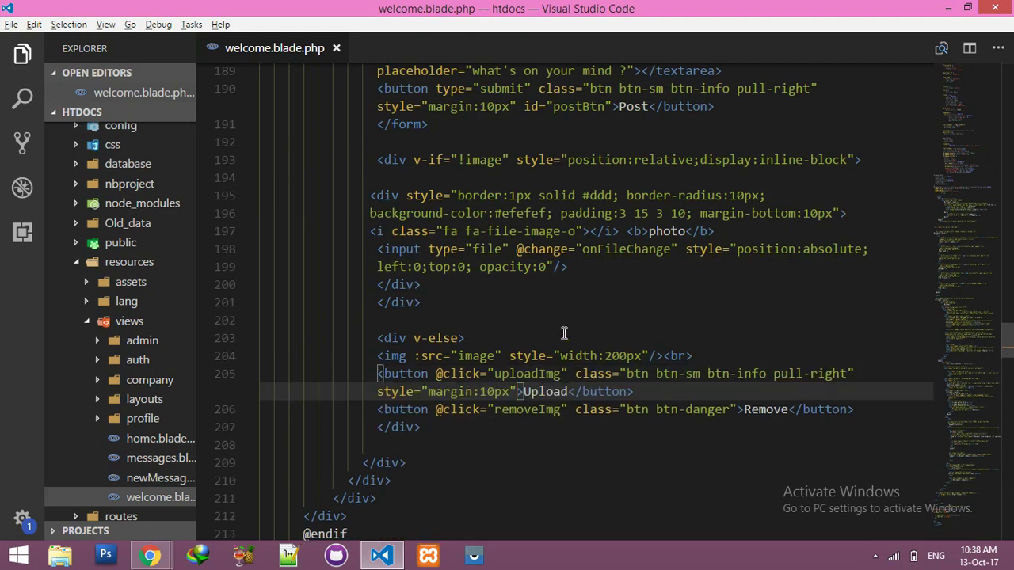
click(150, 555)
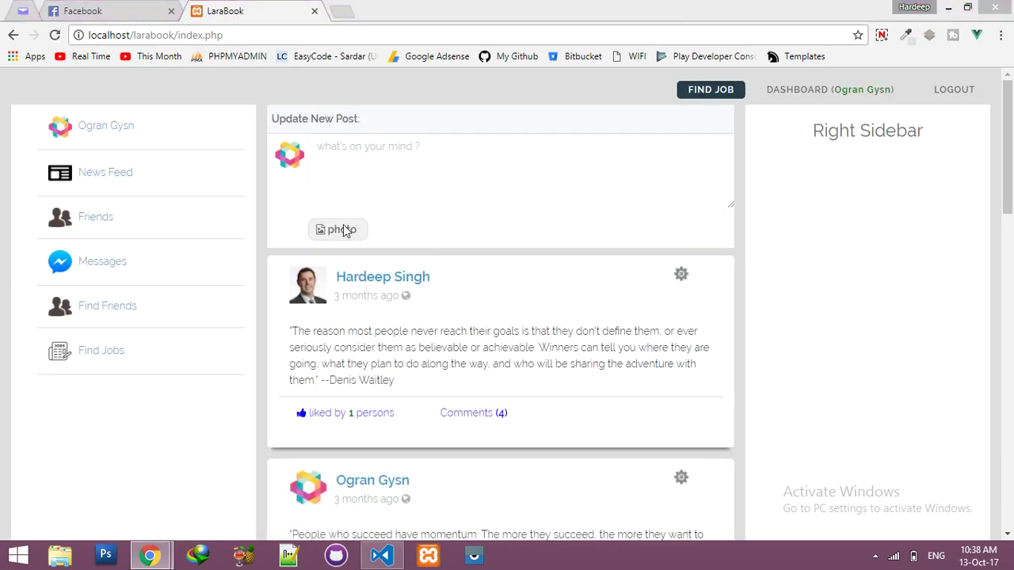
- Attach Screenshot (72).png to a new LaraBook post to preview the buttons
click(338, 230)
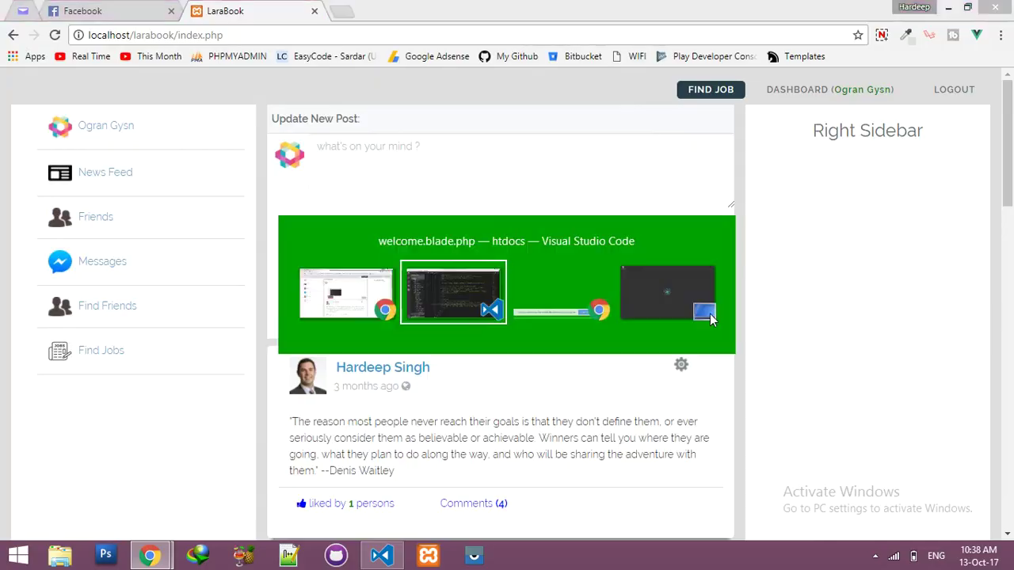
click(454, 293)
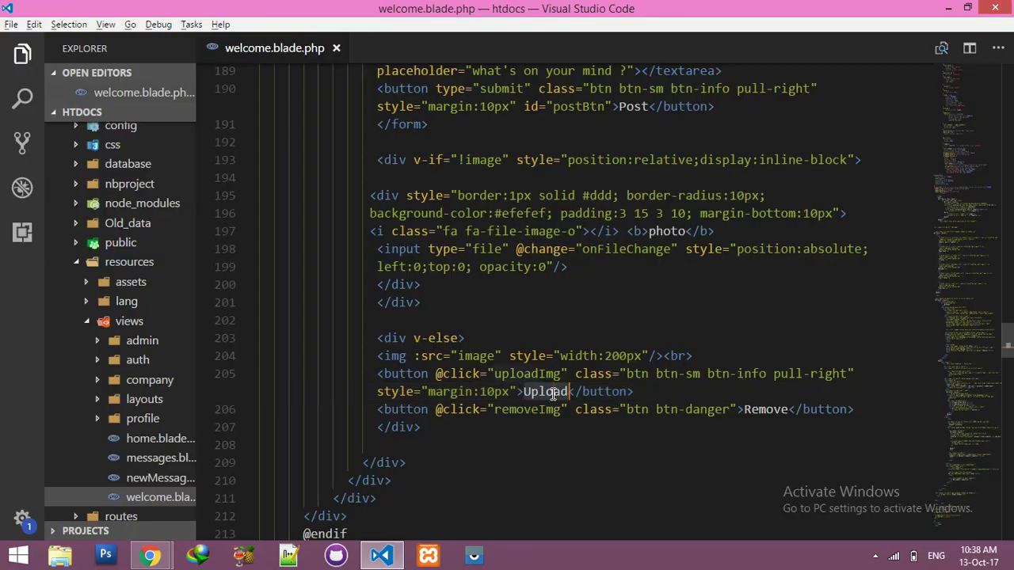
click(149, 555)
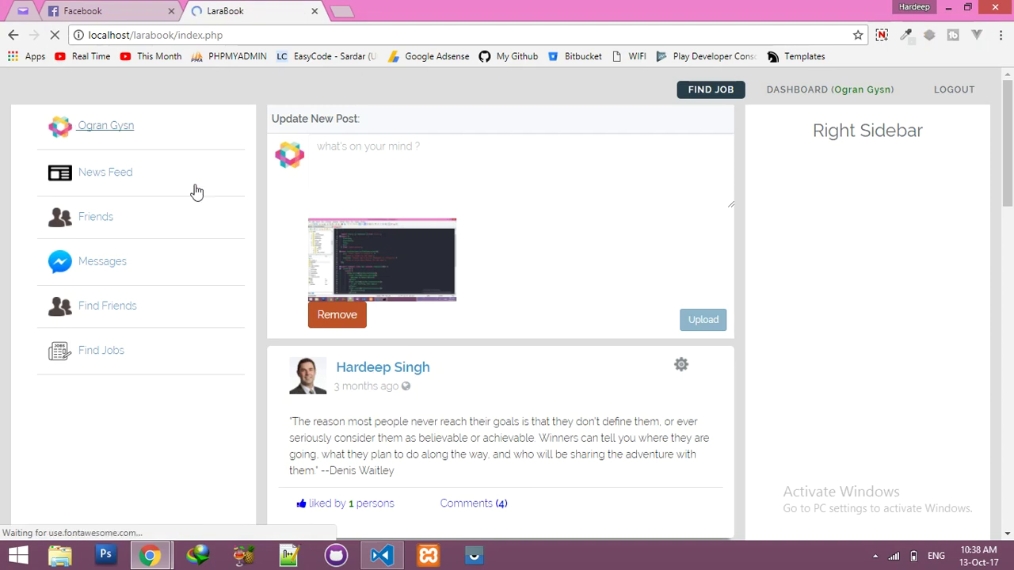
click(702, 320)
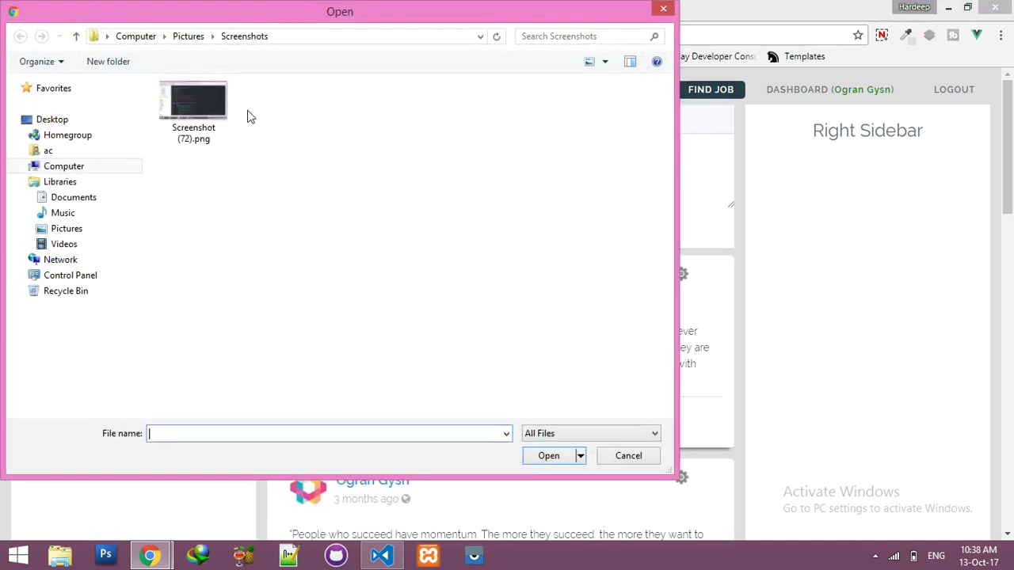
double_click(193, 101)
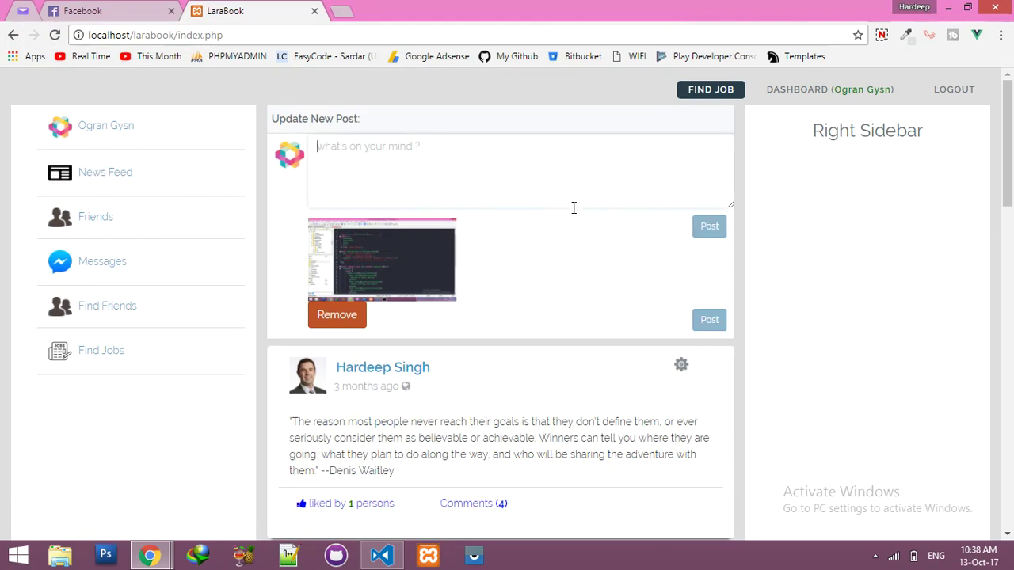
mouse_move(610, 347)
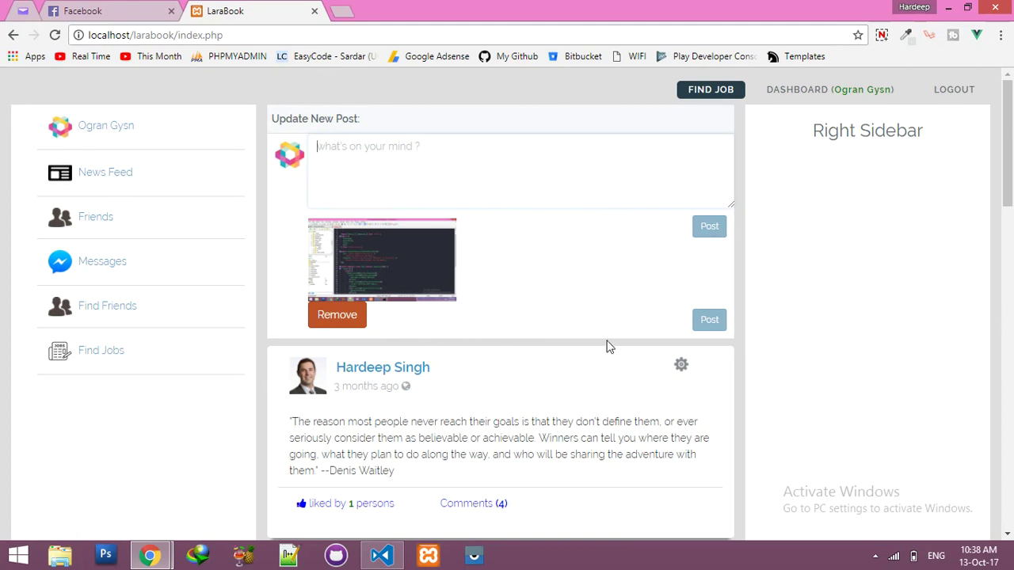
mouse_move(619, 344)
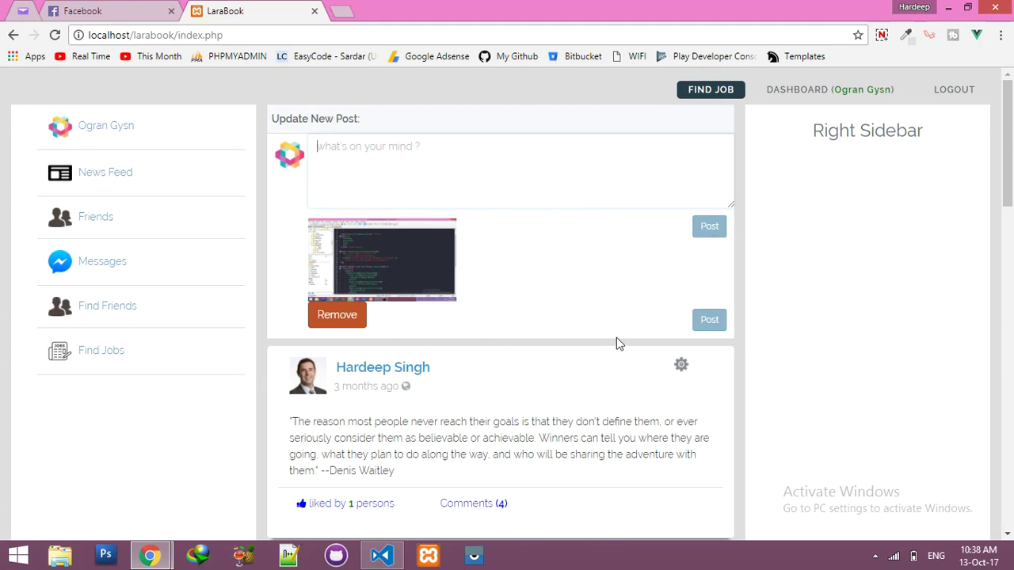
mouse_move(614, 345)
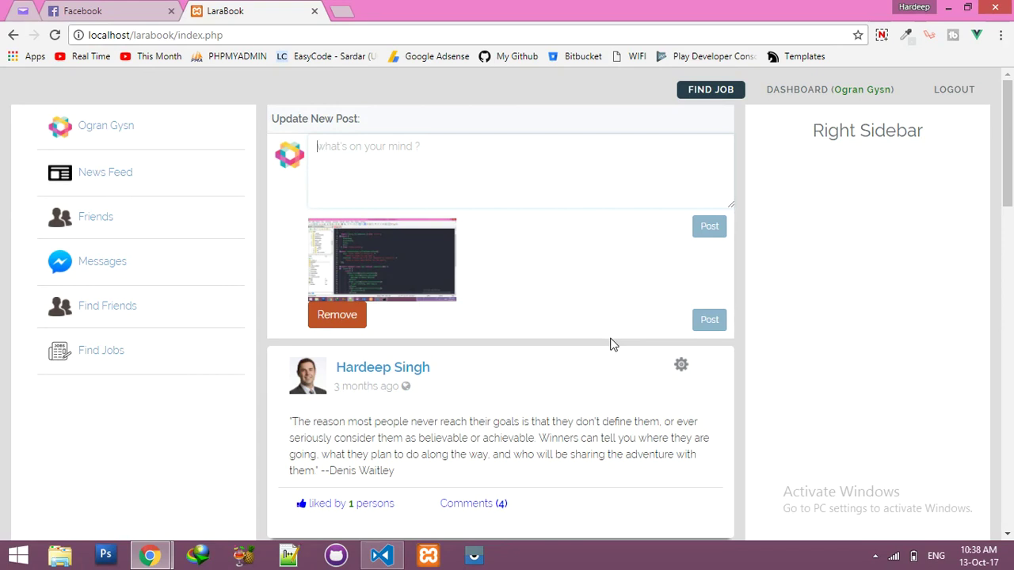
click(382, 554)
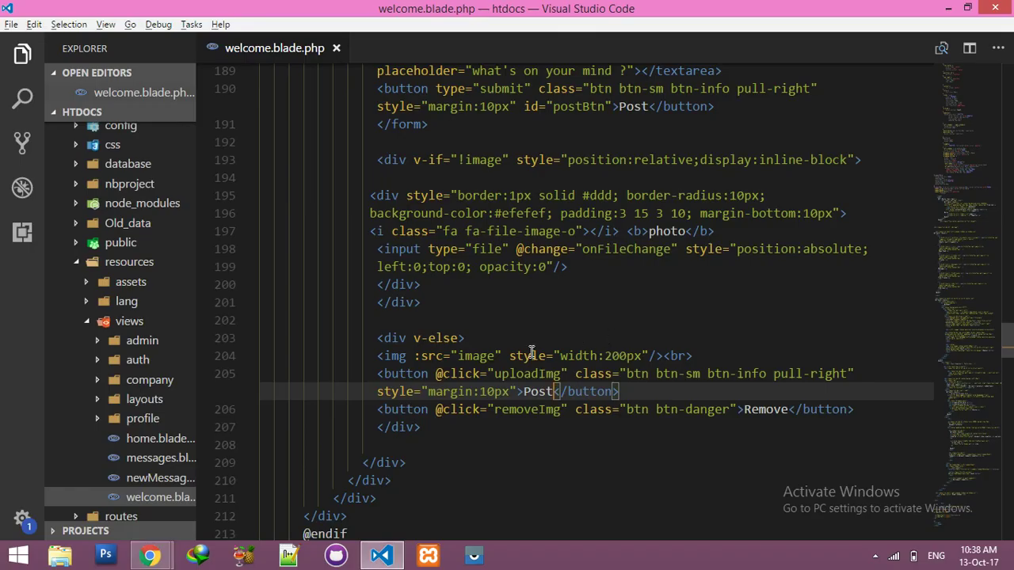
- Relabel the image's Upload button as Post and wrap the text form in <div v-if="!image">
scroll(up, 3)
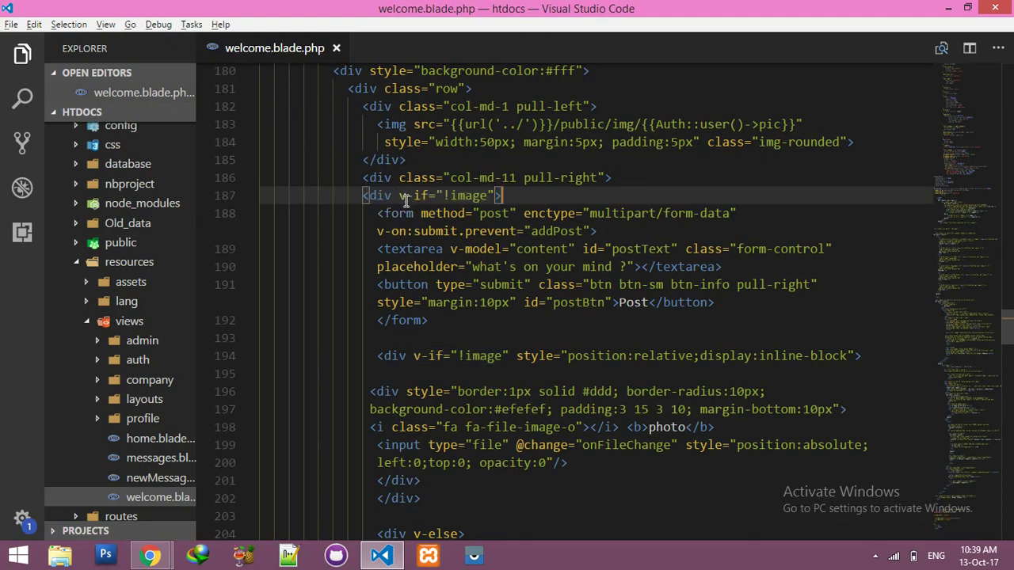
text(</div)
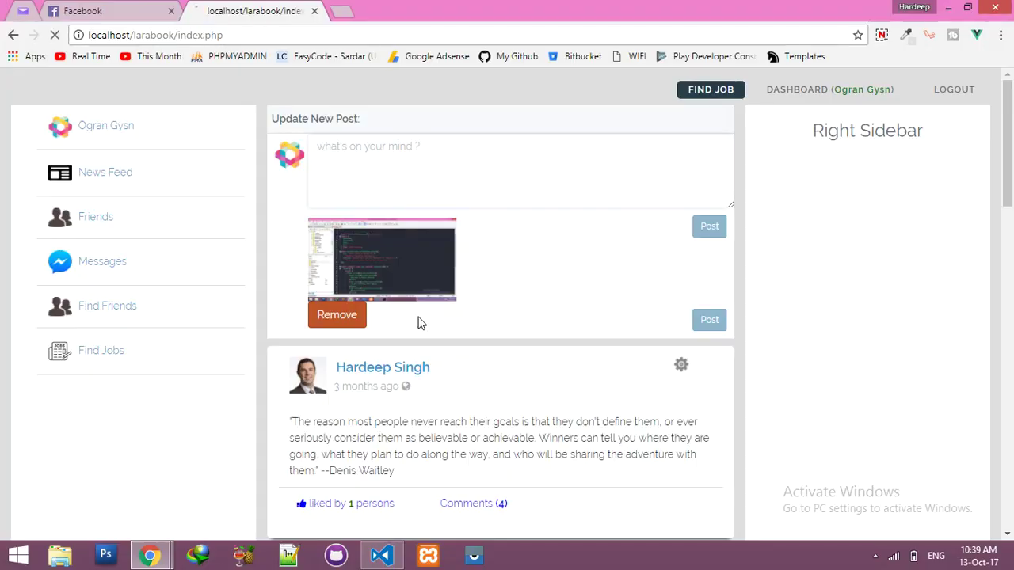
- Reload LaraBook and publish the text post 'dv xv v xdn'
click(336, 314)
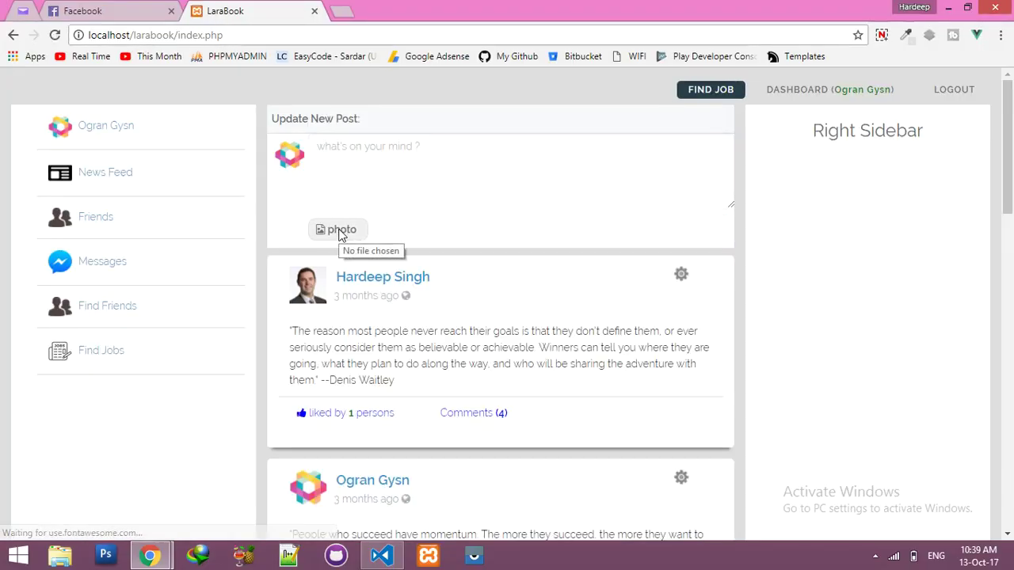
click(449, 171)
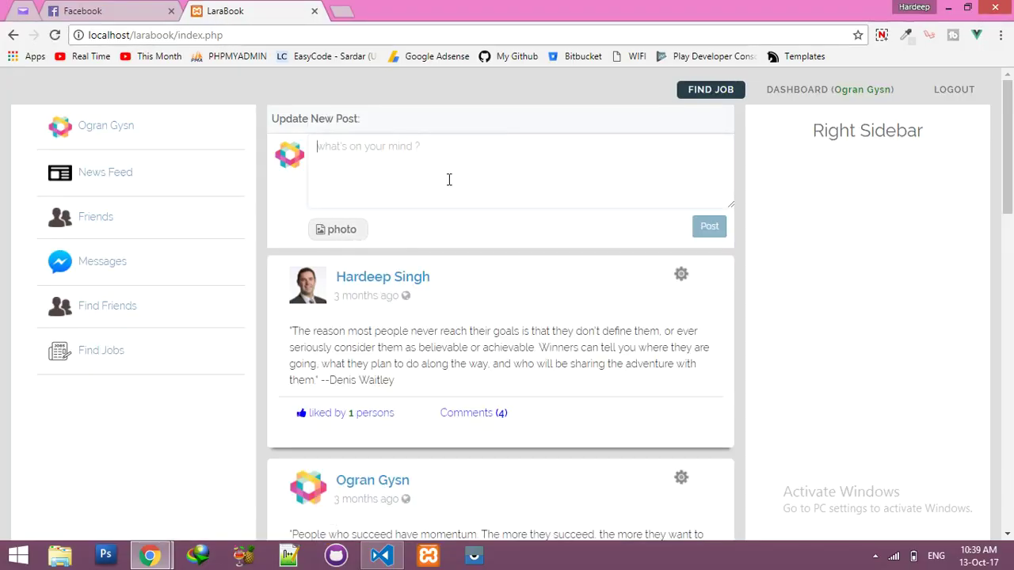
text(dv xv v xdn)
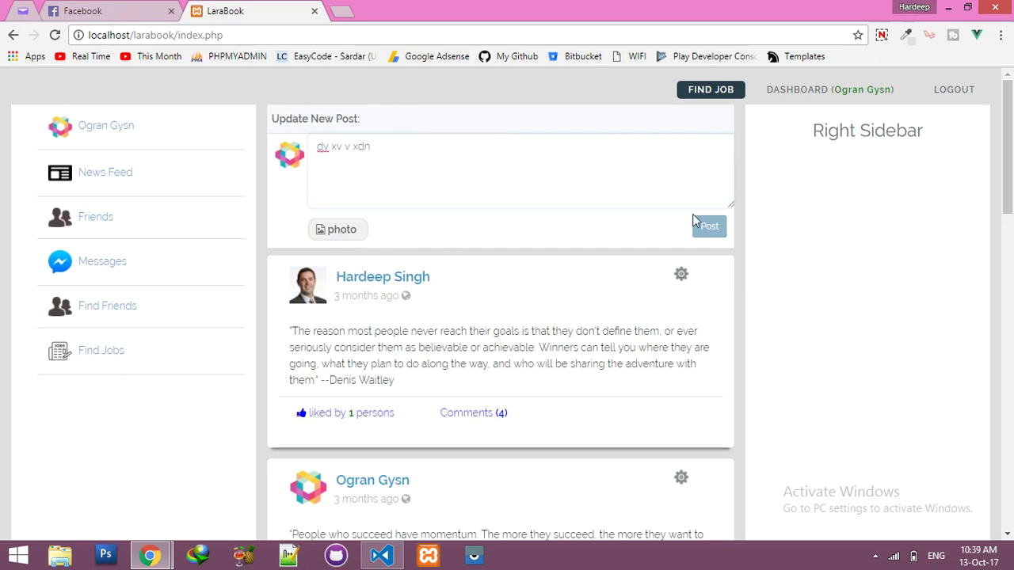
click(708, 227)
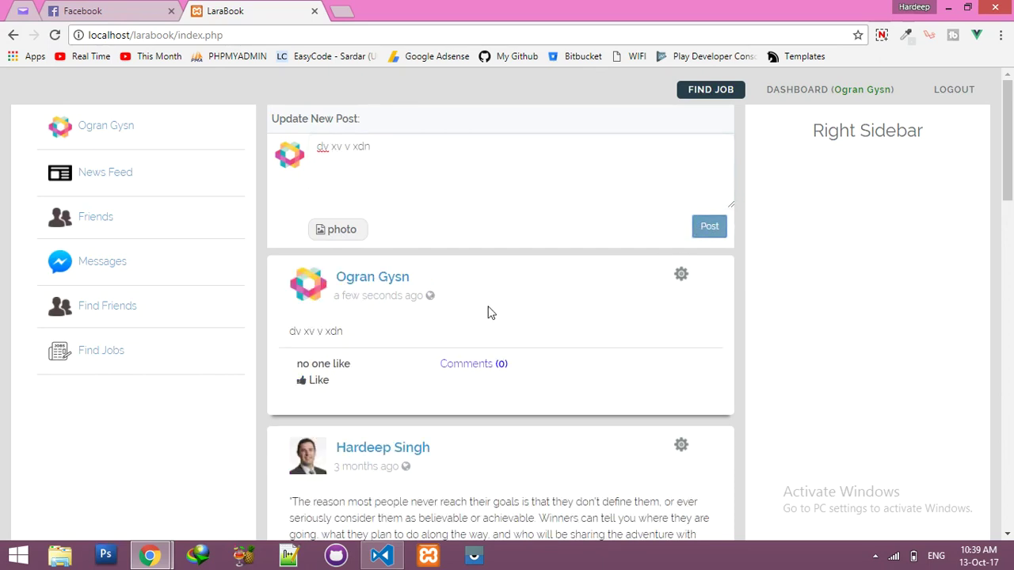
- Try posting an attached screenshot with DevTools open, remove it, then open Facebook's photo composer
click(338, 229)
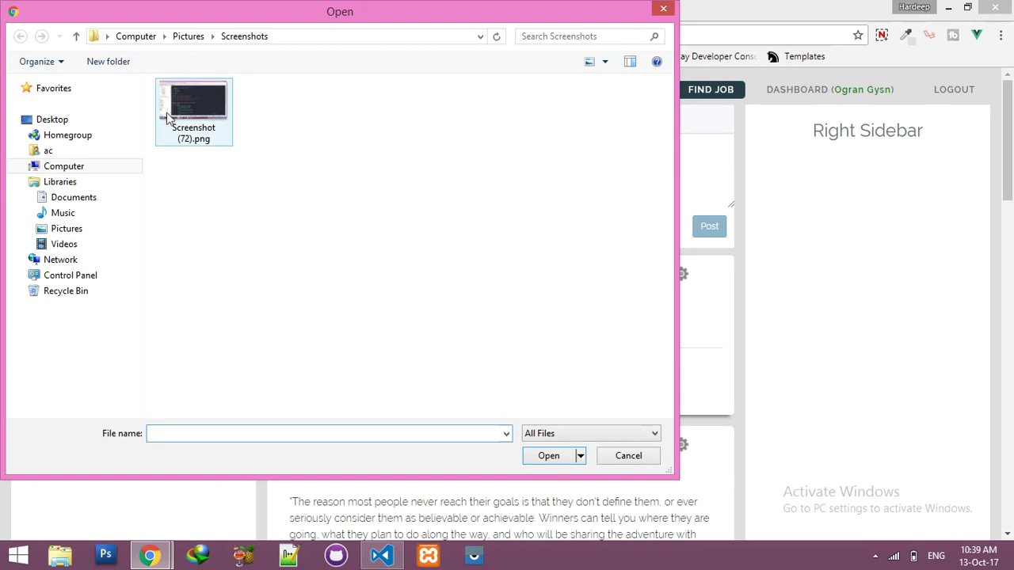
mouse_move(182, 119)
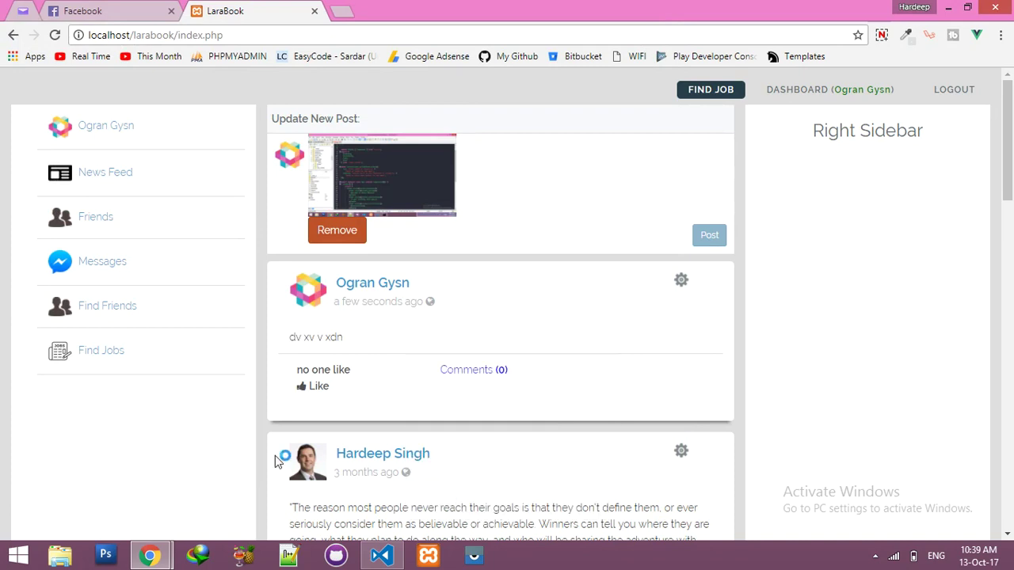
key(F12)
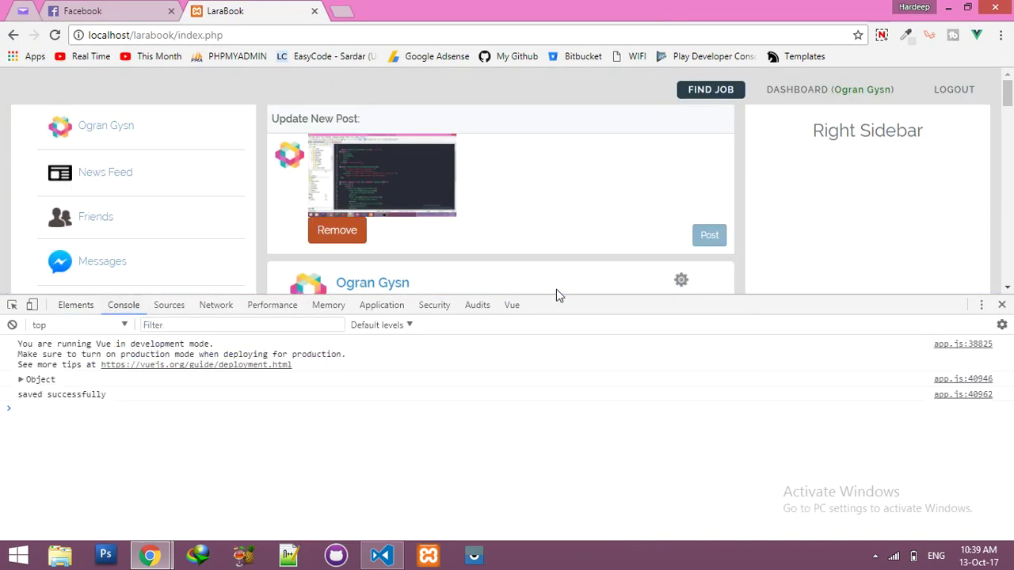
mouse_move(708, 235)
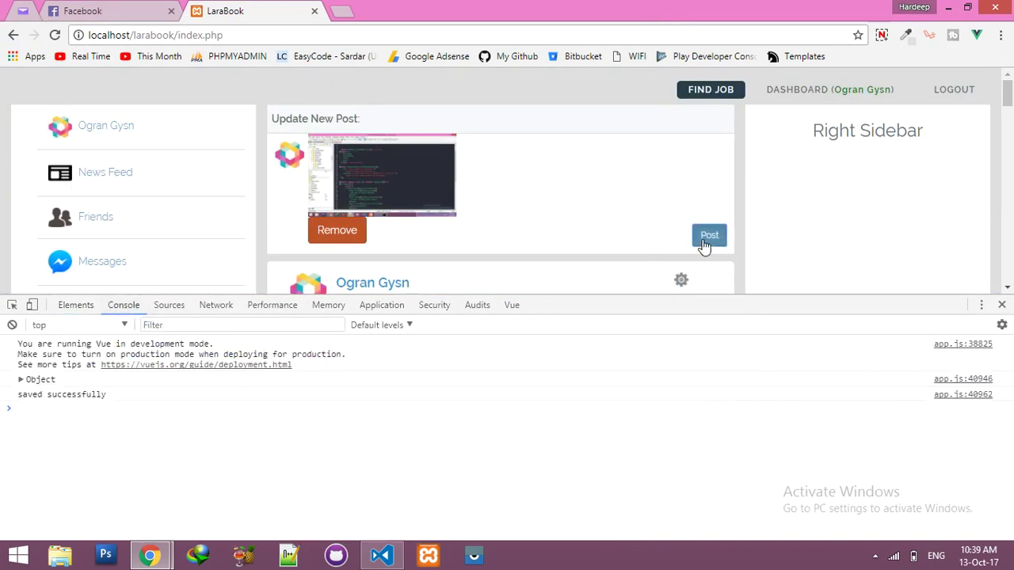
click(709, 235)
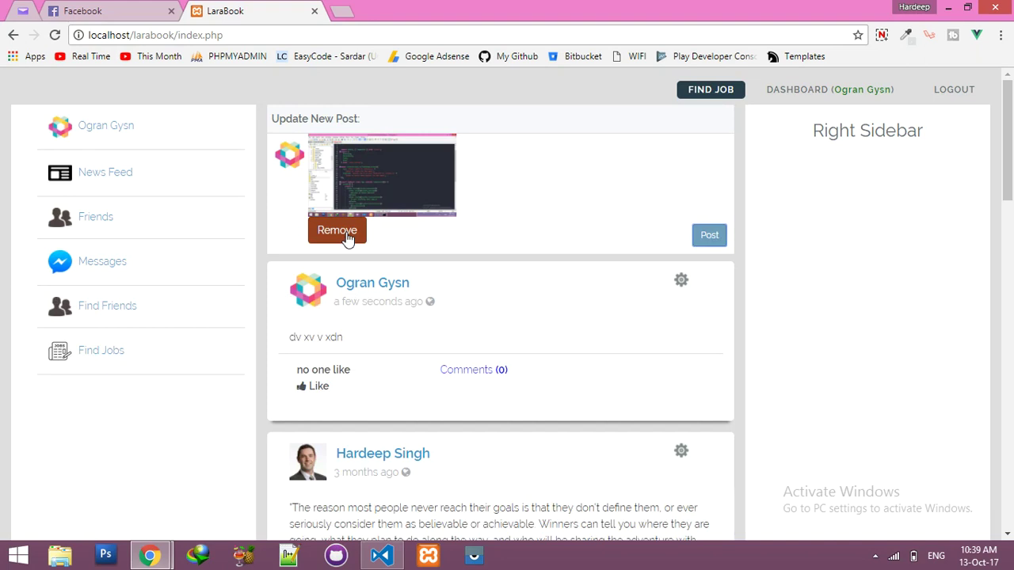
click(107, 11)
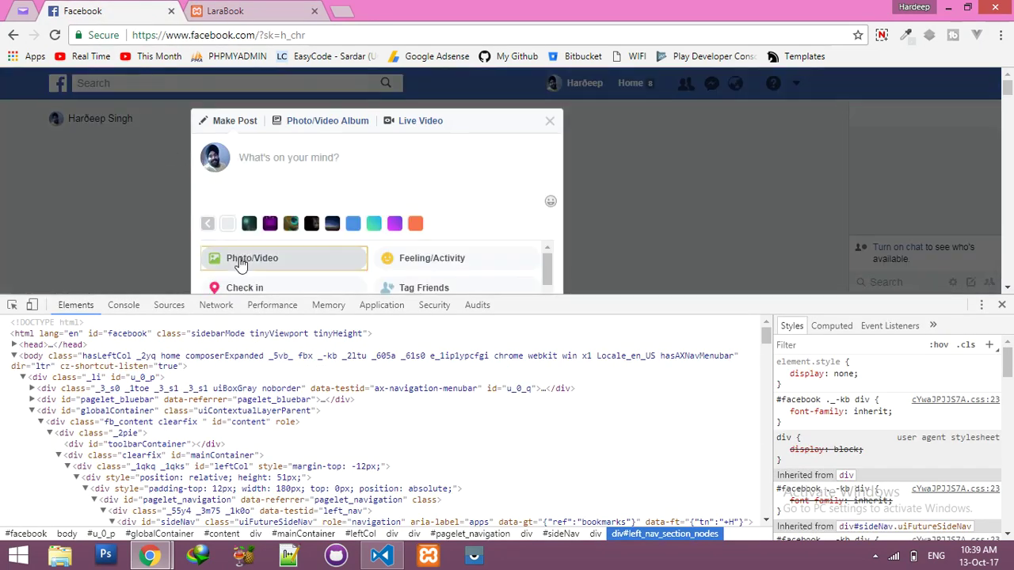
click(253, 259)
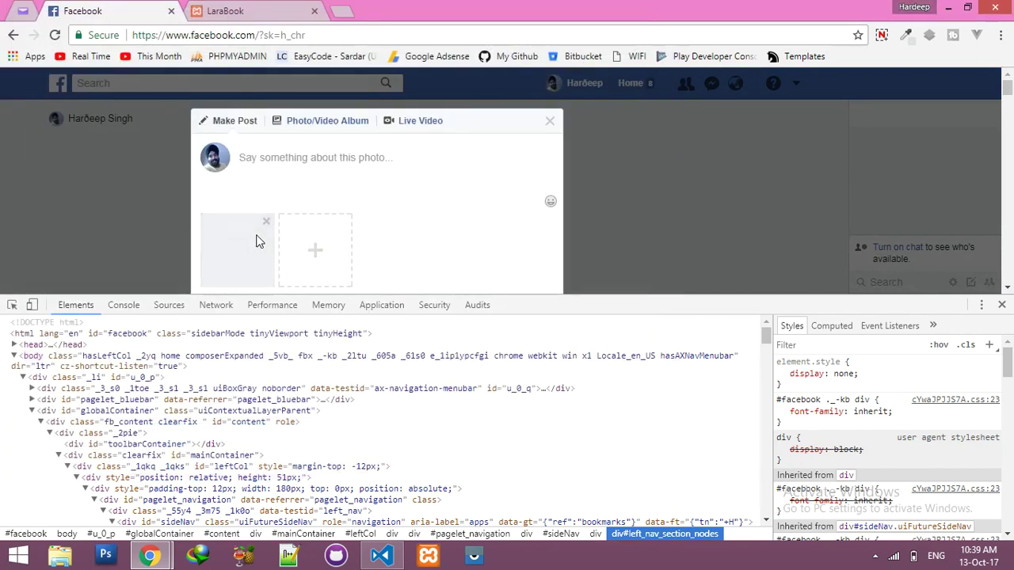
mouse_move(267, 223)
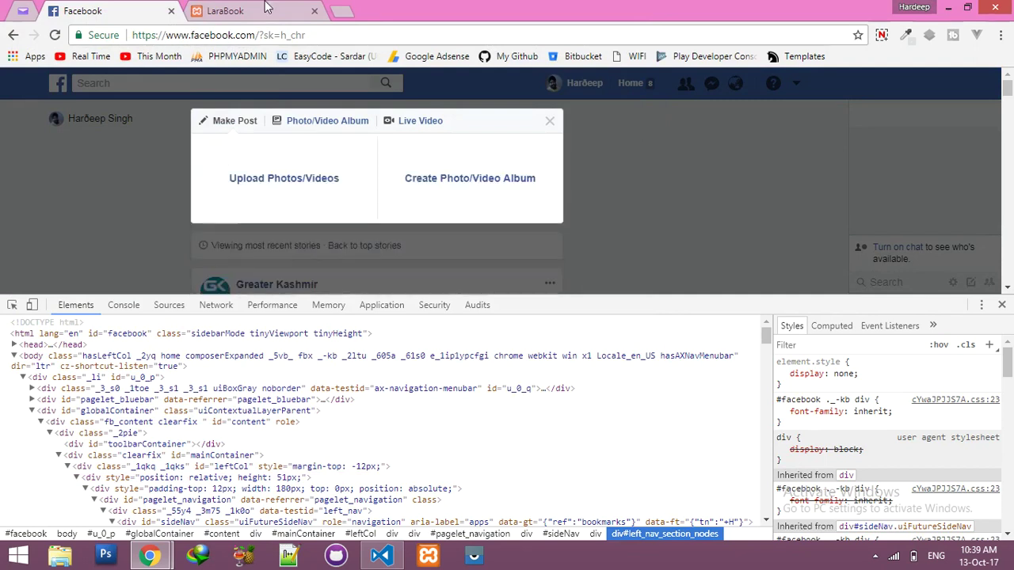
- Reload LaraBook, remove the attached photo, and scroll to the preview's Remove button markup
click(226, 11)
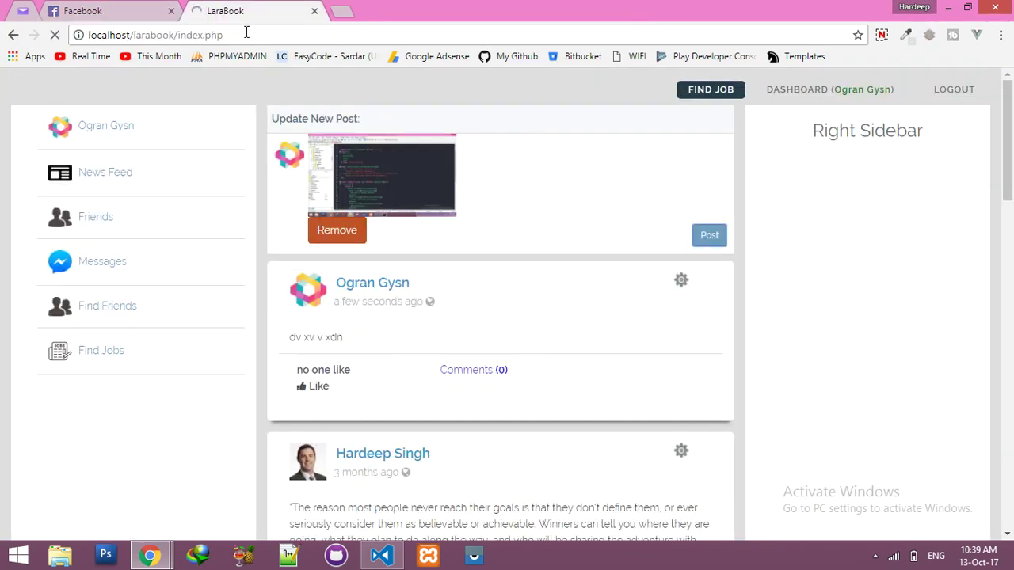
click(337, 229)
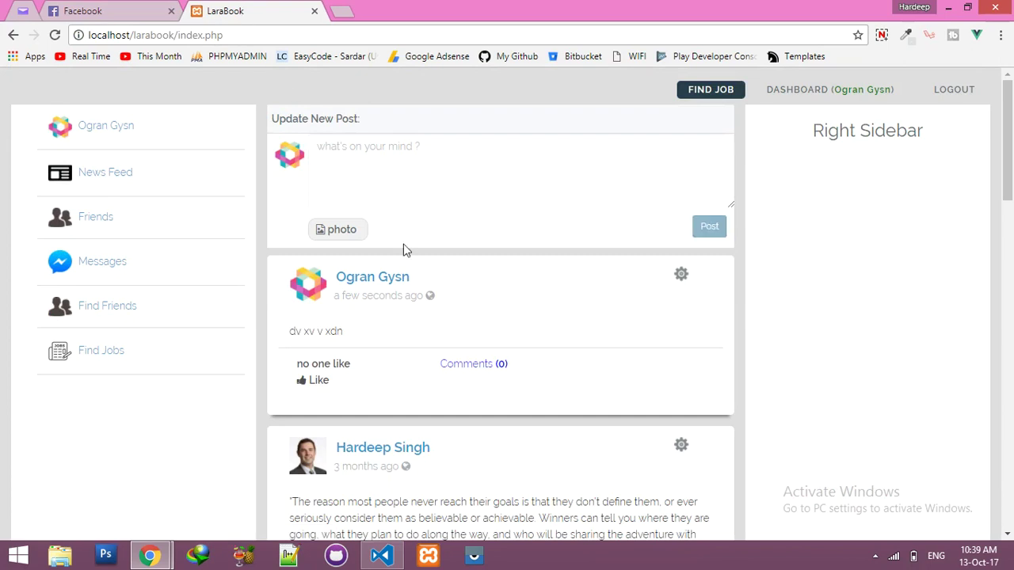
click(381, 554)
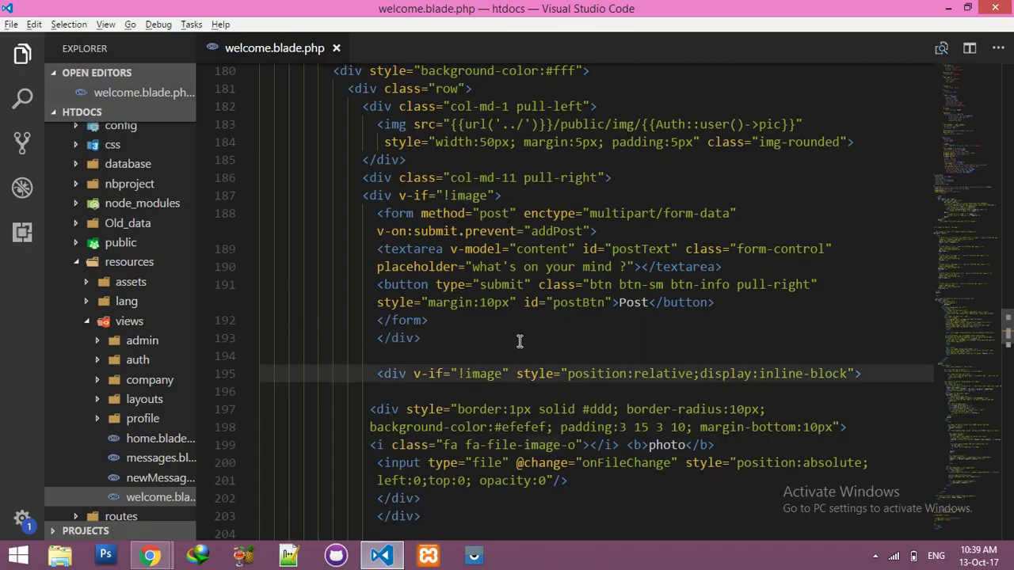
scroll(down, 3)
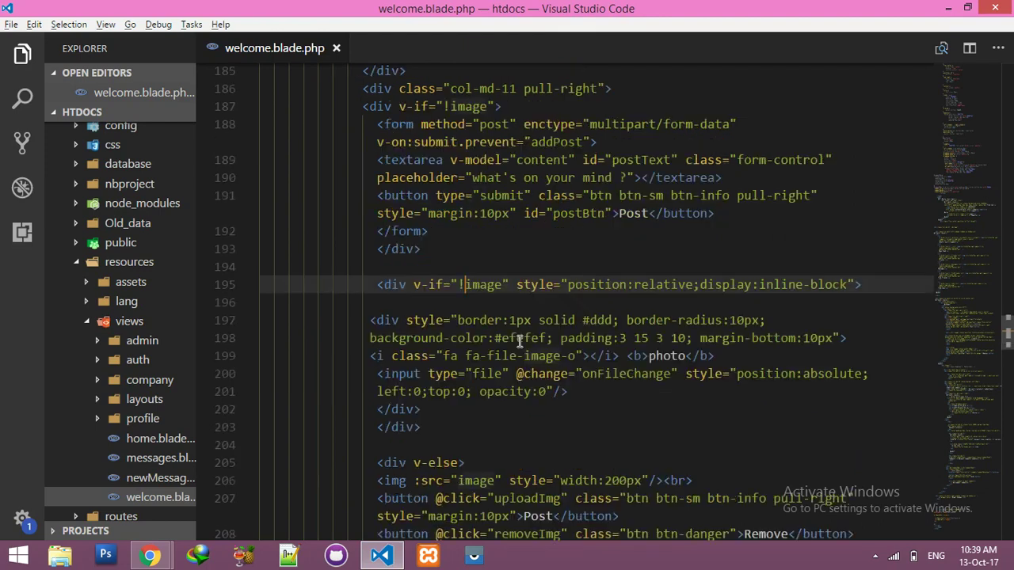
scroll(down, 3)
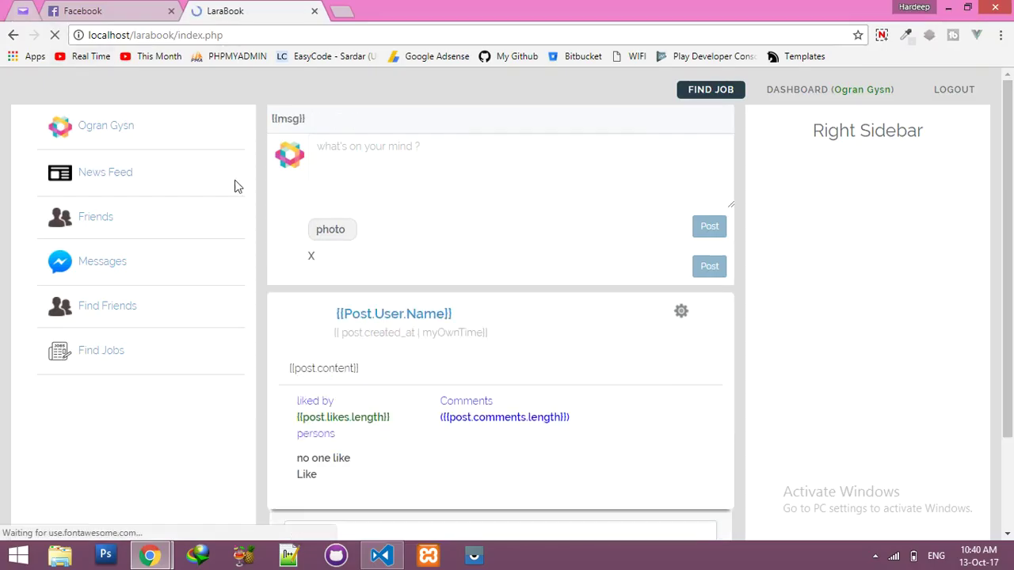
click(330, 229)
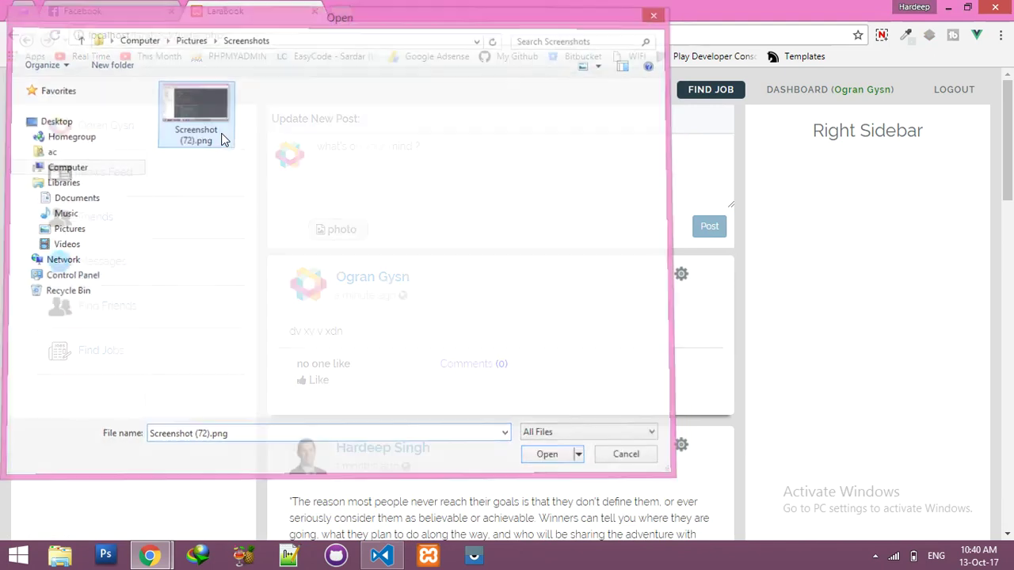
click(547, 454)
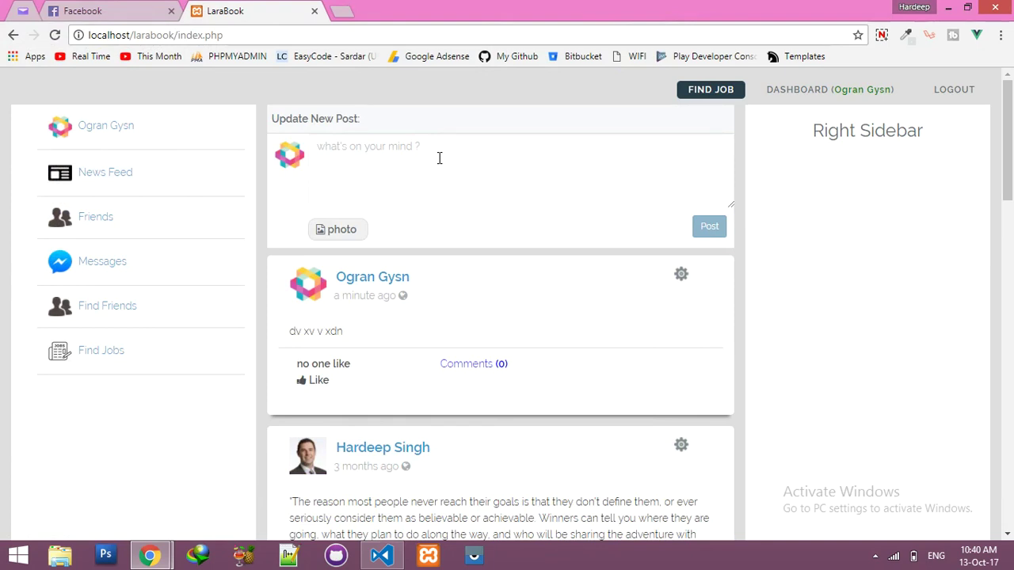
mouse_move(382, 554)
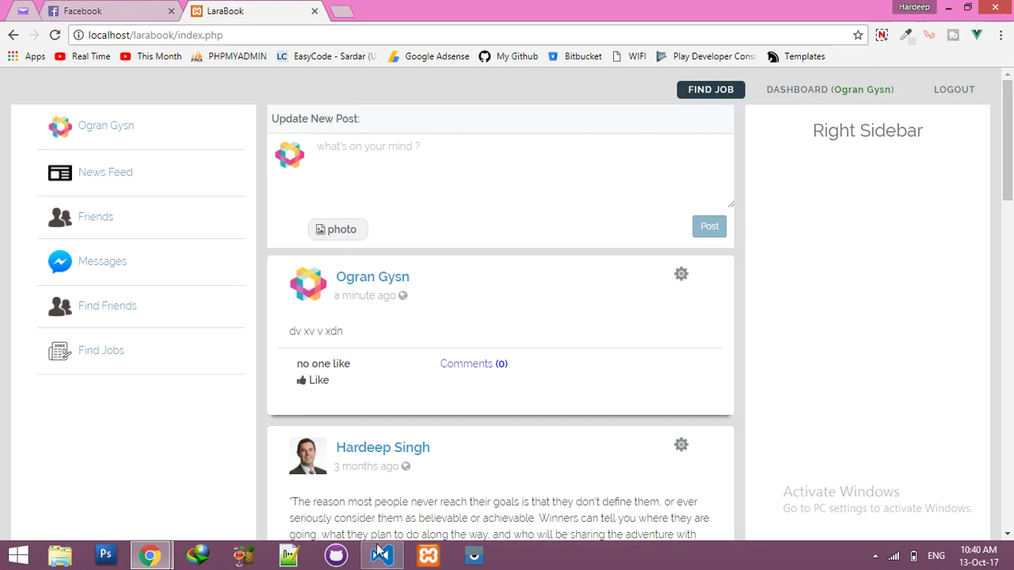
click(381, 555)
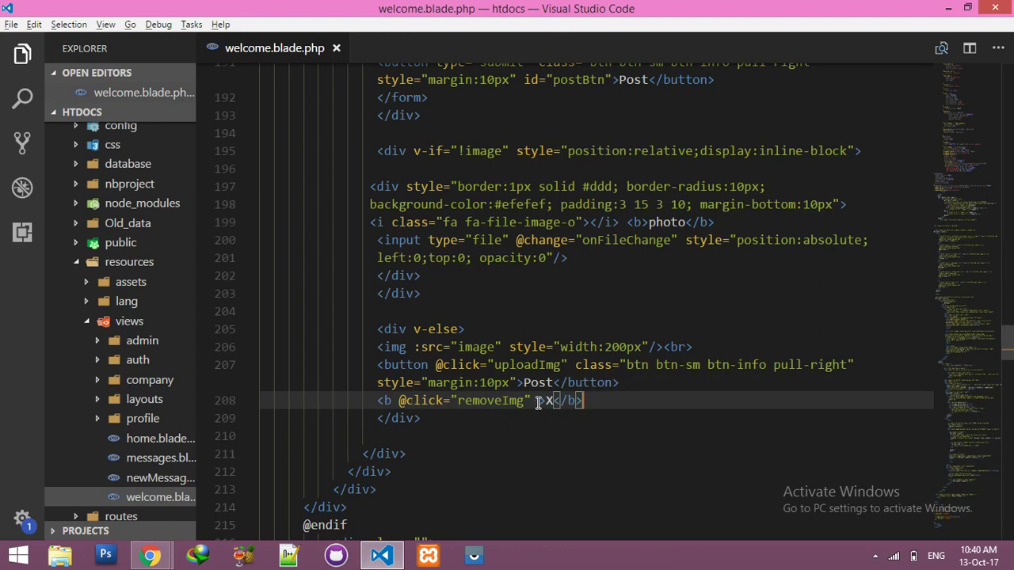
- Add style top:0; right:0; position:absolute; cursor:pointer to the bold X tag
text(style=")
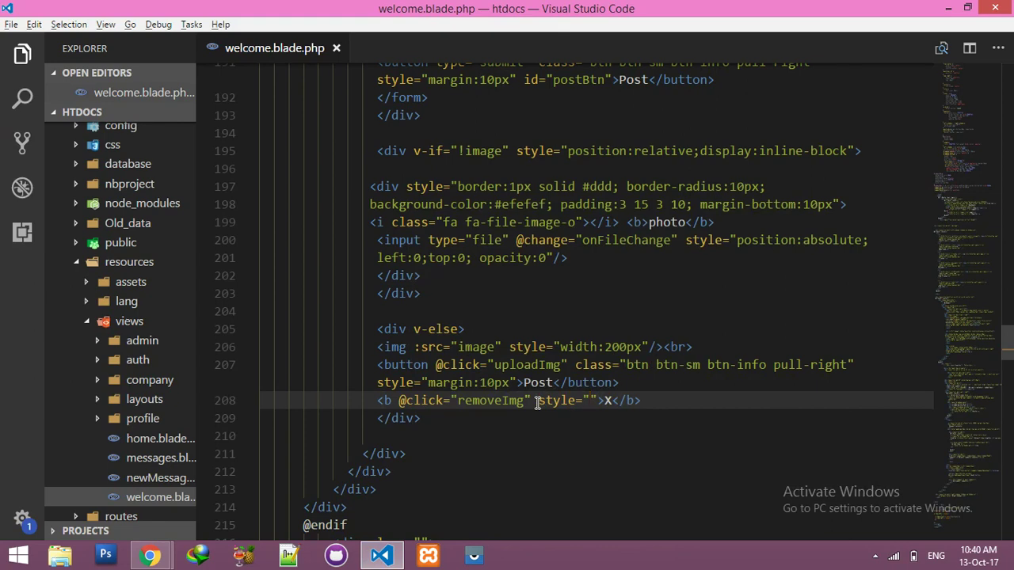
text(top:0;right:0;)
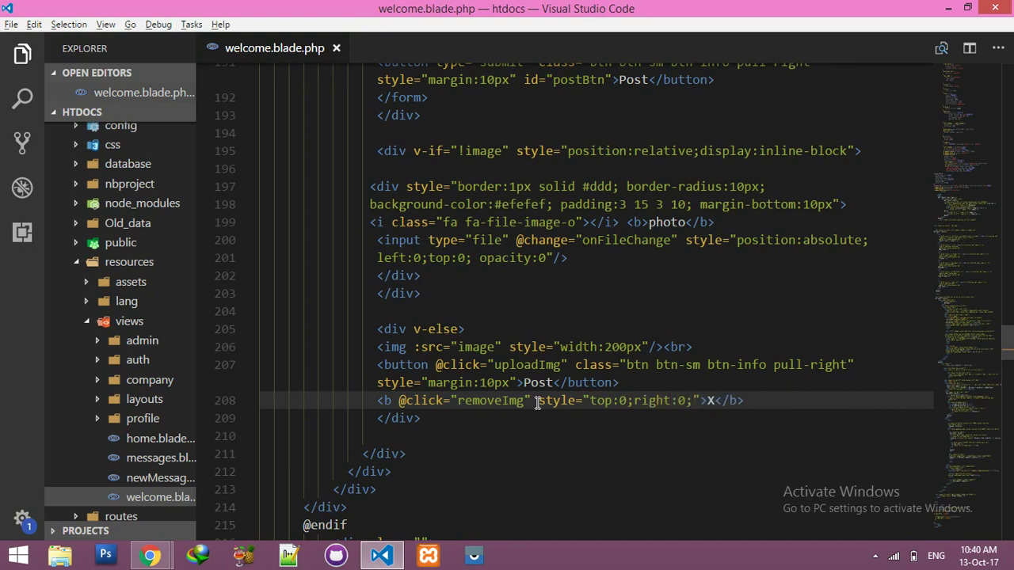
text(posotion)
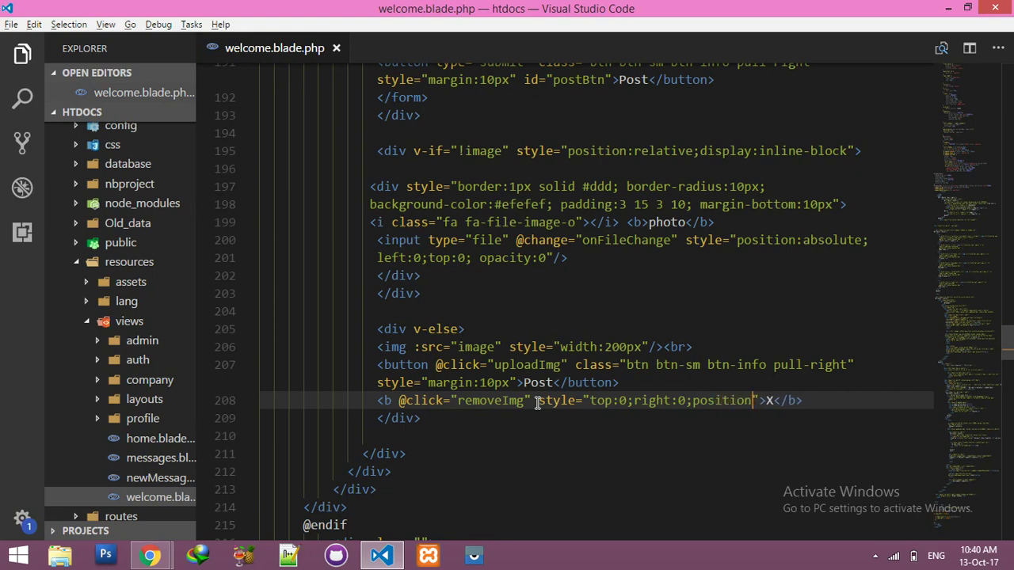
text(:abso)
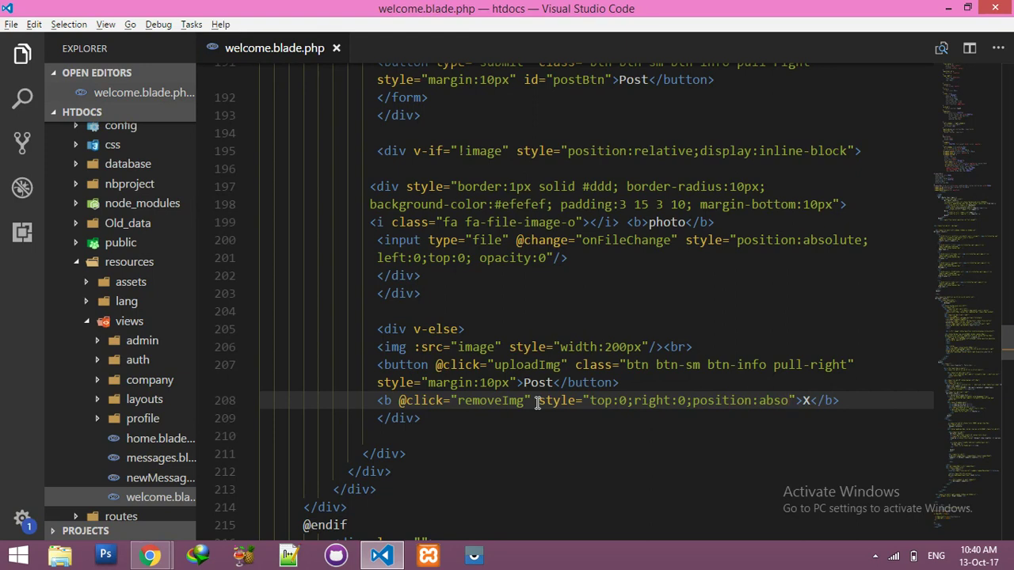
mouse_move(812, 430)
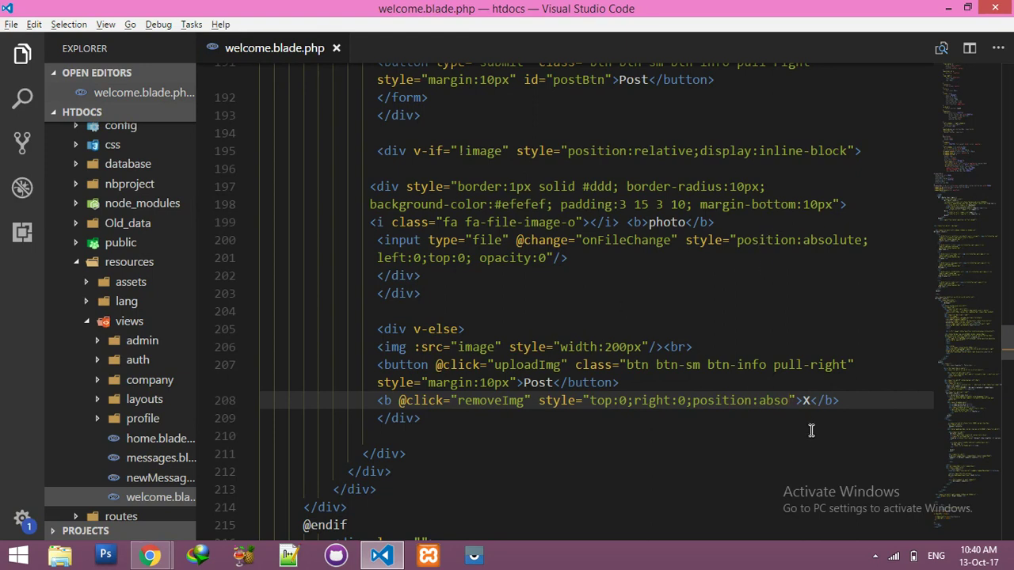
text(lute;)
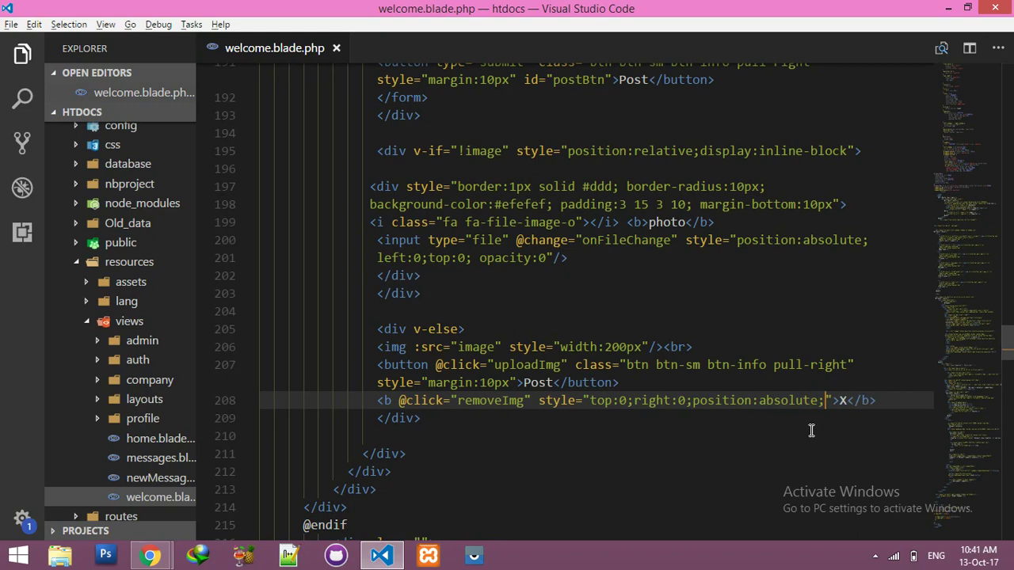
text(cur)
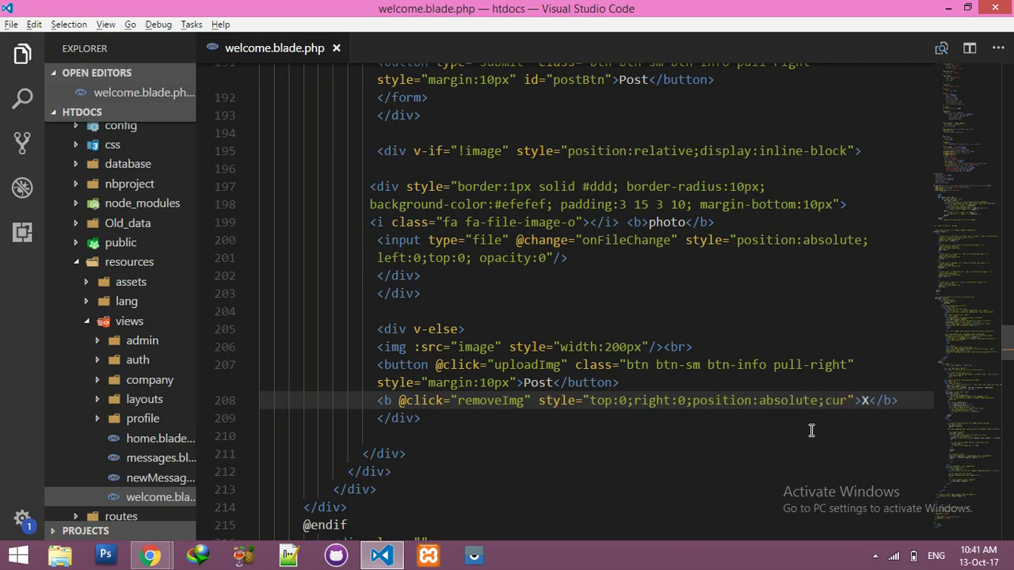
text(sor:po)
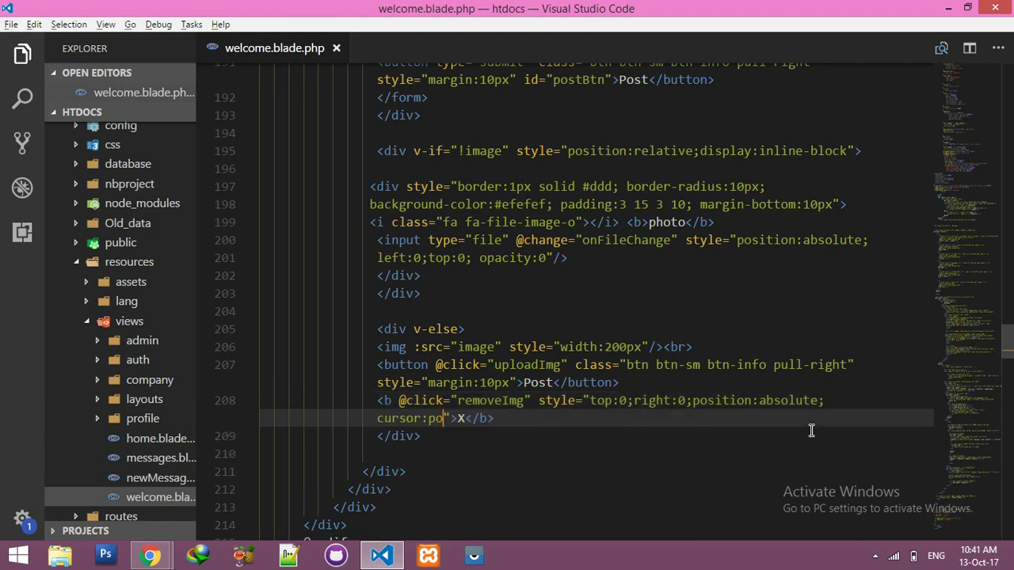
click(149, 555)
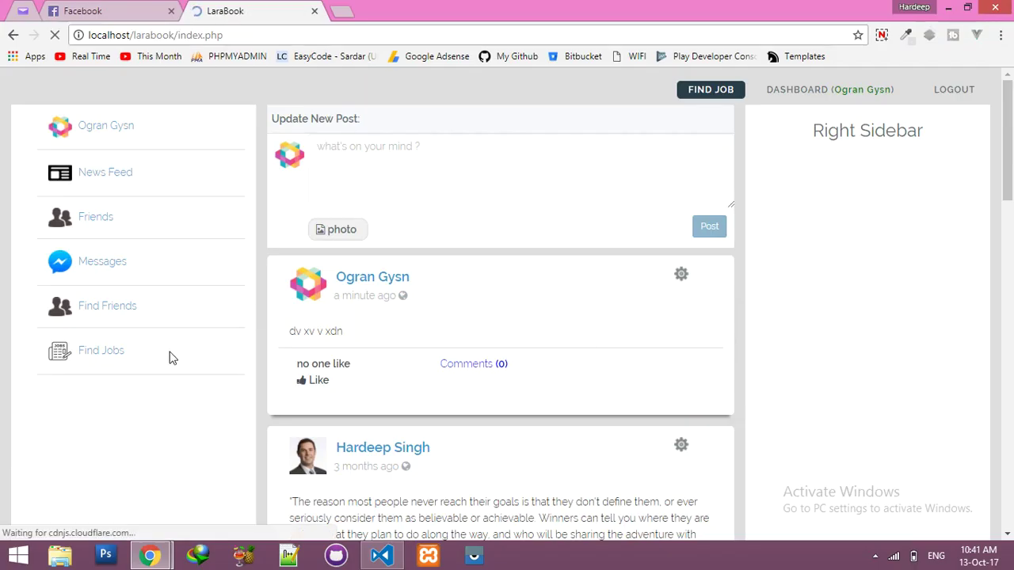
- Attach the screenshot in LaraBook and check where the floating X appears
click(338, 229)
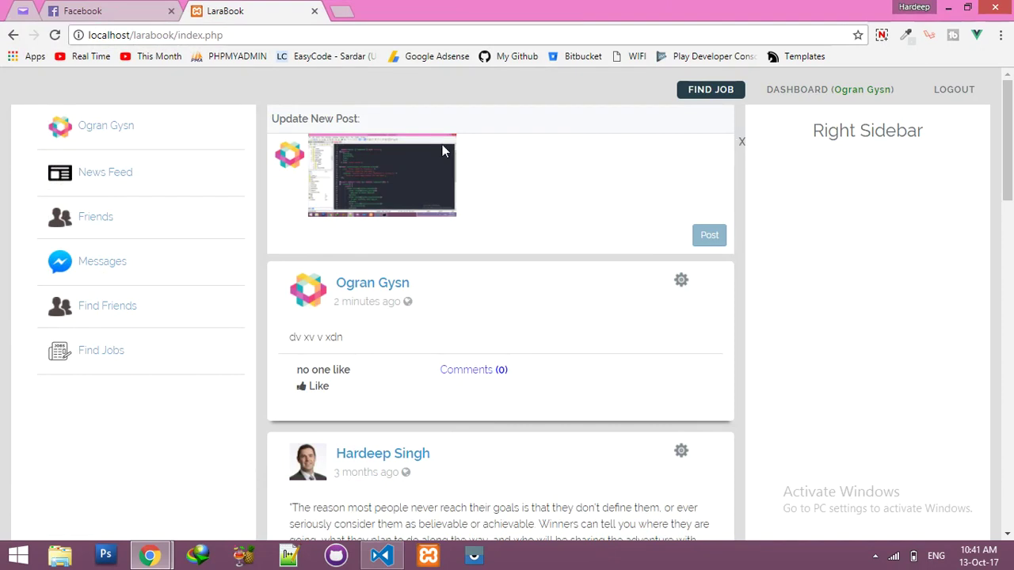
click(381, 555)
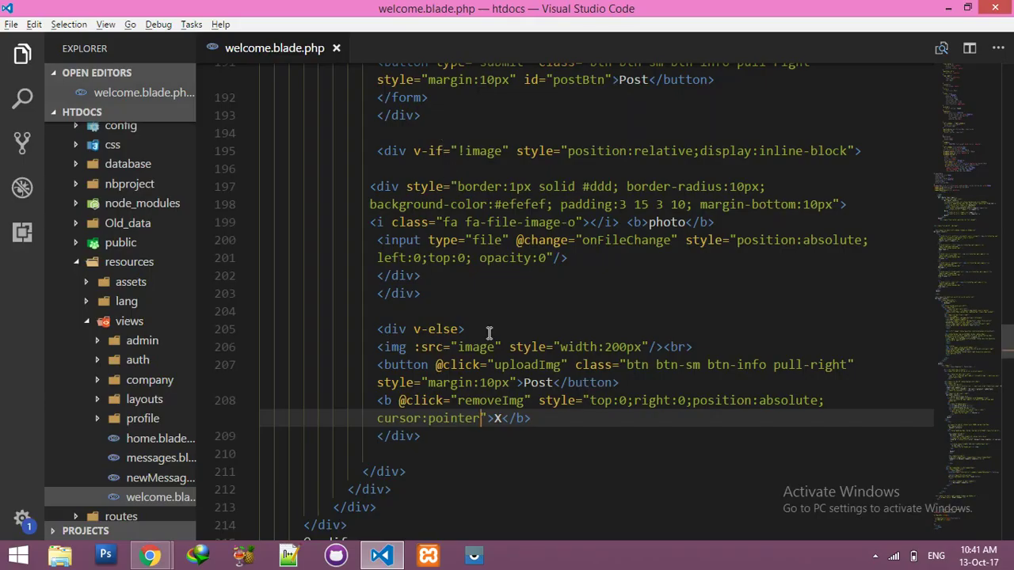
- Move the bold X removeImg line below the preview image, above the Post button
key(Enter)
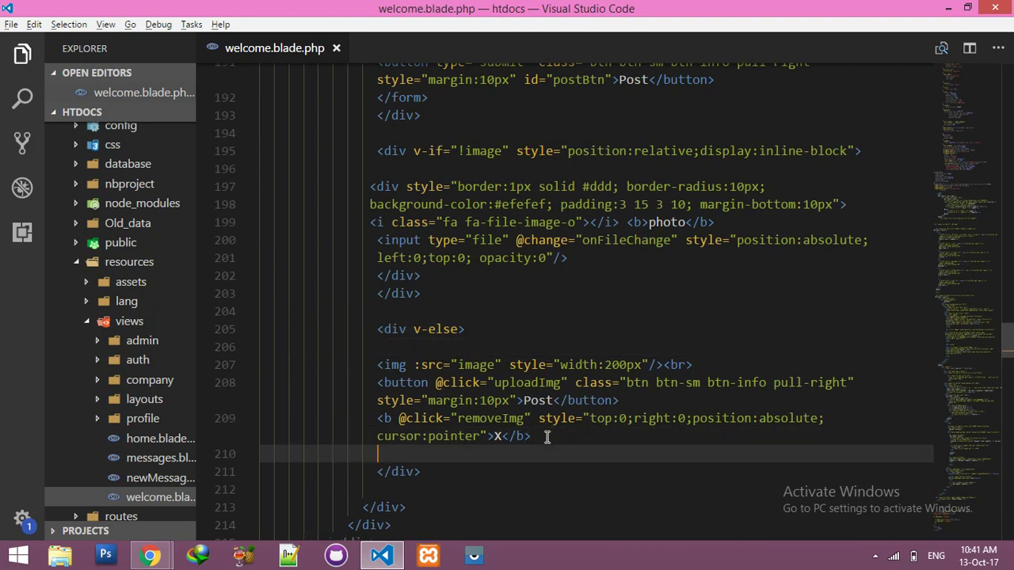
scroll(down, 3)
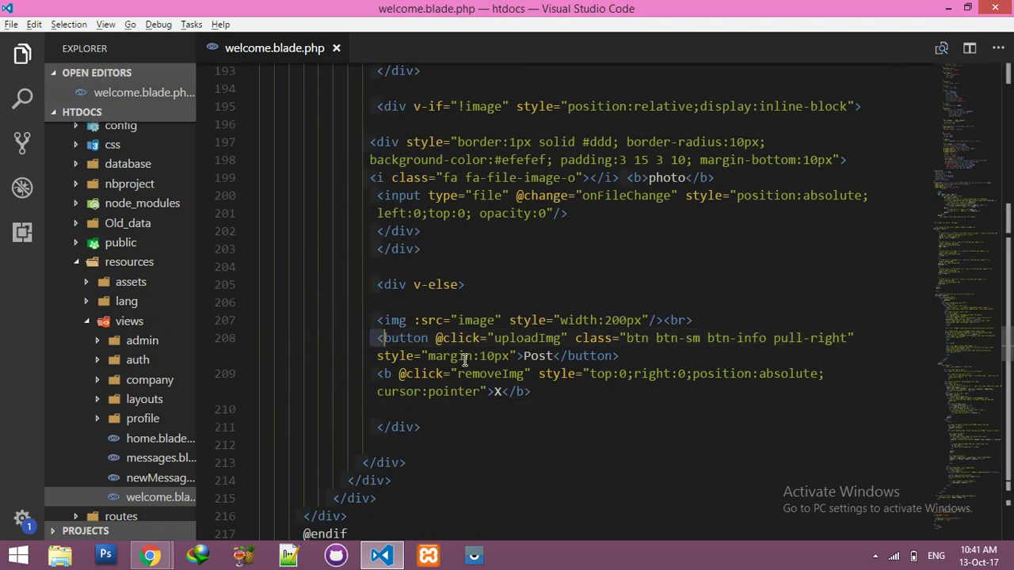
click(622, 355)
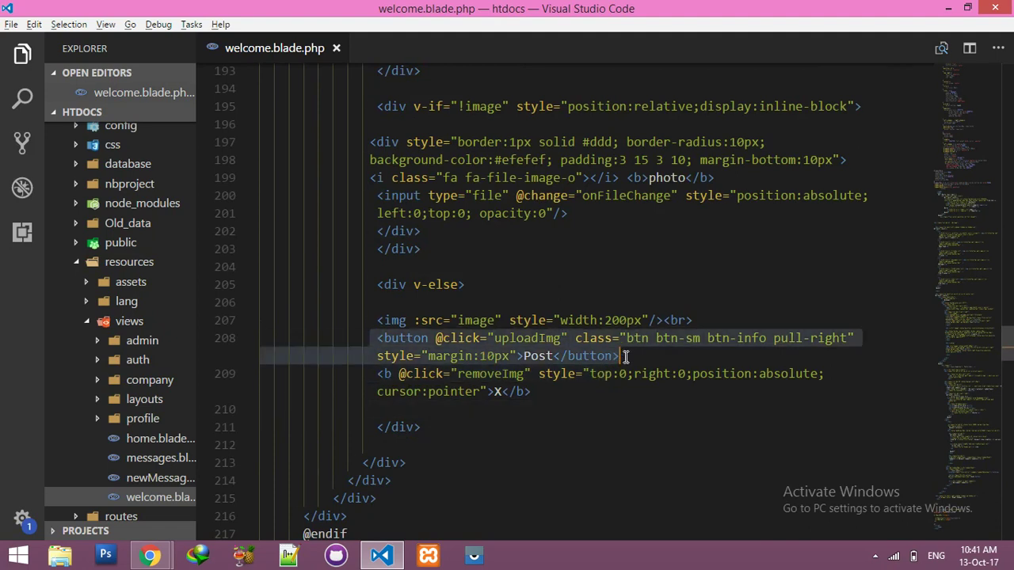
click(537, 391)
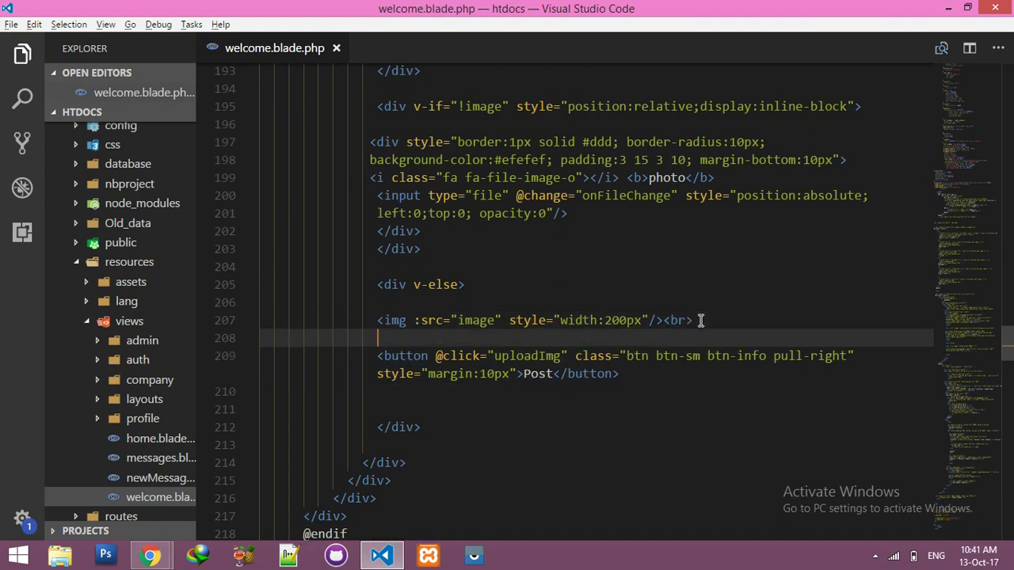
text(<b @click="removeImg" style="top:0;right:0;position:absolute;cursor:pointer">X</b>)
click(642, 303)
text(<div >)
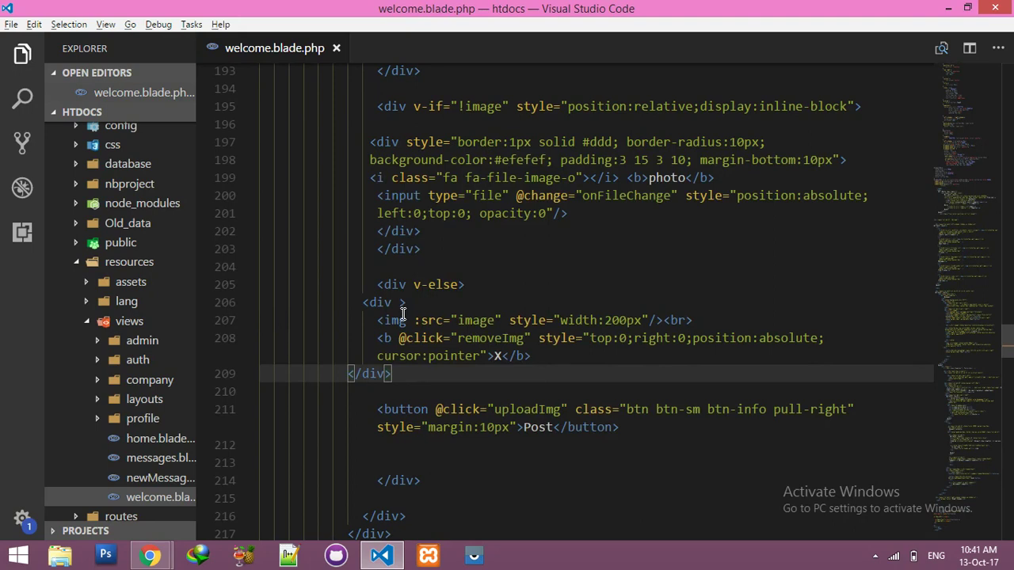
- Wrap the preview image and X in a div with class 'upload_wrap'
text(class=")
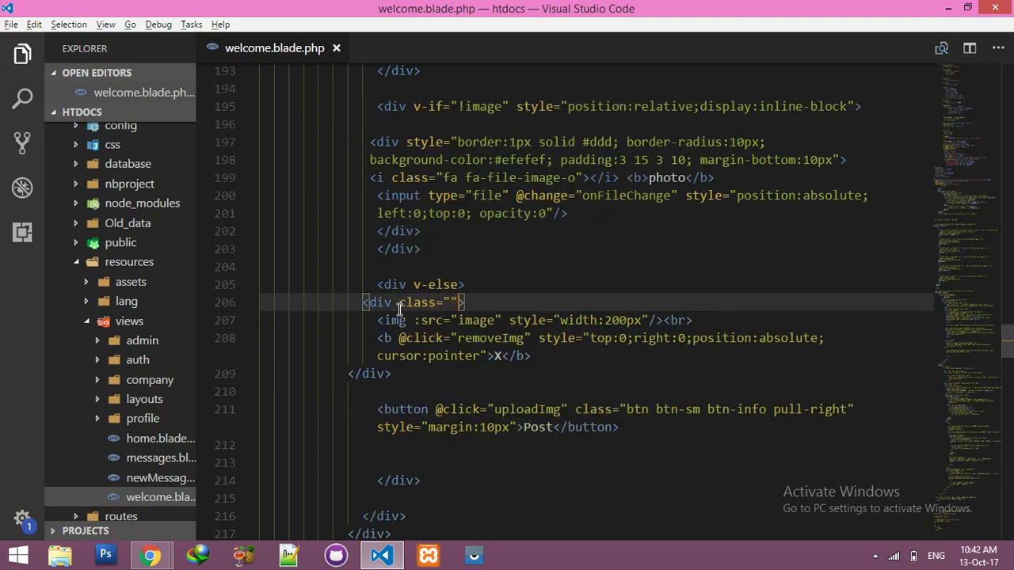
text(up;o)
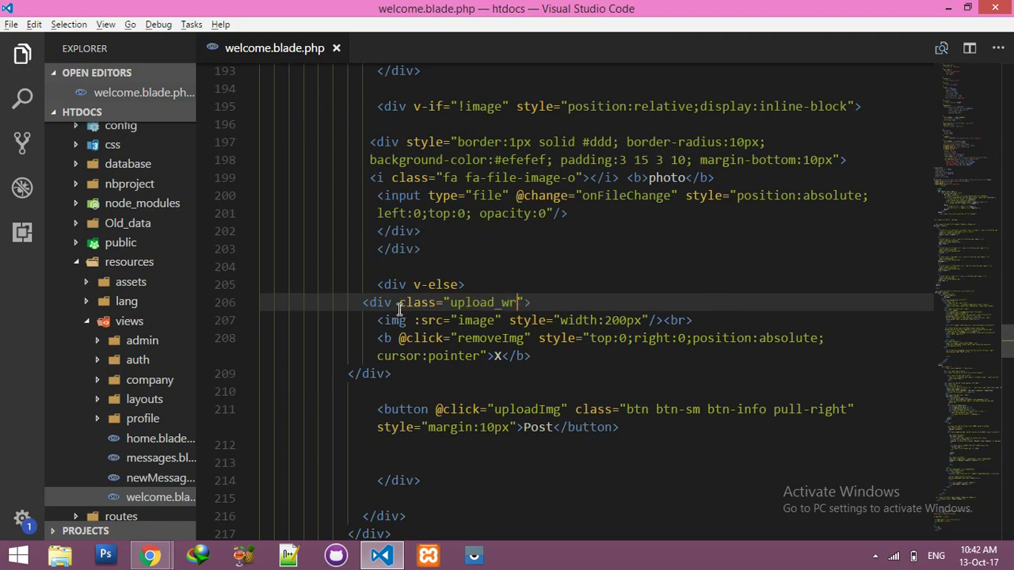
text(ap)
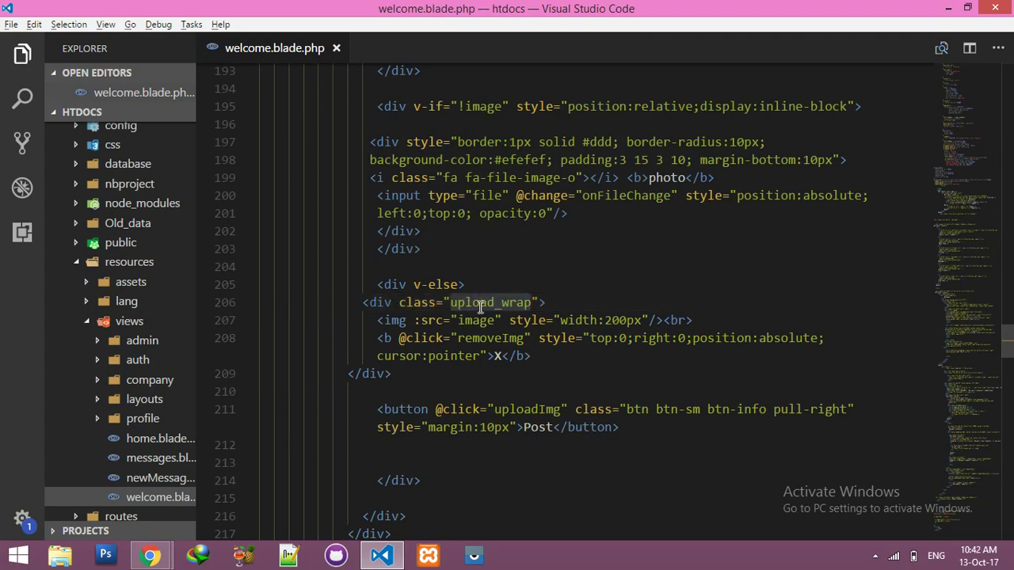
scroll(up, 3)
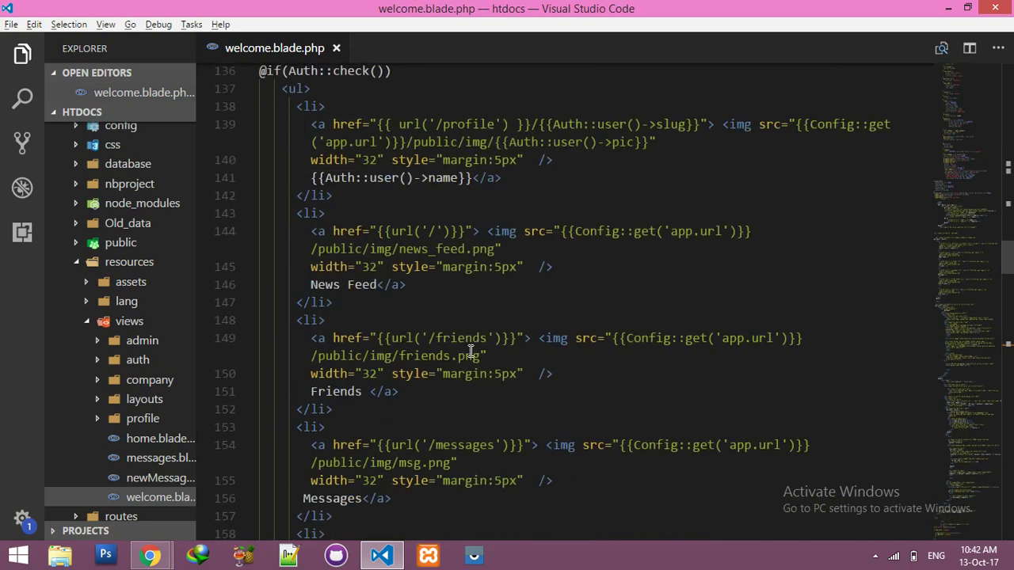
- Add a .upload_wrap rule with position:relative and display:inline-block to the style block
scroll(up, 3)
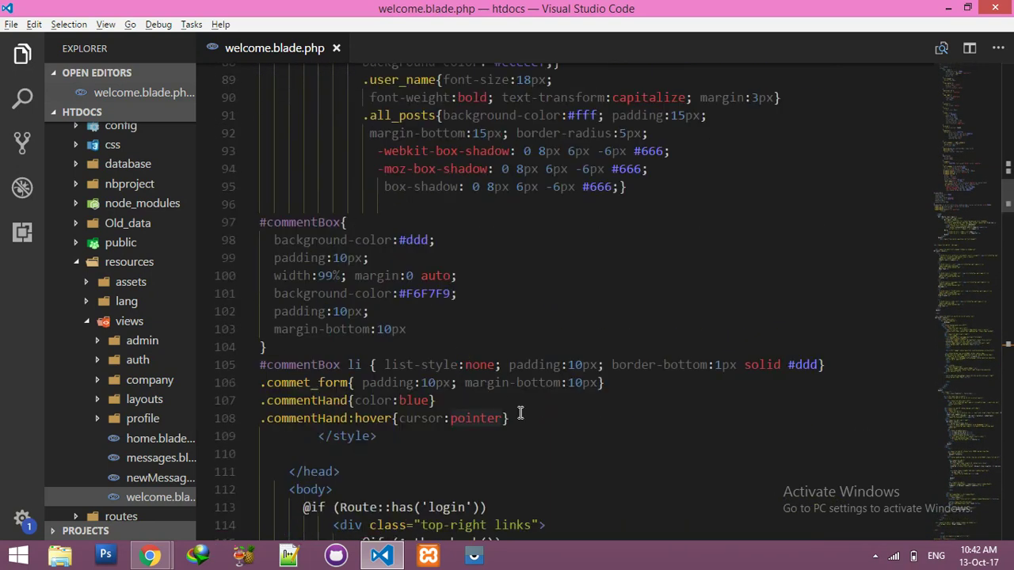
key(Enter)
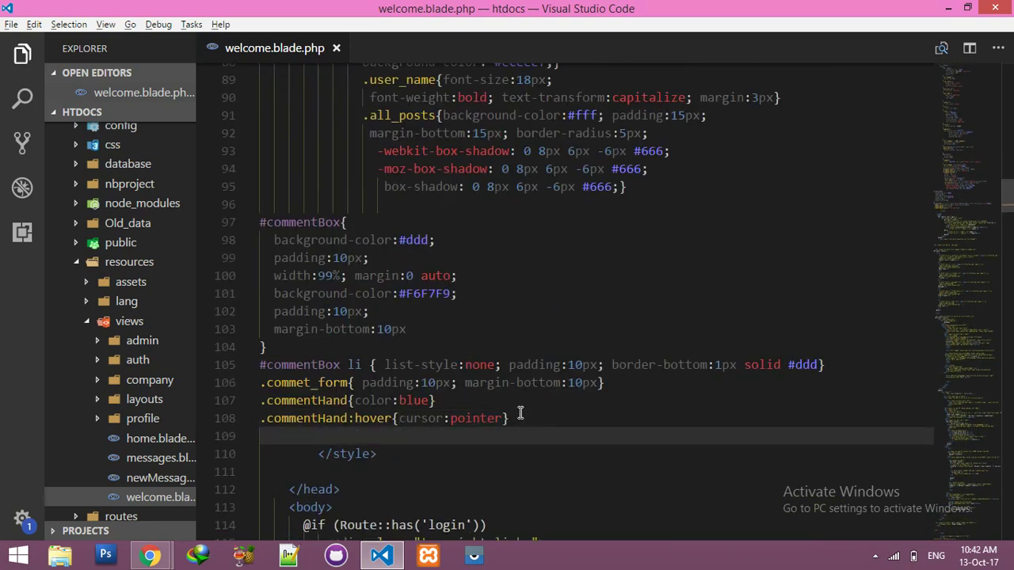
text(.upload_wrap{)
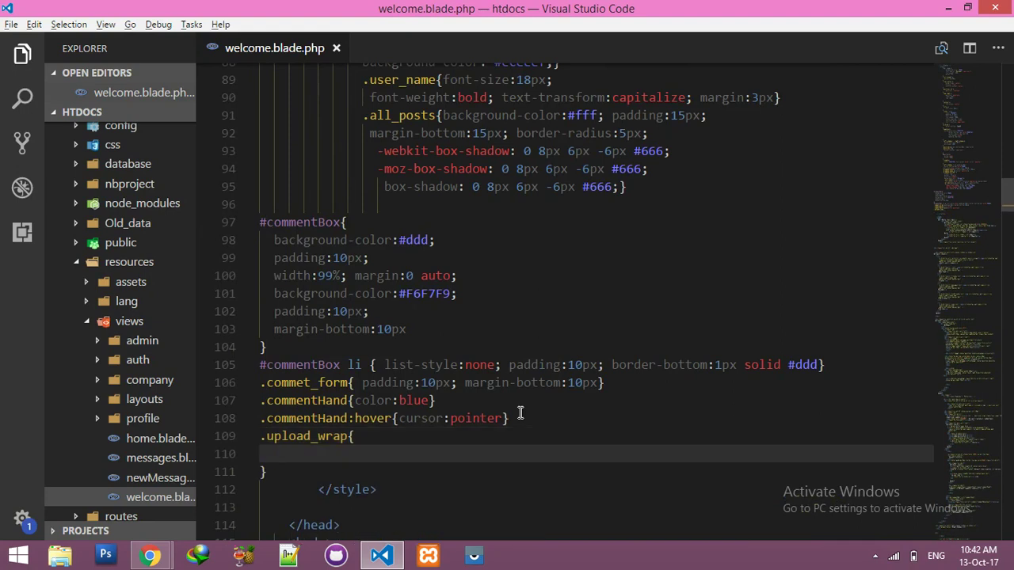
text(position:)
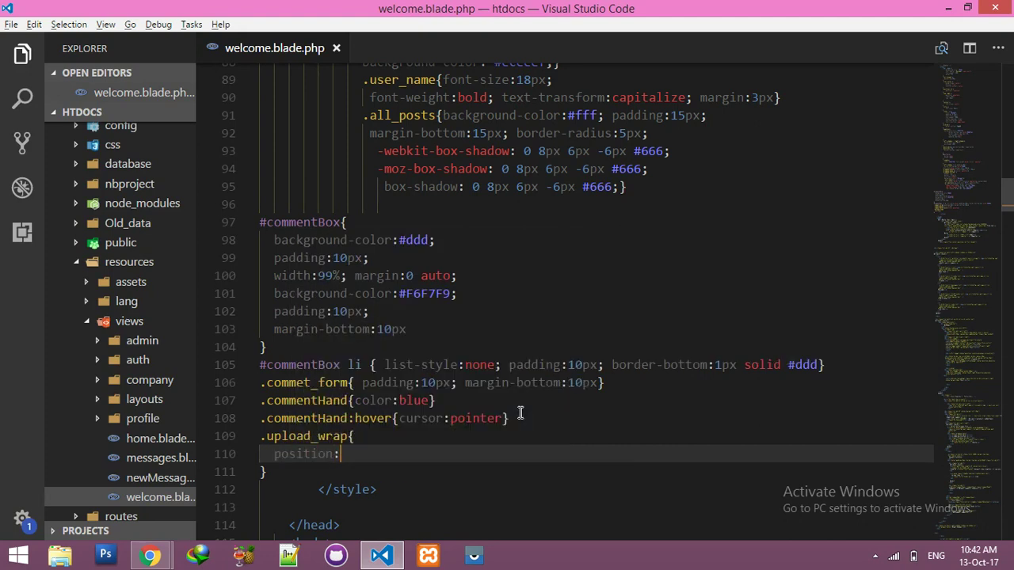
text(relative)
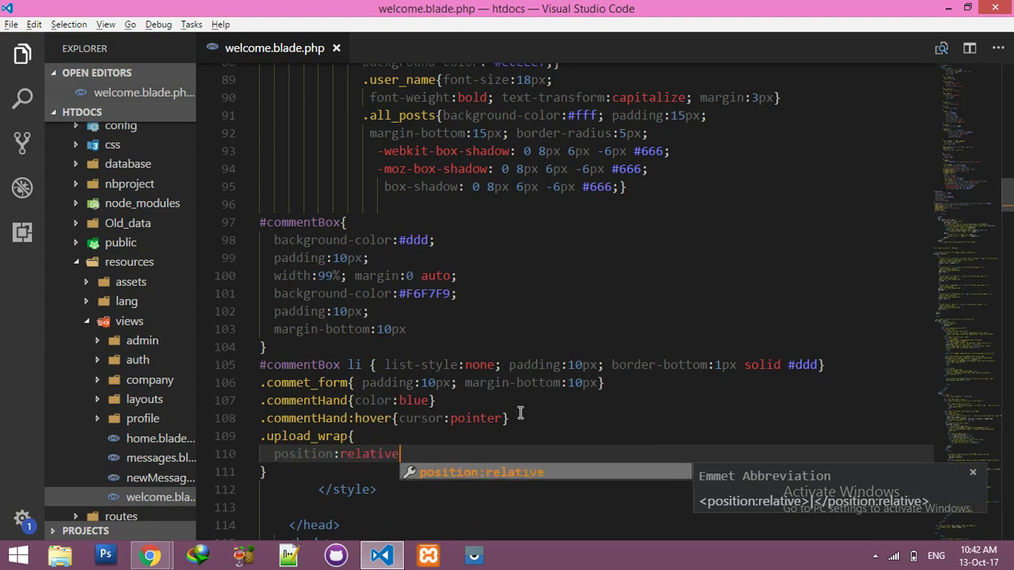
text(display:inlin)
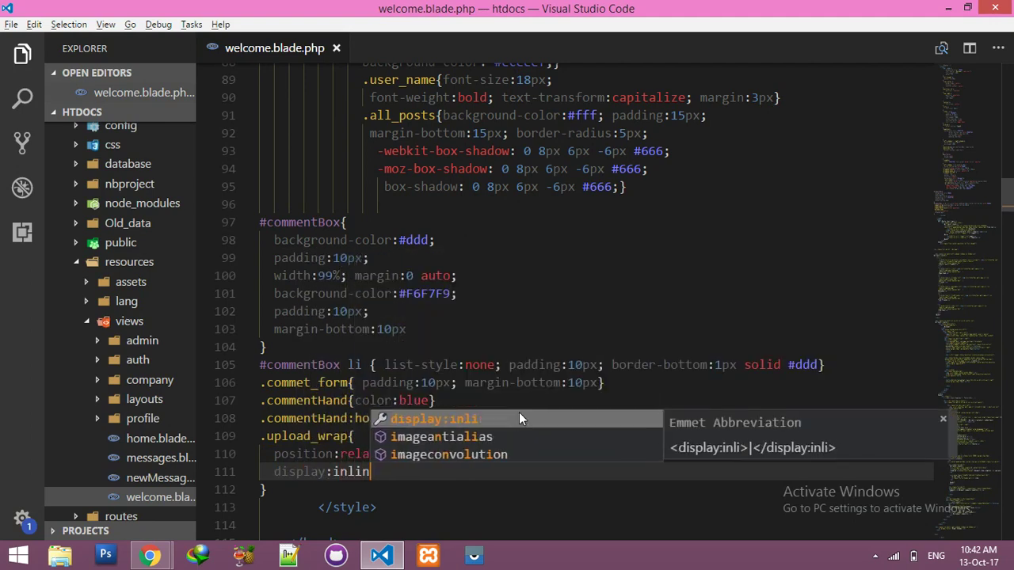
text(-block)
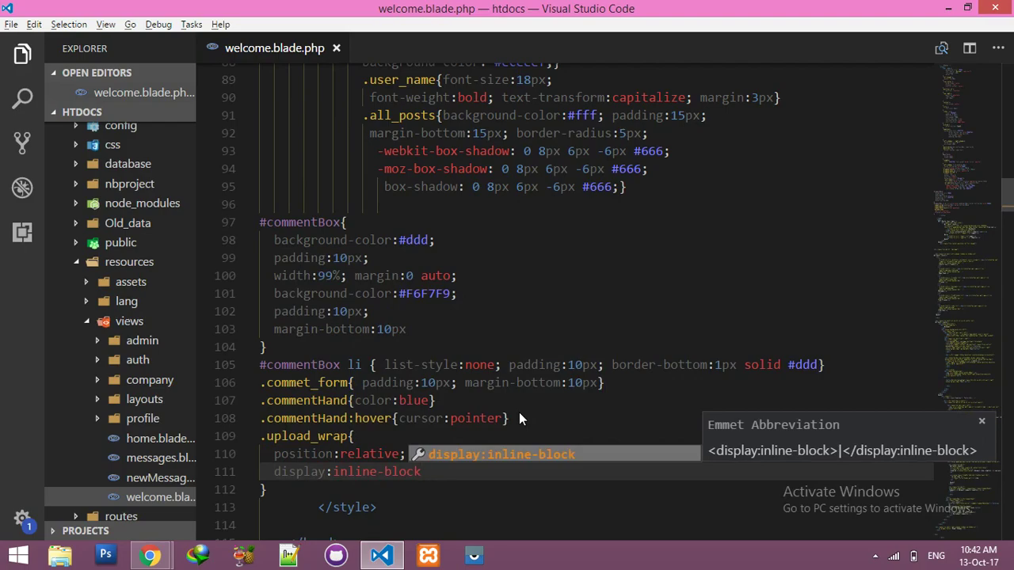
click(150, 555)
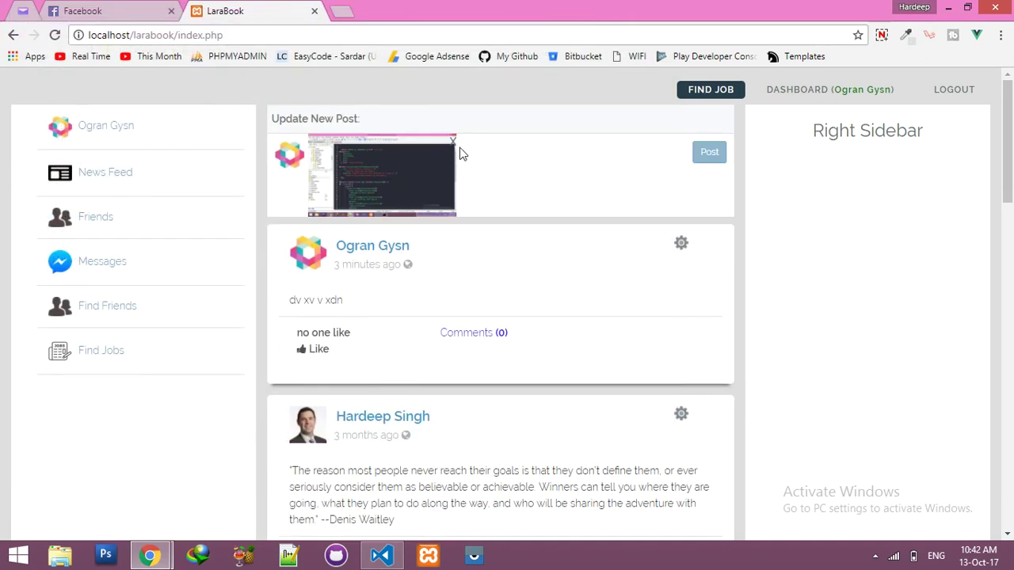
mouse_move(455, 146)
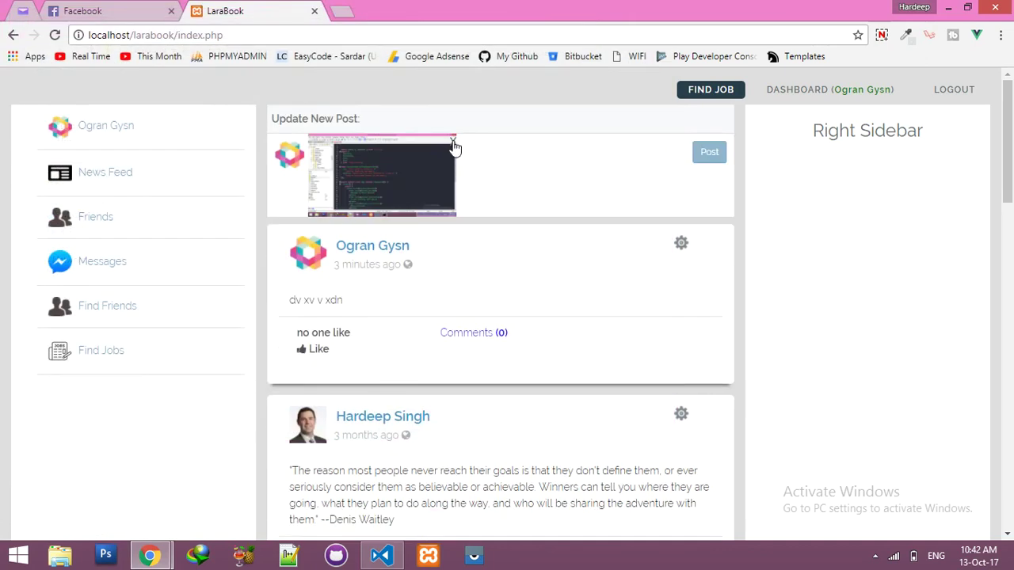
mouse_move(434, 168)
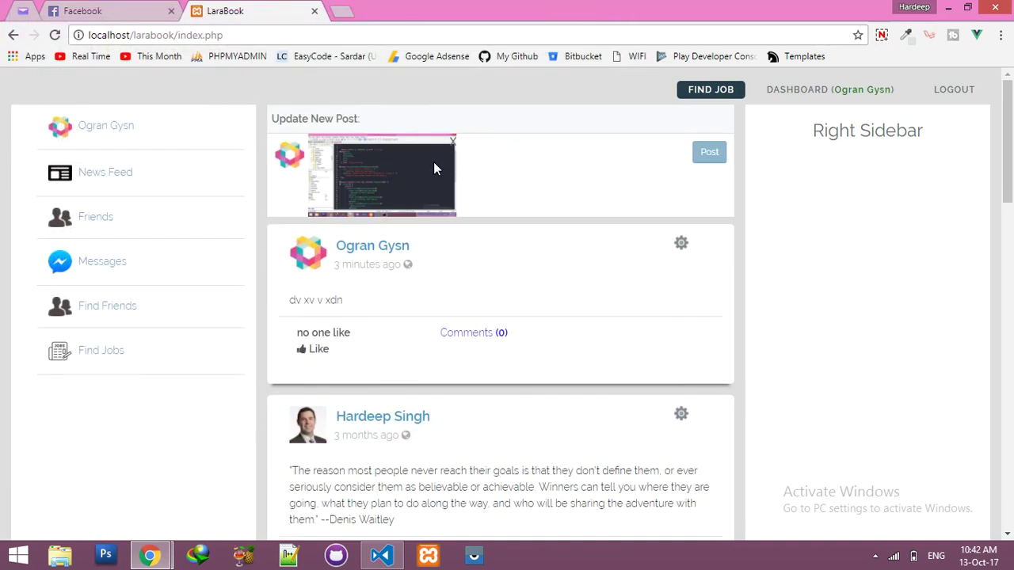
click(452, 141)
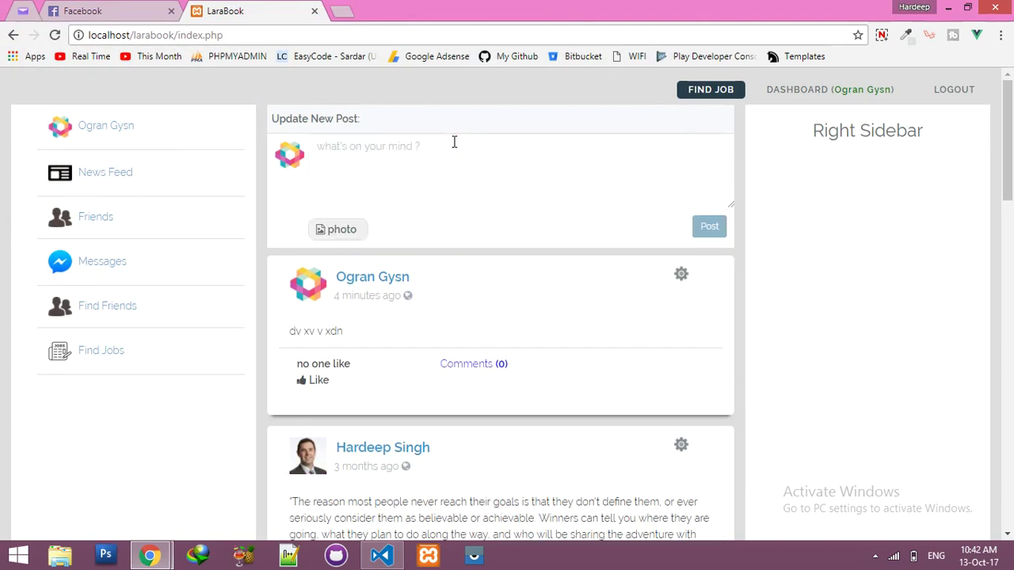
click(338, 229)
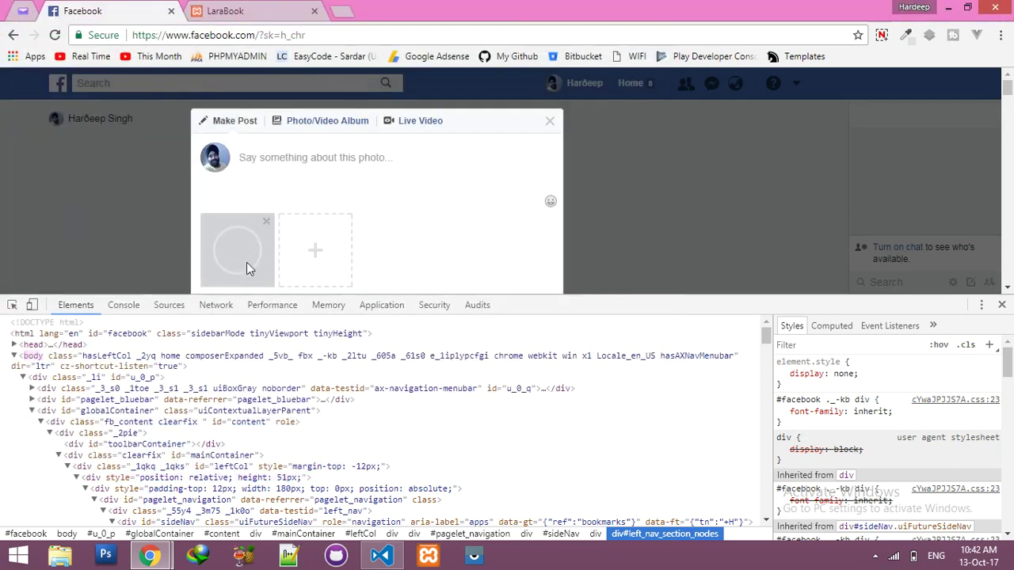
click(254, 10)
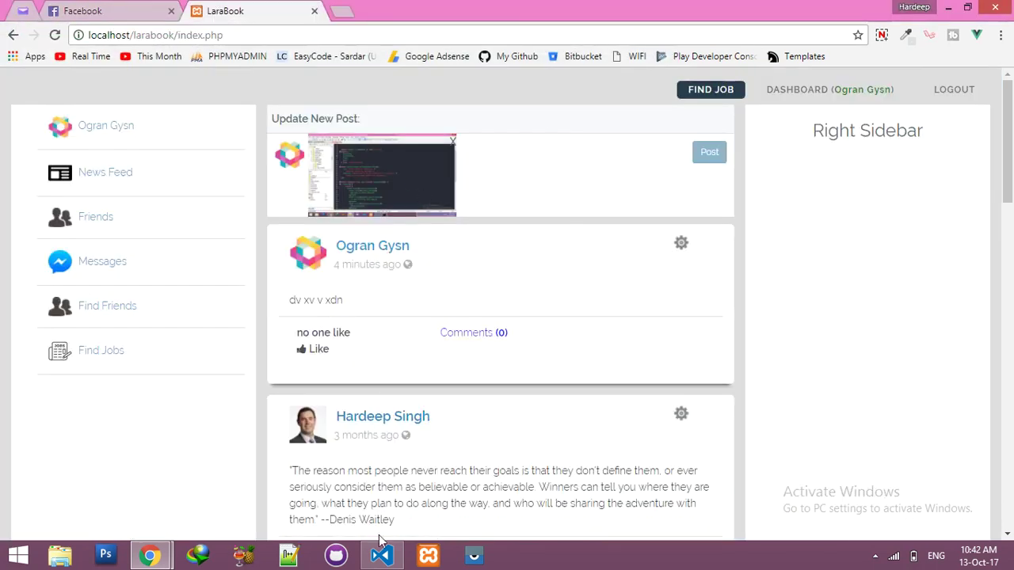
click(381, 554)
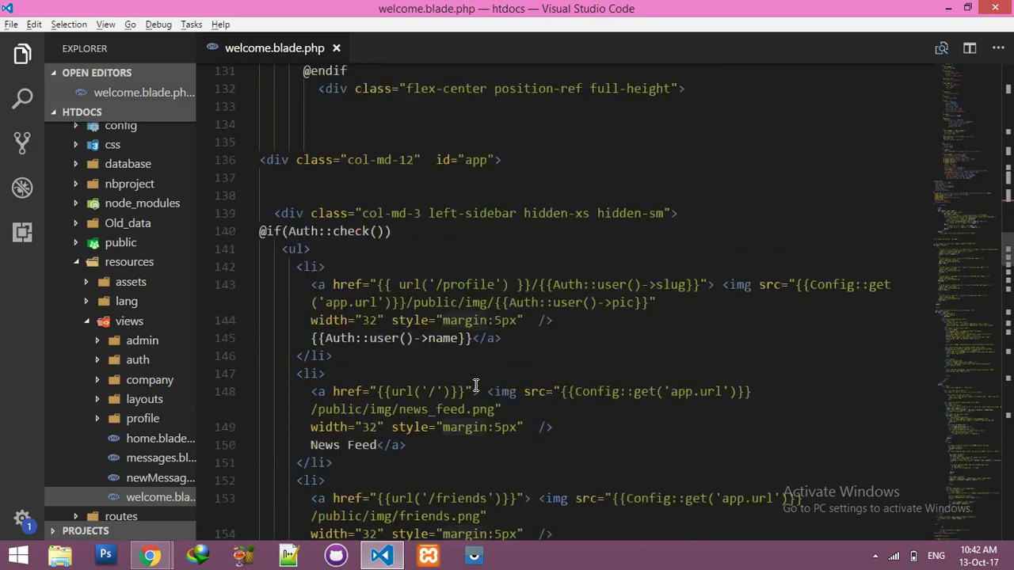
- Change the upload_wrap preview image style to width 100px with a 10px margin
scroll(down, 3)
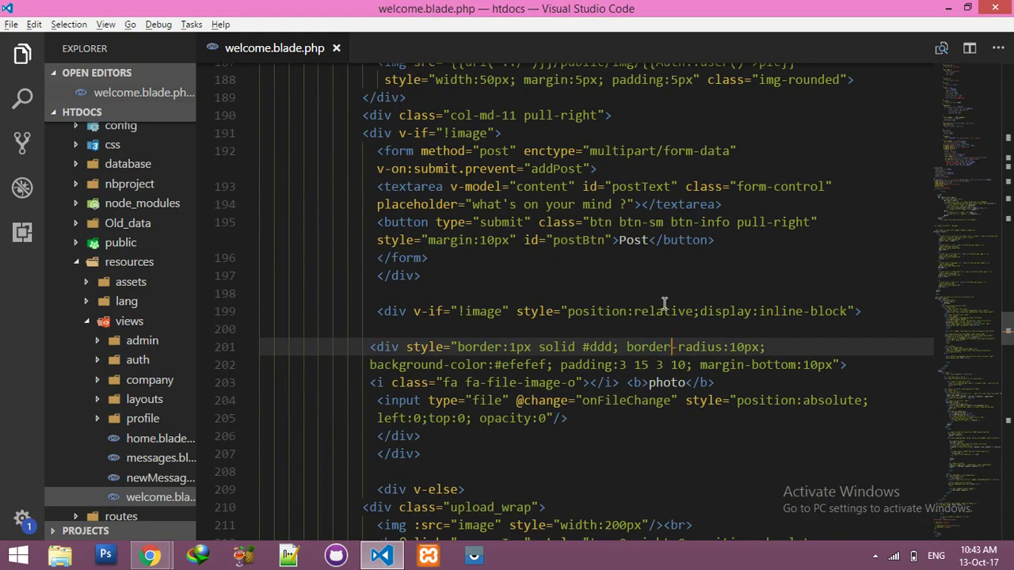
scroll(down, 3)
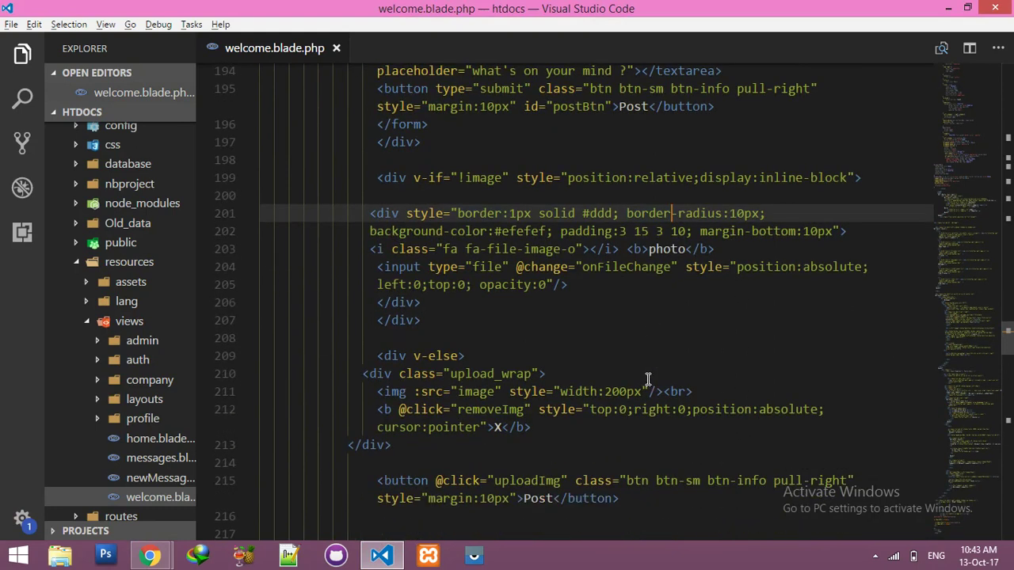
scroll(down, 3)
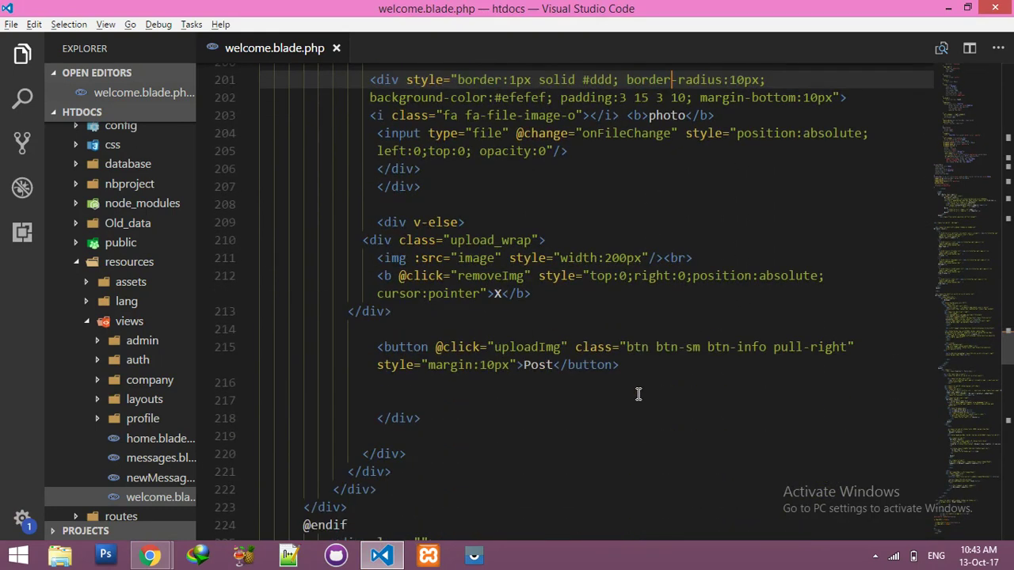
mouse_move(600, 271)
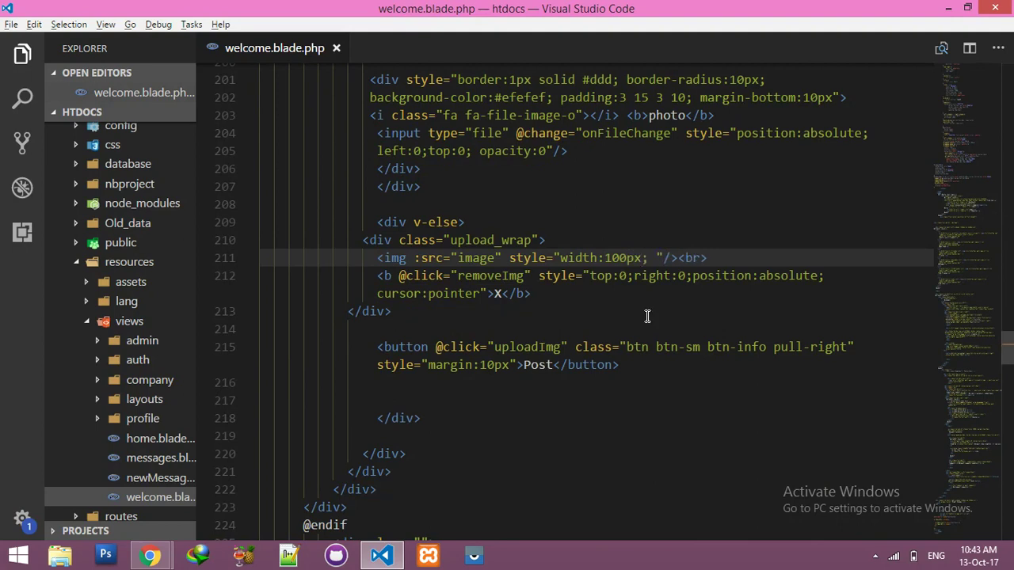
text(margin:)
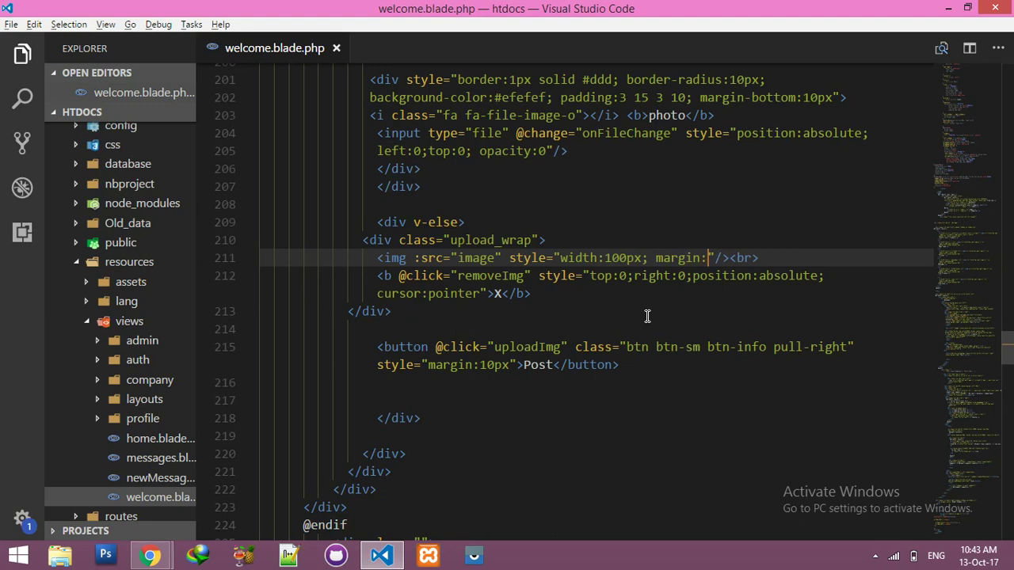
text(10px)
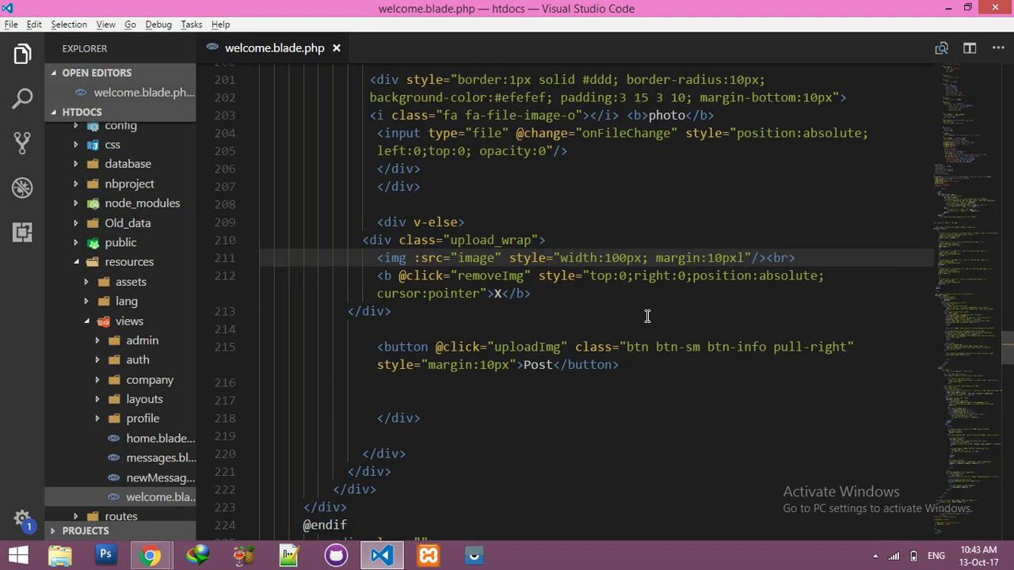
click(466, 221)
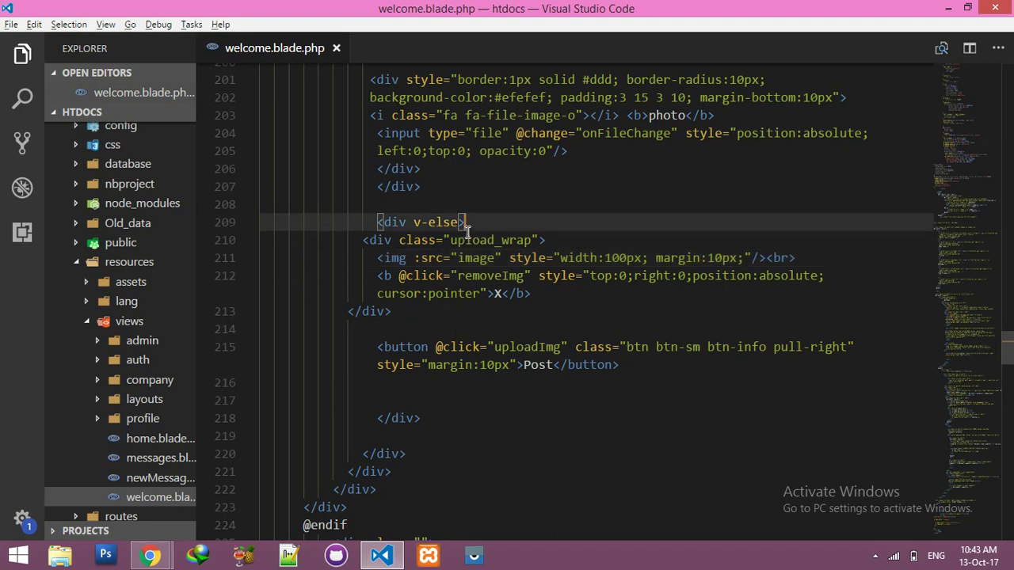
scroll(up, 3)
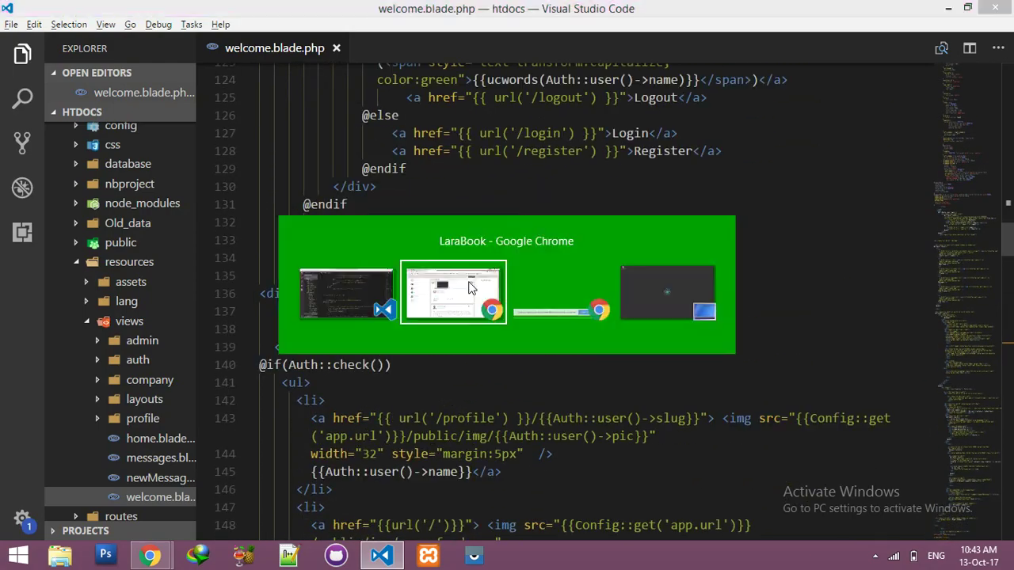
- Attach a photo to check the narrower preview, remove it, then delete the earlier test post
click(453, 293)
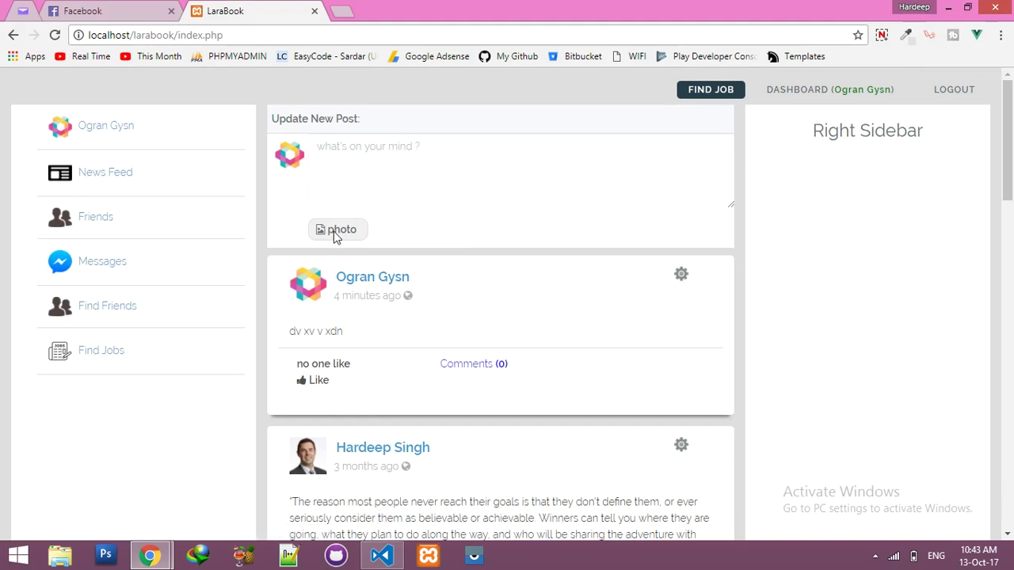
click(339, 229)
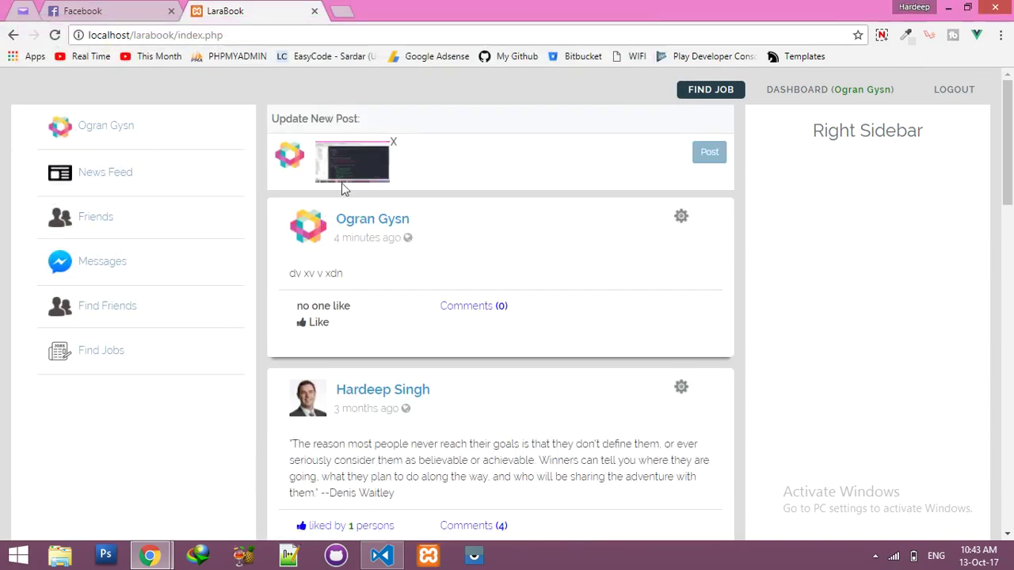
mouse_move(396, 149)
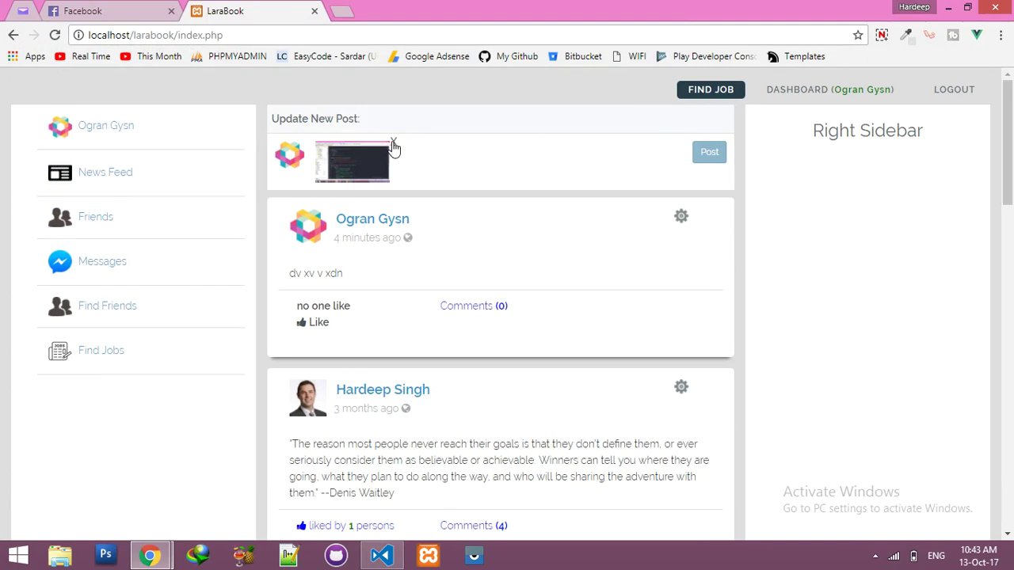
mouse_move(380, 171)
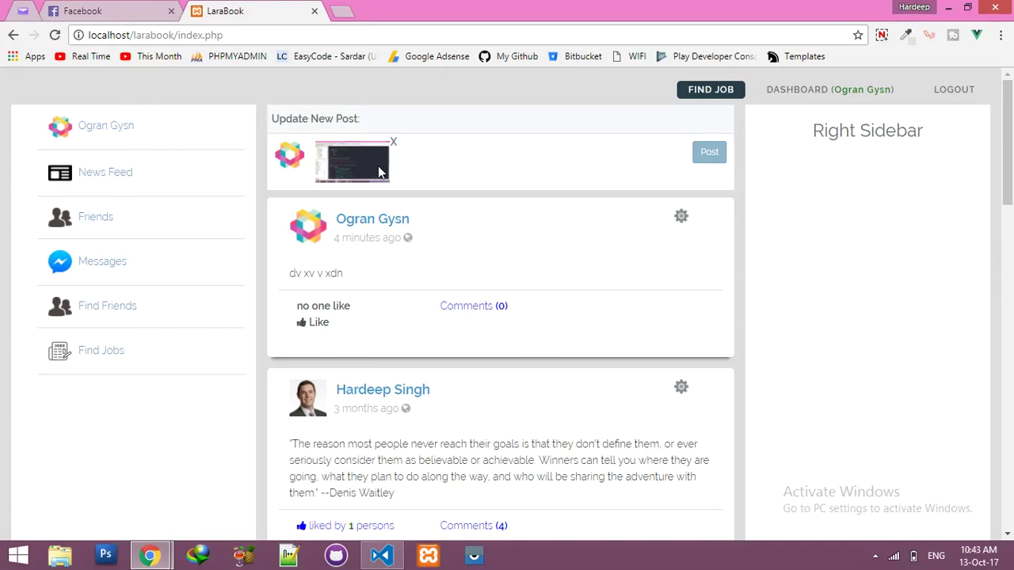
mouse_move(394, 155)
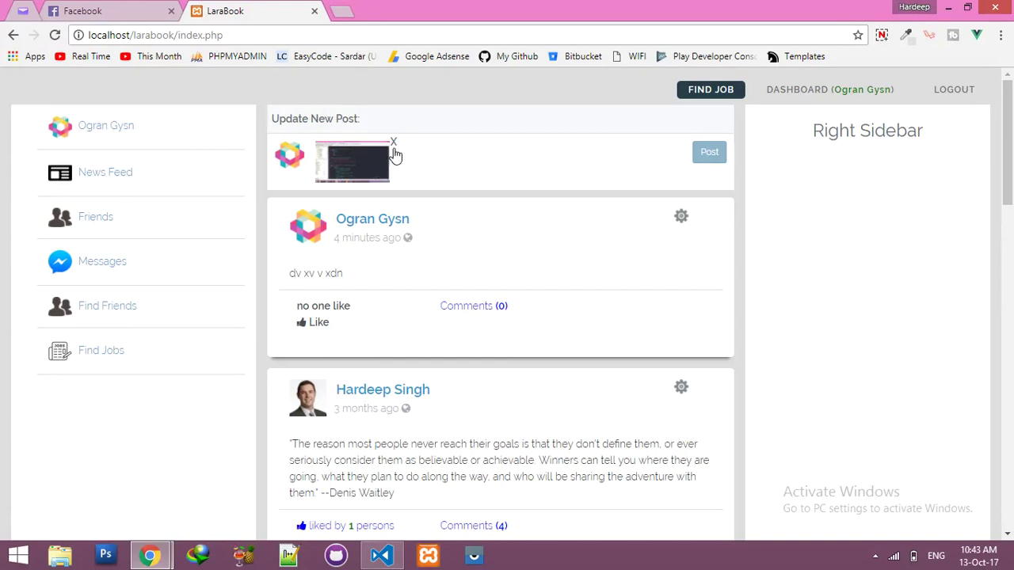
click(394, 143)
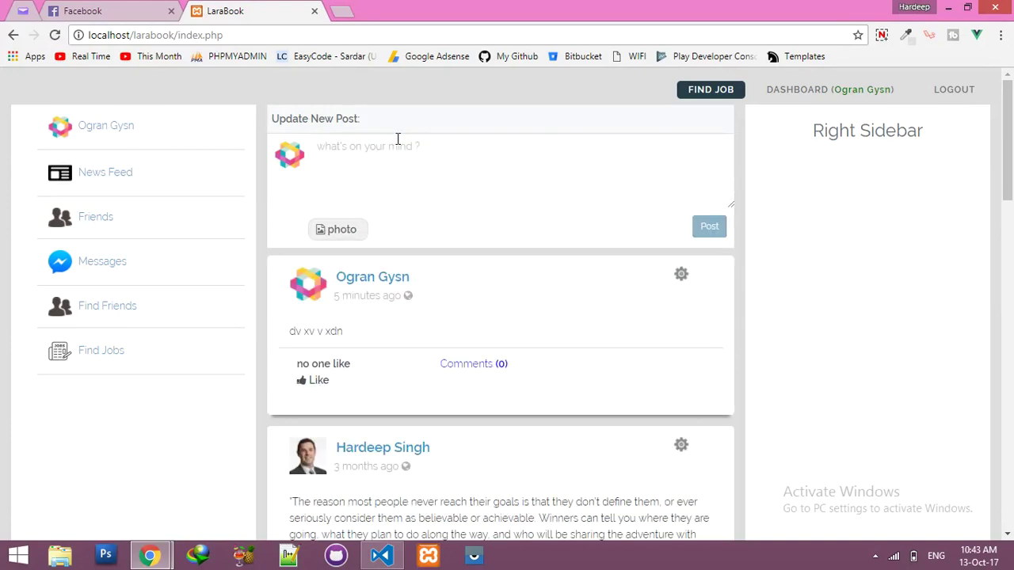
click(681, 274)
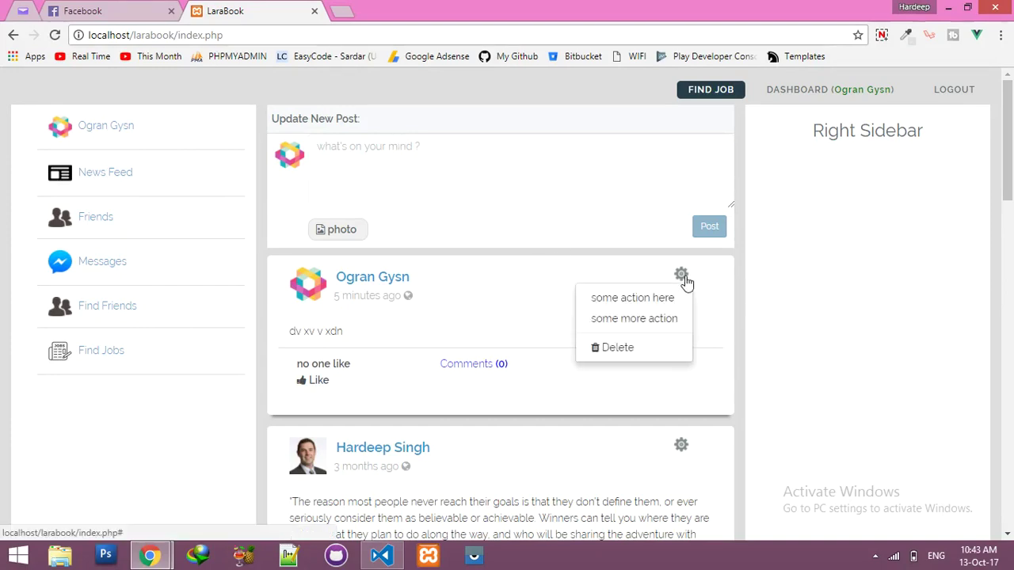
click(618, 347)
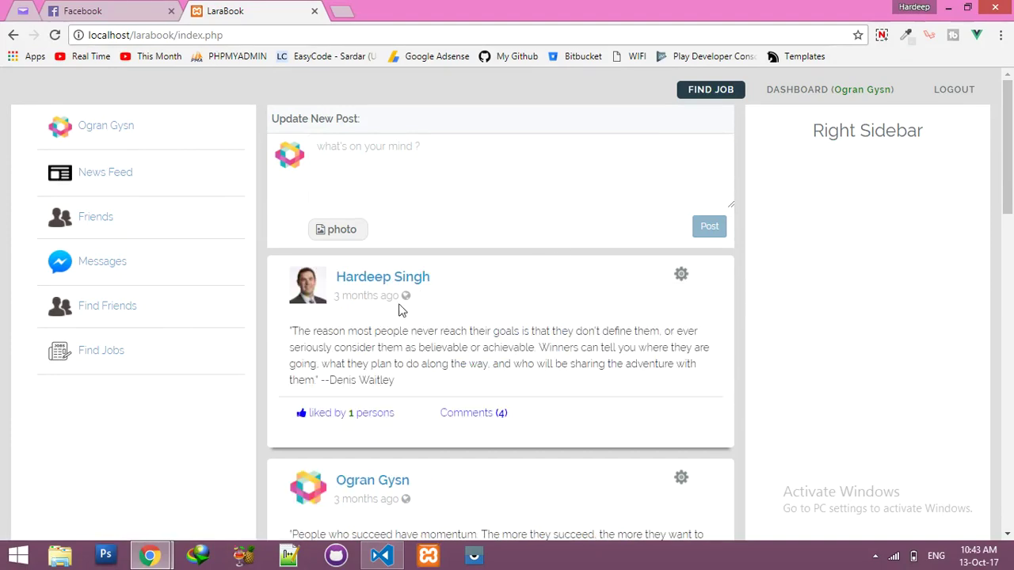
mouse_move(410, 298)
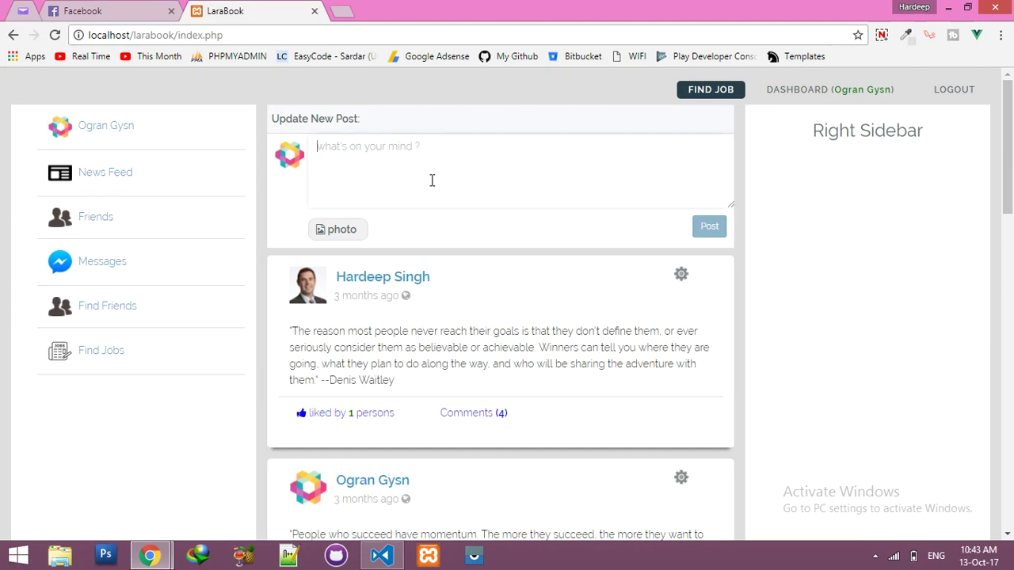
- Publish the post 'g vdanb nfgnb nfo vbnfh' and bring up the Windows Run dialog
text(g vdanb nfgnb)
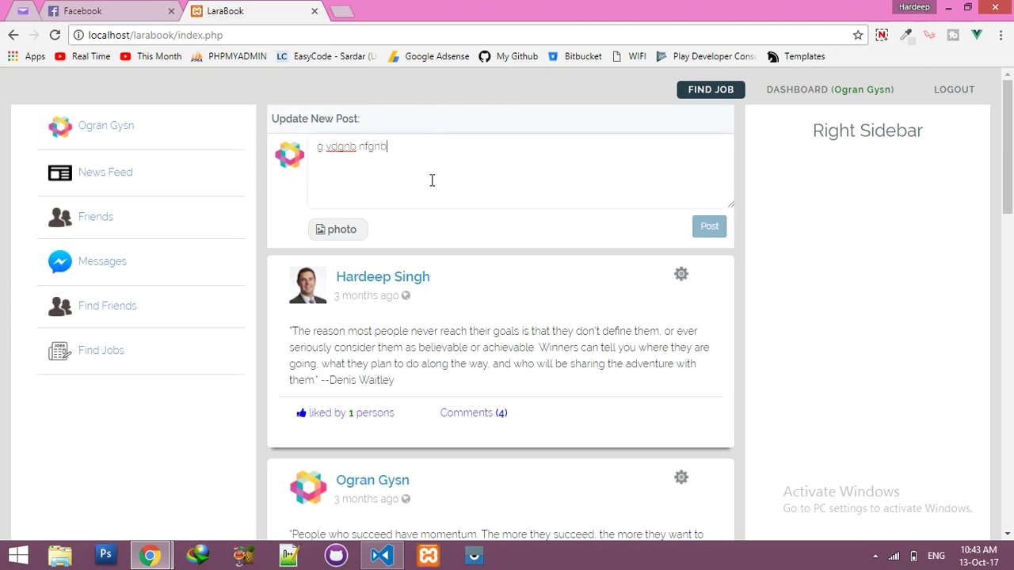
text(nfo vbnfh)
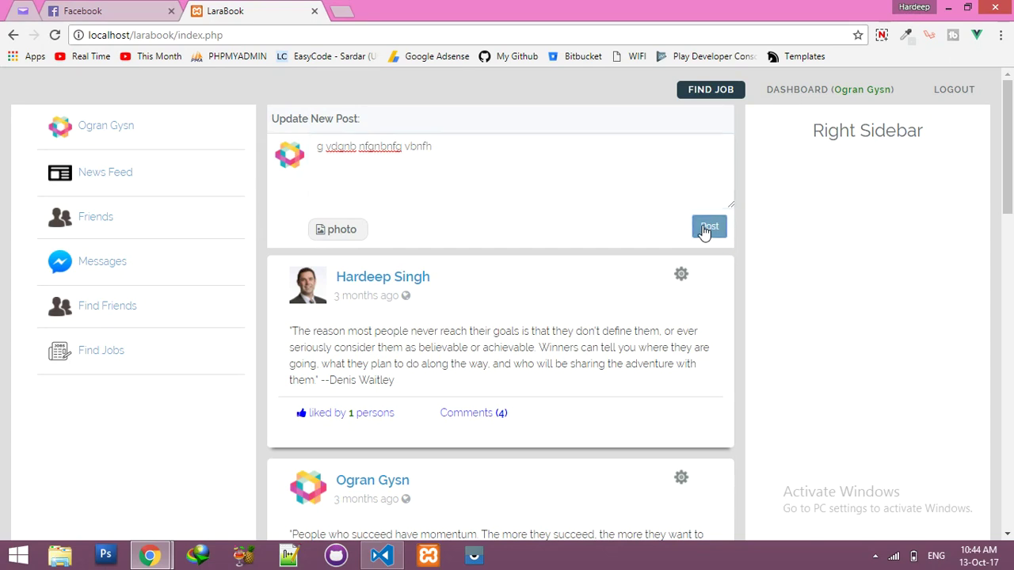
click(709, 227)
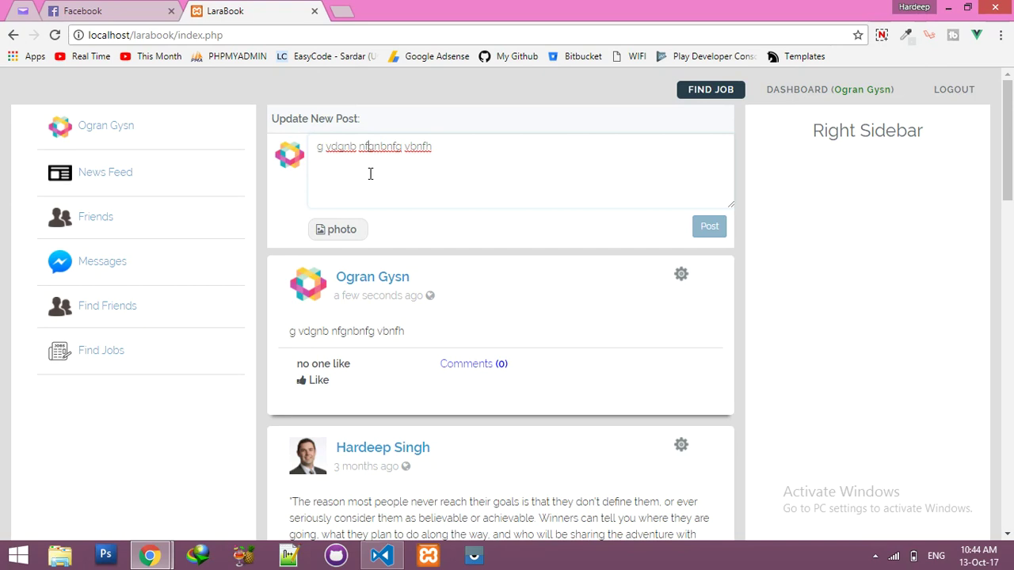
key(Win+r)
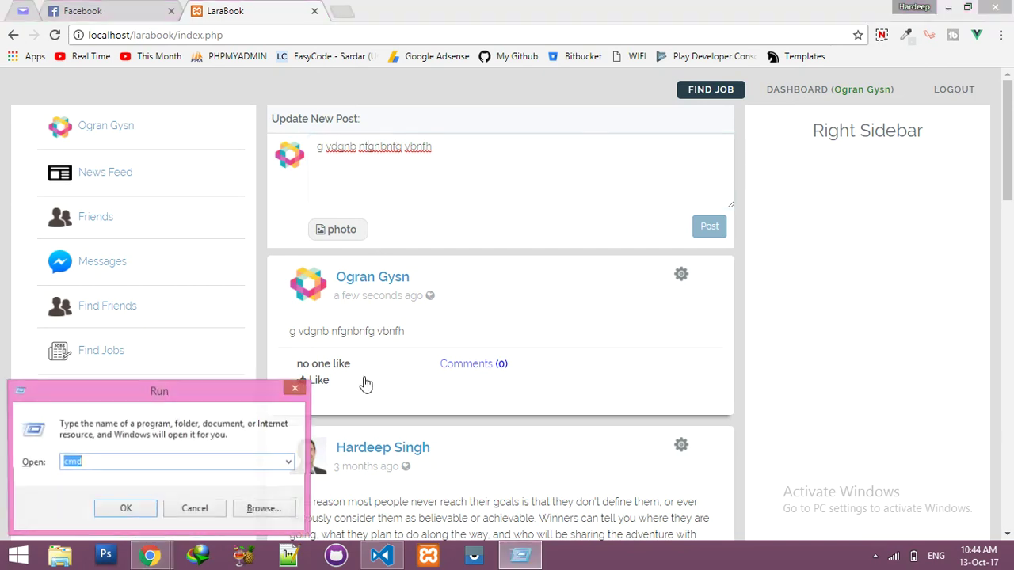
- Open Command Prompt, move into xampp/htdocs/larabook, and type npm run watch
click(125, 508)
text(cd)
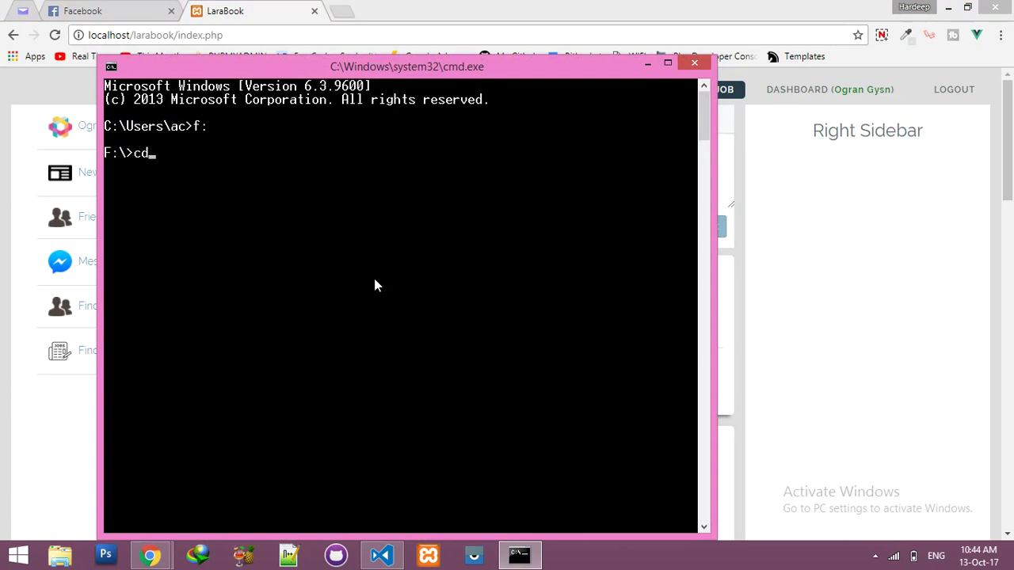
text(xamp)
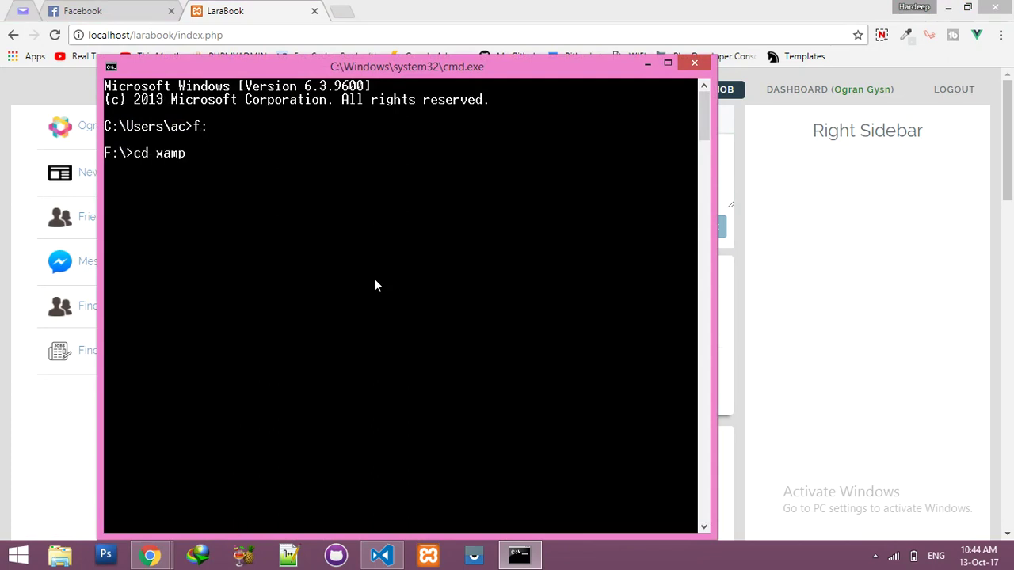
text(p/htdocs/la)
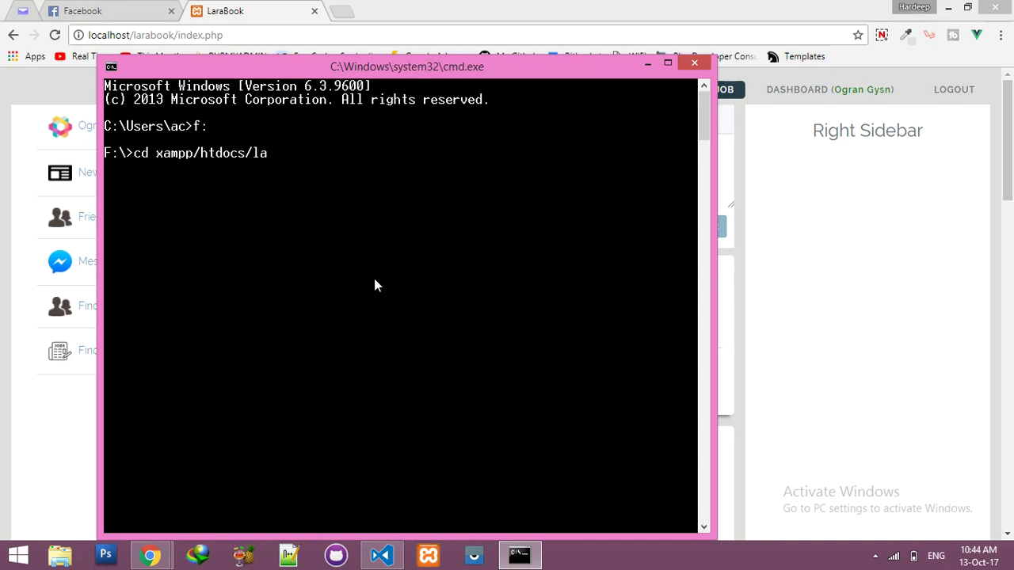
key(Return)
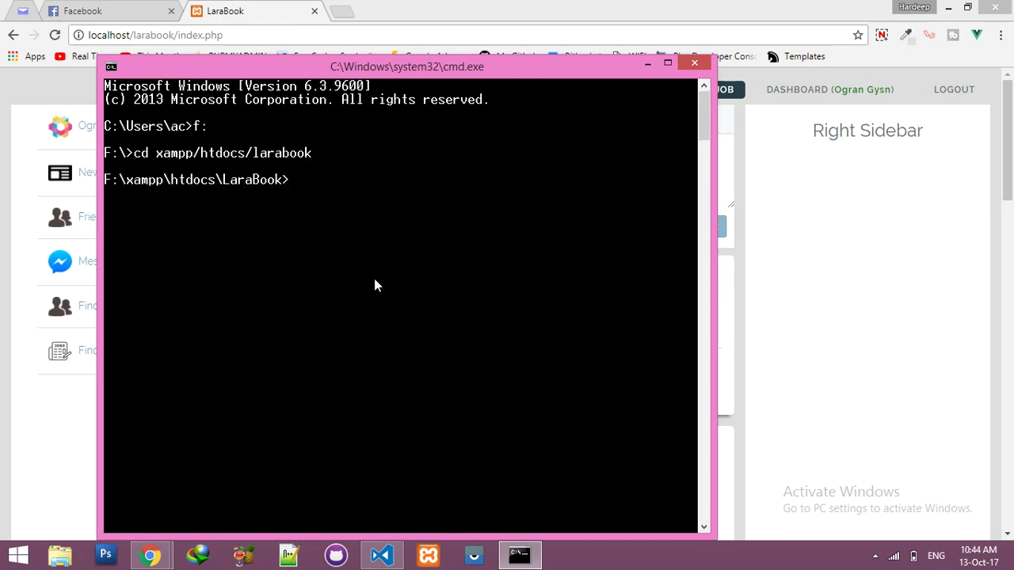
text(npm eun)
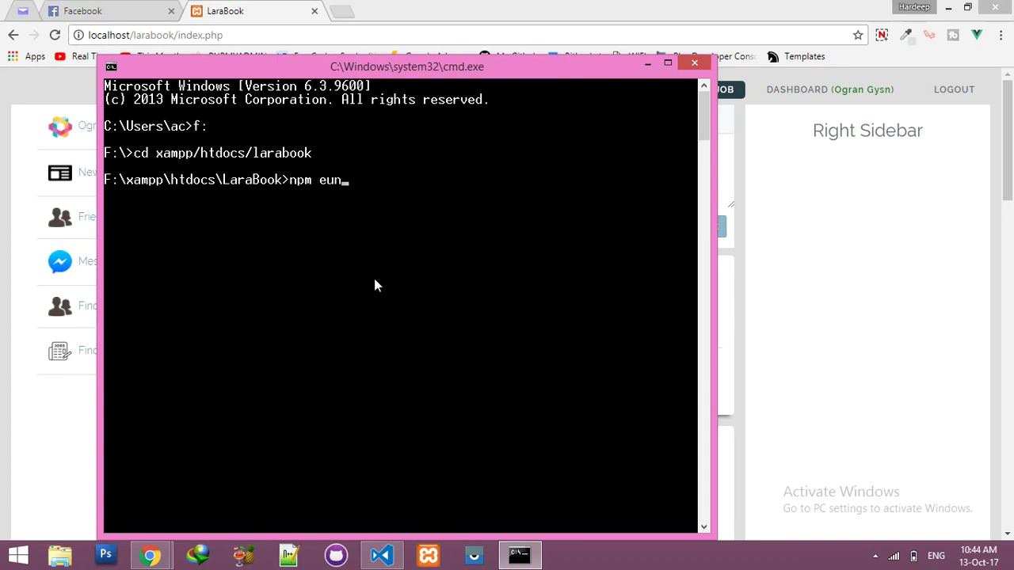
text(run)
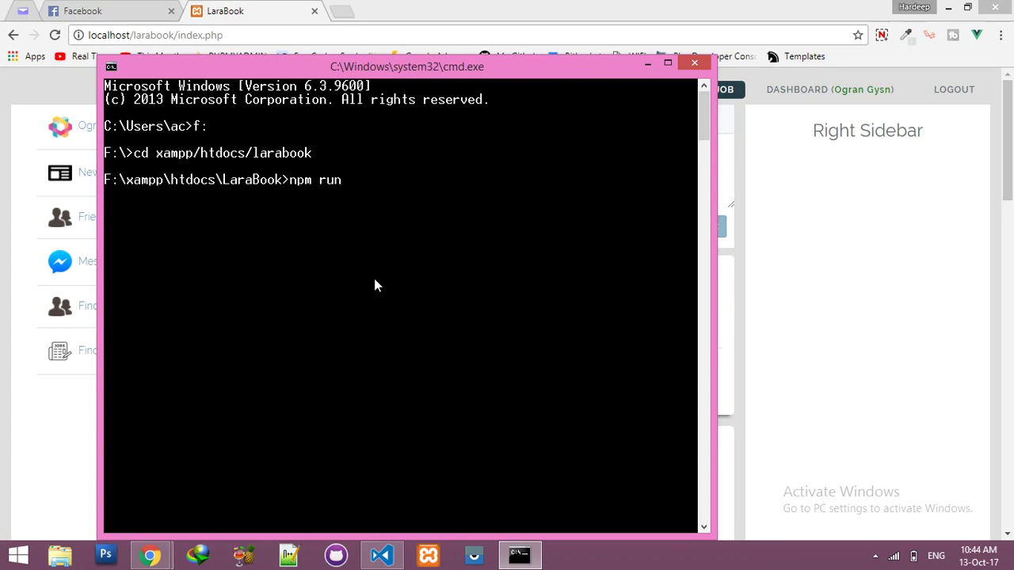
text(watch)
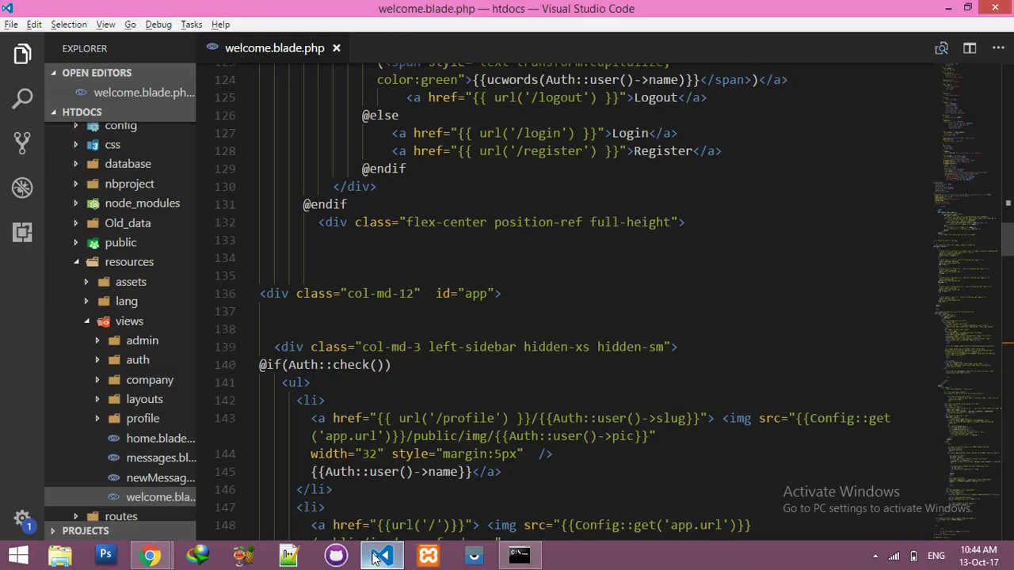
- Expand resources > assets > js, open app.js, and scroll up to the addPost method
click(142, 339)
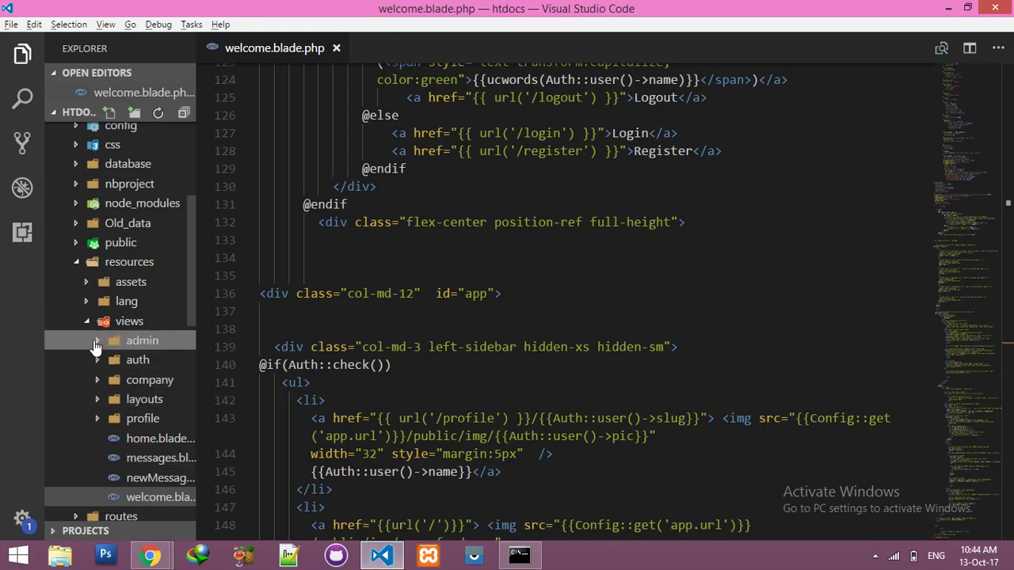
click(131, 281)
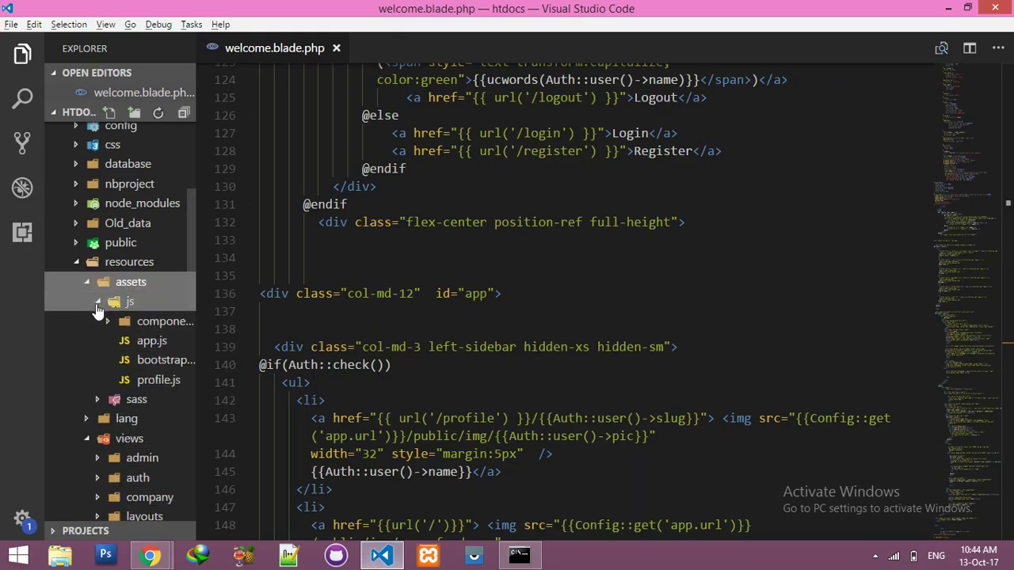
click(151, 341)
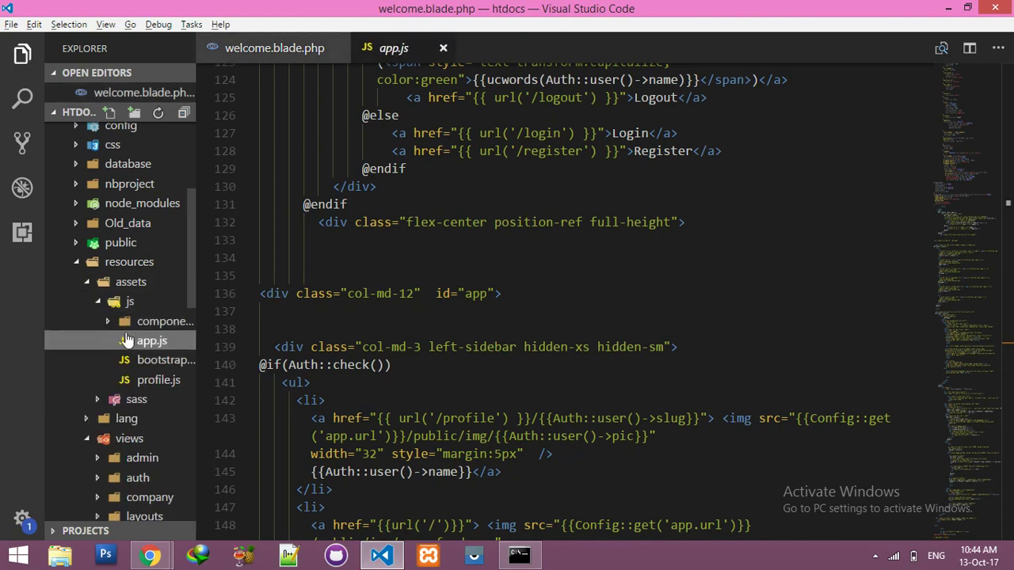
click(152, 341)
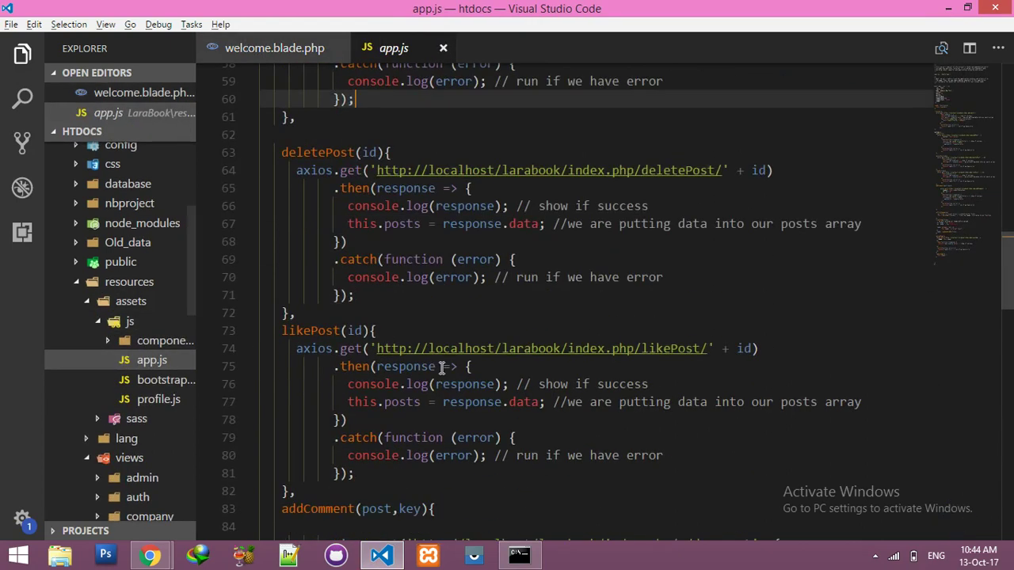
scroll(up, 3)
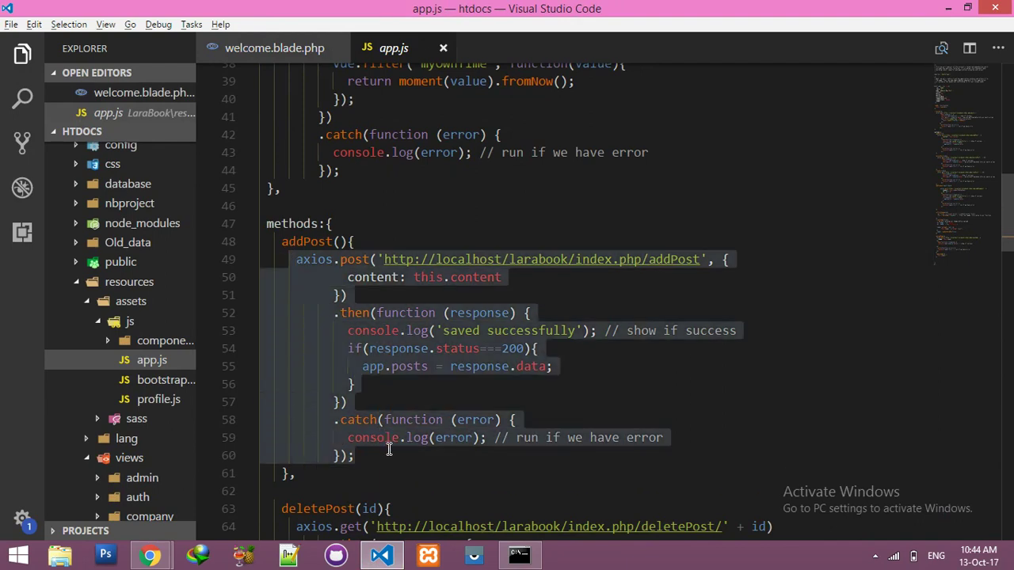
click(356, 455)
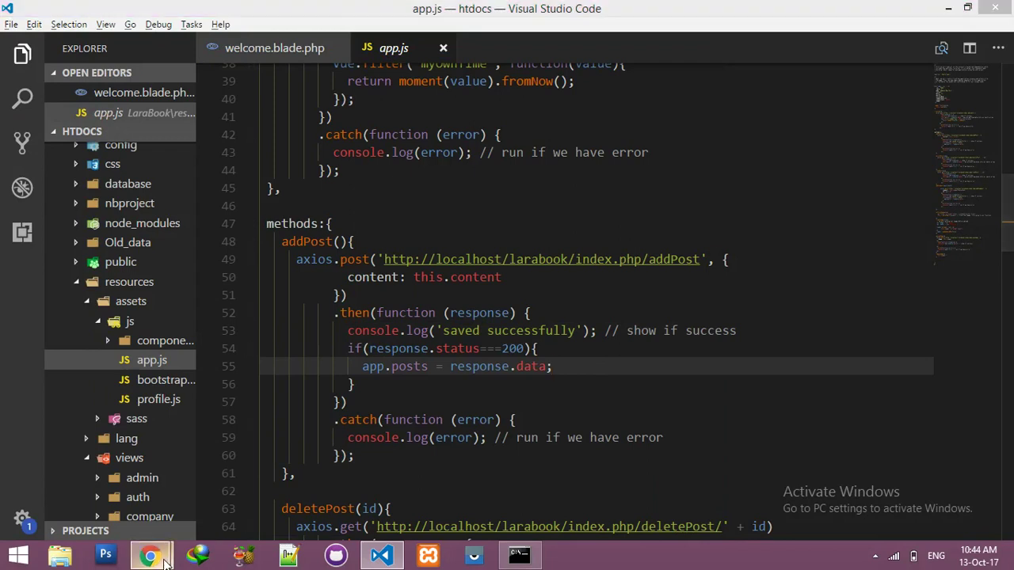
mouse_move(150, 554)
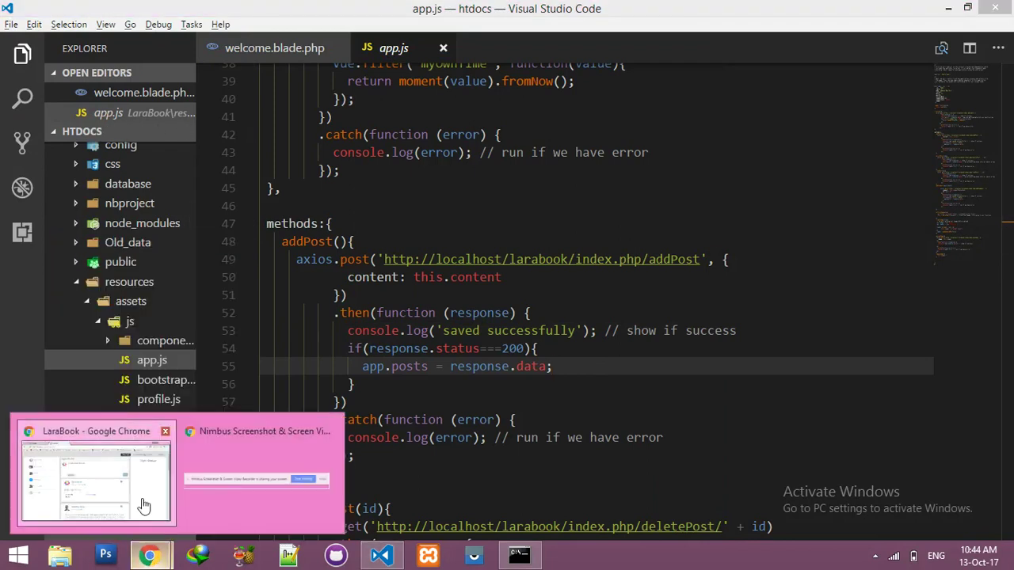
- Open the DevTools console on the LaraBook page and clear its log
click(95, 475)
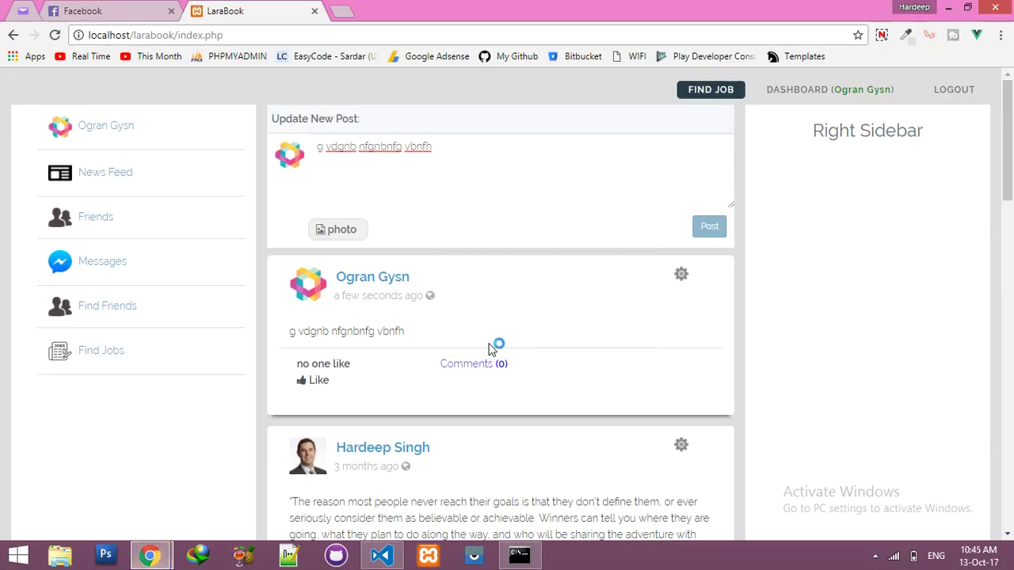
key(F12)
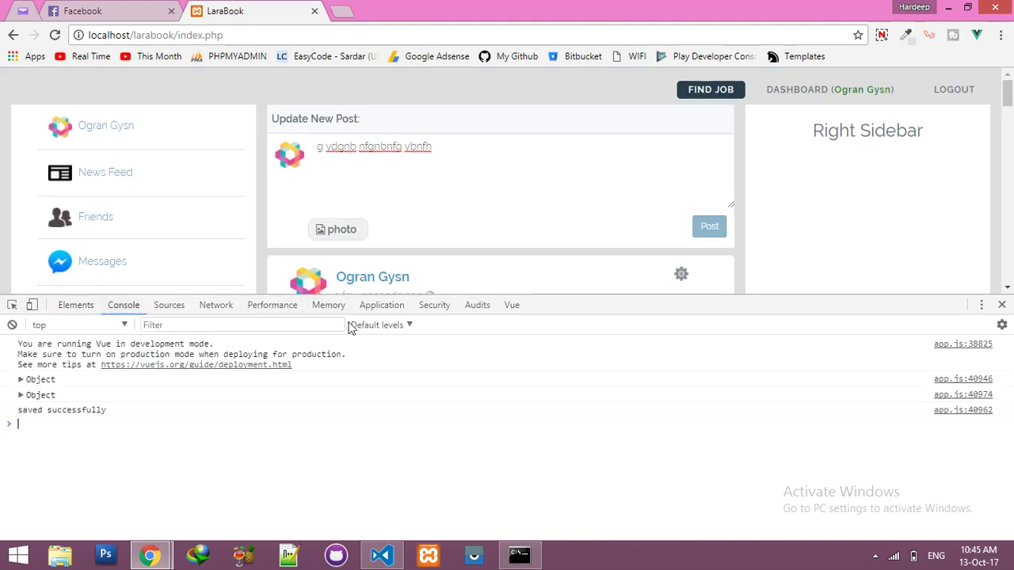
click(12, 325)
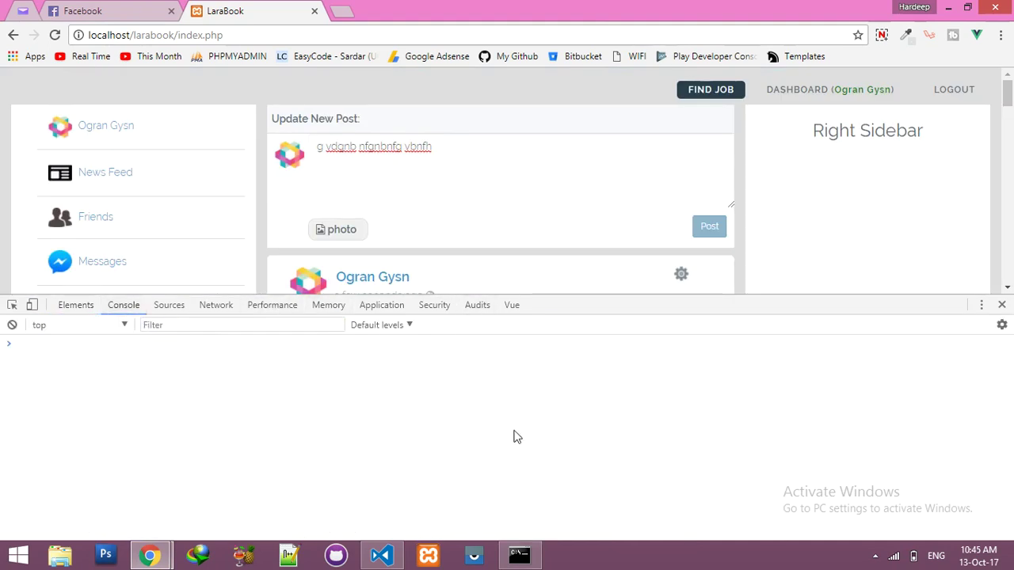
- Delete the test post from the feed via its gear menu and return to the editor
click(681, 274)
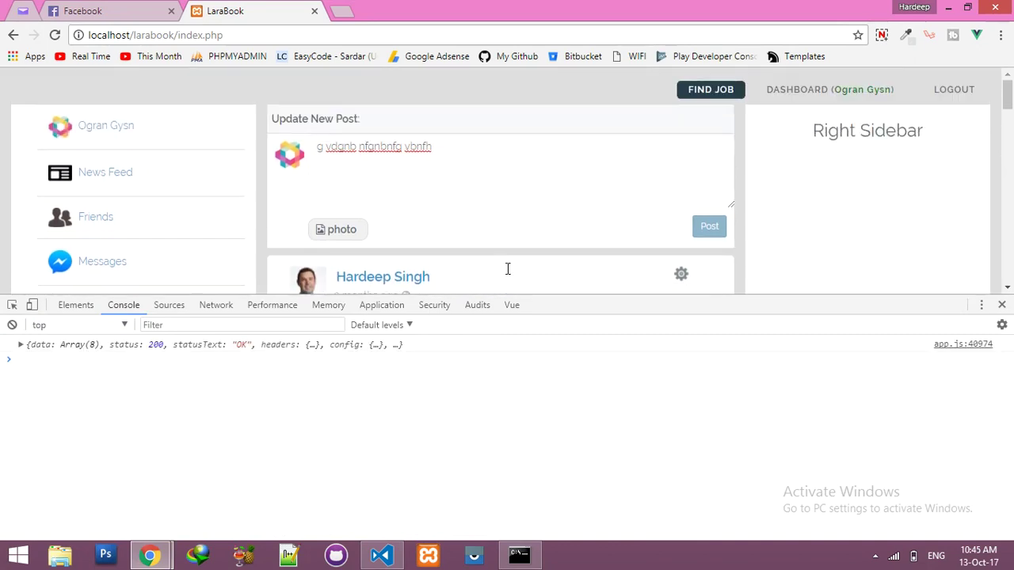
click(519, 555)
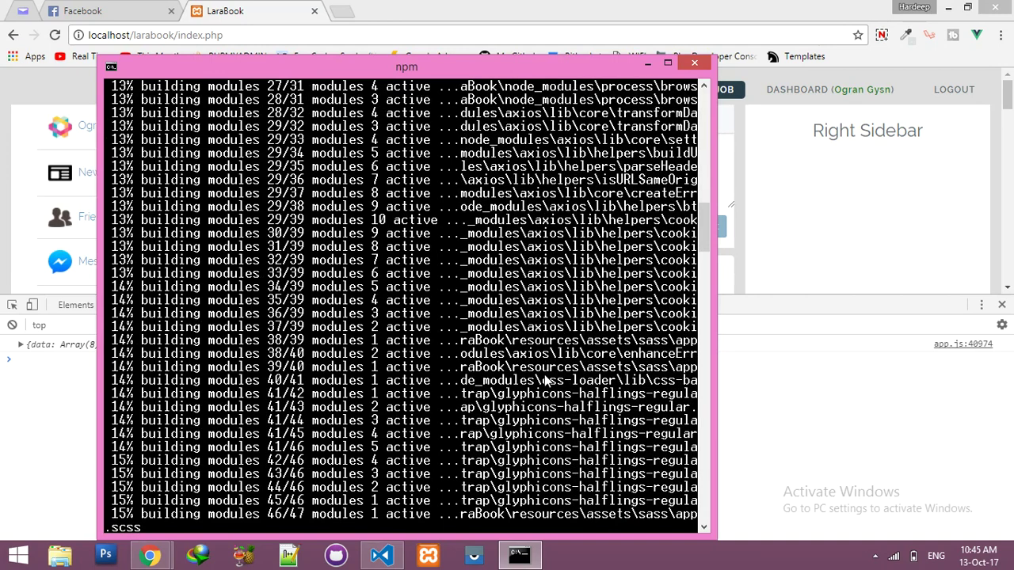
click(381, 554)
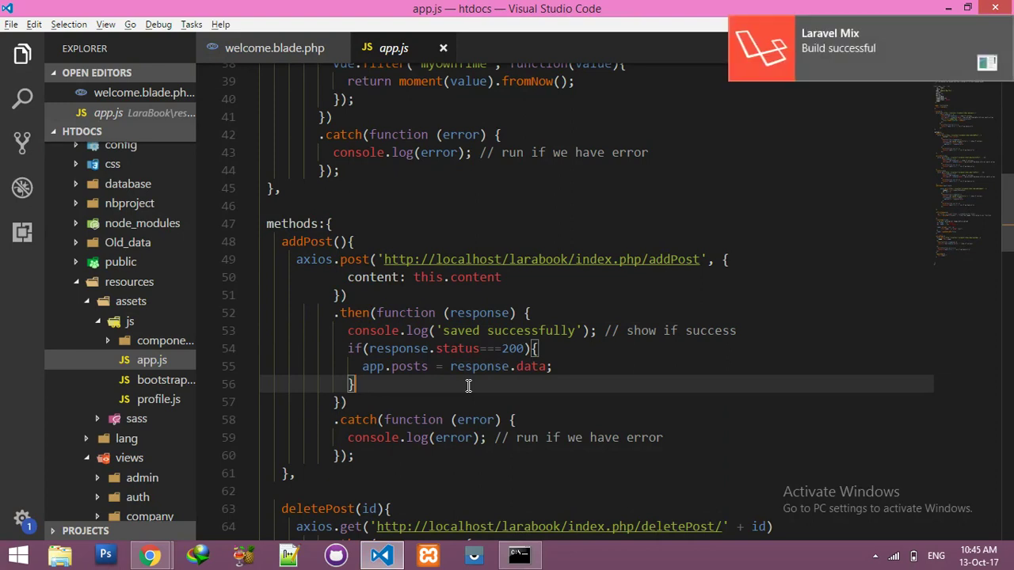
mouse_move(931, 111)
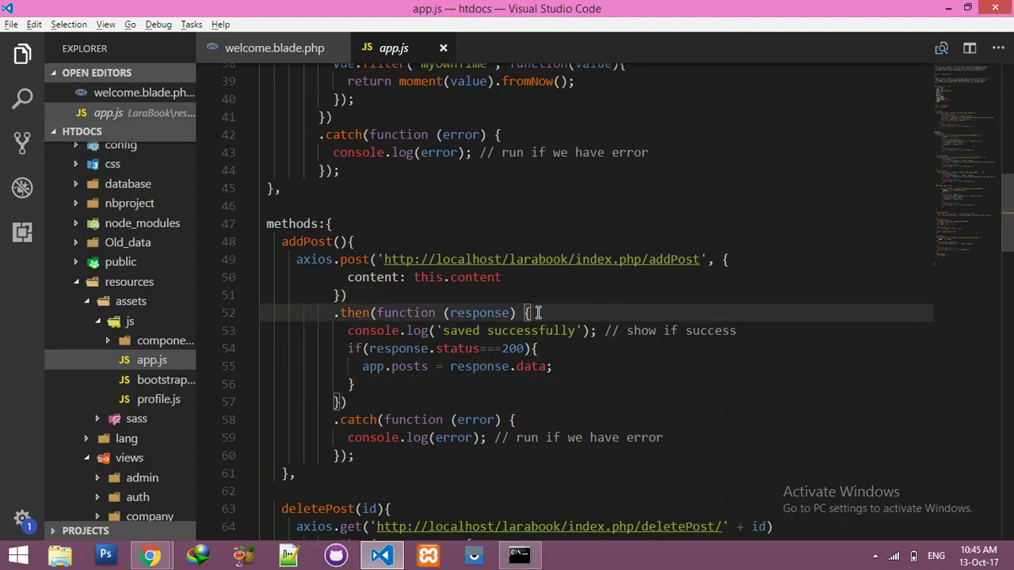
- Open a blank line at the start of addPost's success callback and begin typing this.content
key(Enter)
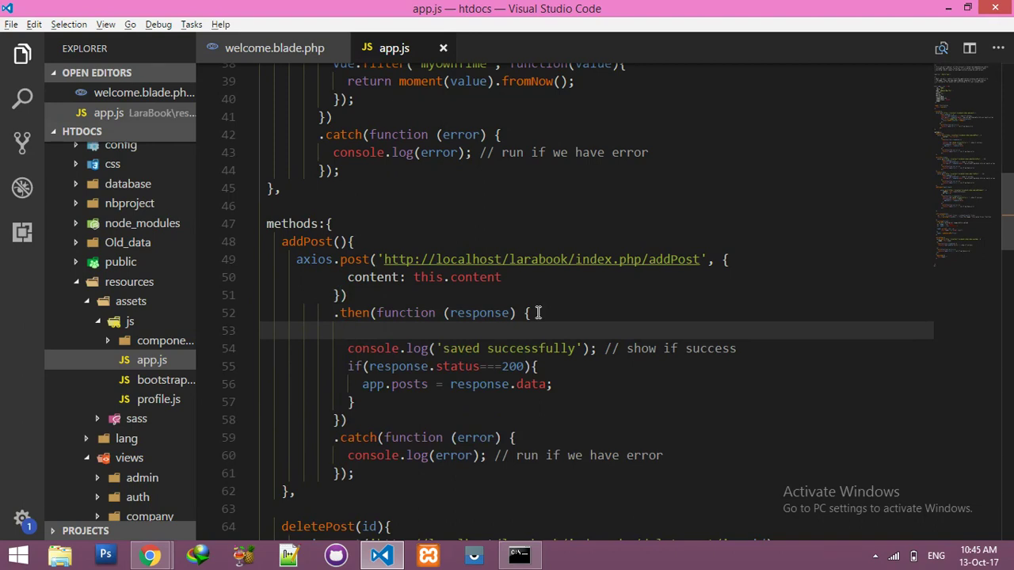
text(thi)
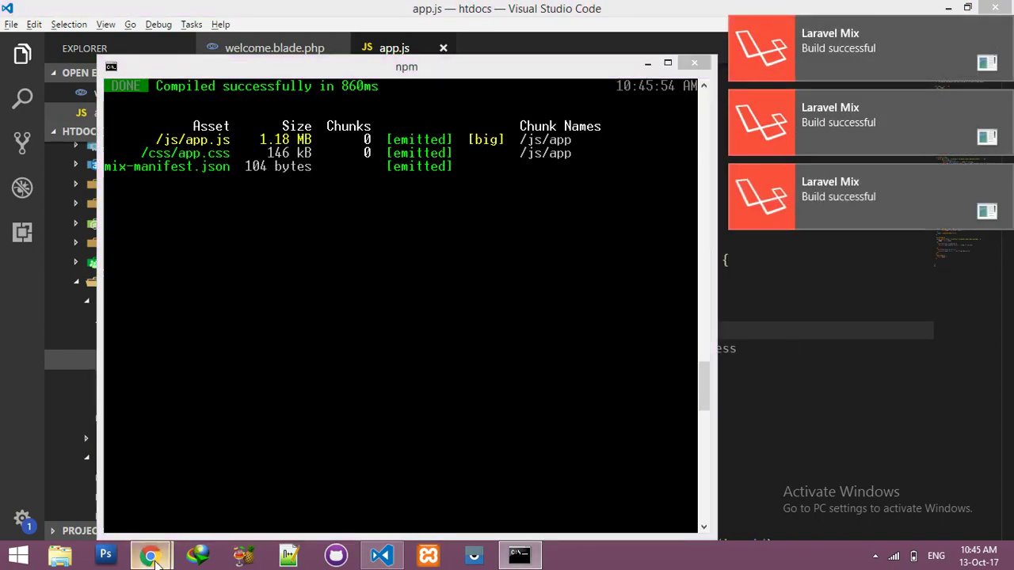
- Reload LaraBook with the new build and submit the short test post 'VCV'
click(150, 554)
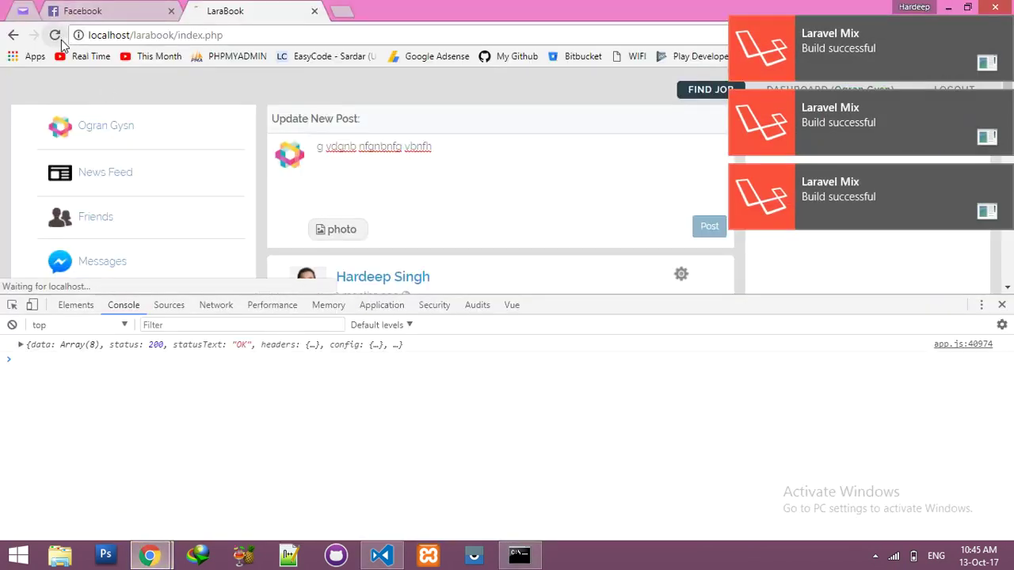
click(56, 35)
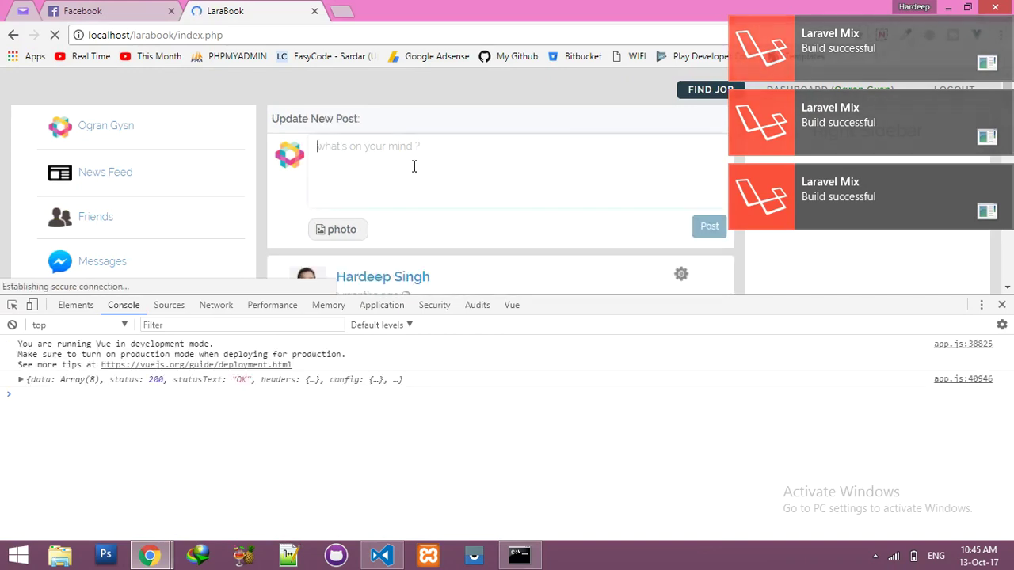
text(VCV)
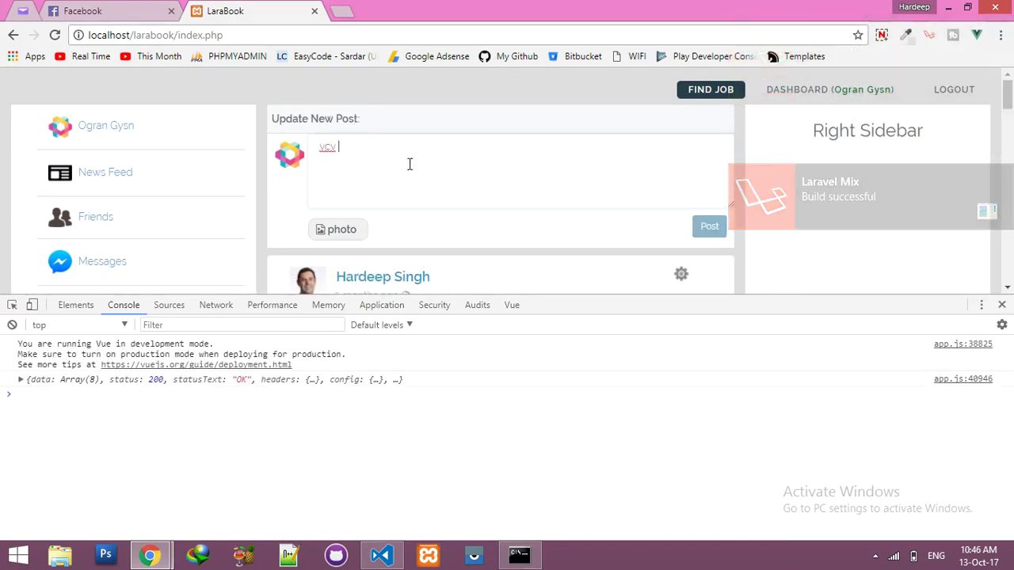
click(709, 225)
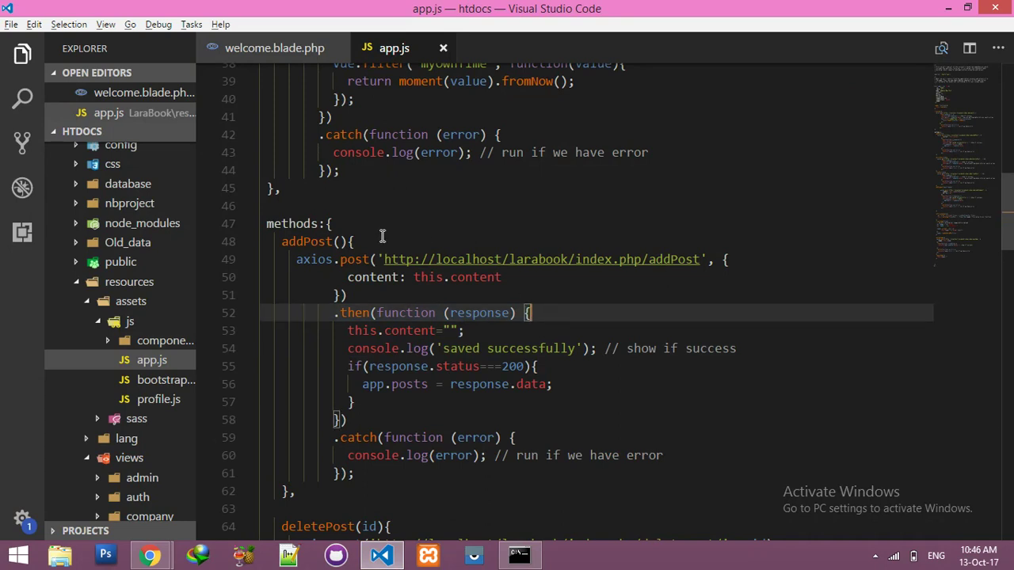
- Add 'vm = this;' atop addPost and clear vm.content in the success callback
click(356, 241)
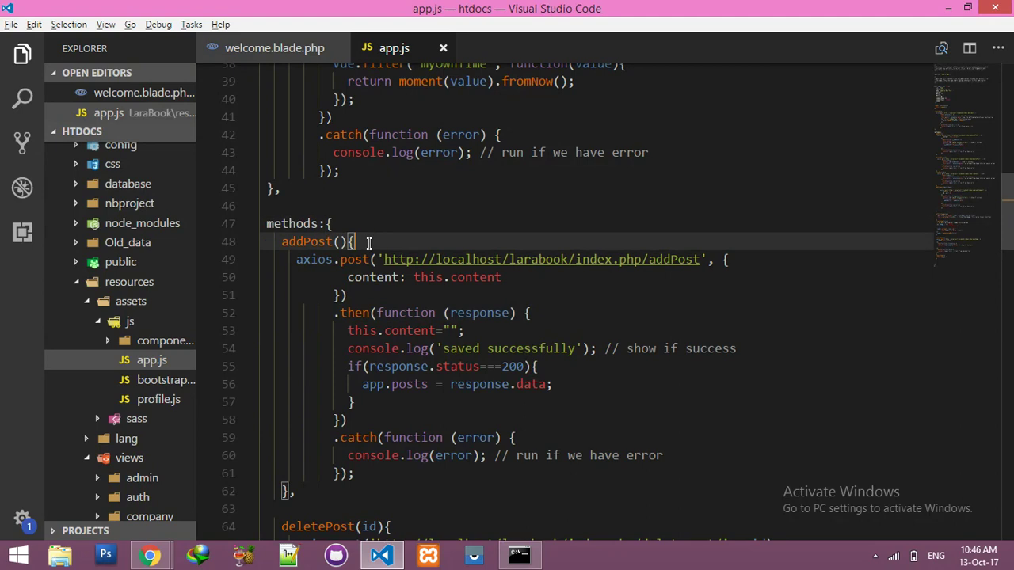
text(vm = this)
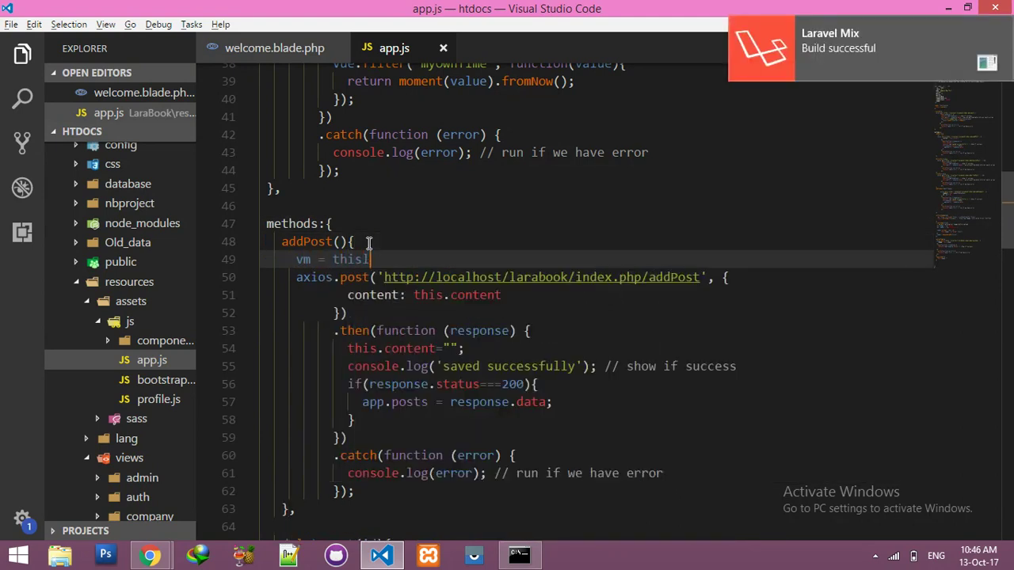
text(;)
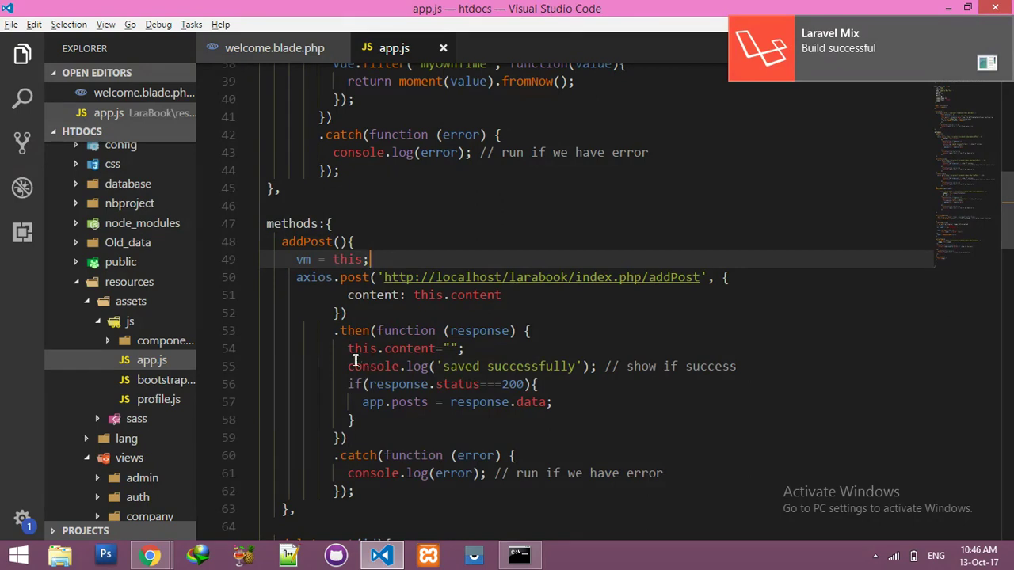
text(vm)
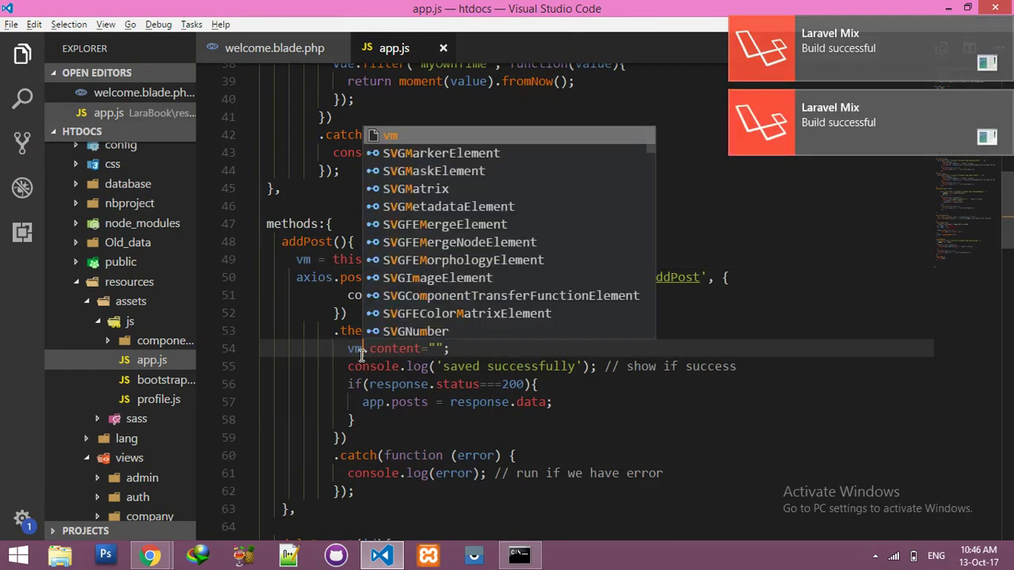
click(150, 554)
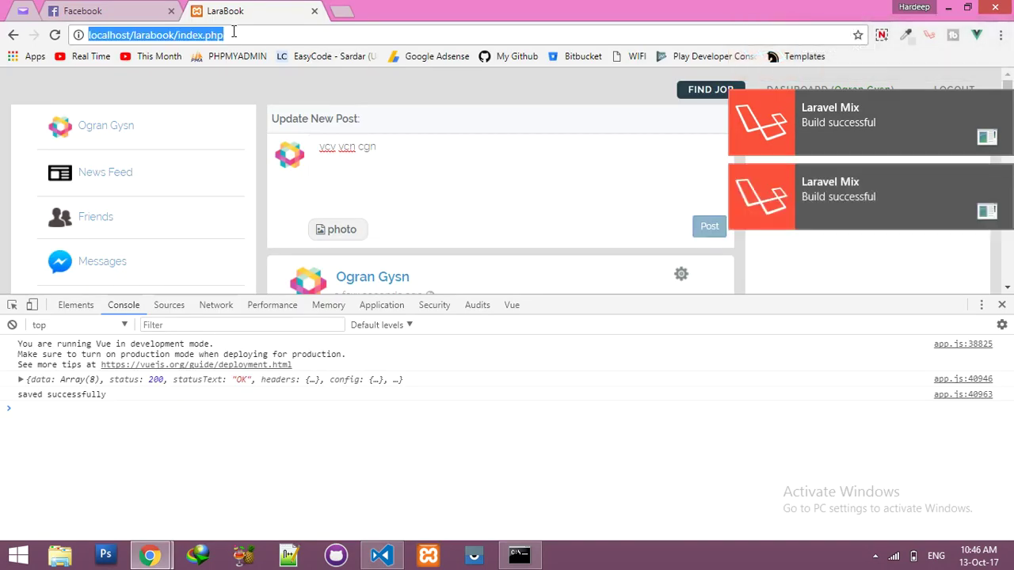
- Reload LaraBook, publish 'dfb vfbgvbfdh', and confirm the composer empties
click(708, 226)
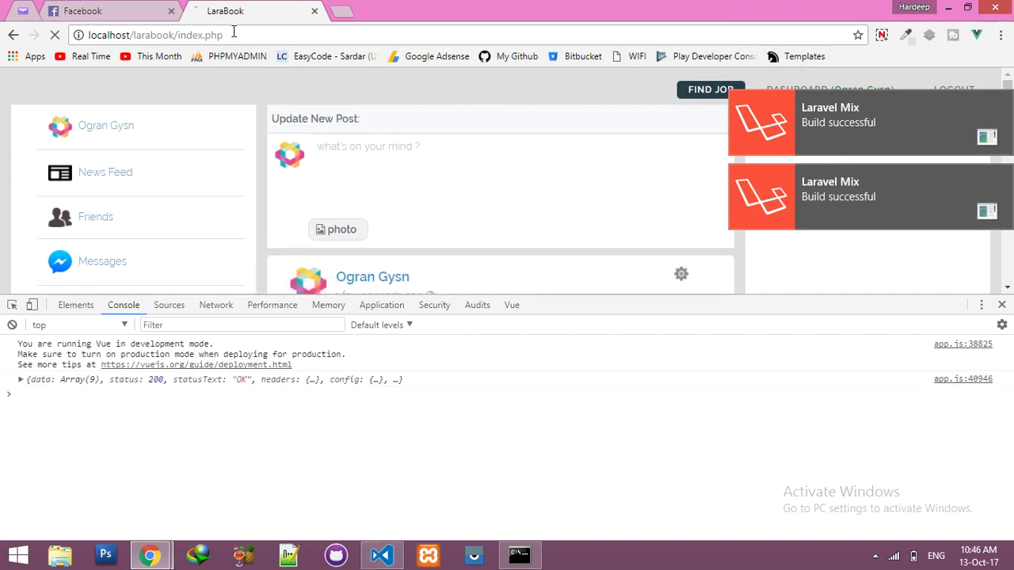
text(dfb v)
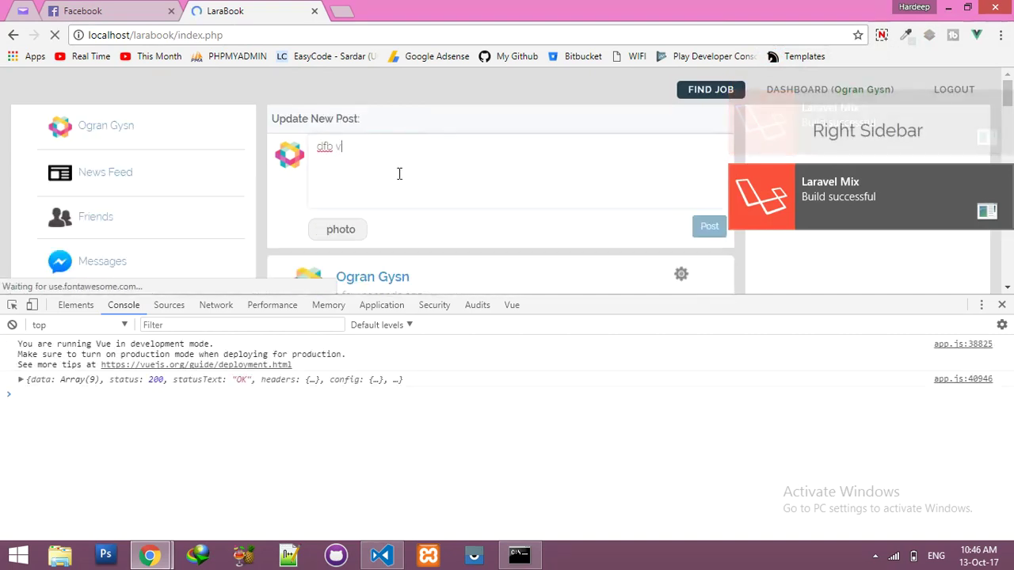
text(vfbgvbfdh)
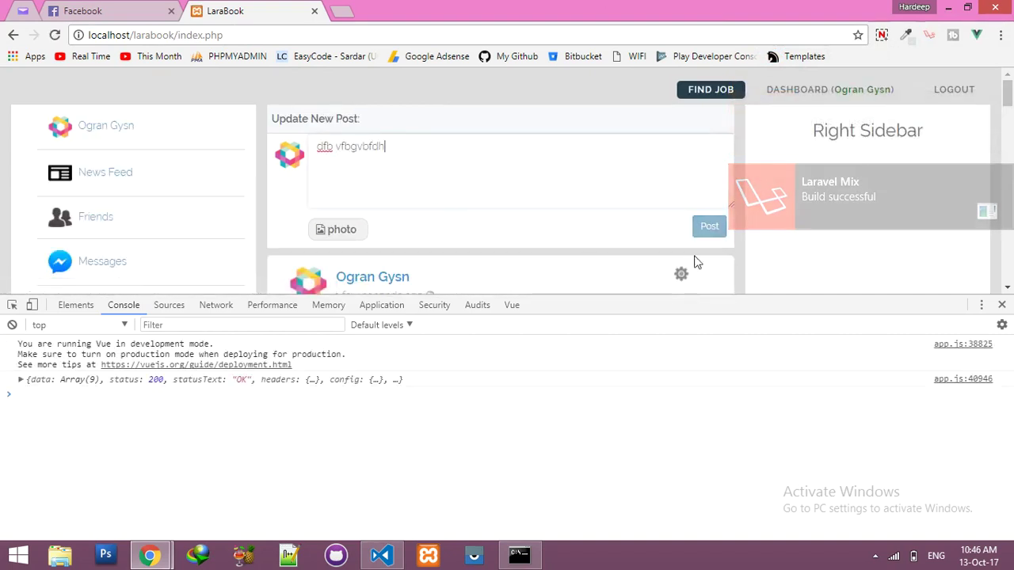
click(709, 227)
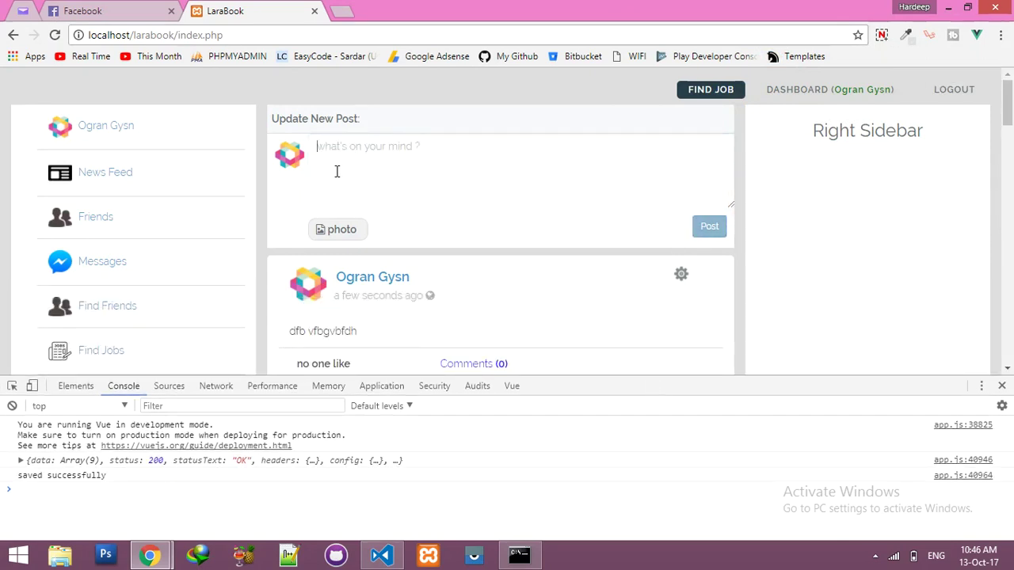
mouse_move(318, 162)
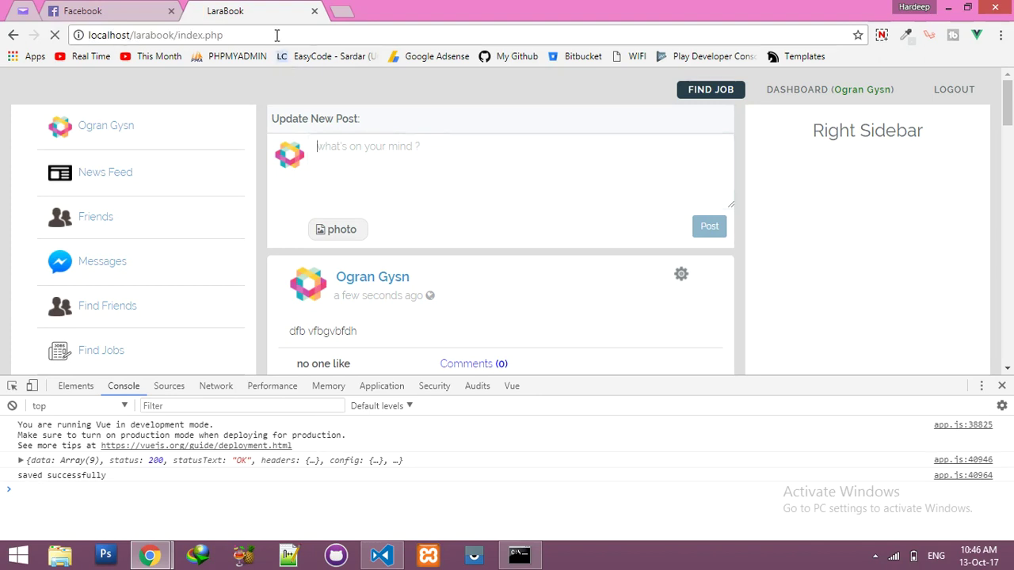
click(381, 554)
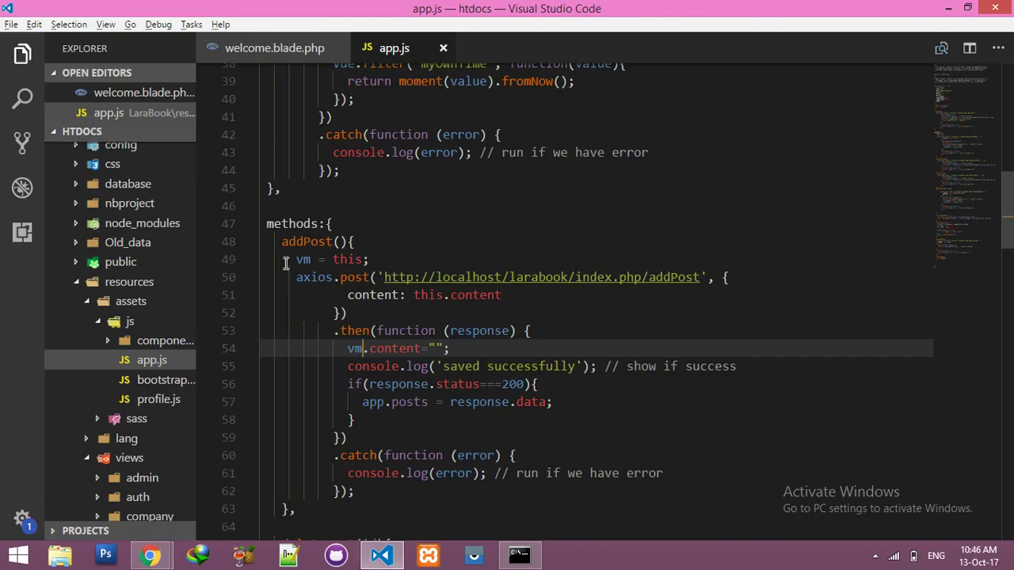
- Delete 'vm = this;' and make the callback '.then((response) => {' clearing this.content
double_click(347, 259)
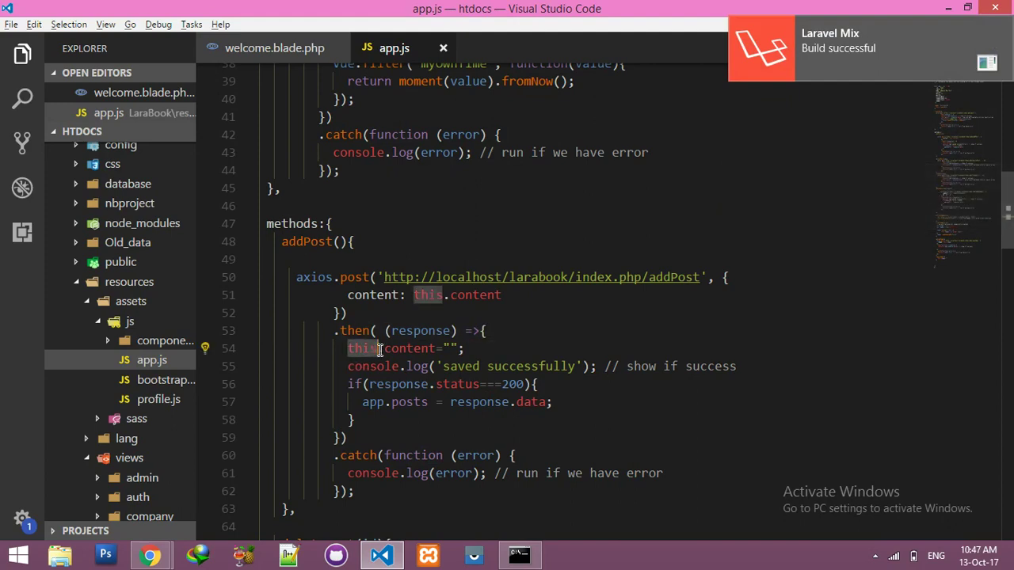
click(430, 295)
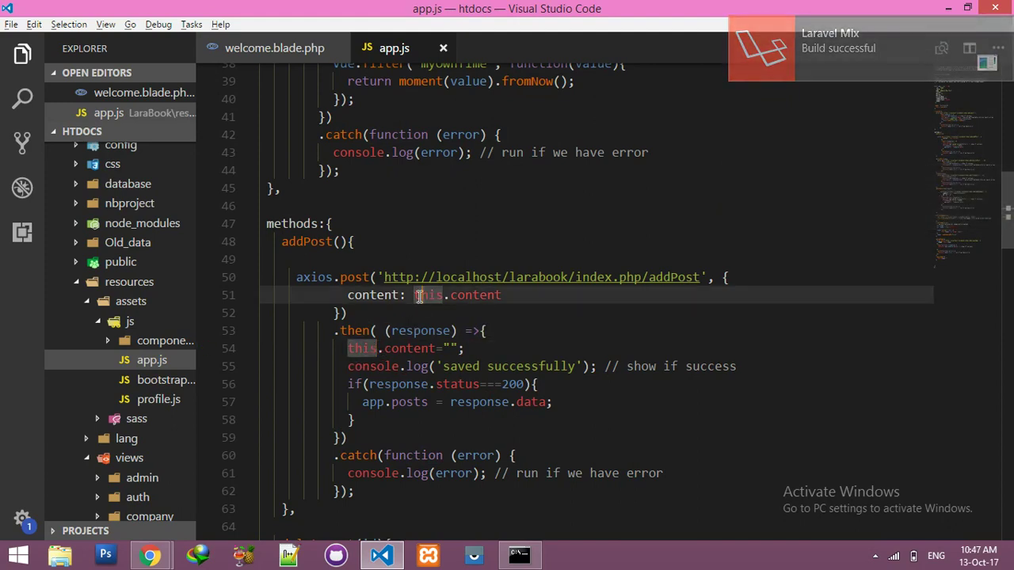
click(150, 554)
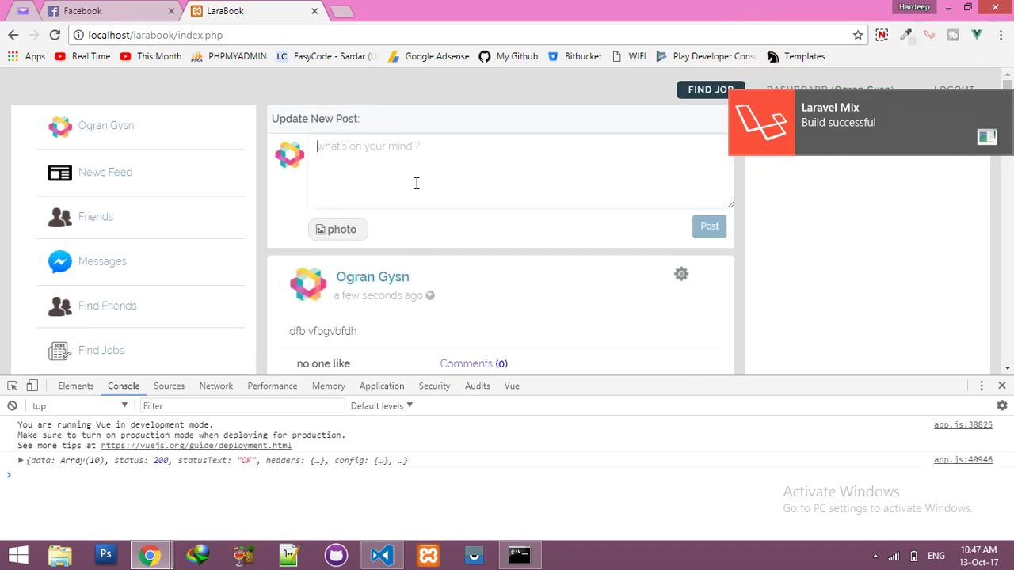
- Publish the LaraBook post 'some data going' and select the new post's text
text(some data)
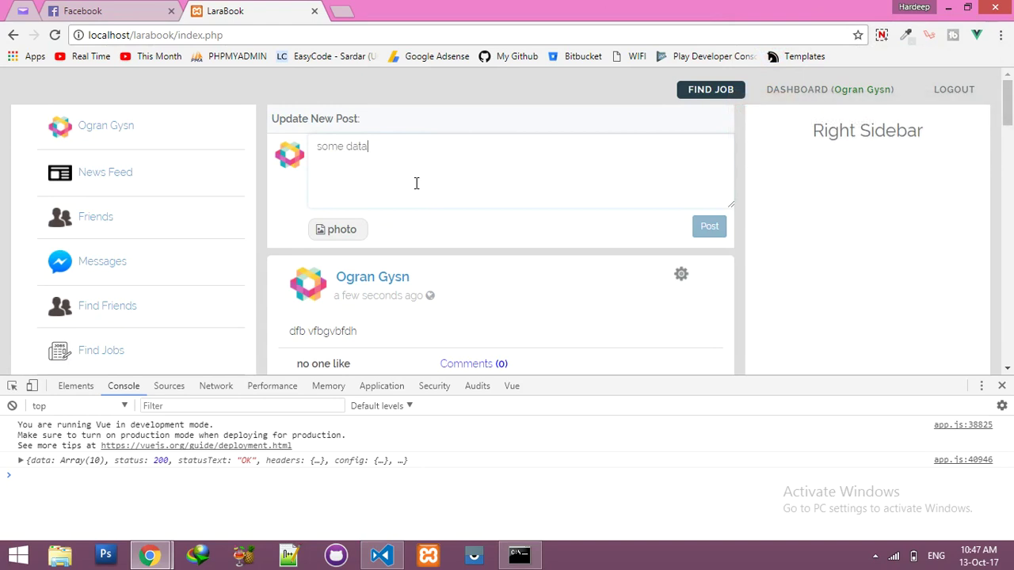
text(going)
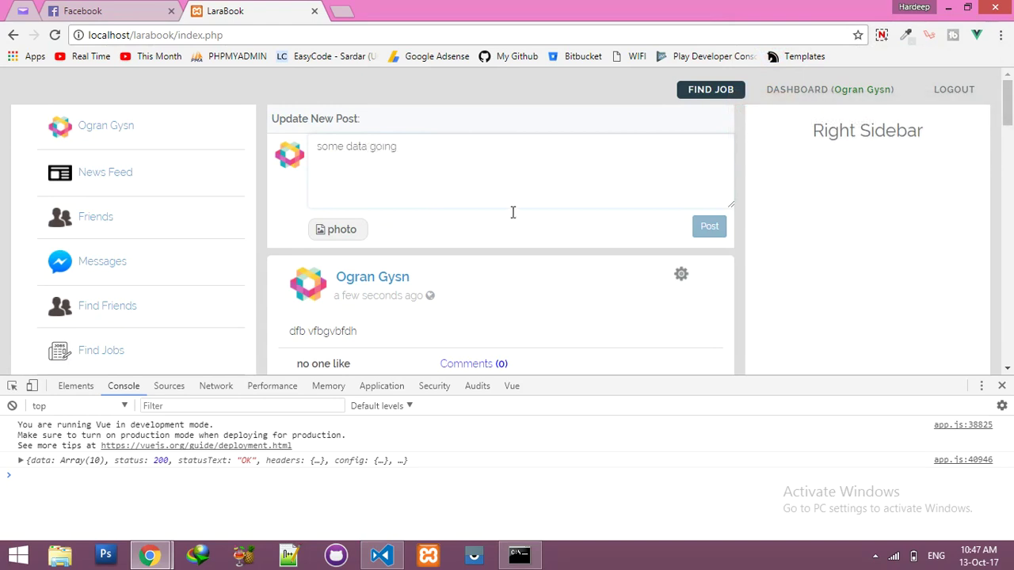
click(708, 226)
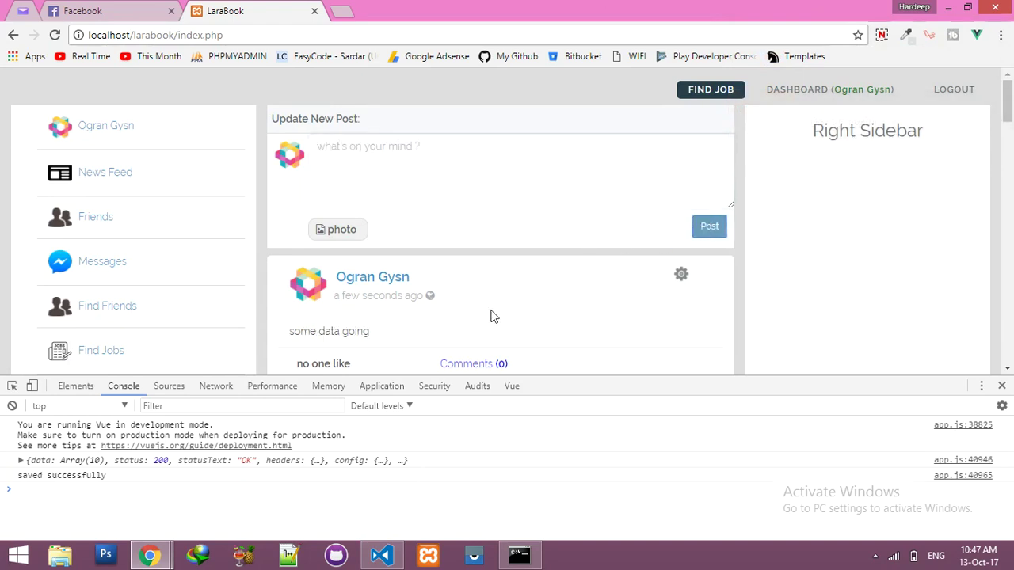
double_click(328, 332)
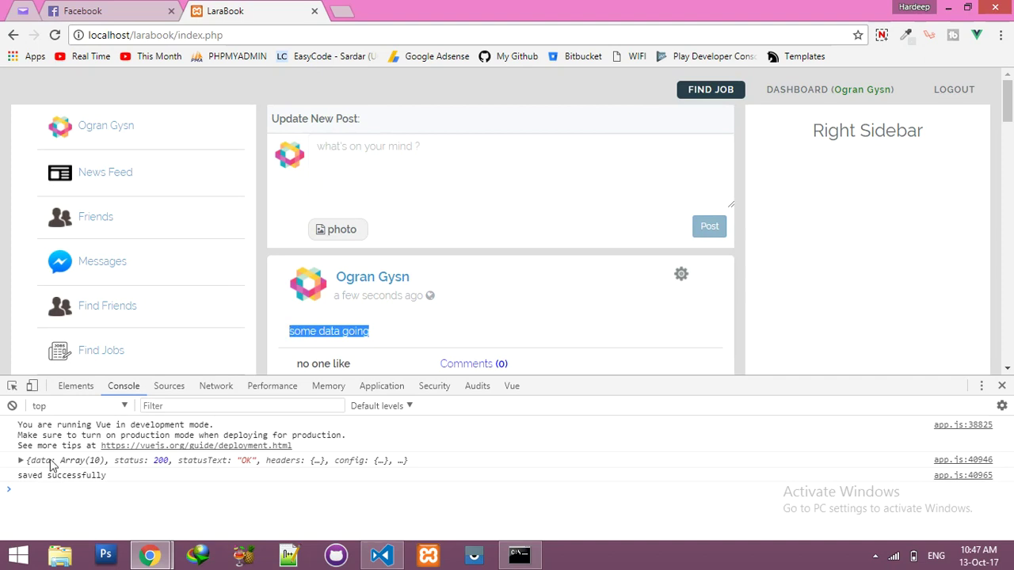
mouse_move(399, 177)
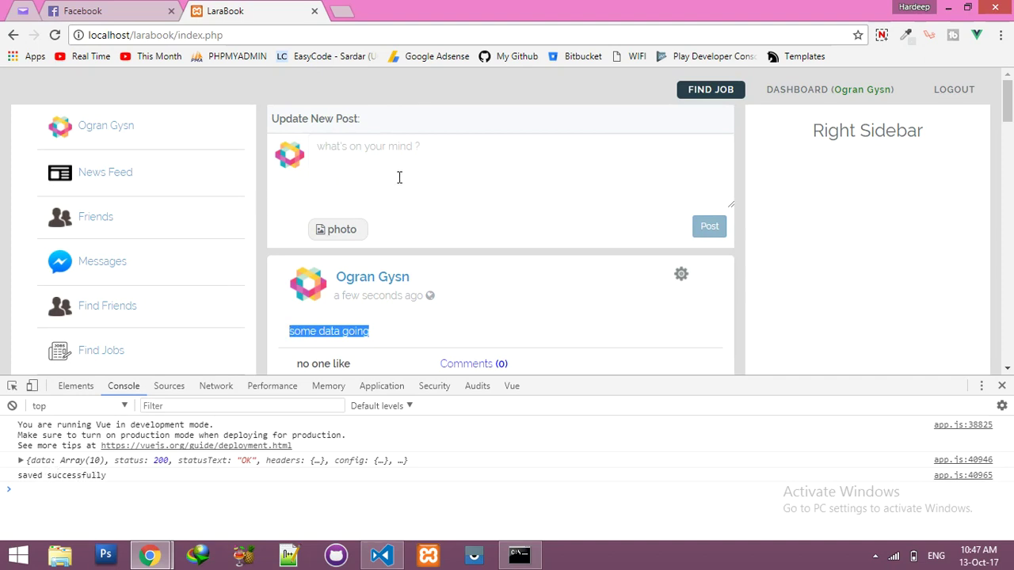
mouse_move(343, 237)
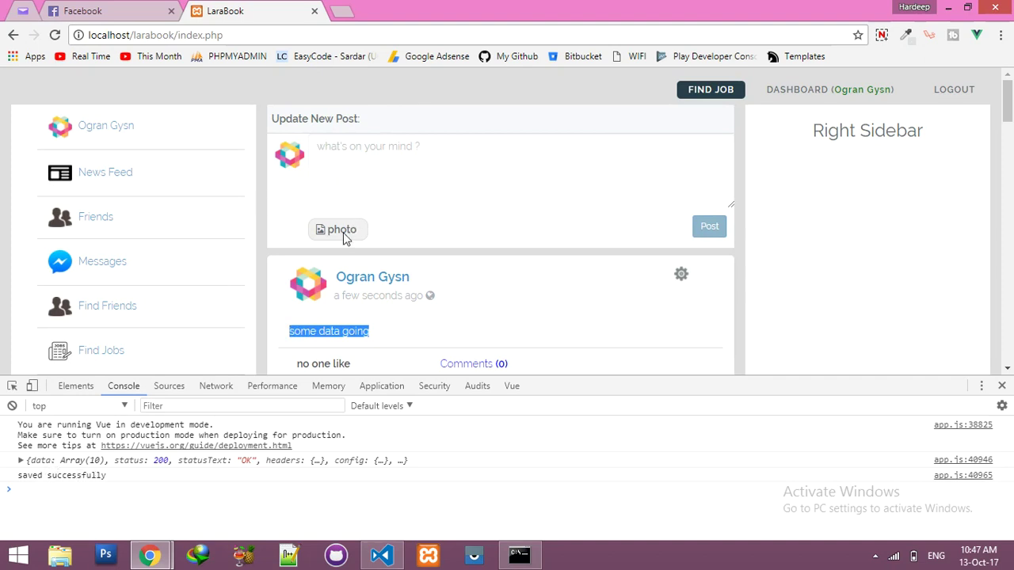
- Attach a photo to a new post, remove it, then switch to Facebook
click(337, 229)
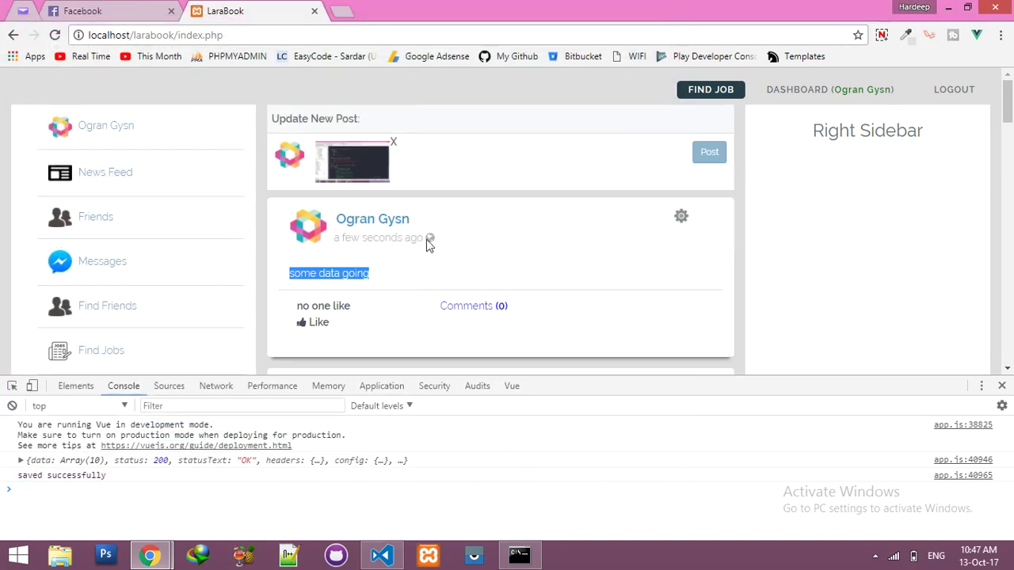
mouse_move(399, 149)
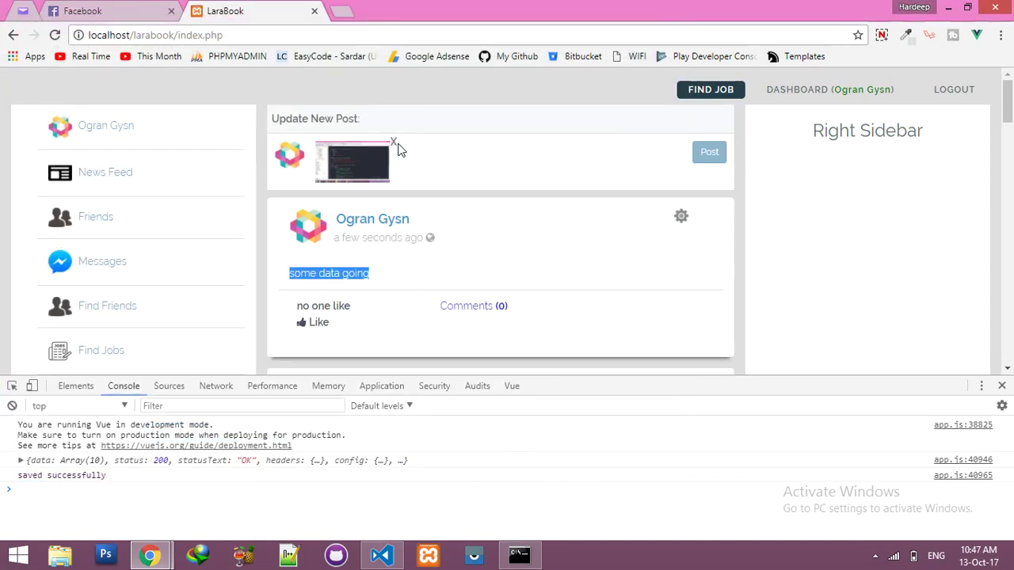
click(394, 143)
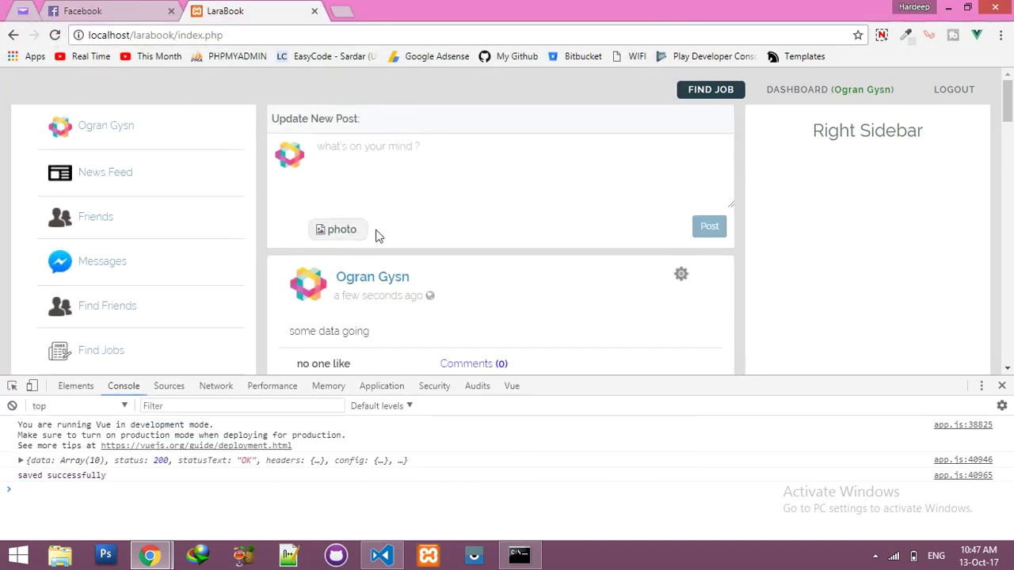
click(82, 10)
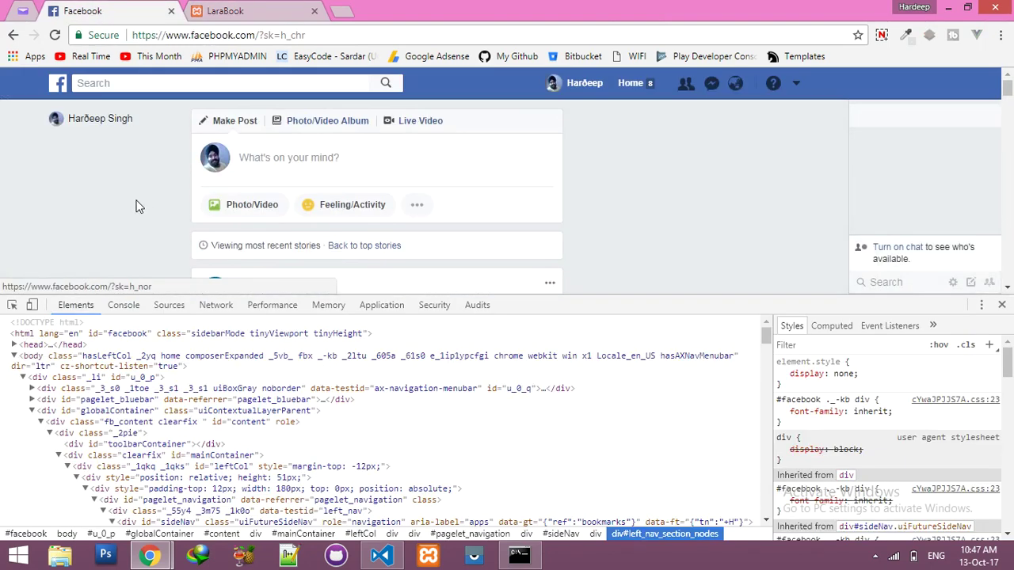
mouse_move(174, 241)
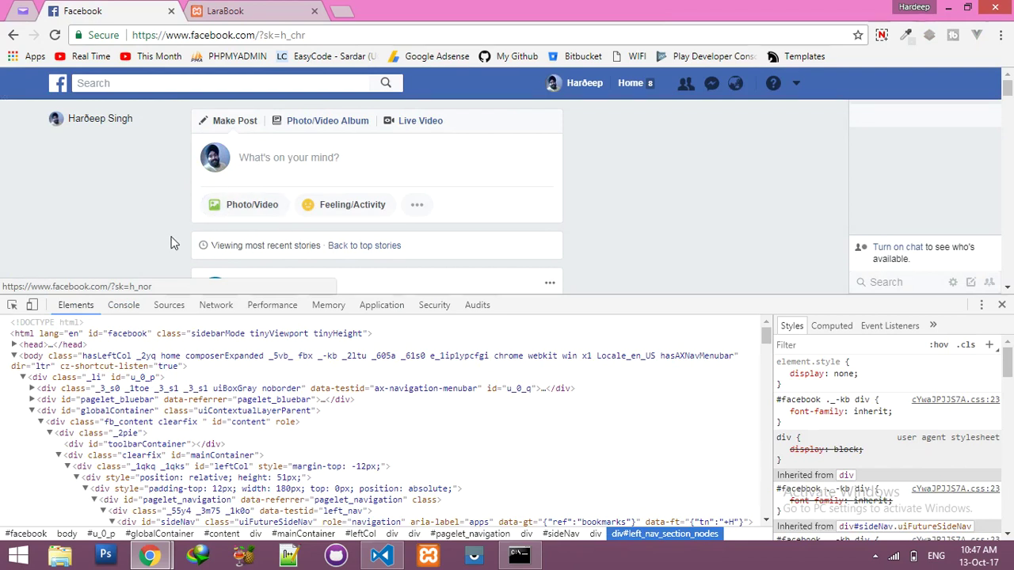
- Return to the LaraBook tab to see the emptied composer below 'some data going'
click(226, 11)
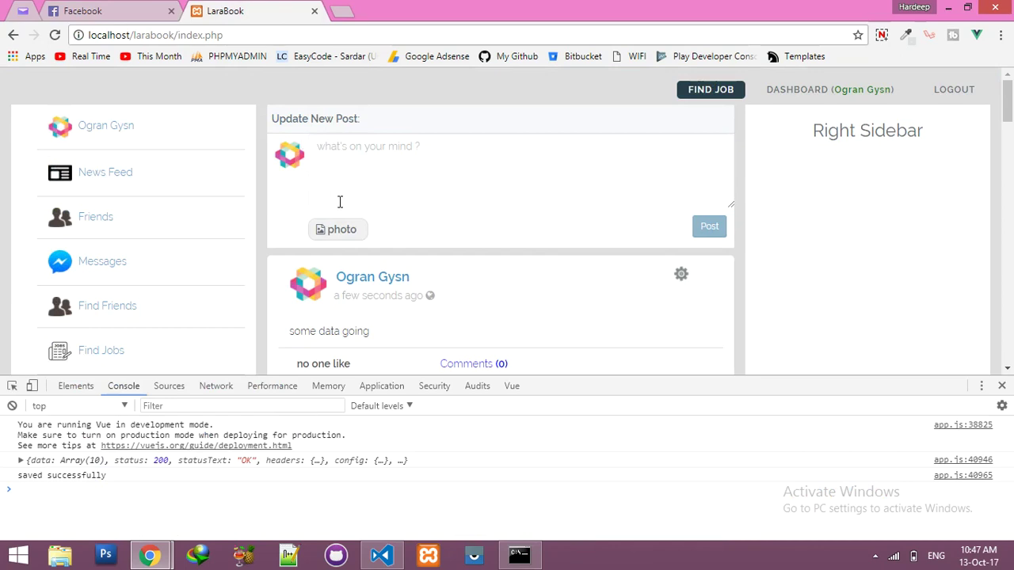
mouse_move(500, 287)
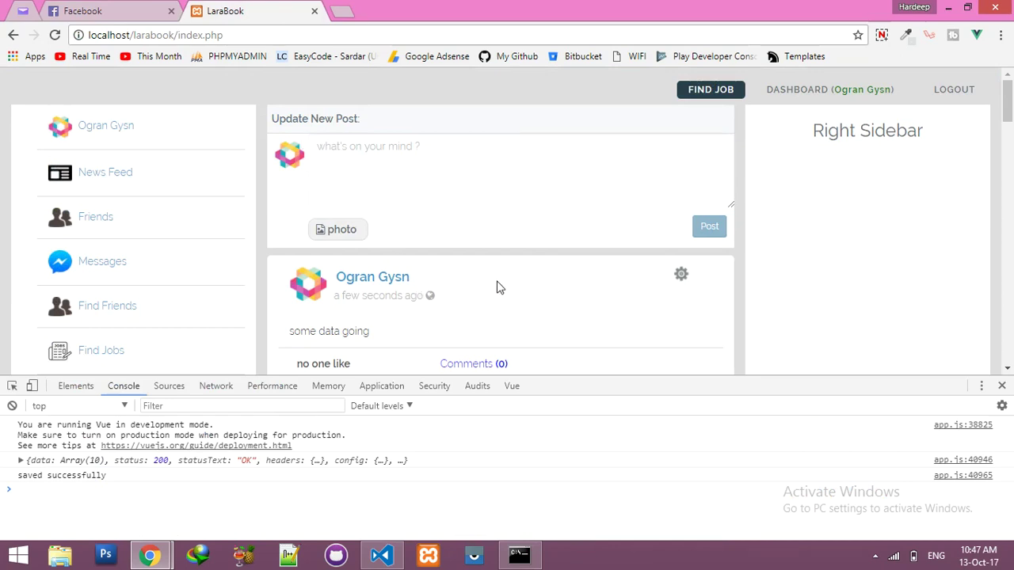
mouse_move(485, 286)
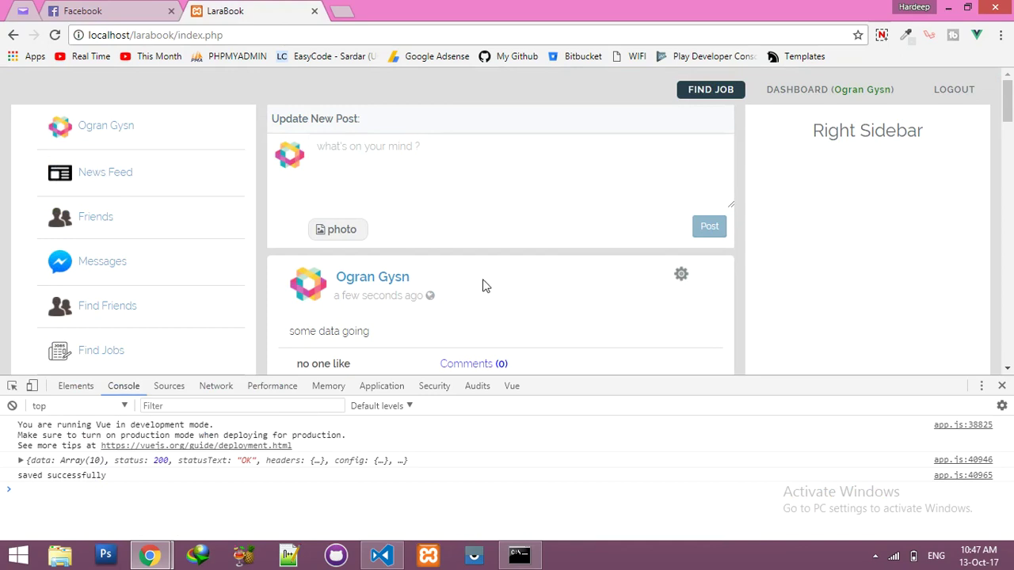